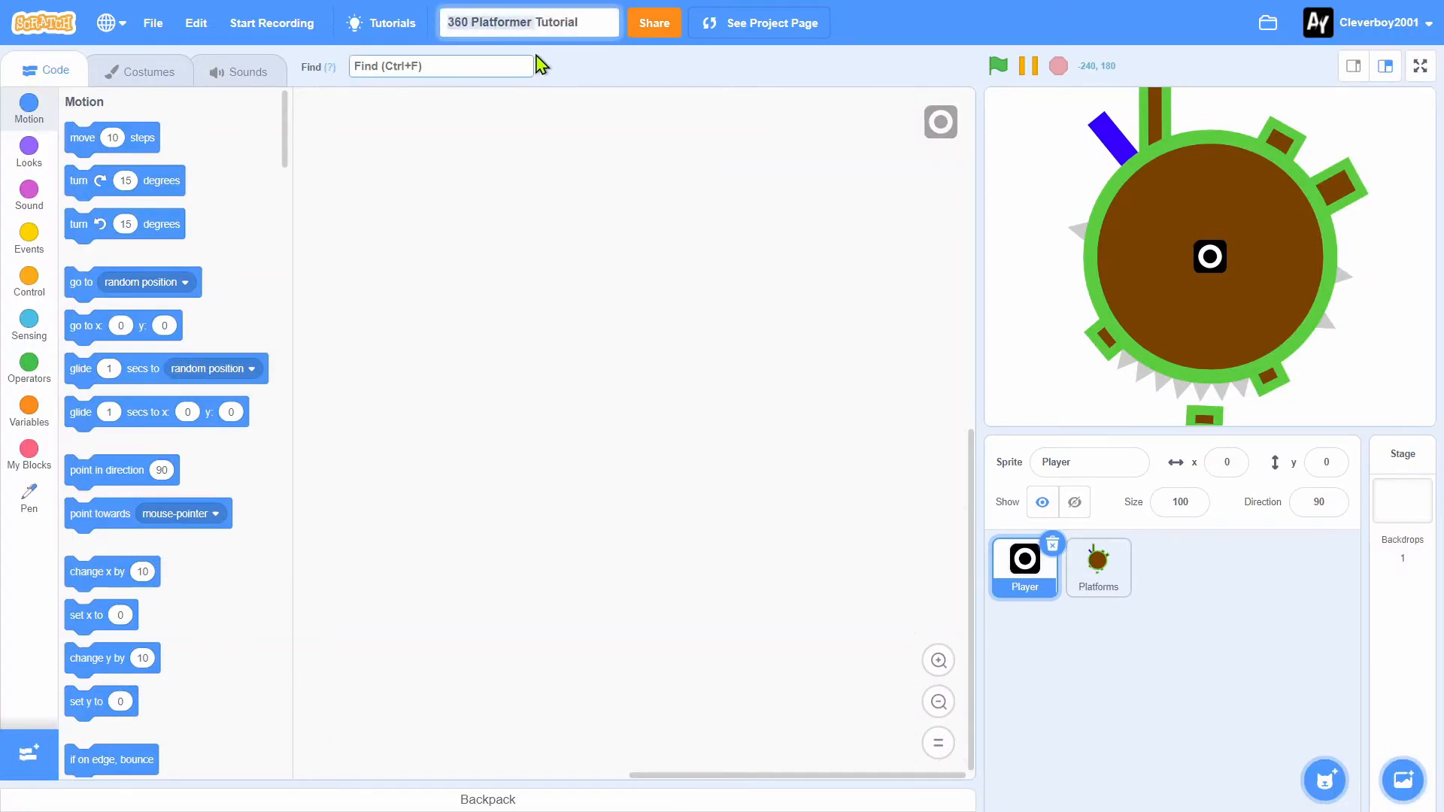
mouse_move(615, 163)
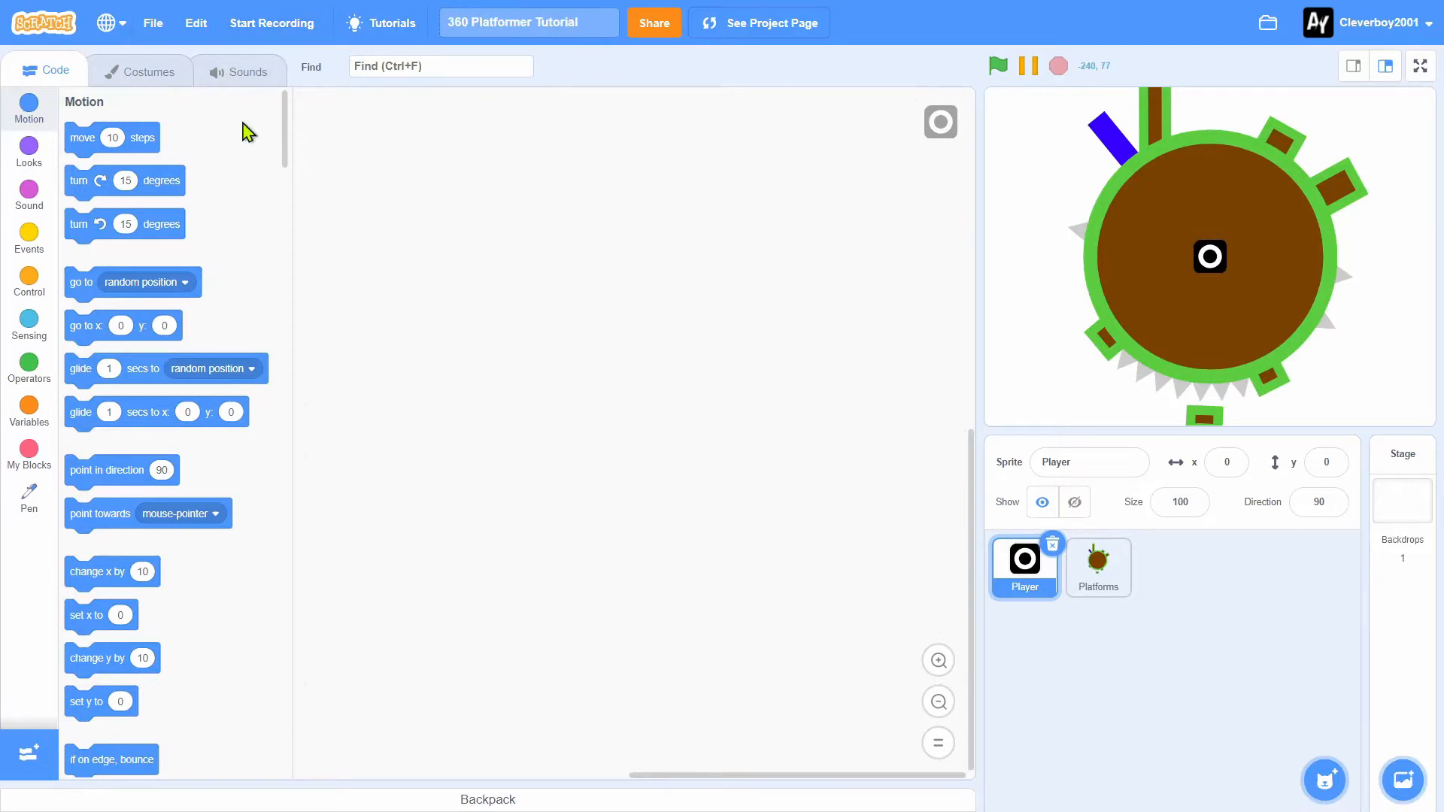
mouse_move(700, 370)
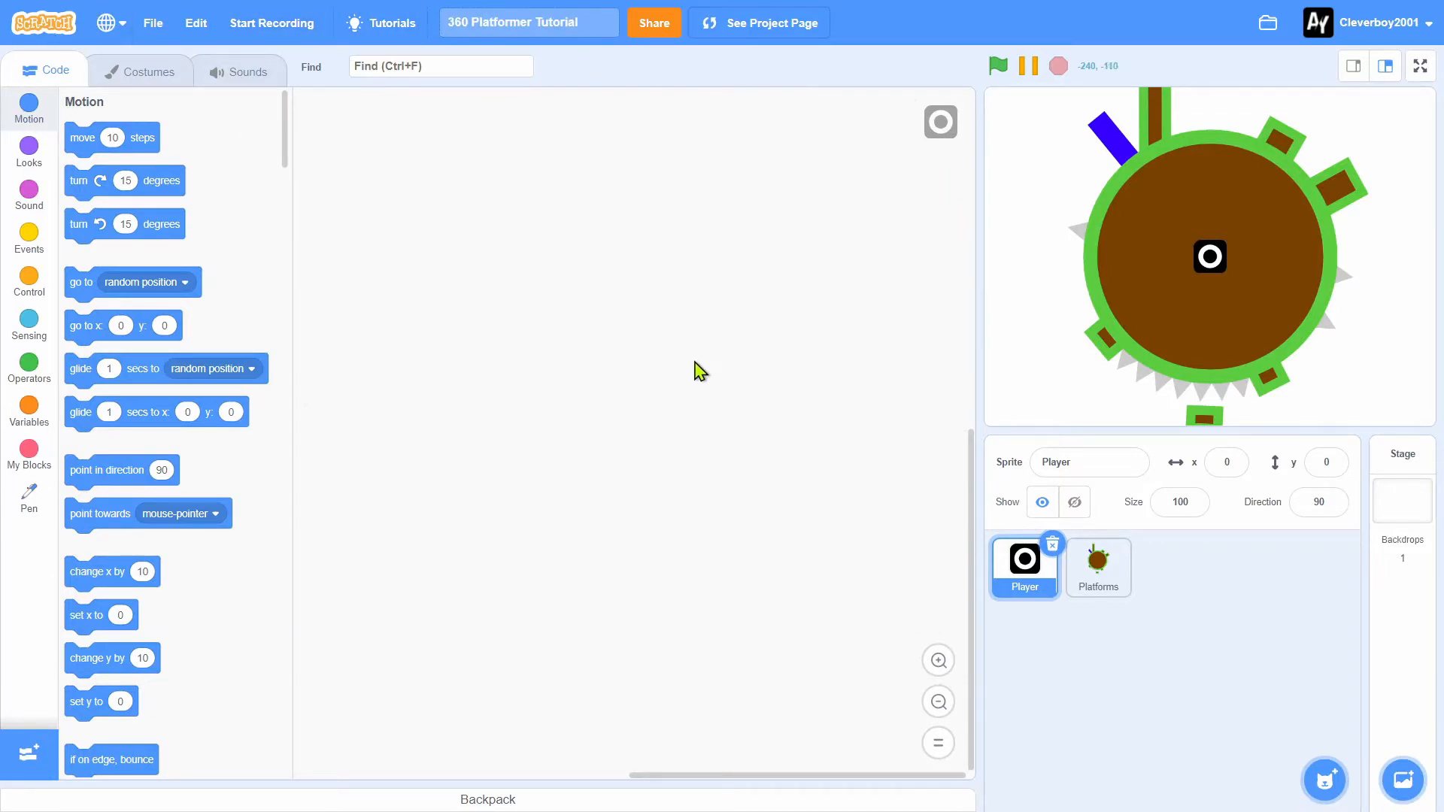
mouse_move(1136, 296)
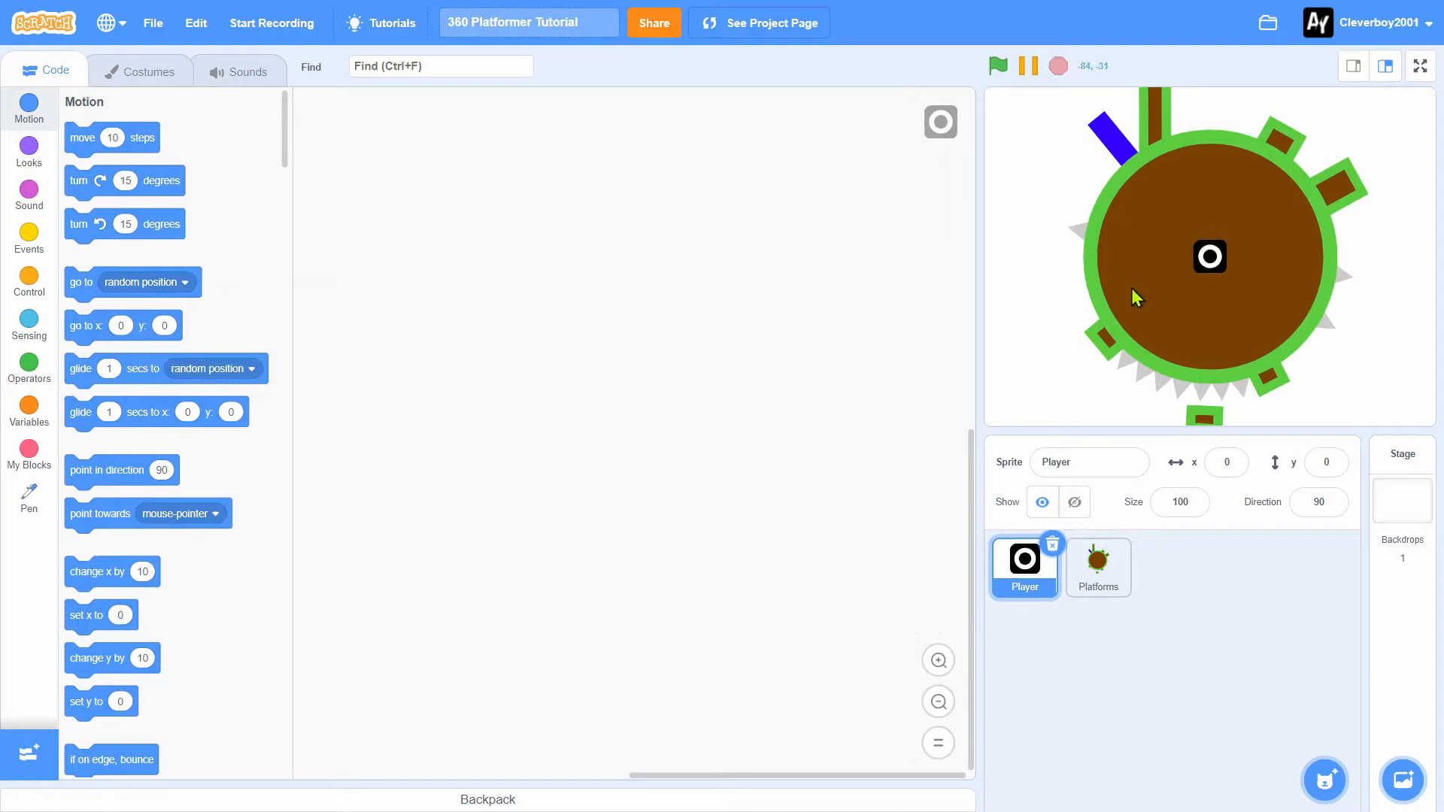
mouse_move(160, 95)
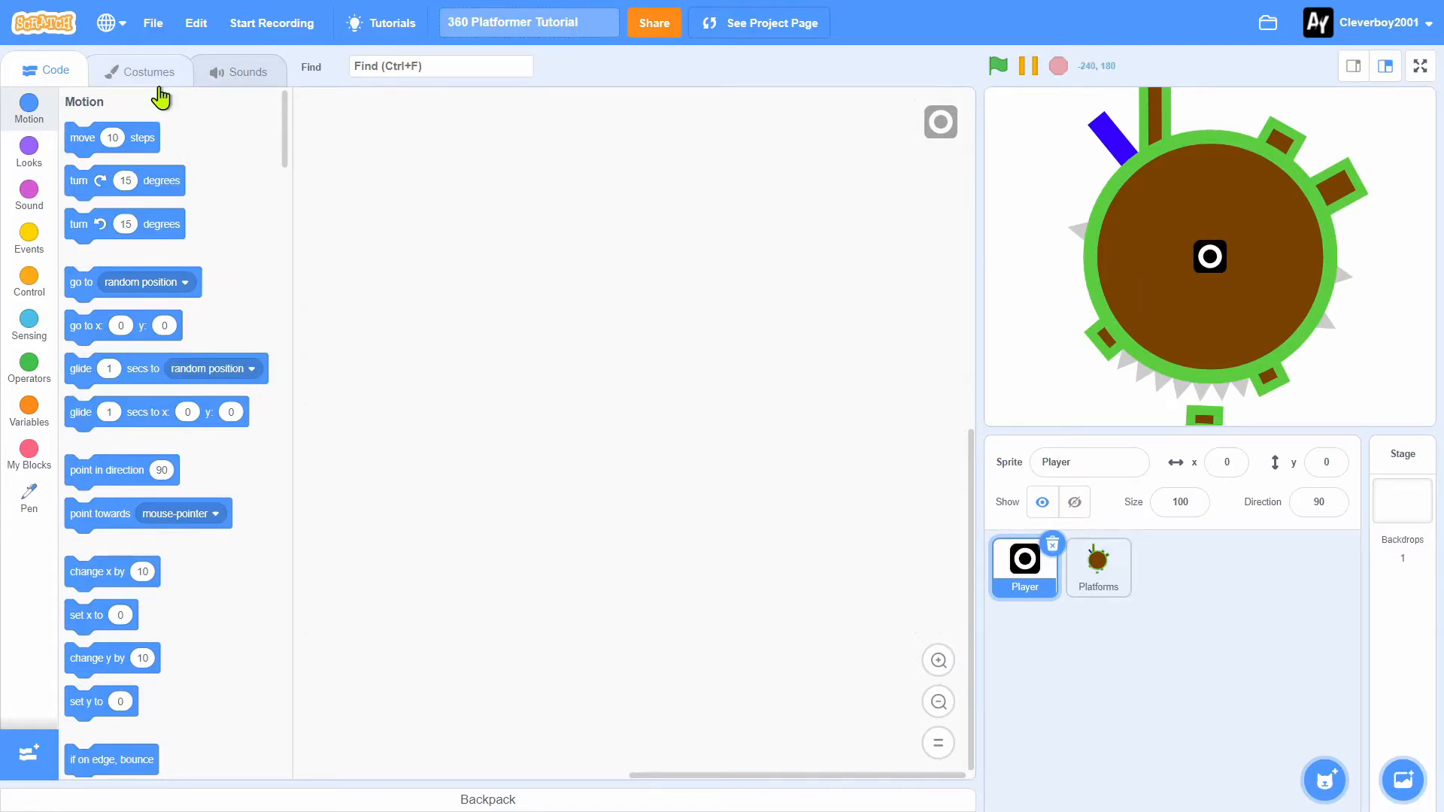
Look over the Platforms sprite's round level costume, then return to its empty code area
click(140, 70)
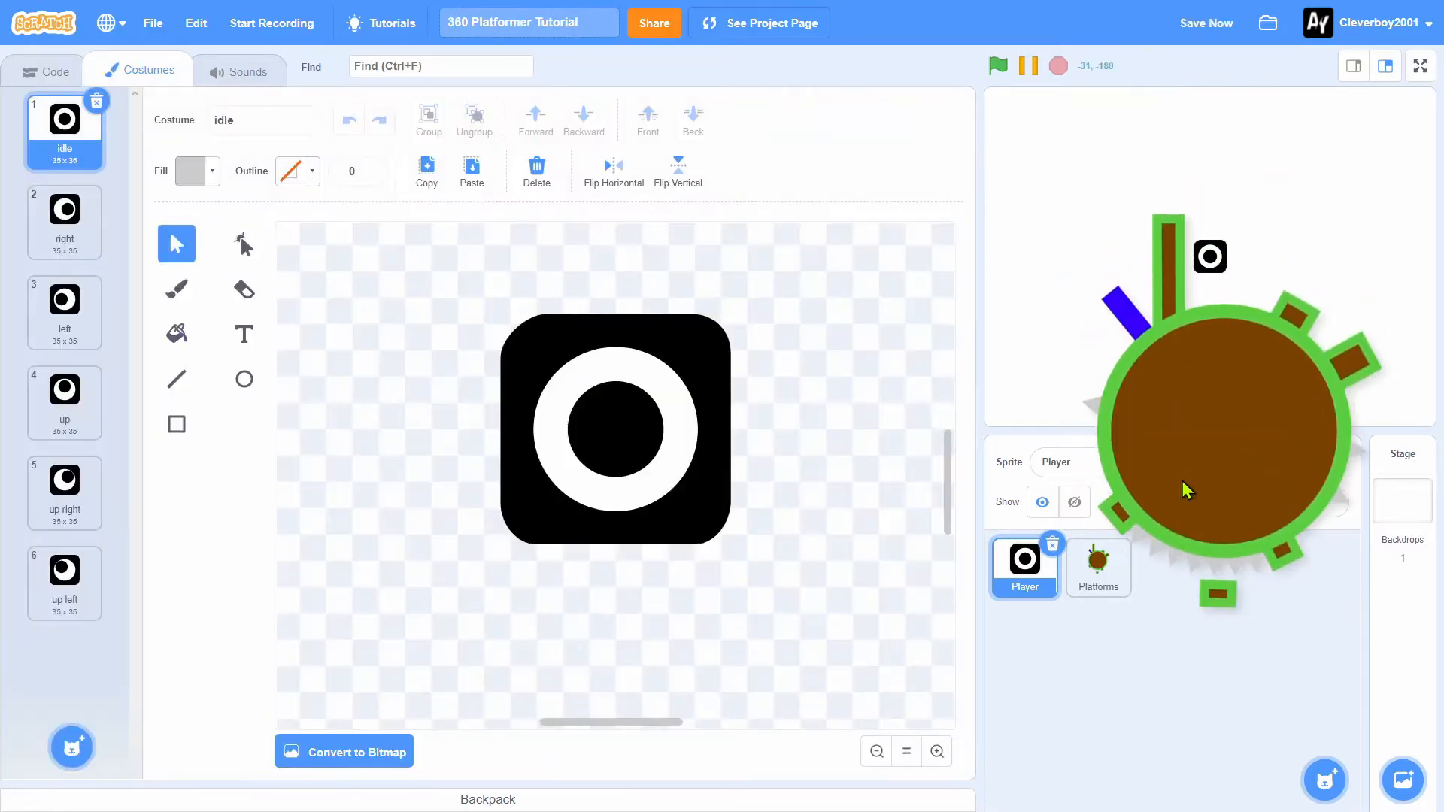
click(1096, 566)
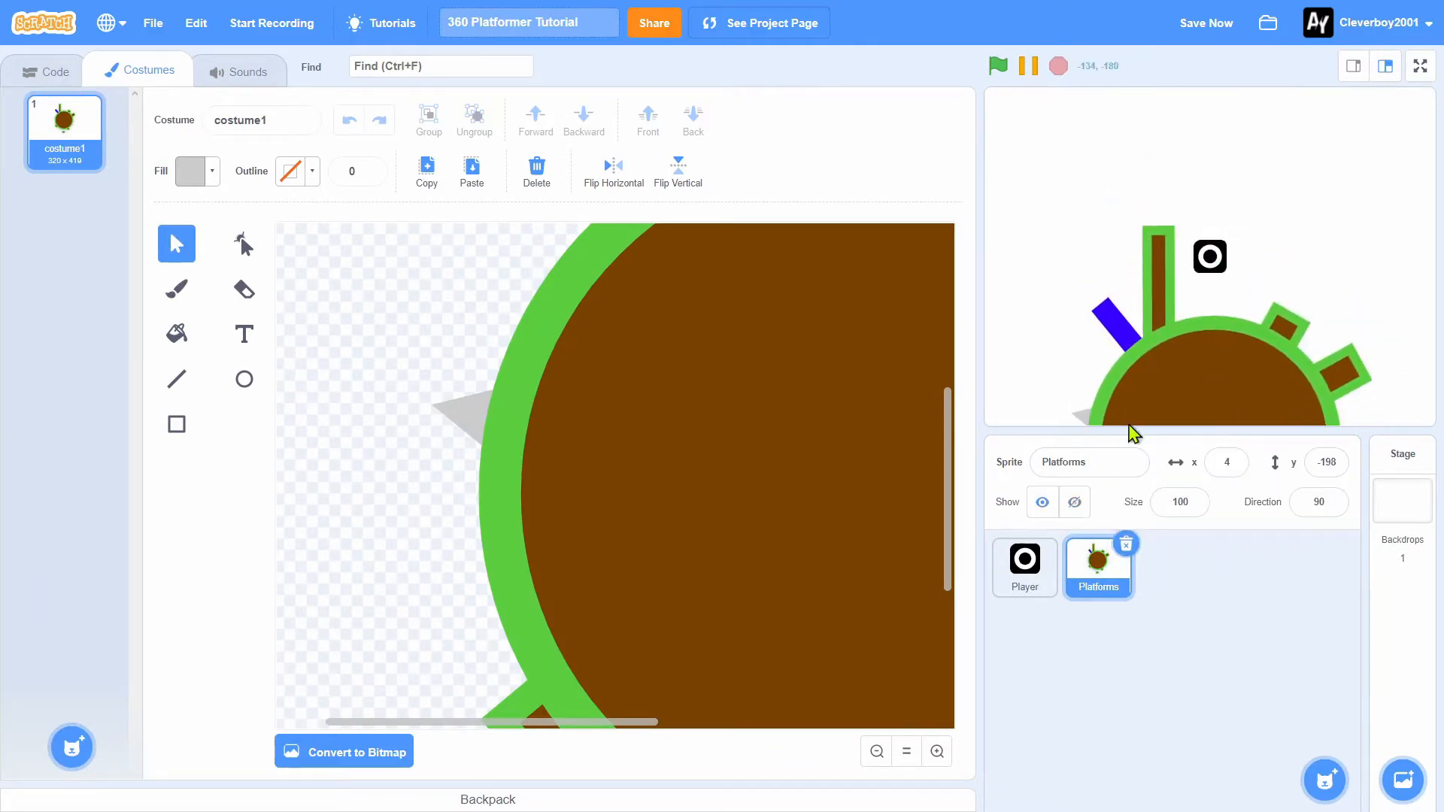
mouse_move(1255, 344)
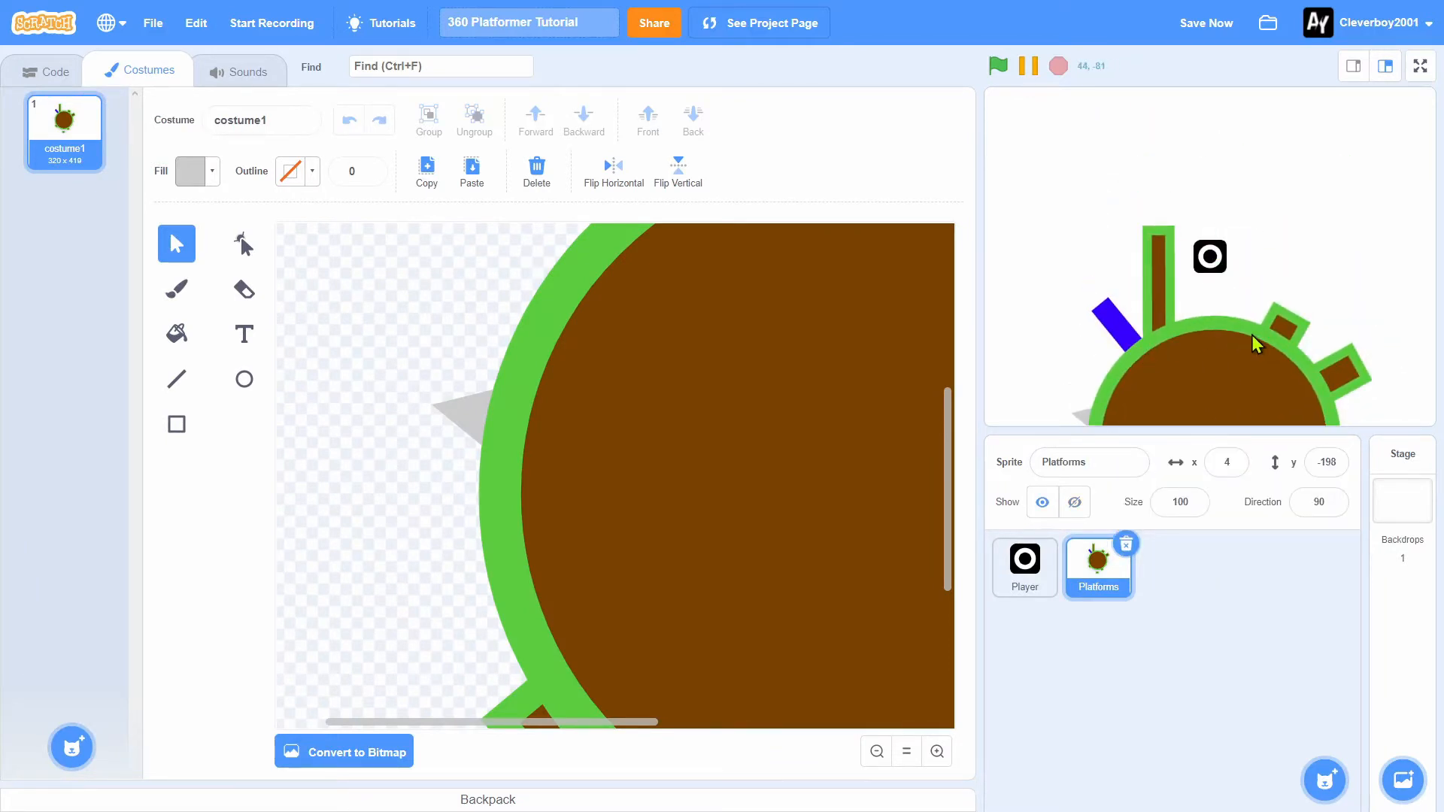
mouse_move(1182, 383)
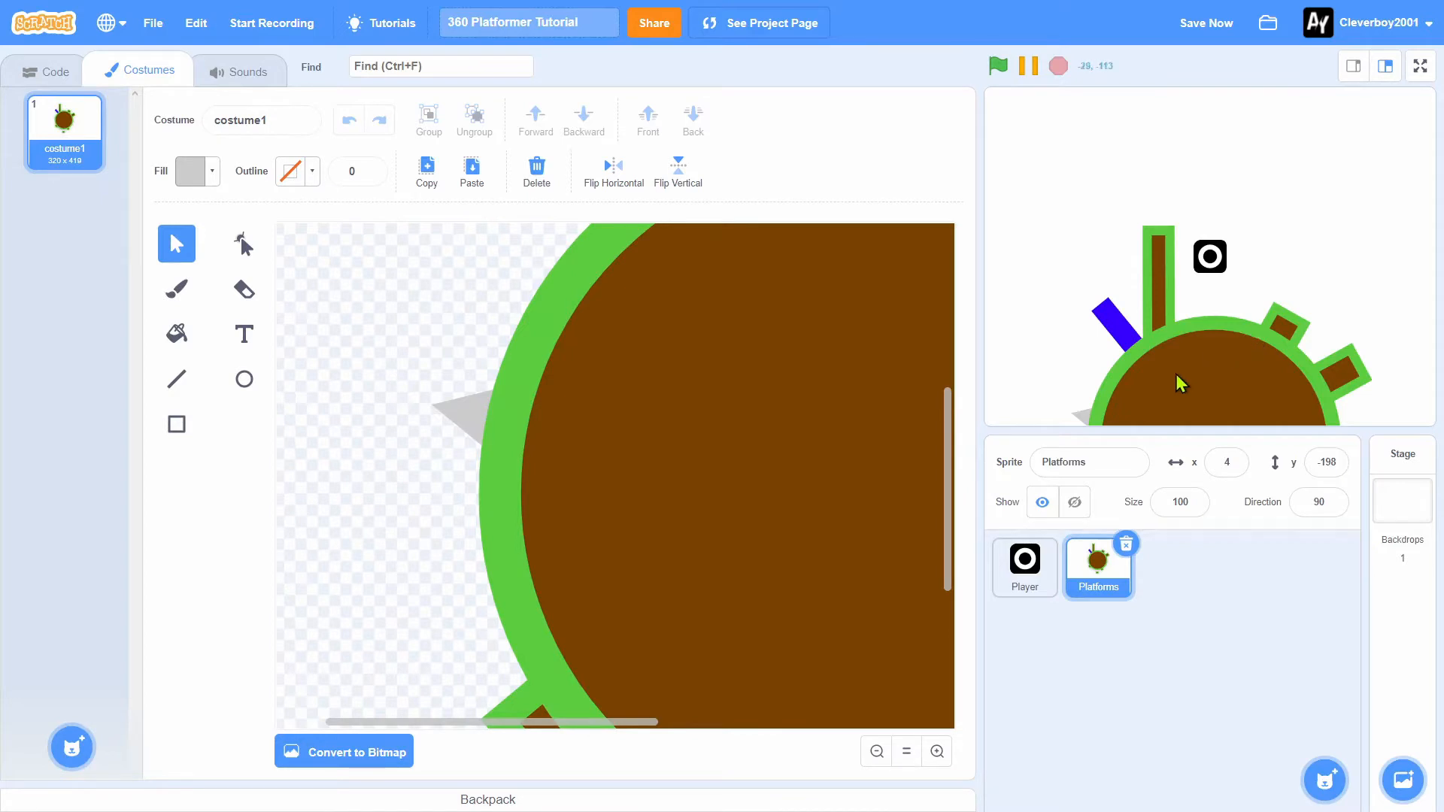
mouse_move(1210, 390)
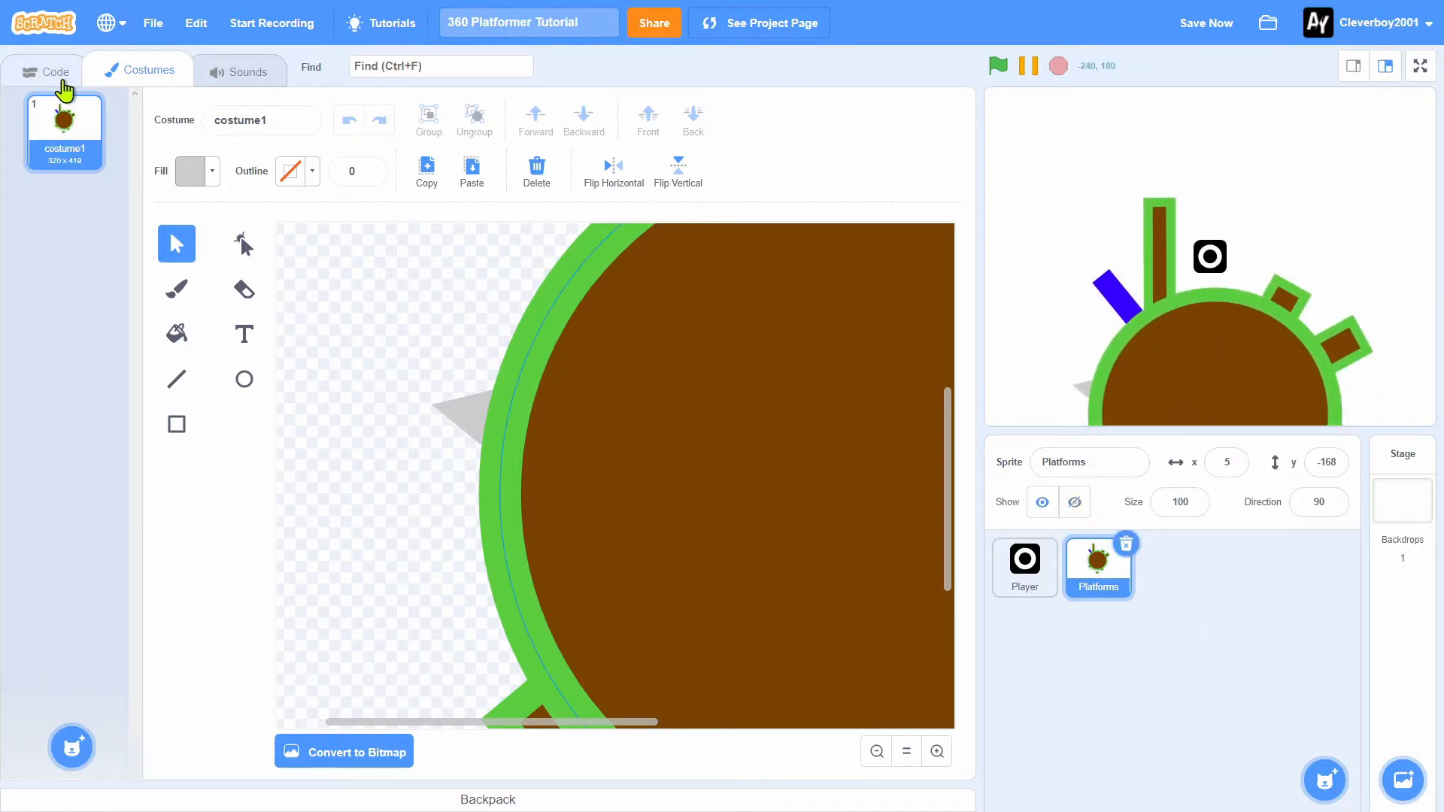
click(54, 70)
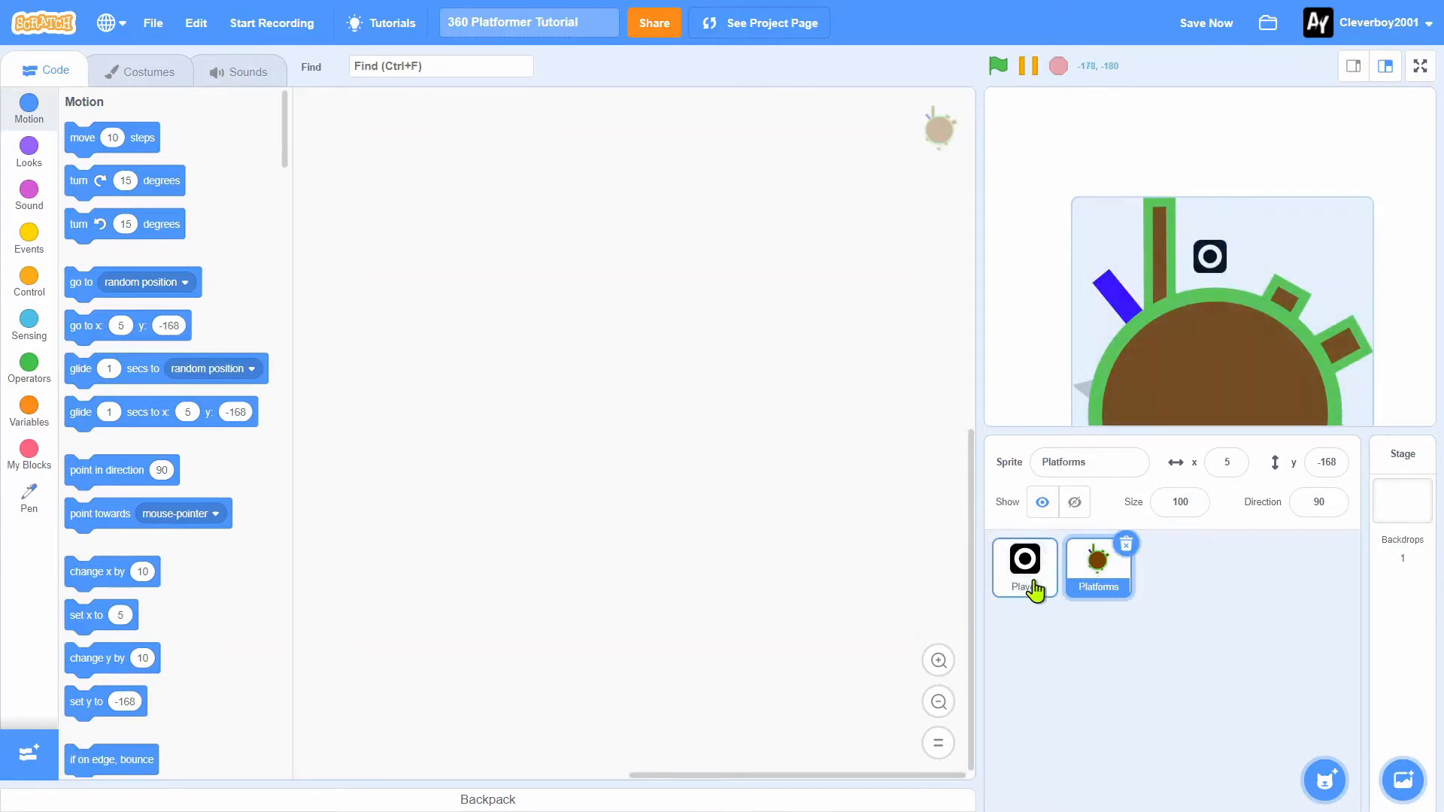
View the Player's idle, right, left, up, up-right and up-left eye costumes
click(1025, 563)
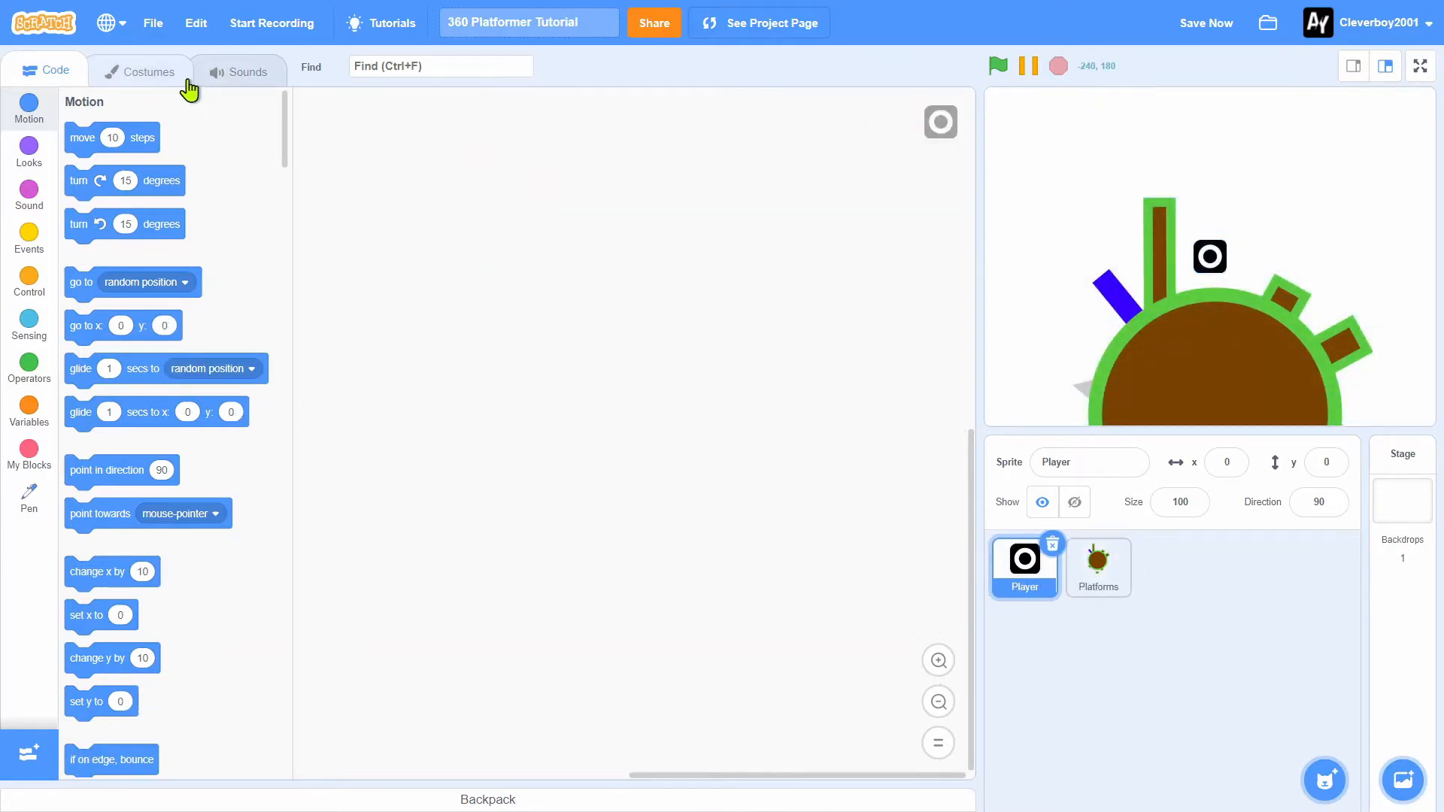
click(138, 71)
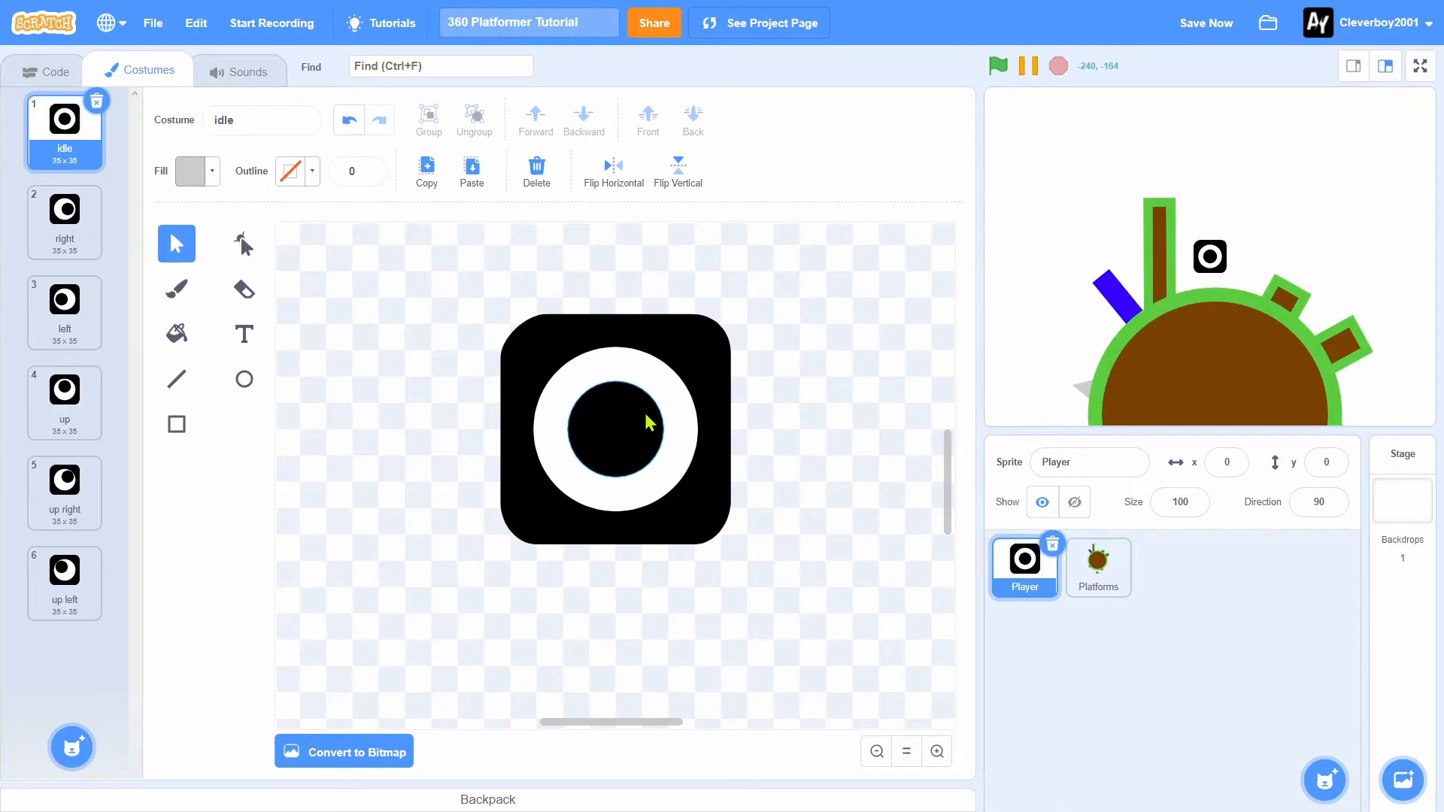
mouse_move(631, 434)
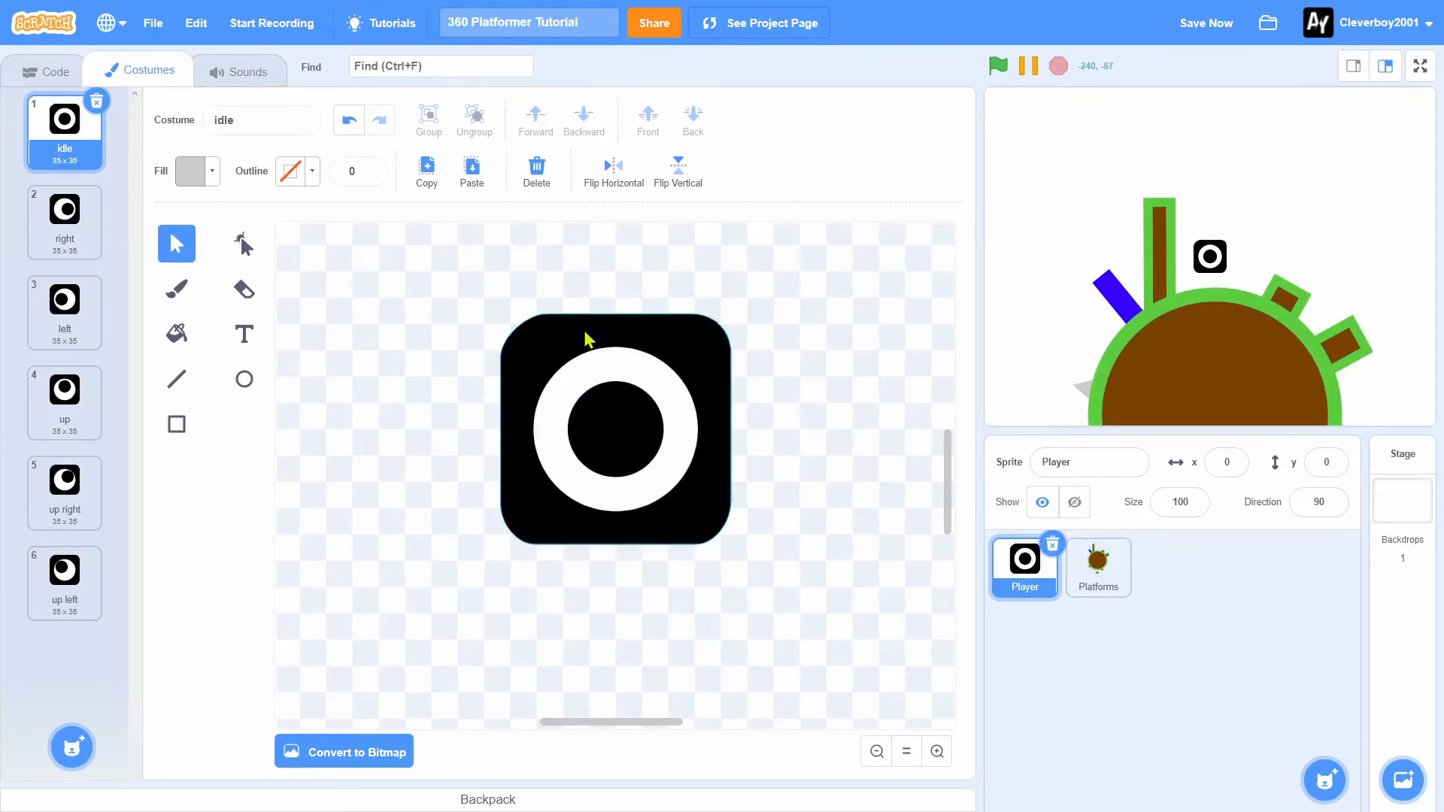
click(63, 209)
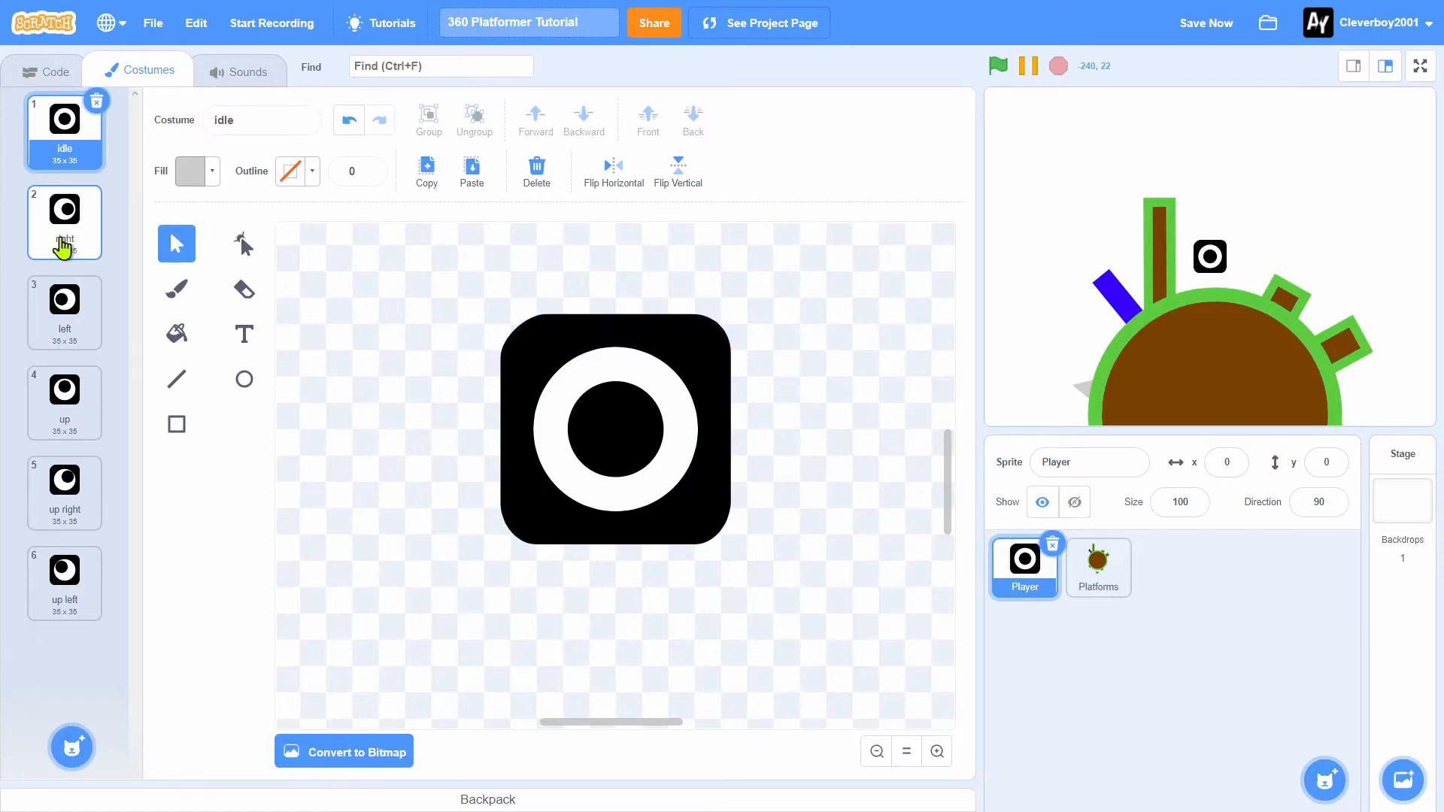
click(64, 128)
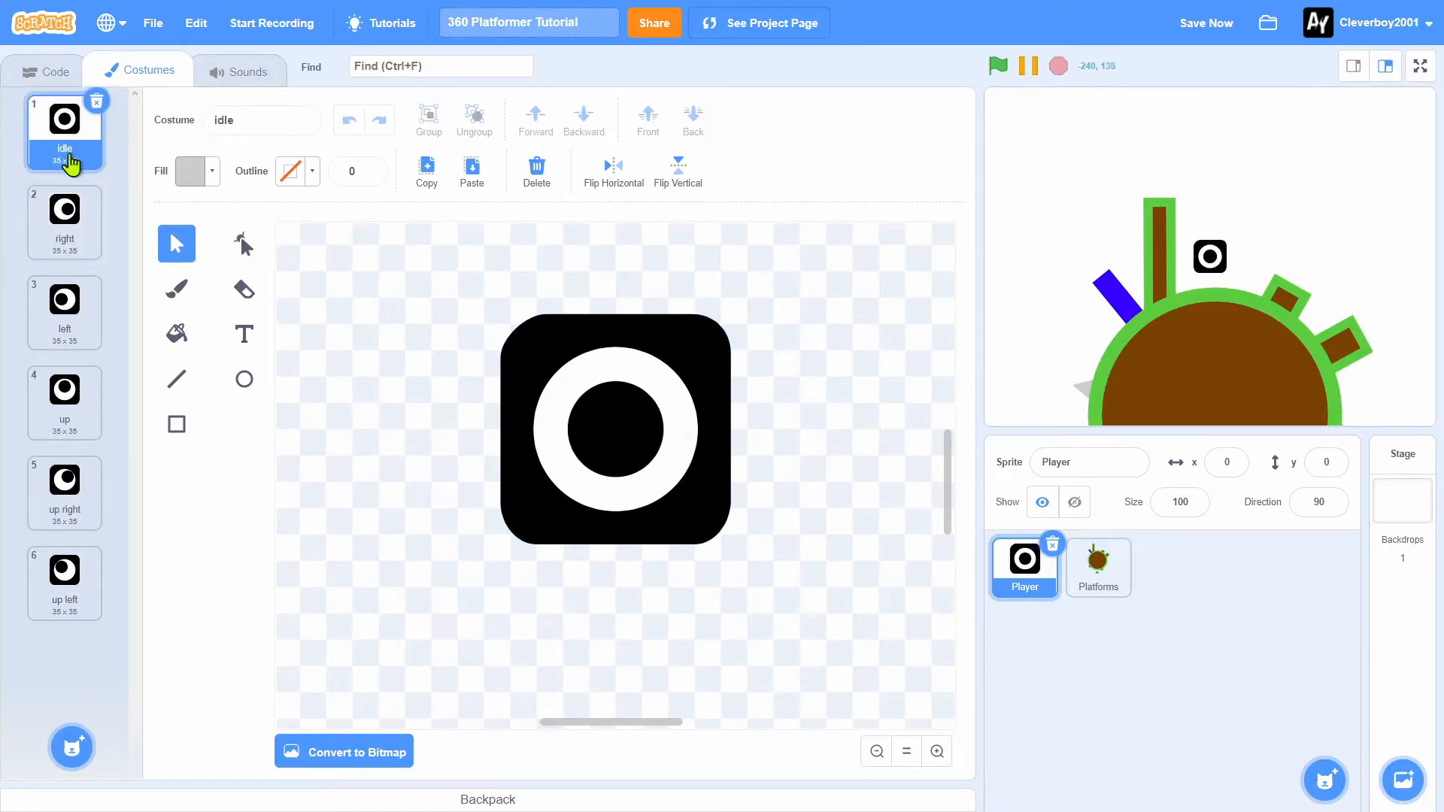
mouse_move(419, 273)
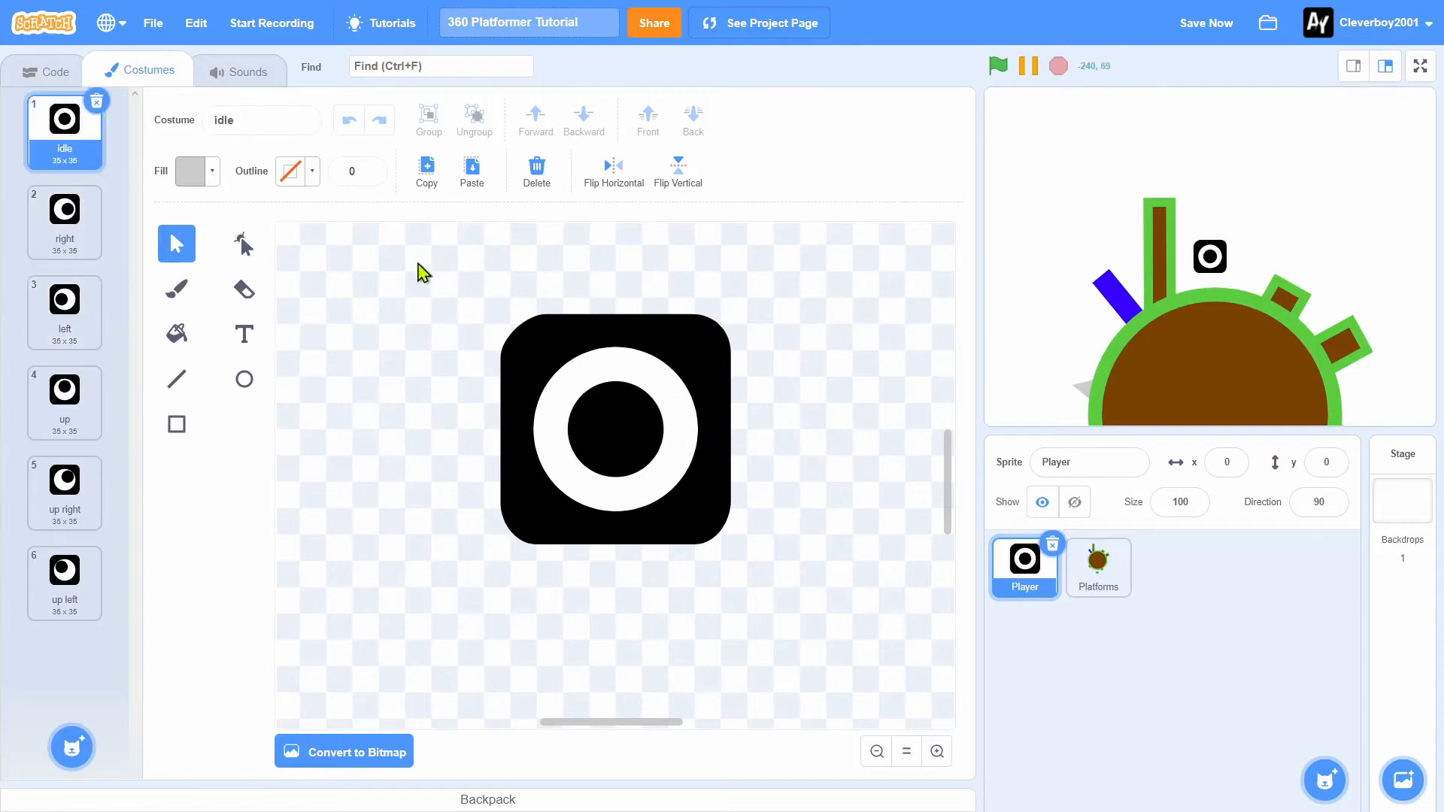
mouse_move(789, 460)
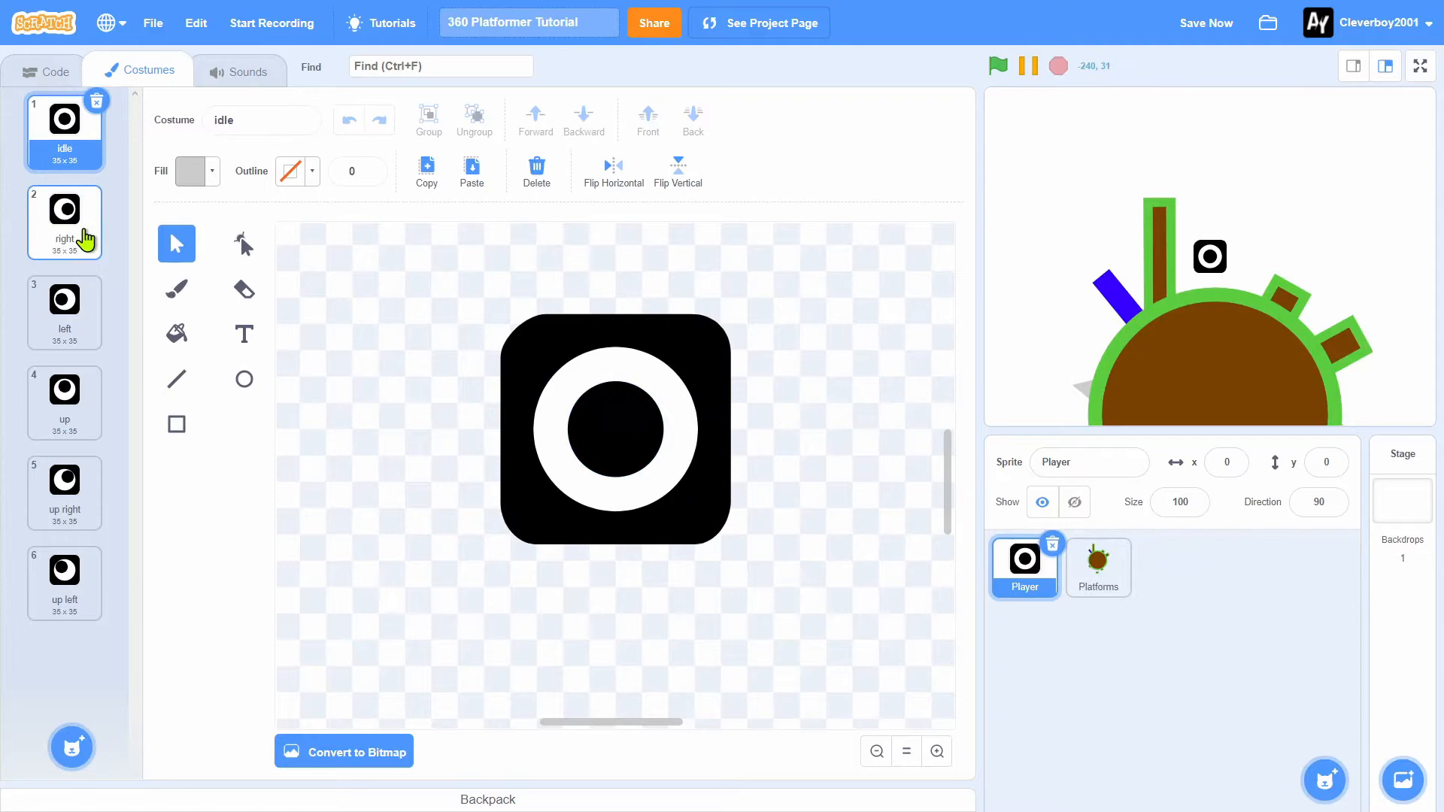
click(63, 300)
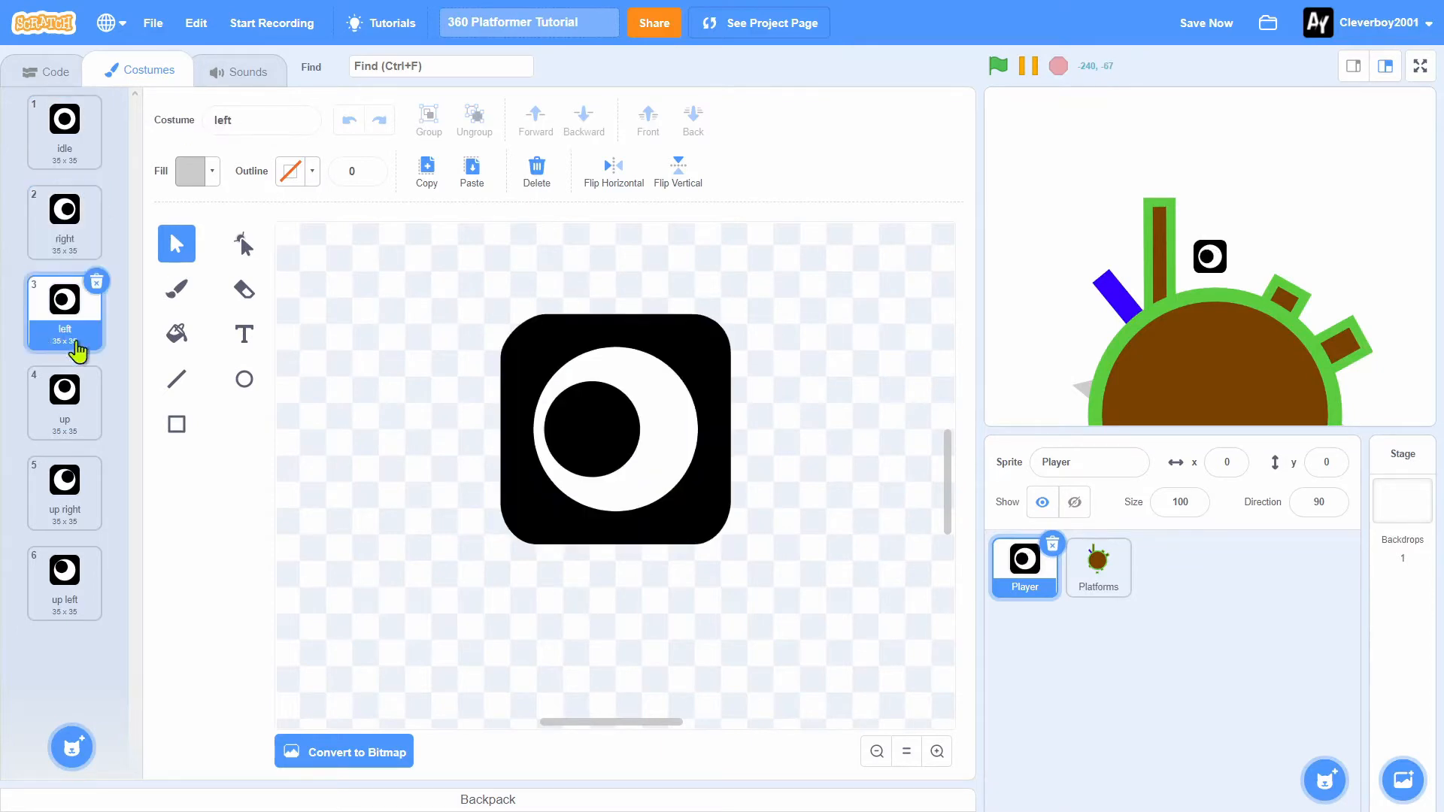
click(64, 390)
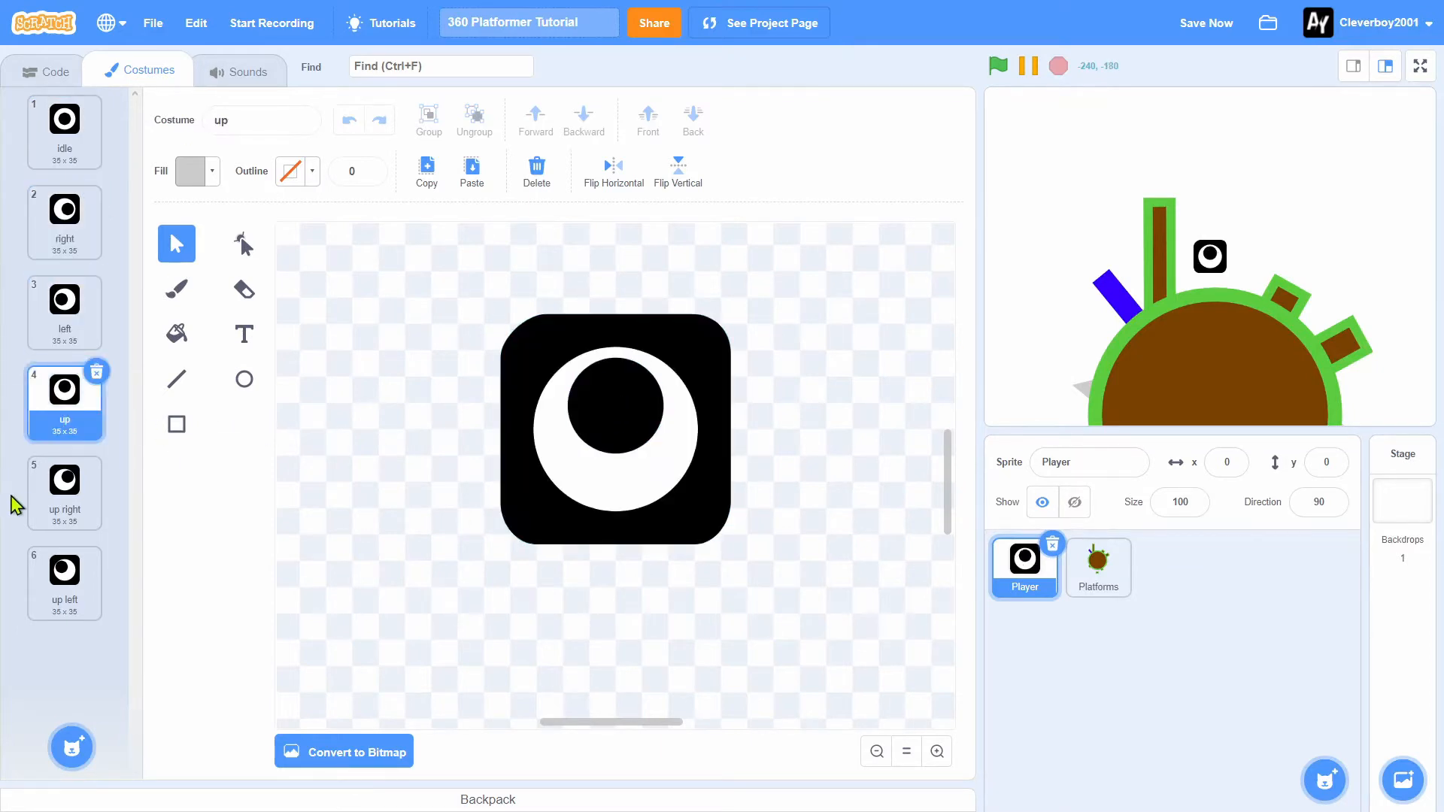
click(63, 486)
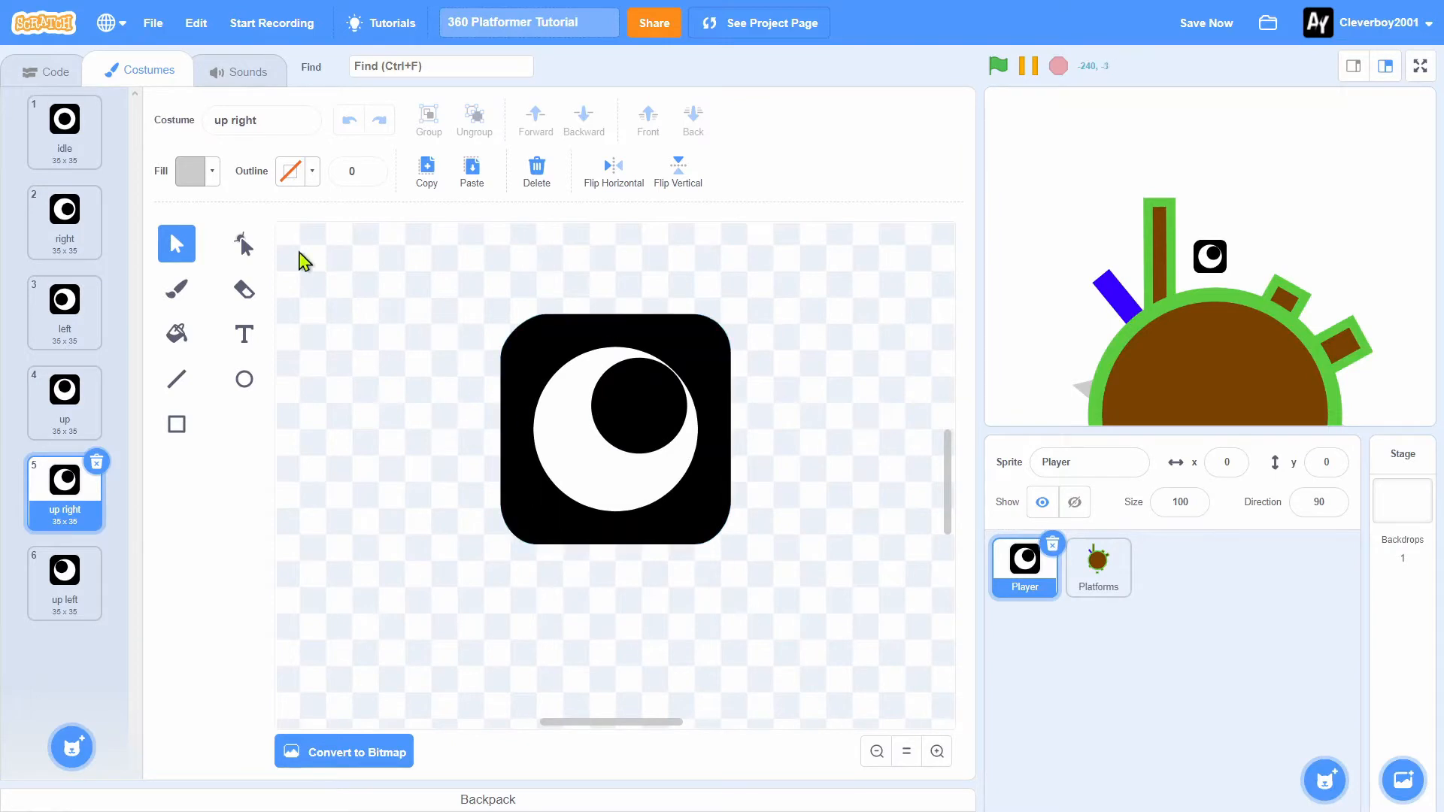
click(64, 579)
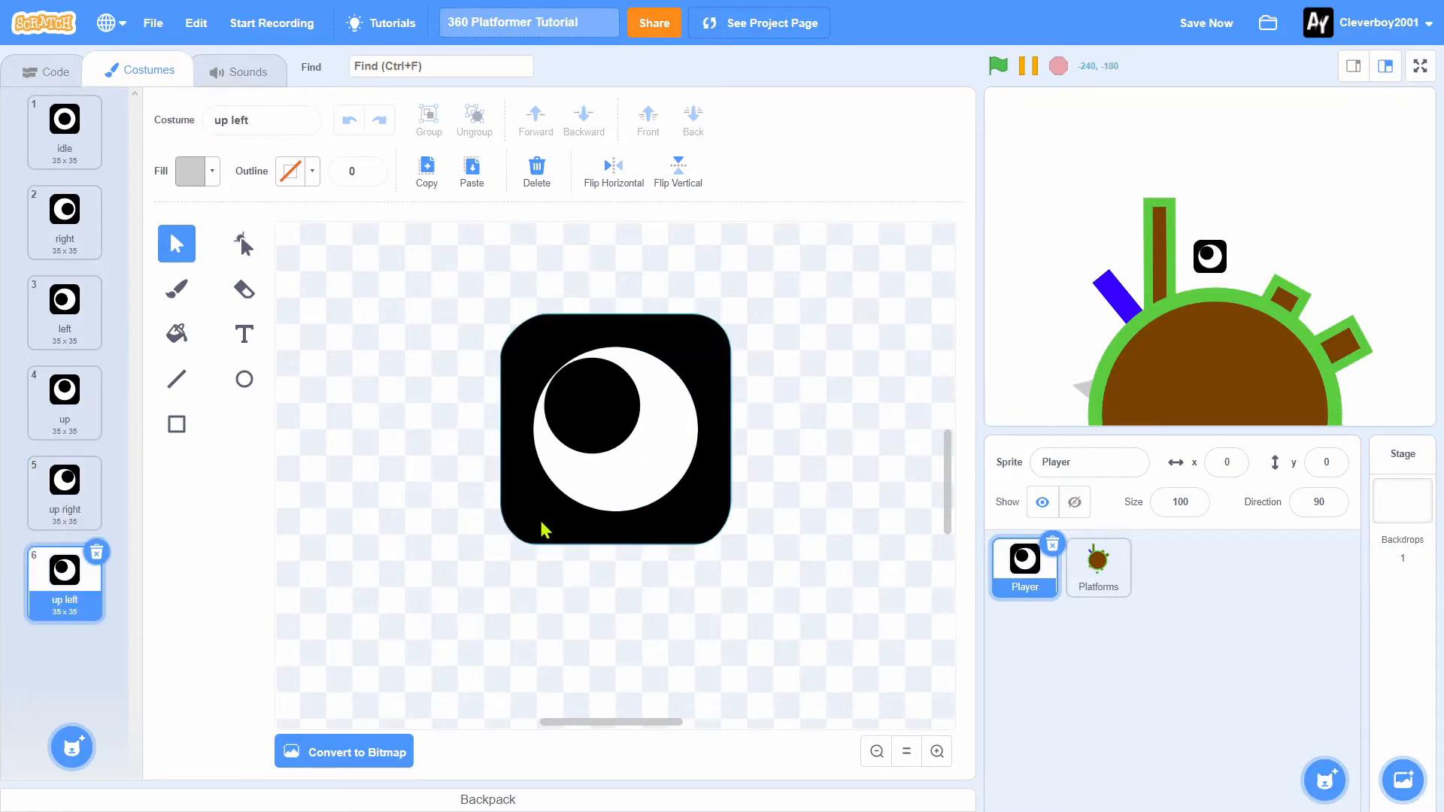
mouse_move(1116, 587)
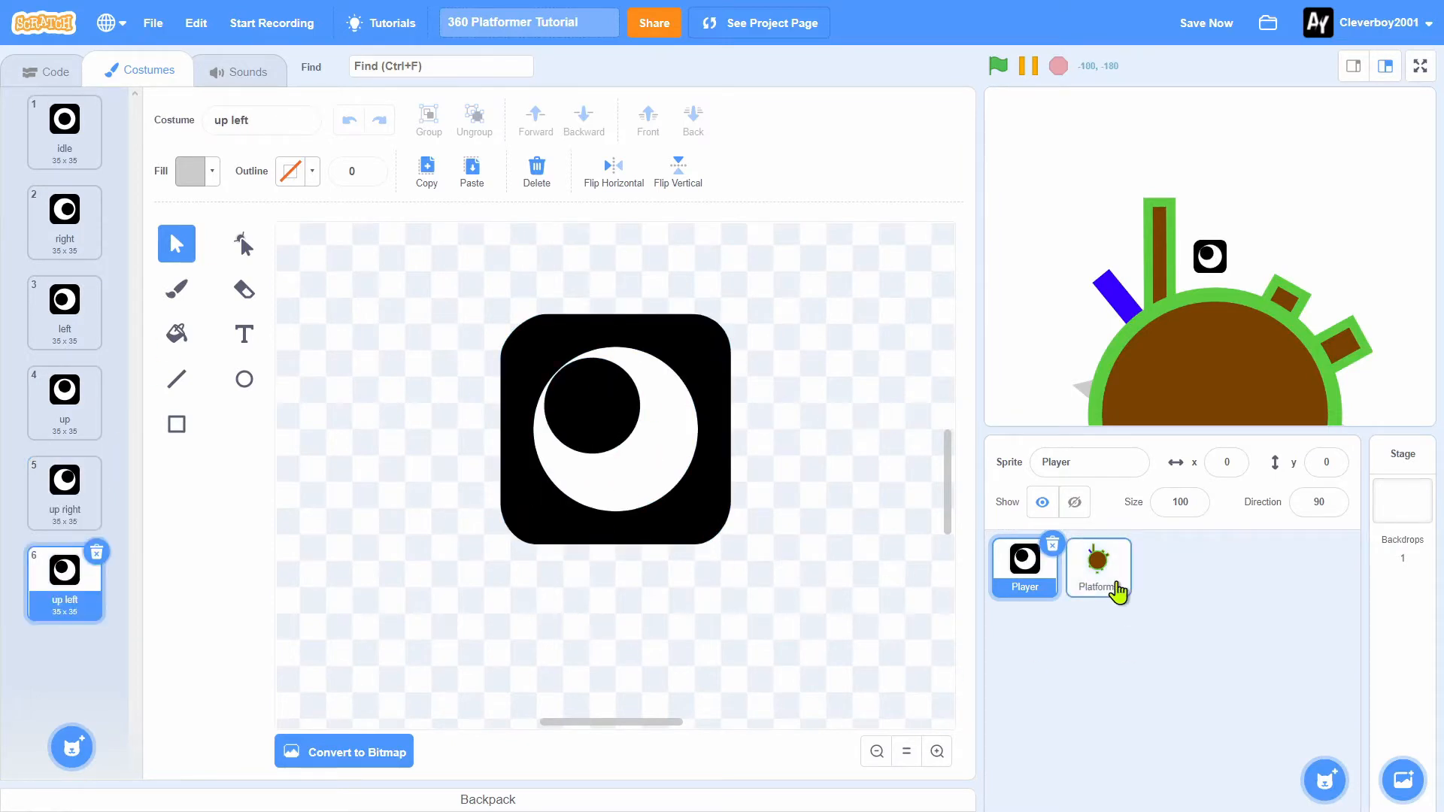
Select Platforms, reset the costume editor zoom, and turn the level to direction 105
click(1097, 567)
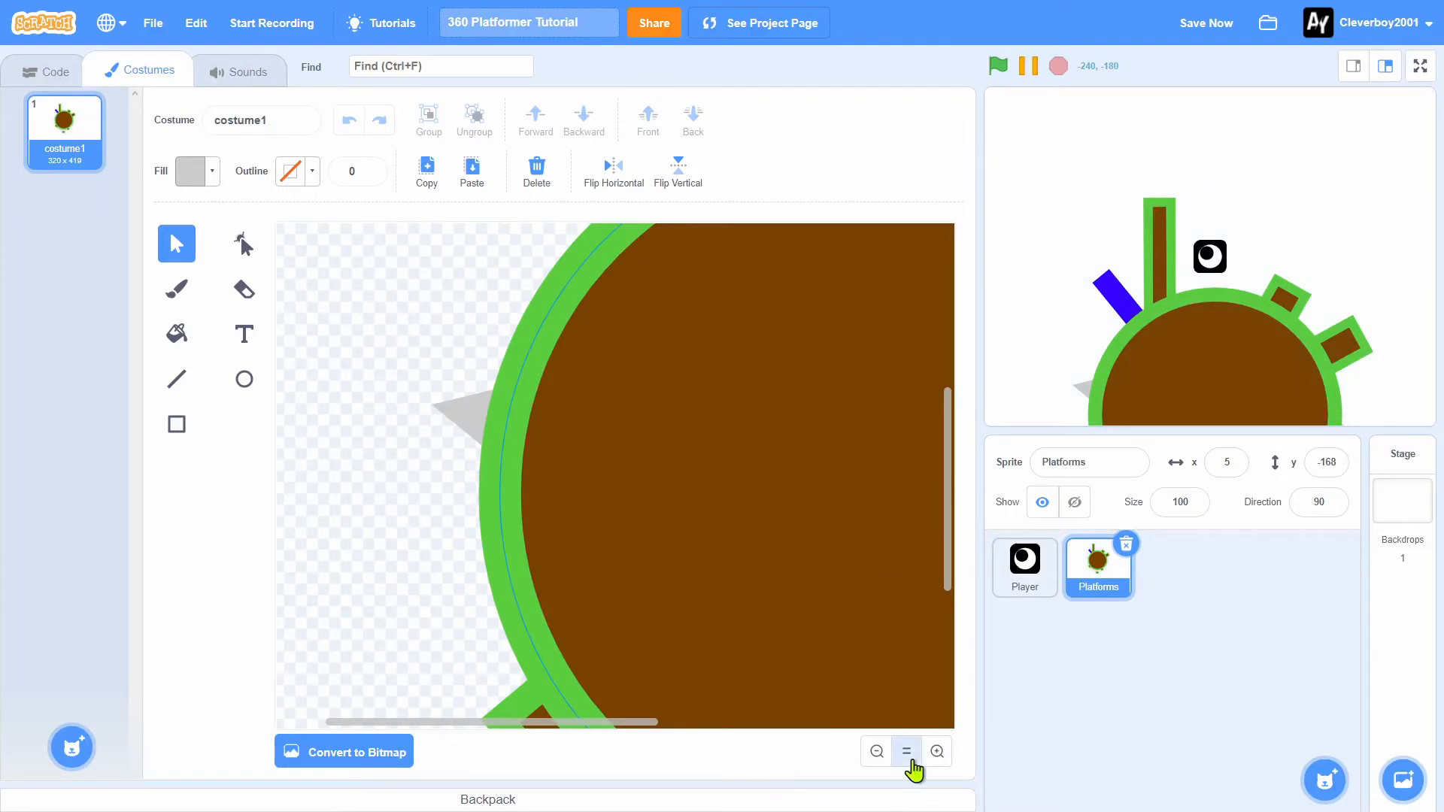
click(876, 750)
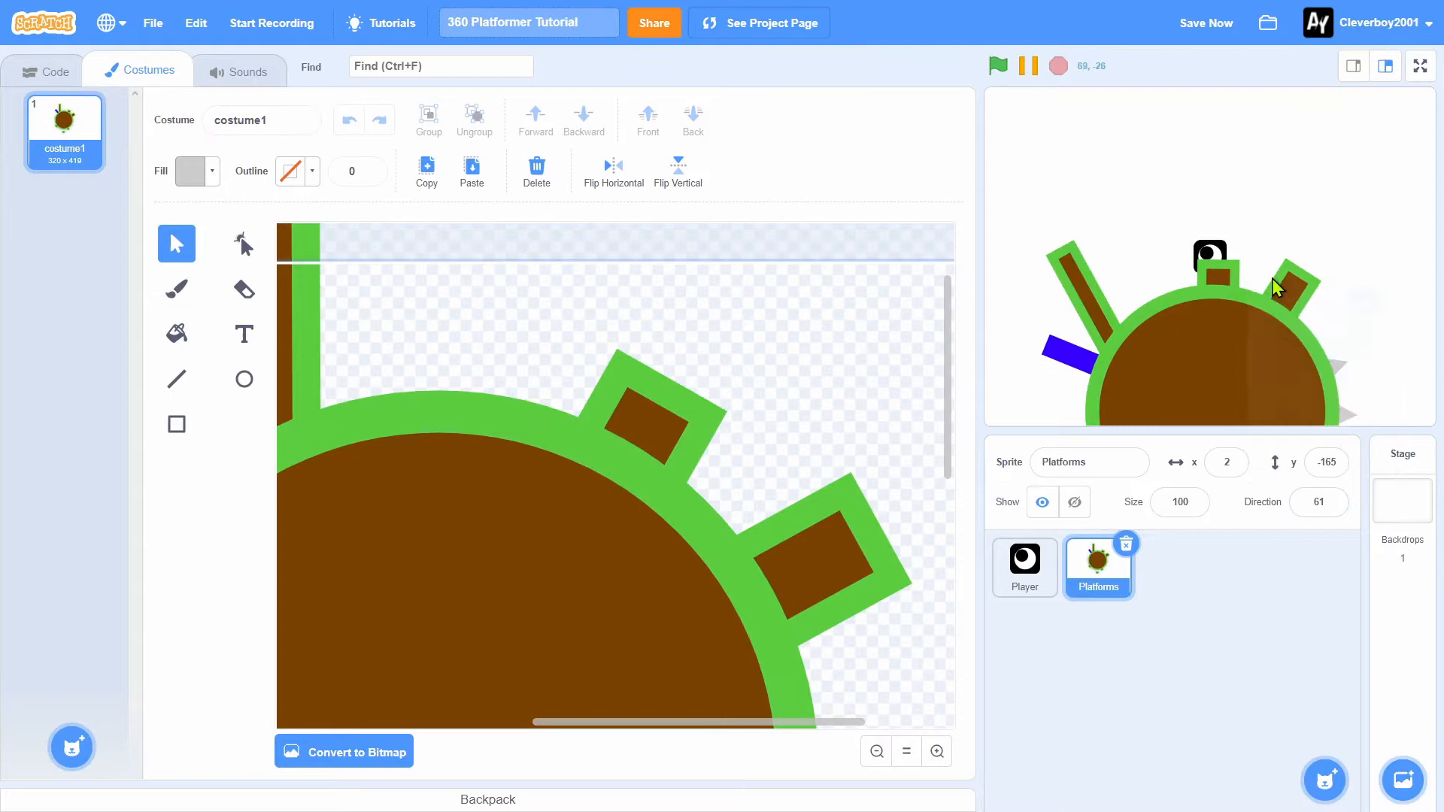
mouse_move(1215, 230)
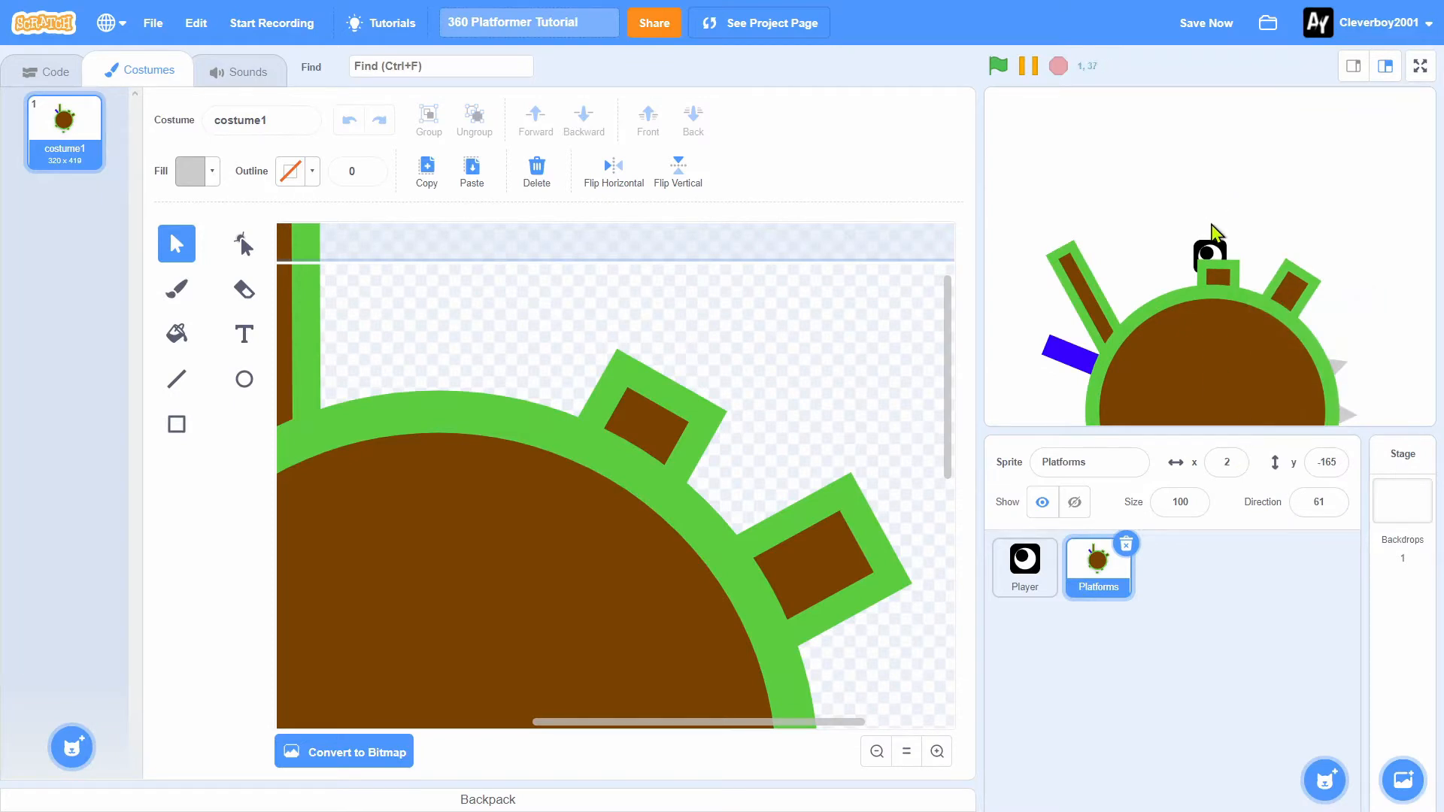
click(1318, 502)
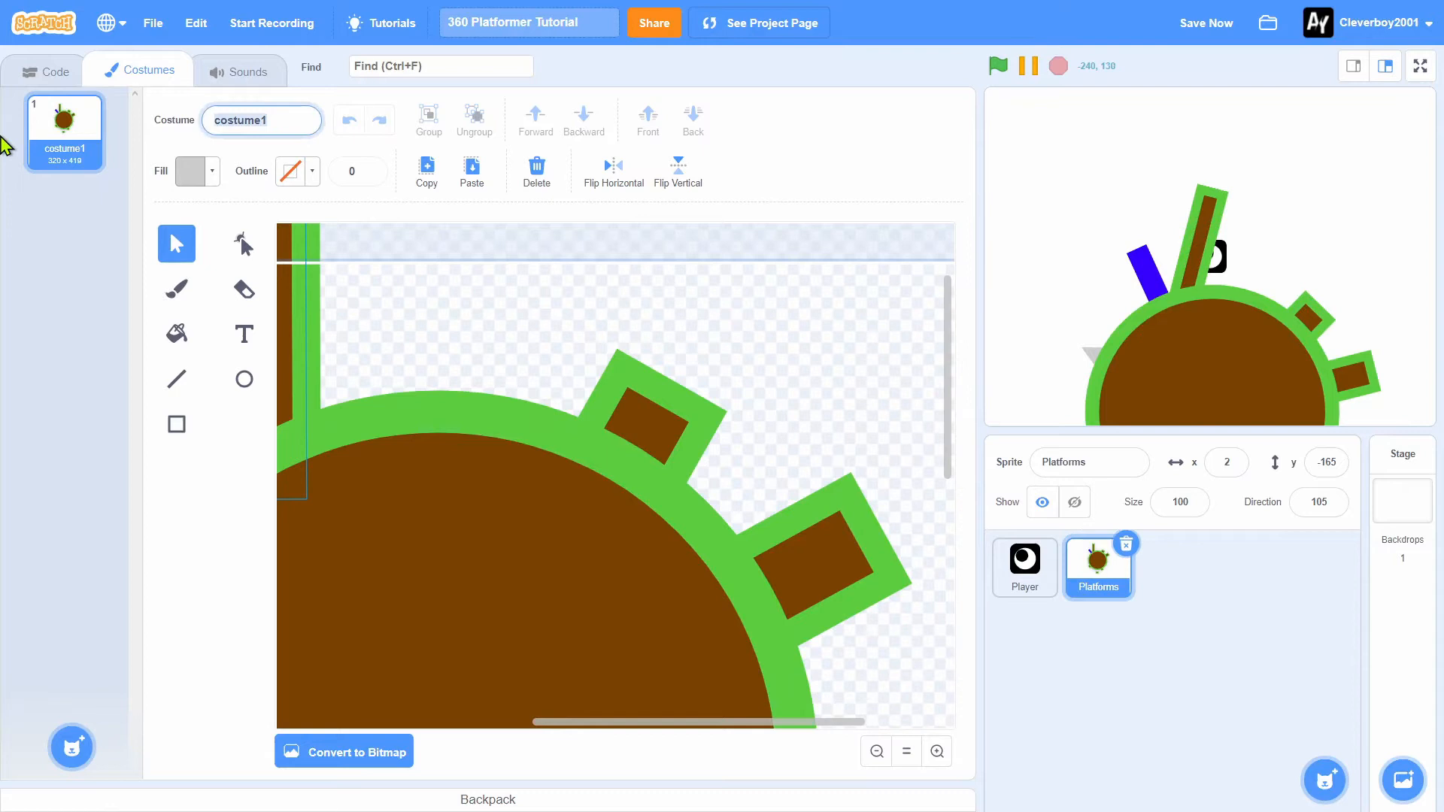
Name the Platforms costumes 'level 1' and a new empty 'nothing', then select Player
text(level 1)
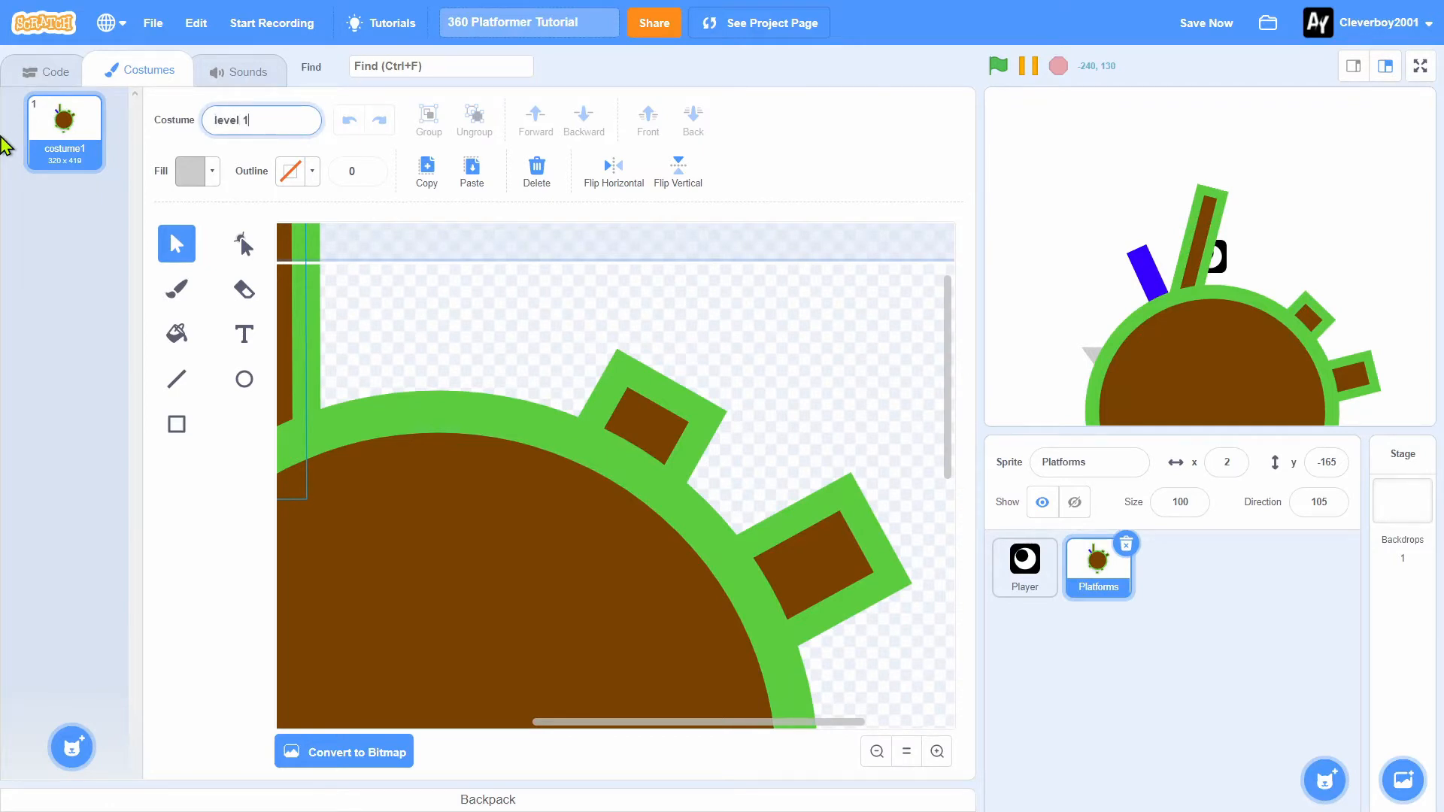
click(70, 747)
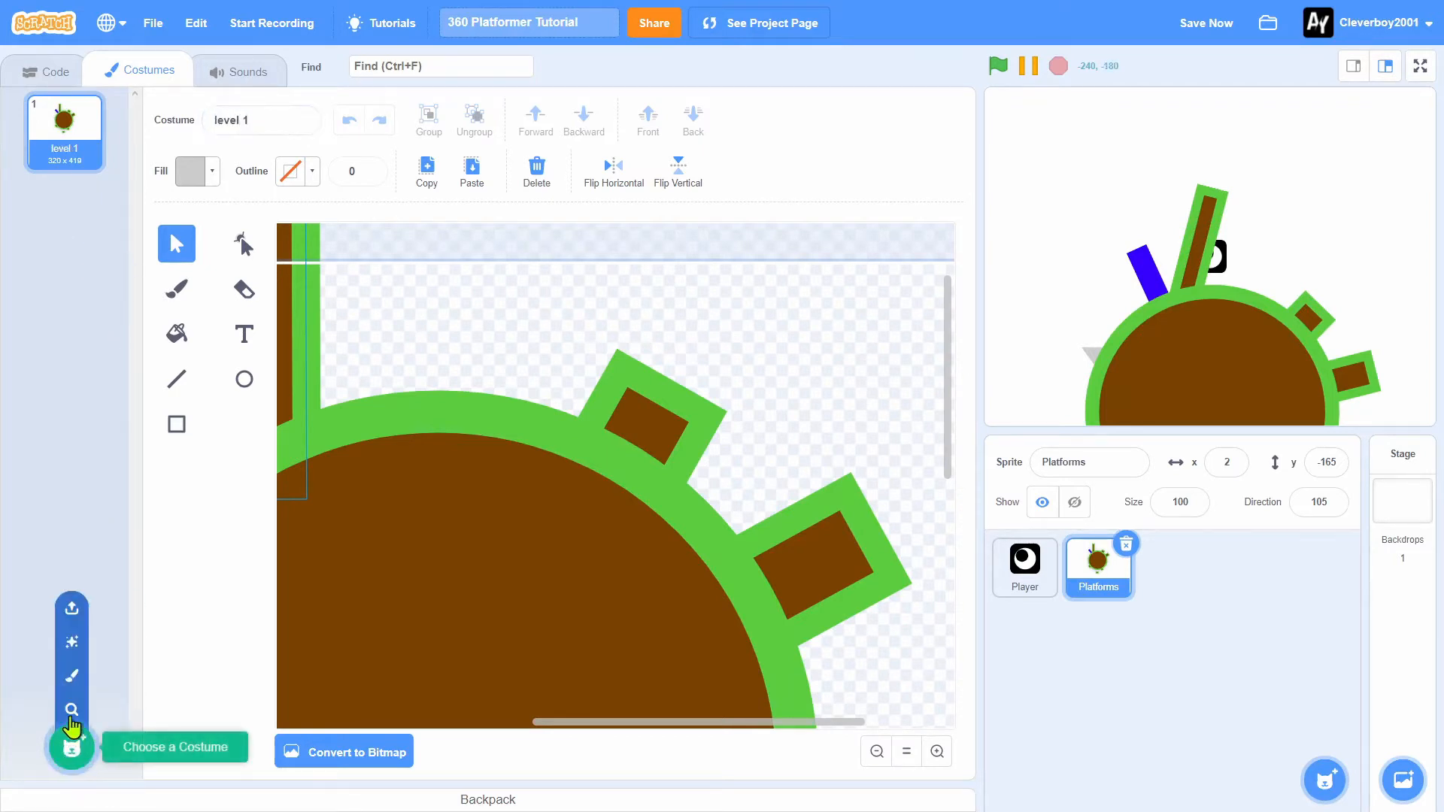
click(71, 747)
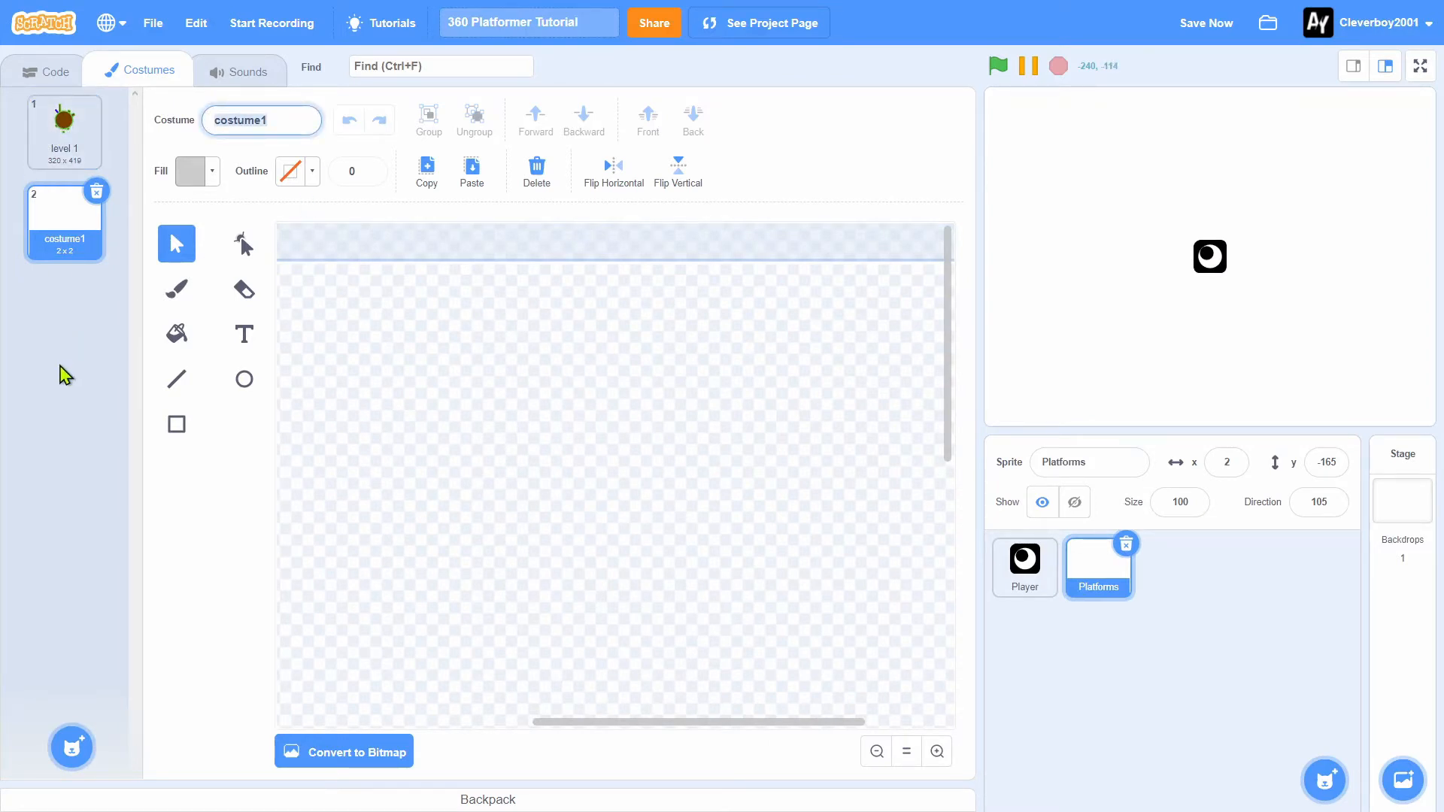
text(nothing)
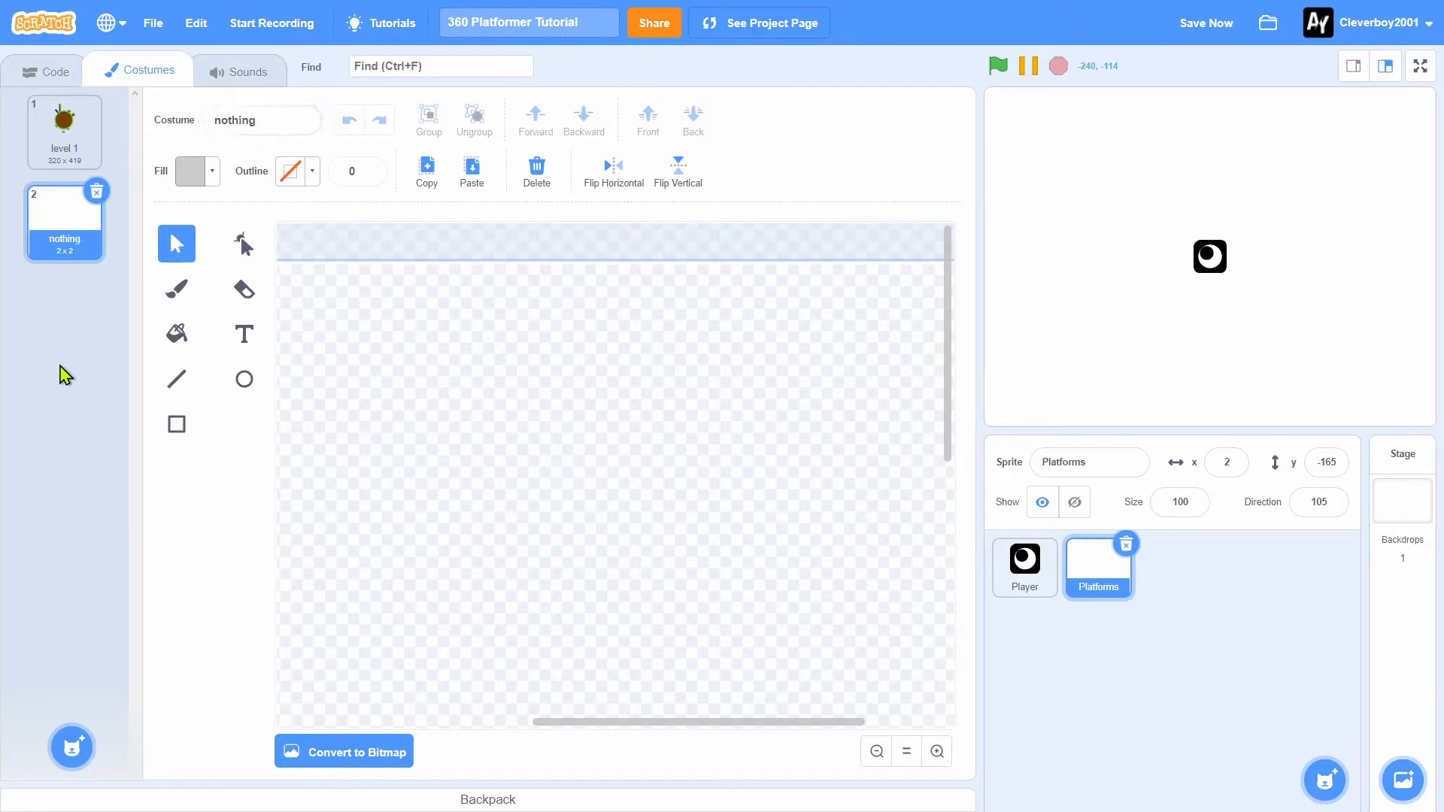
click(1023, 566)
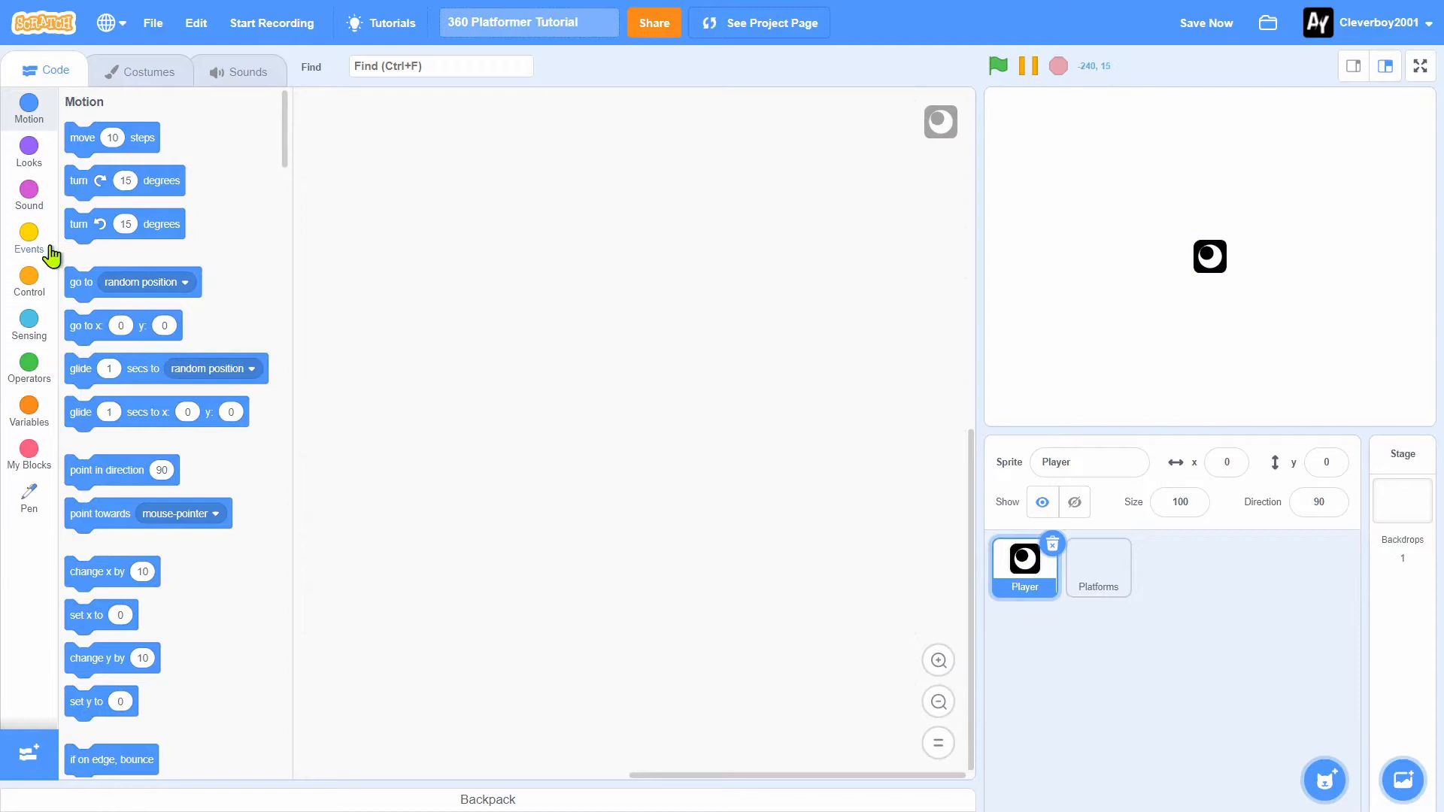
Add a green-flag script that broadcasts a new 'start' message
click(28, 238)
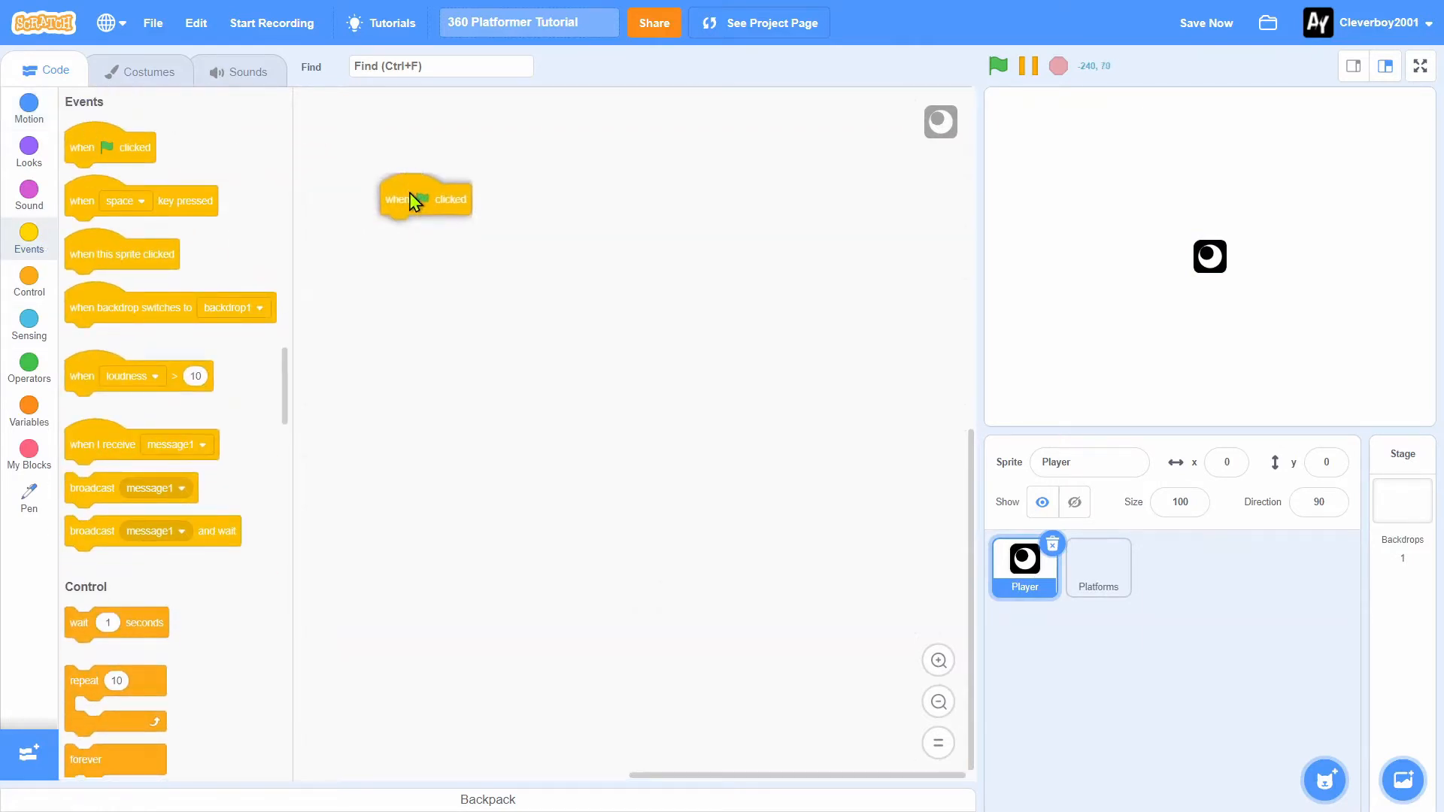
drag(424, 198, 385, 179)
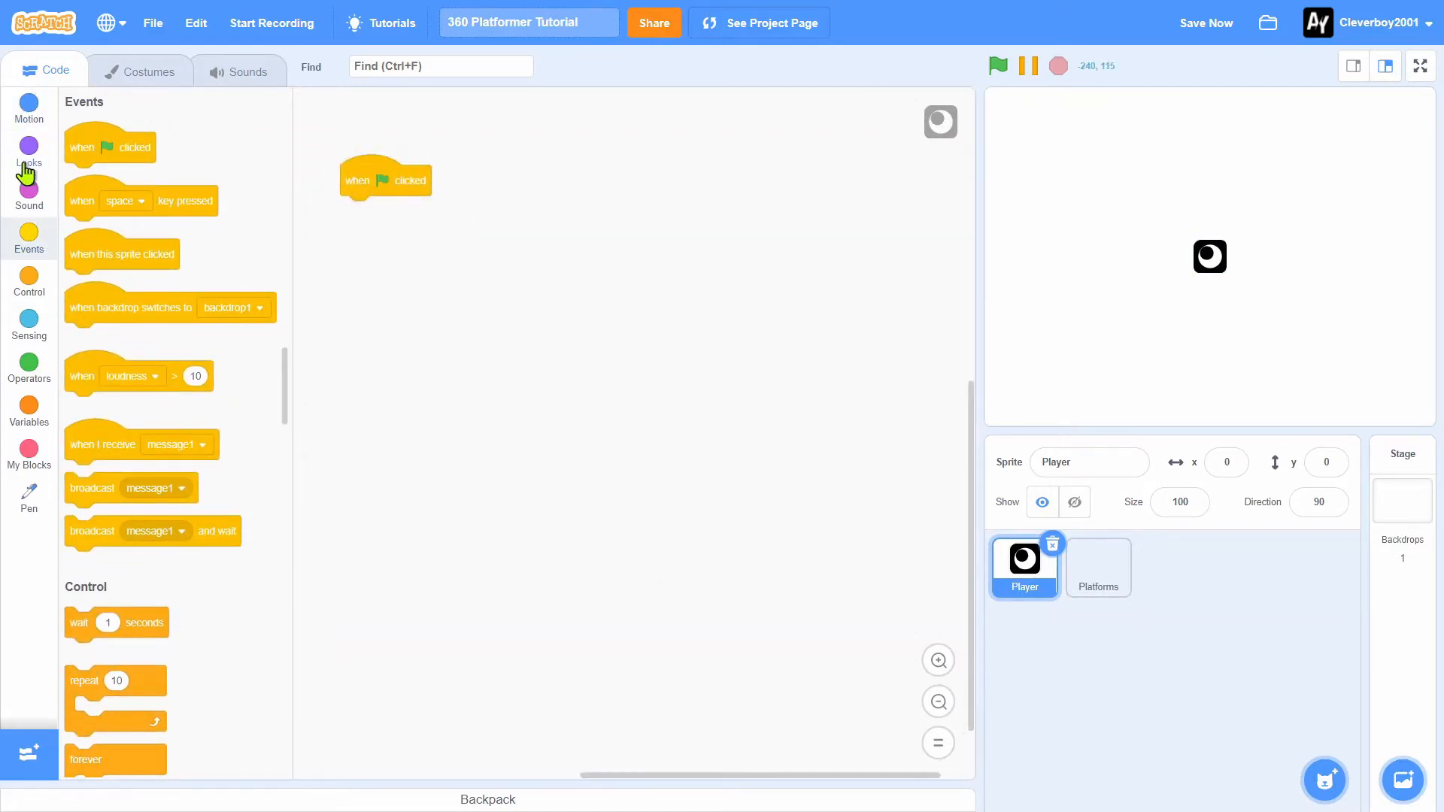
click(29, 151)
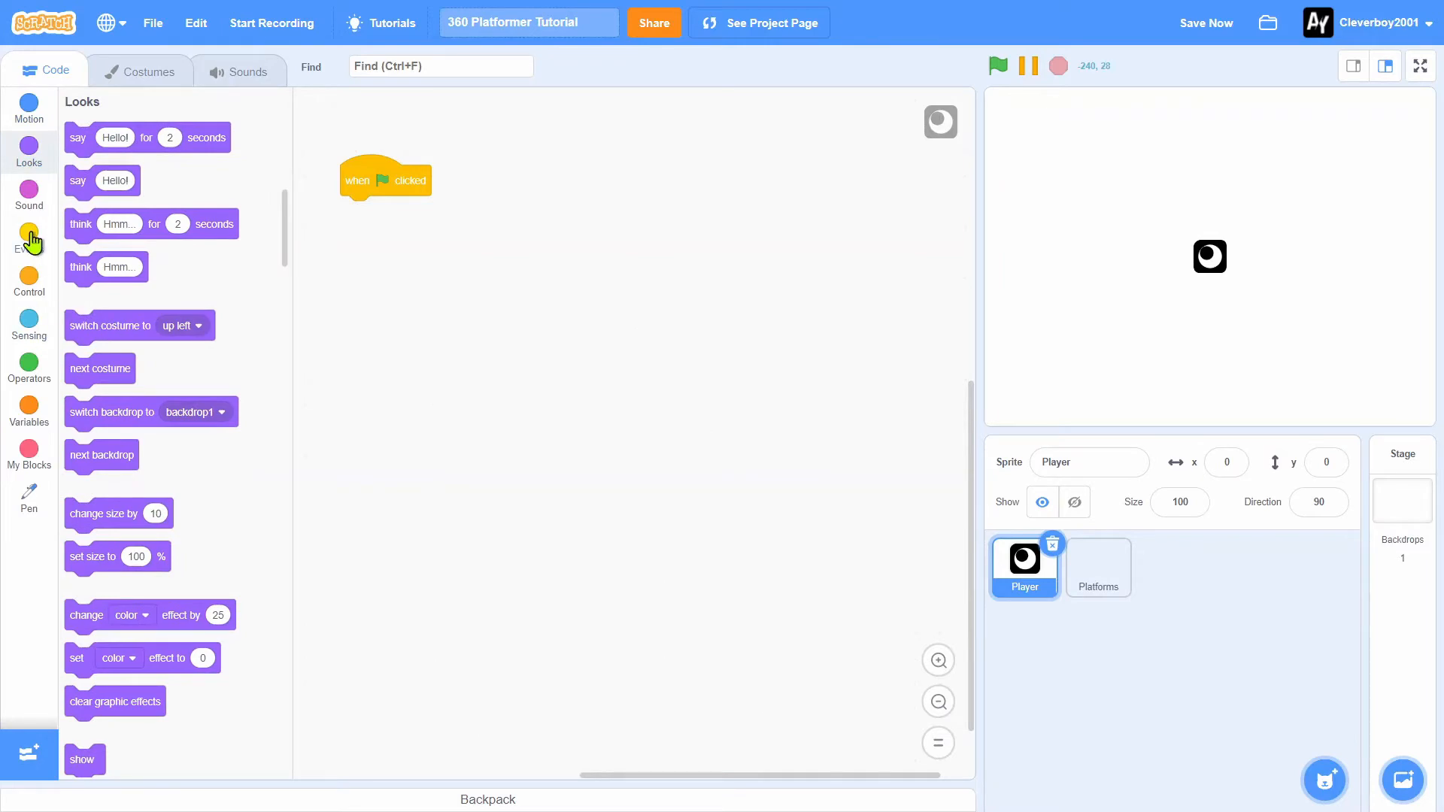
click(29, 237)
text(start)
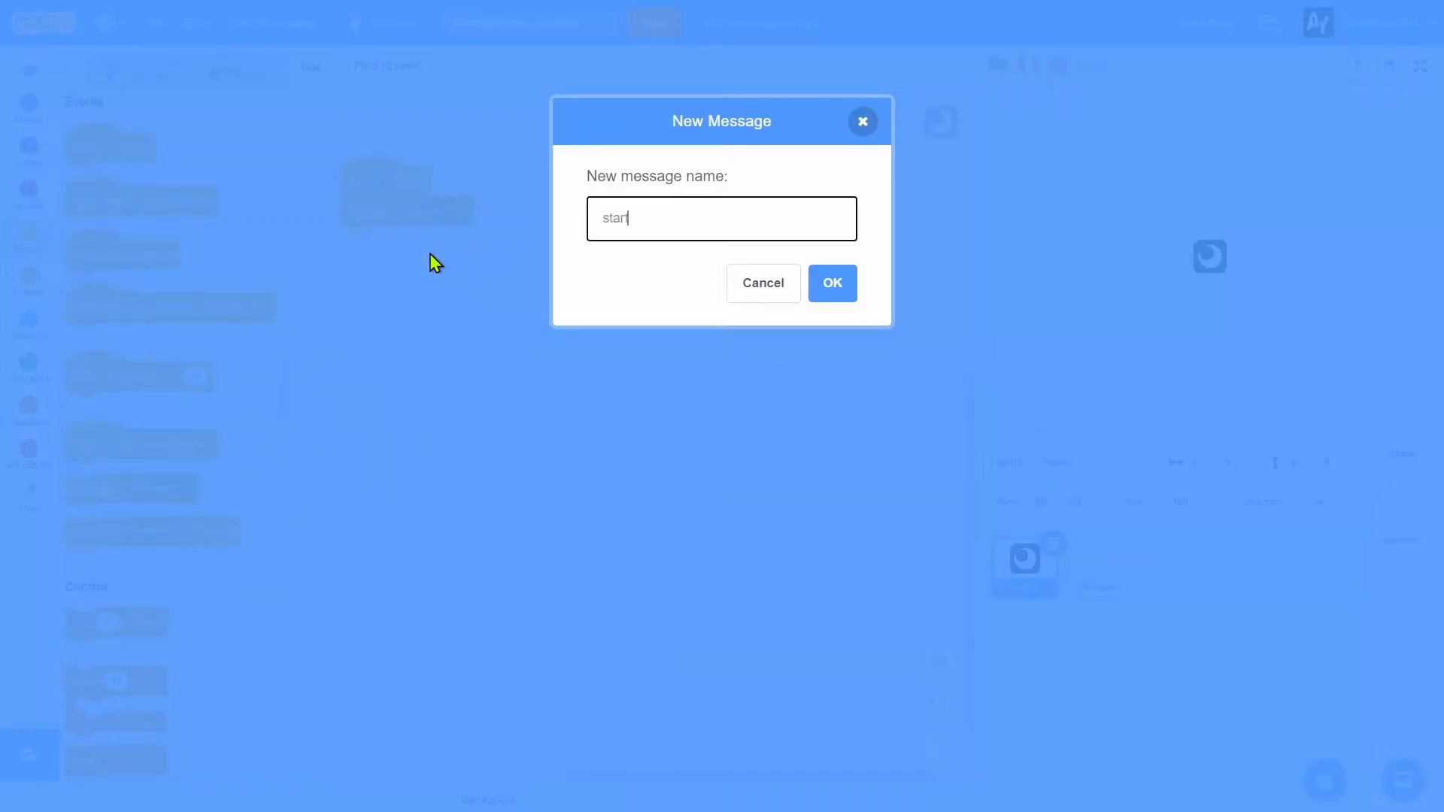
click(832, 283)
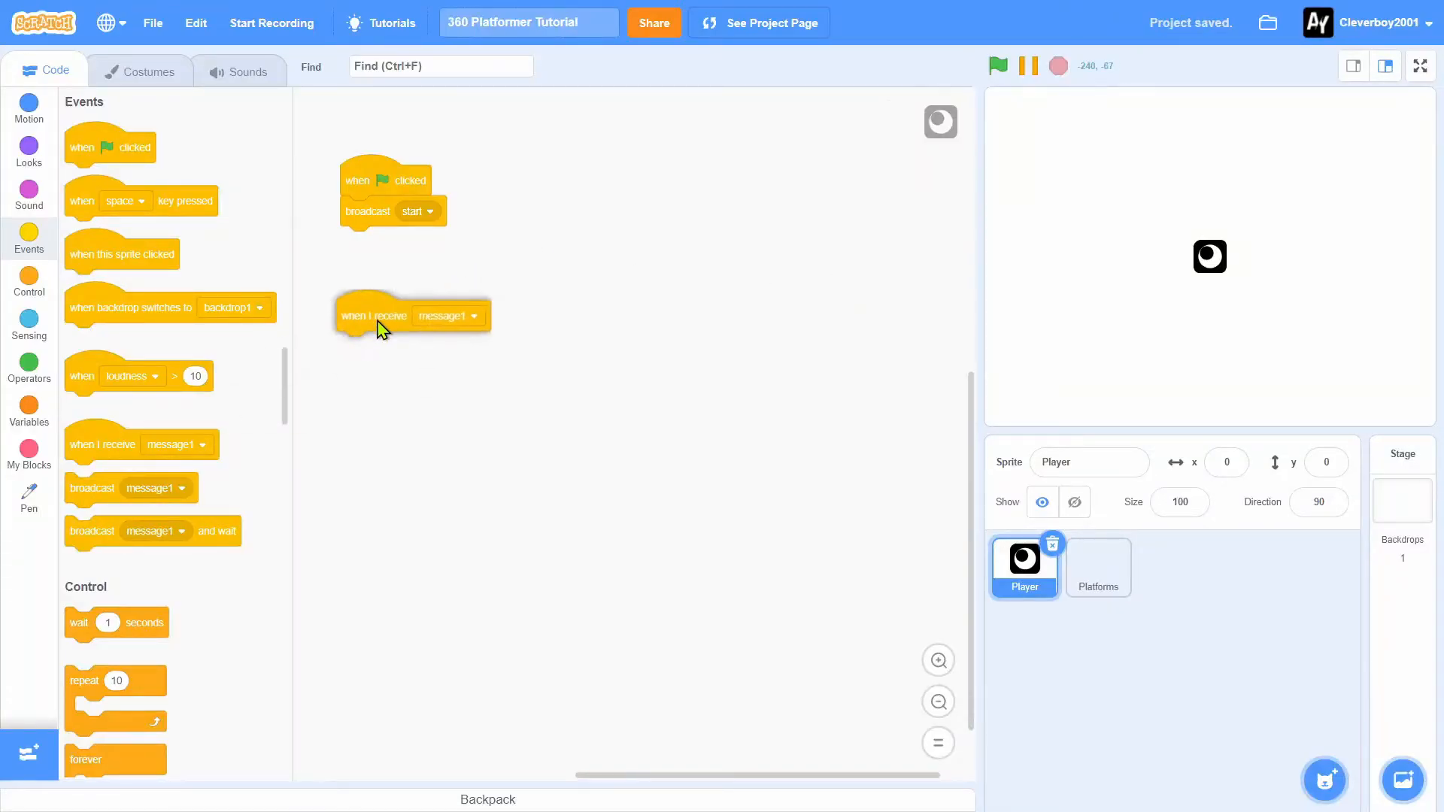
On receiving start, go to front layer and broadcast a new 'respawn' message
click(448, 315)
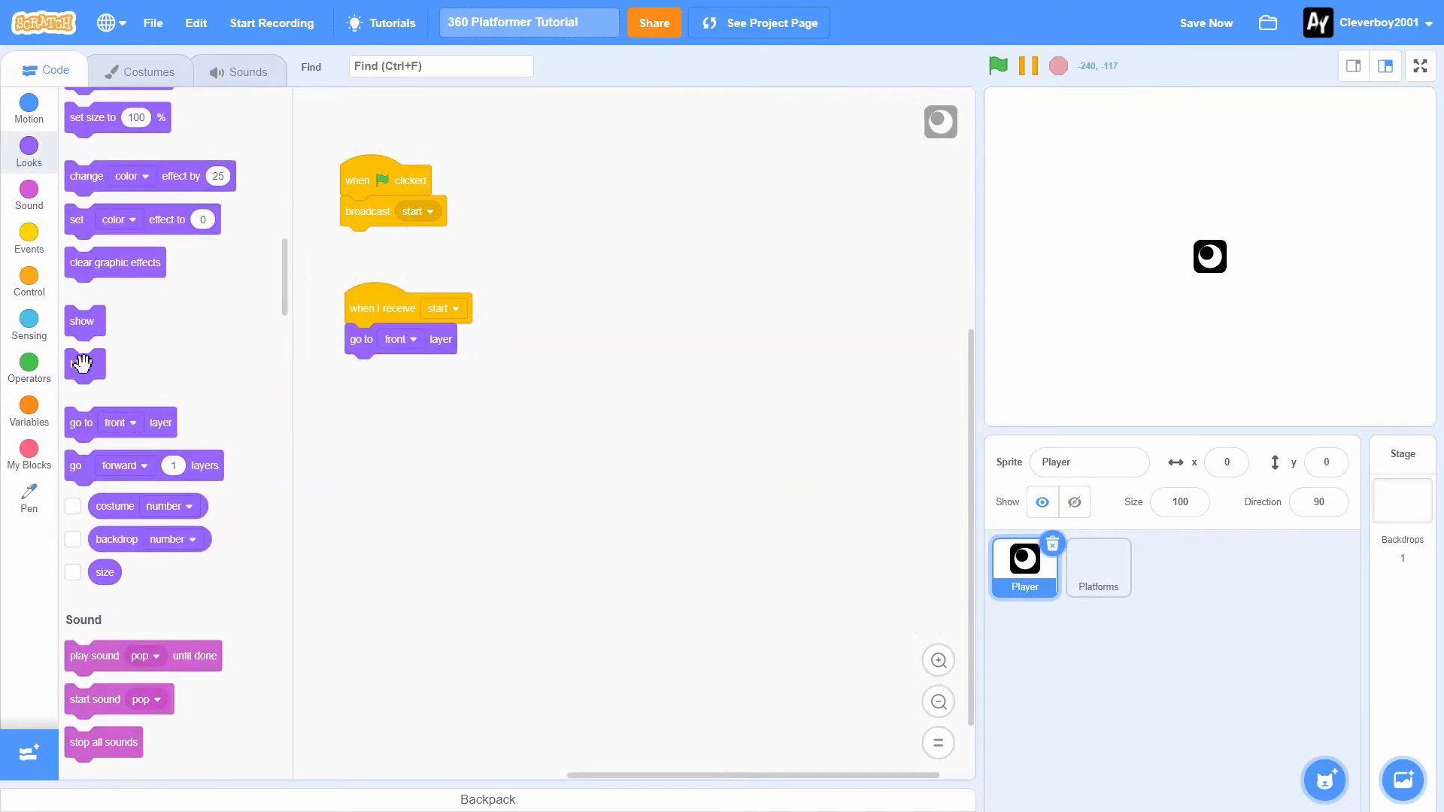
scroll(up, 3)
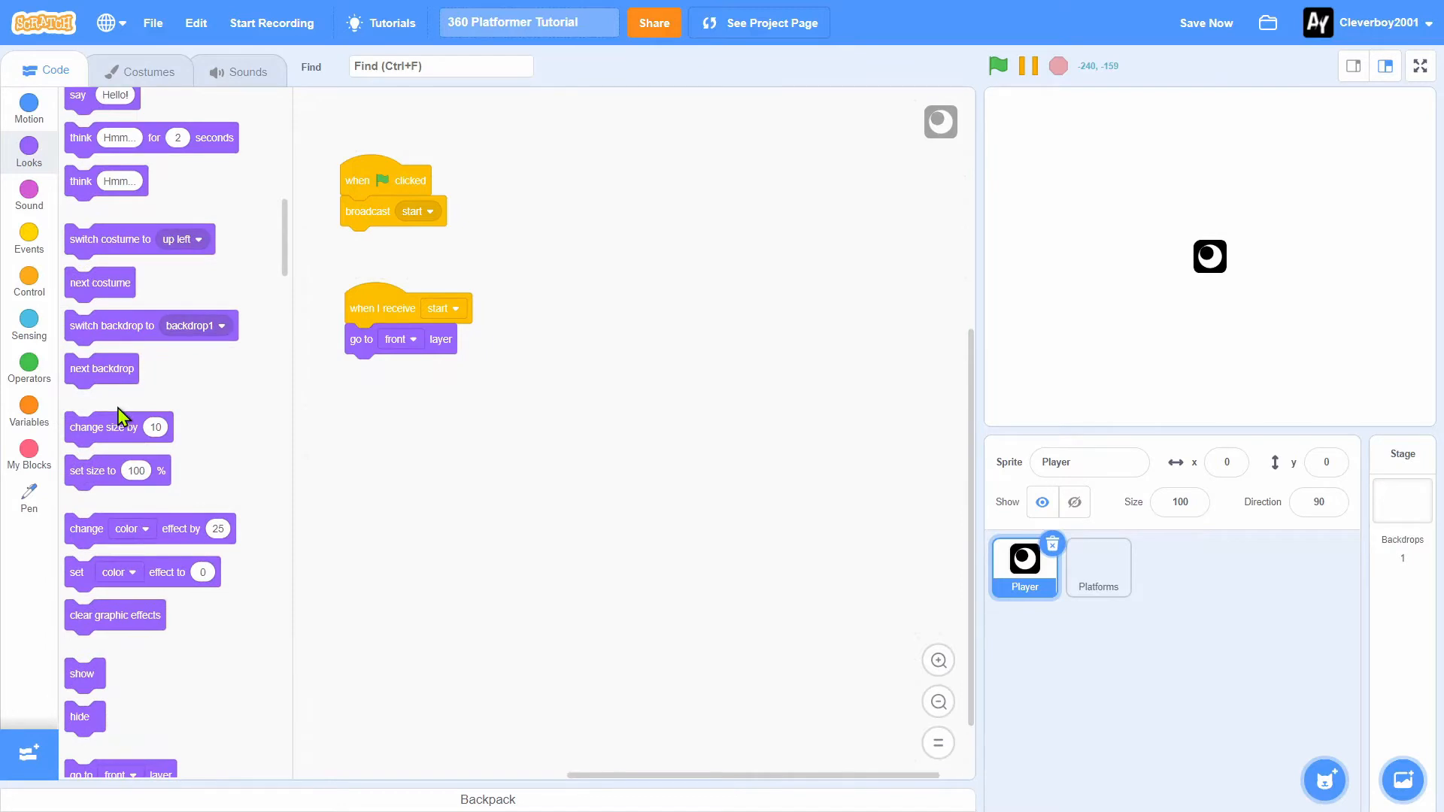
mouse_move(65, 267)
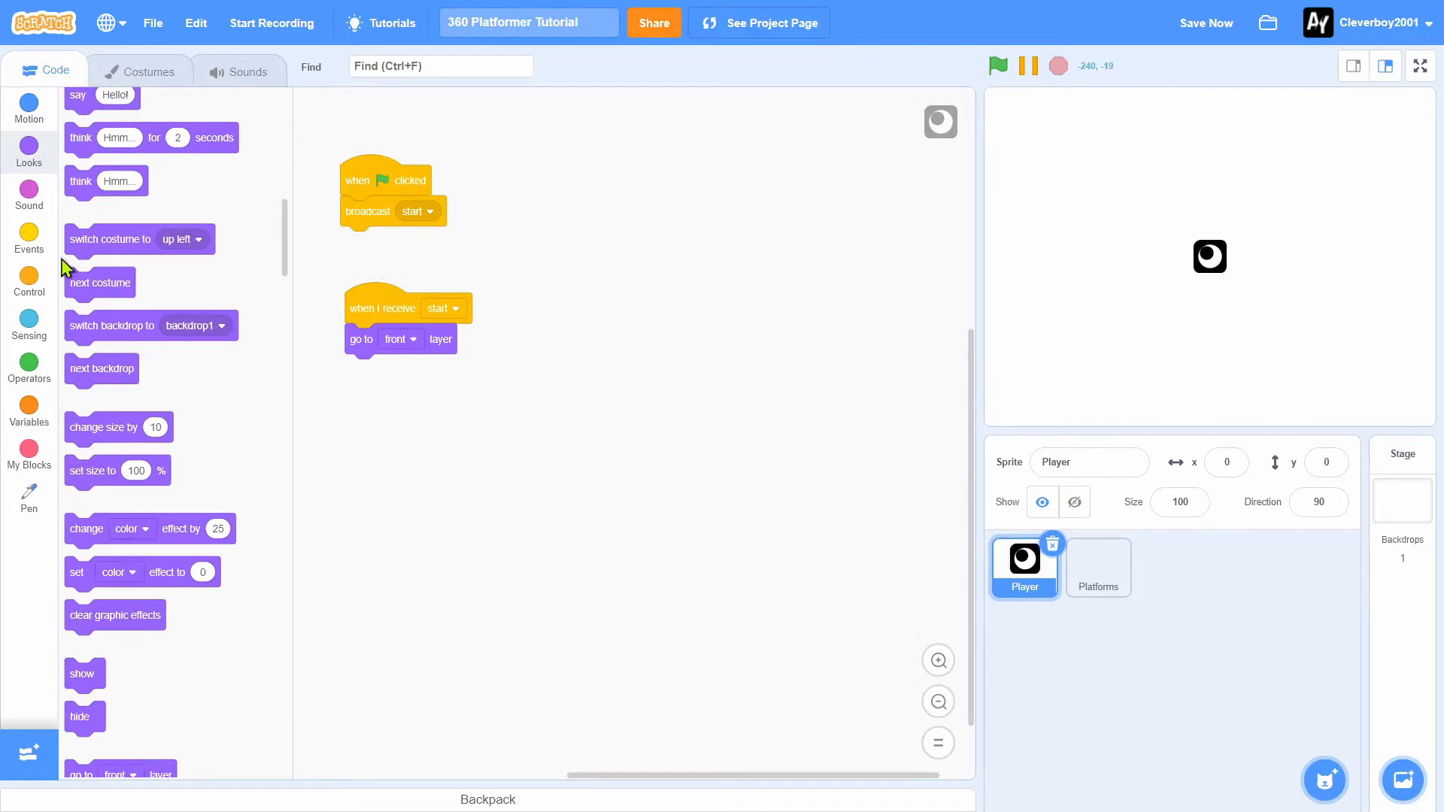
mouse_move(49, 251)
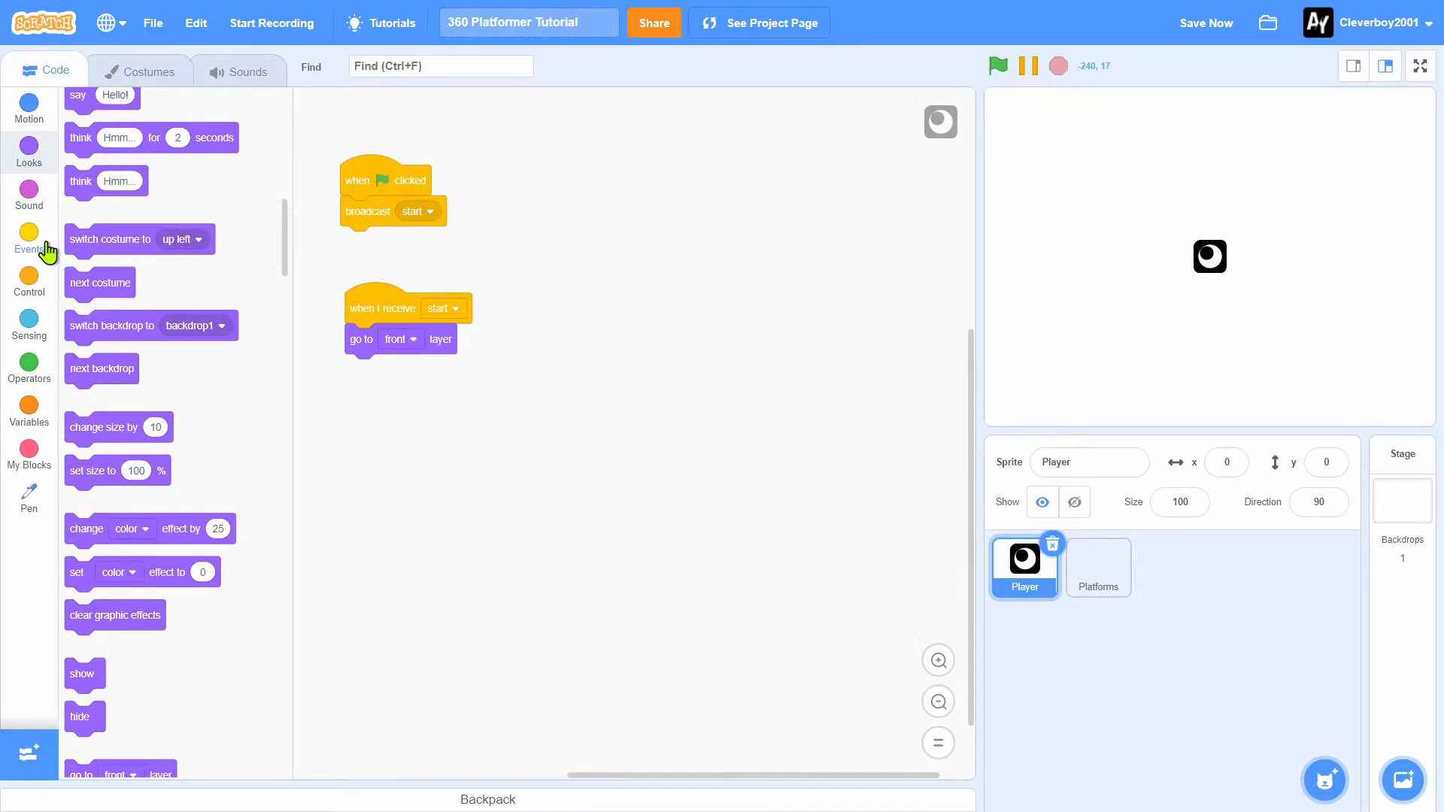
click(28, 240)
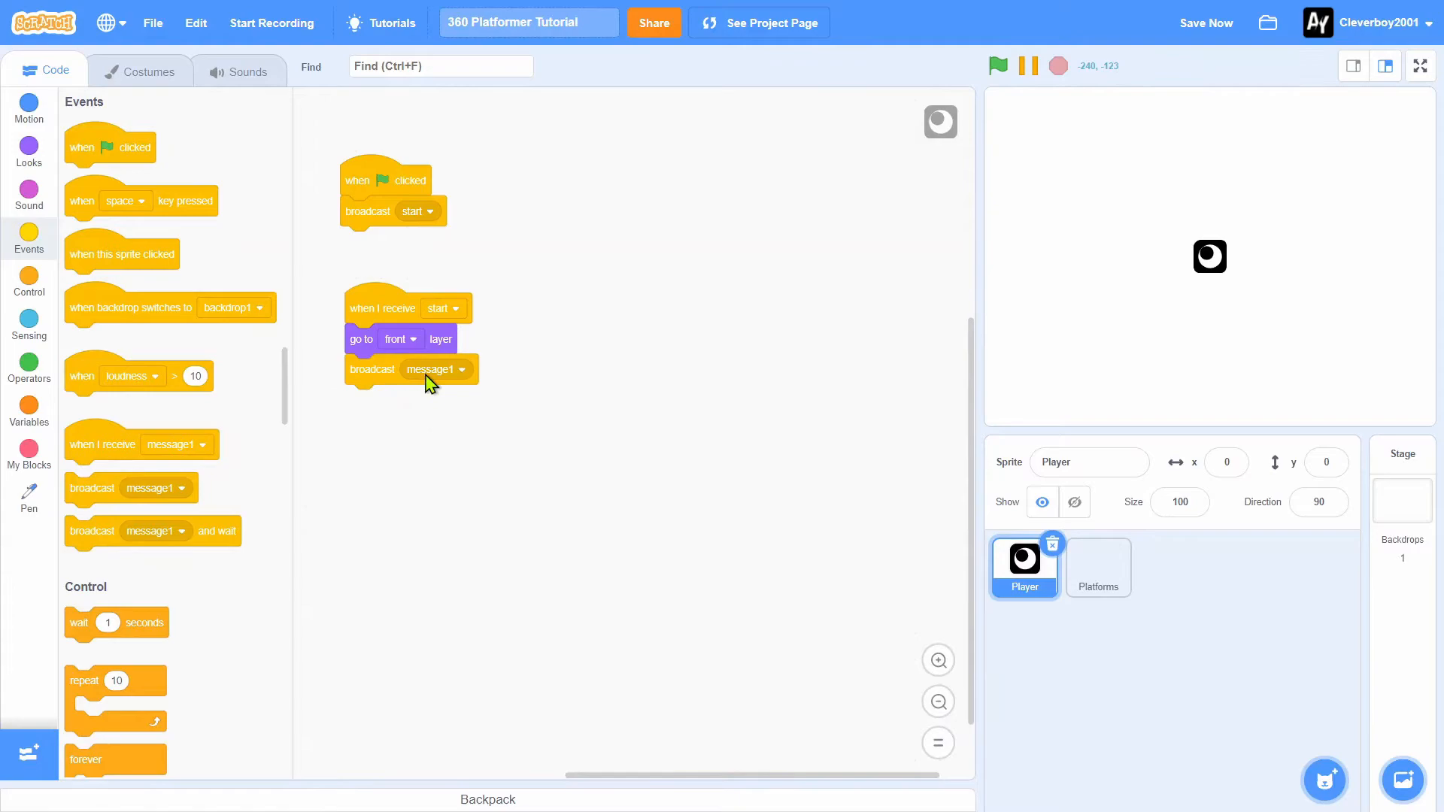
click(461, 369)
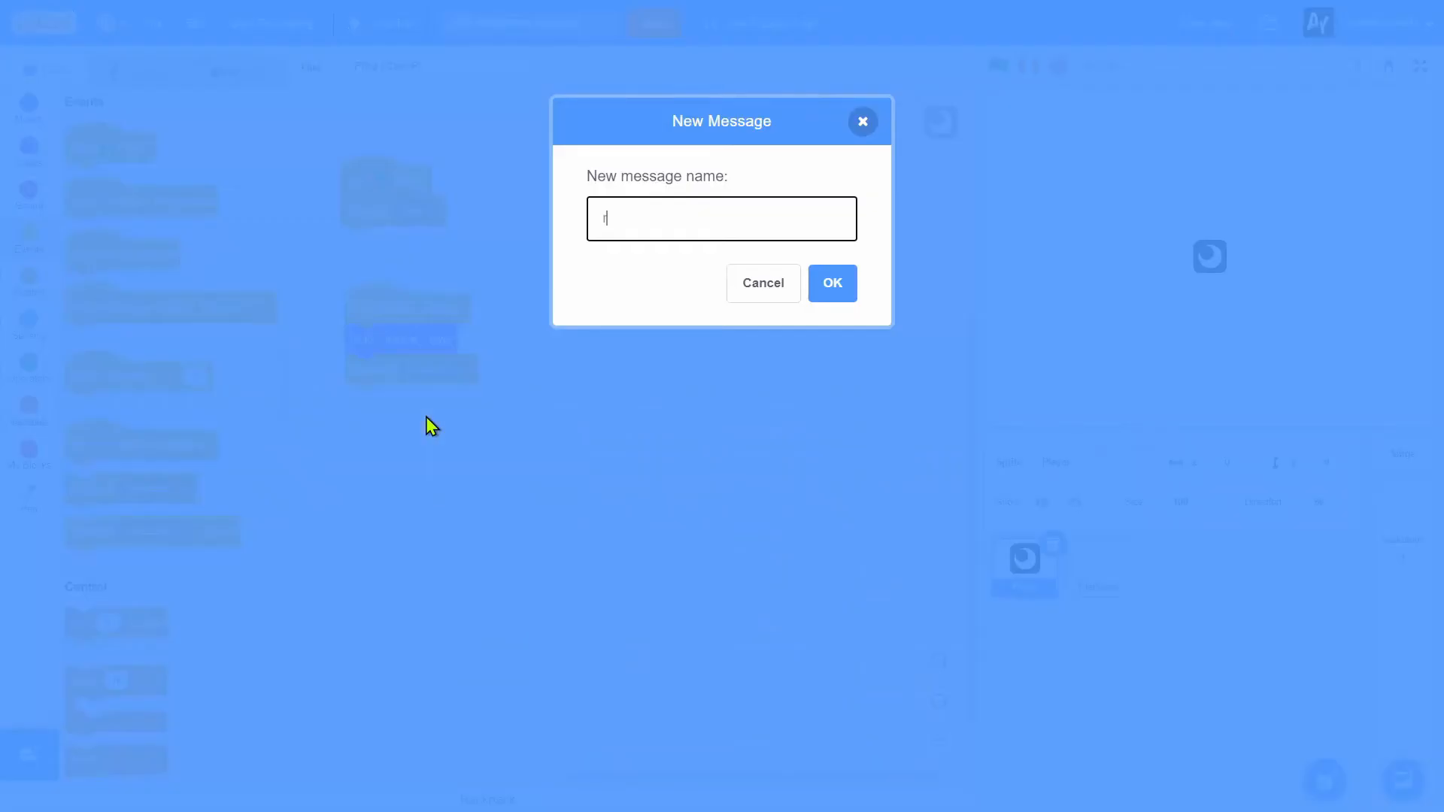
text(respawn)
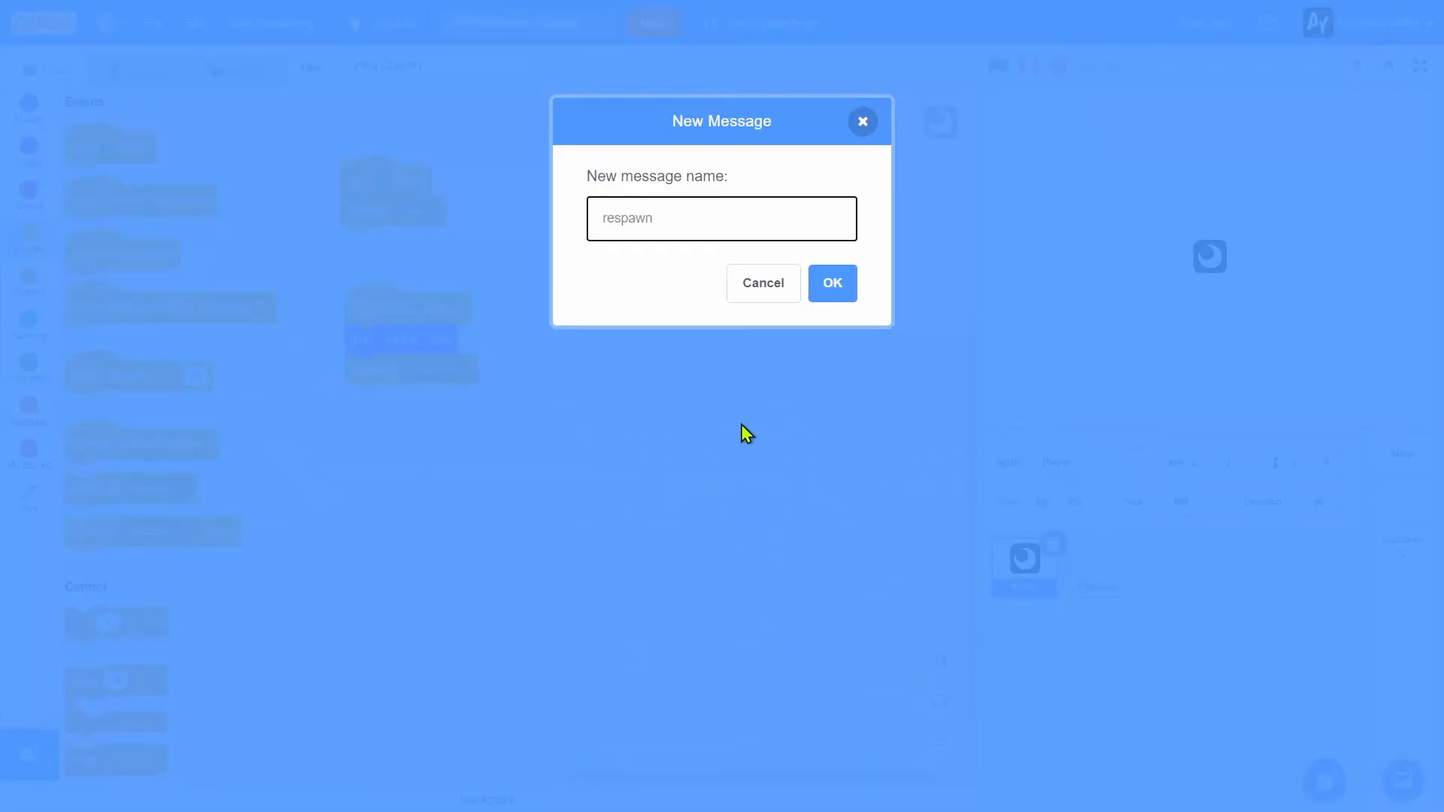
click(829, 283)
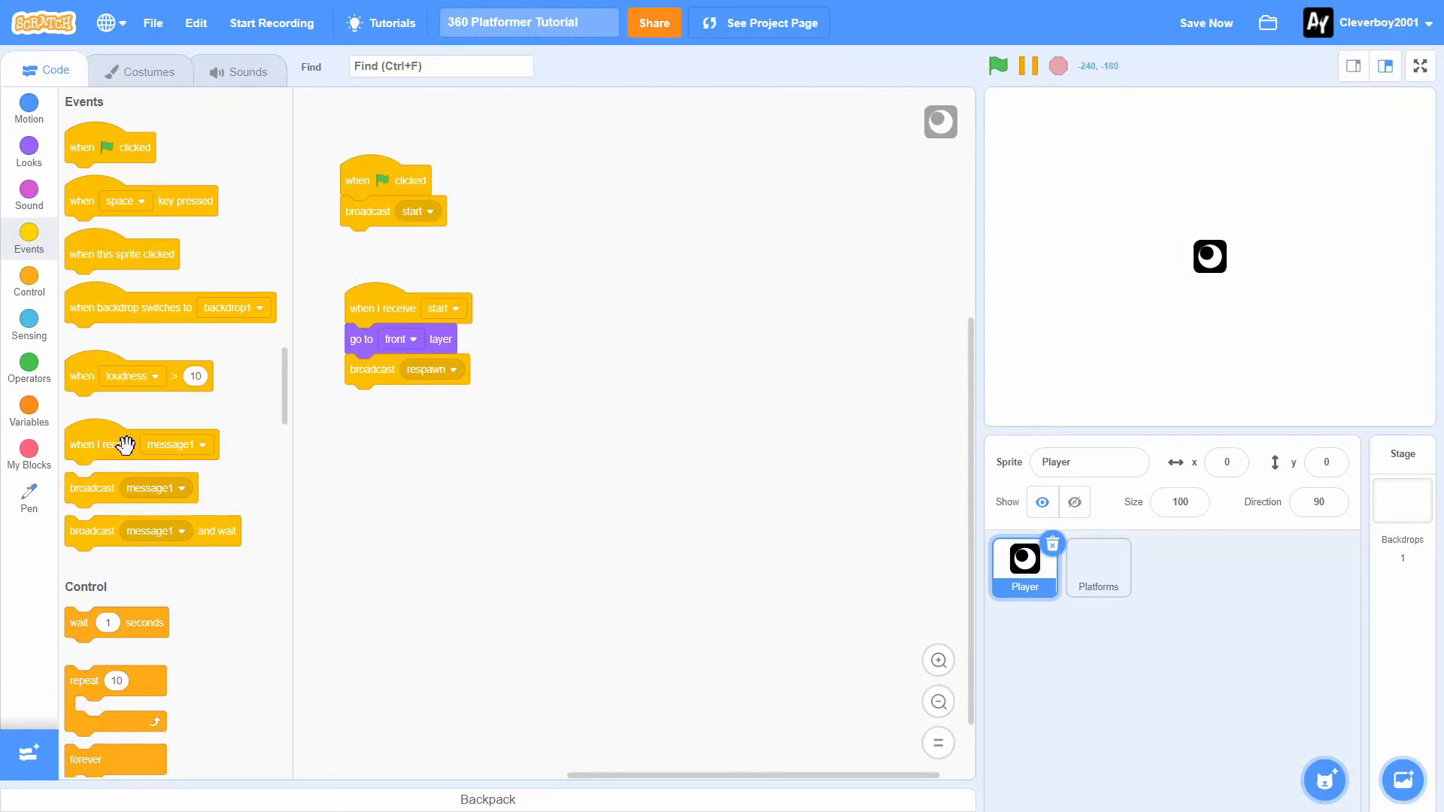
Create an all-sprites LEVEL variable and set it to 1 in the start receiver
click(28, 412)
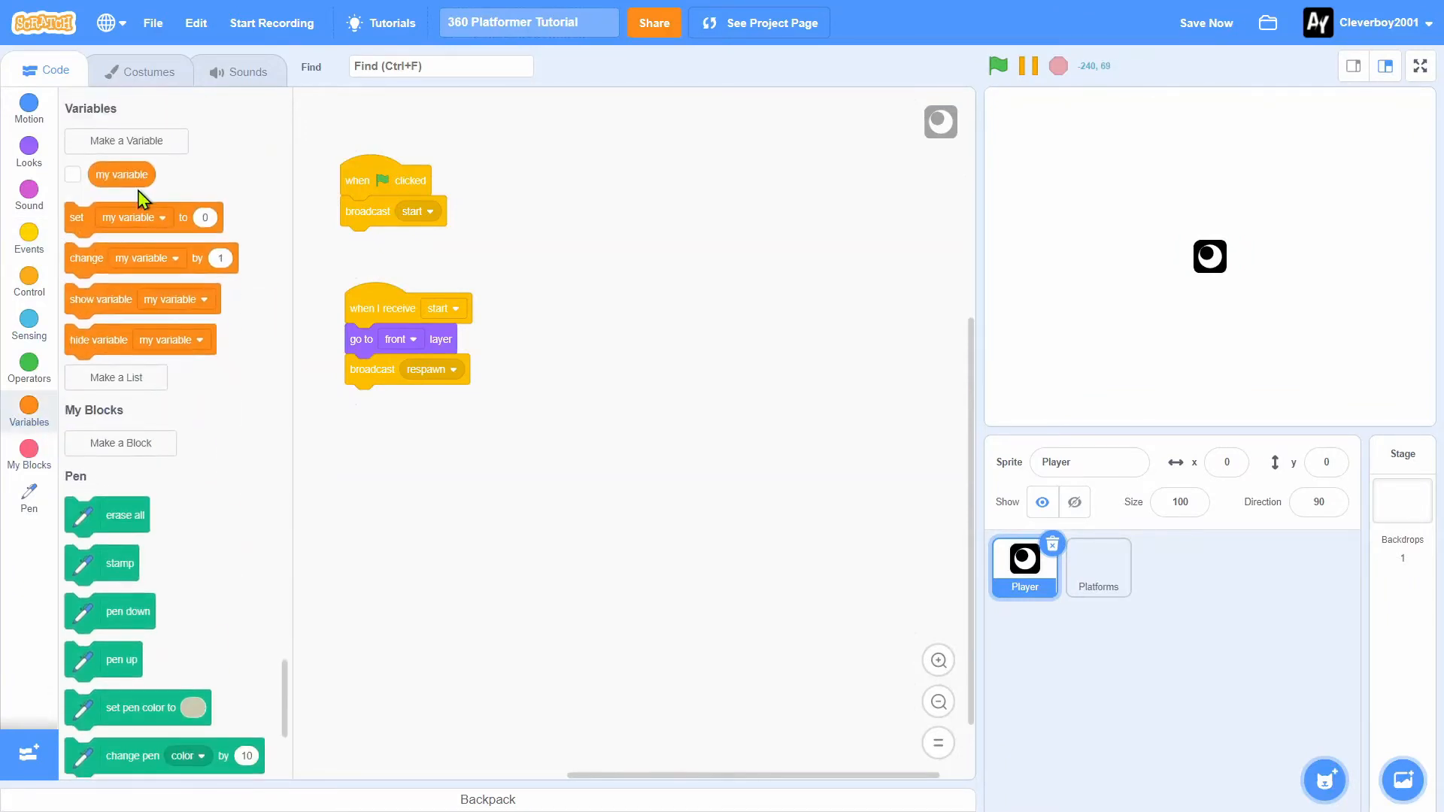
click(126, 140)
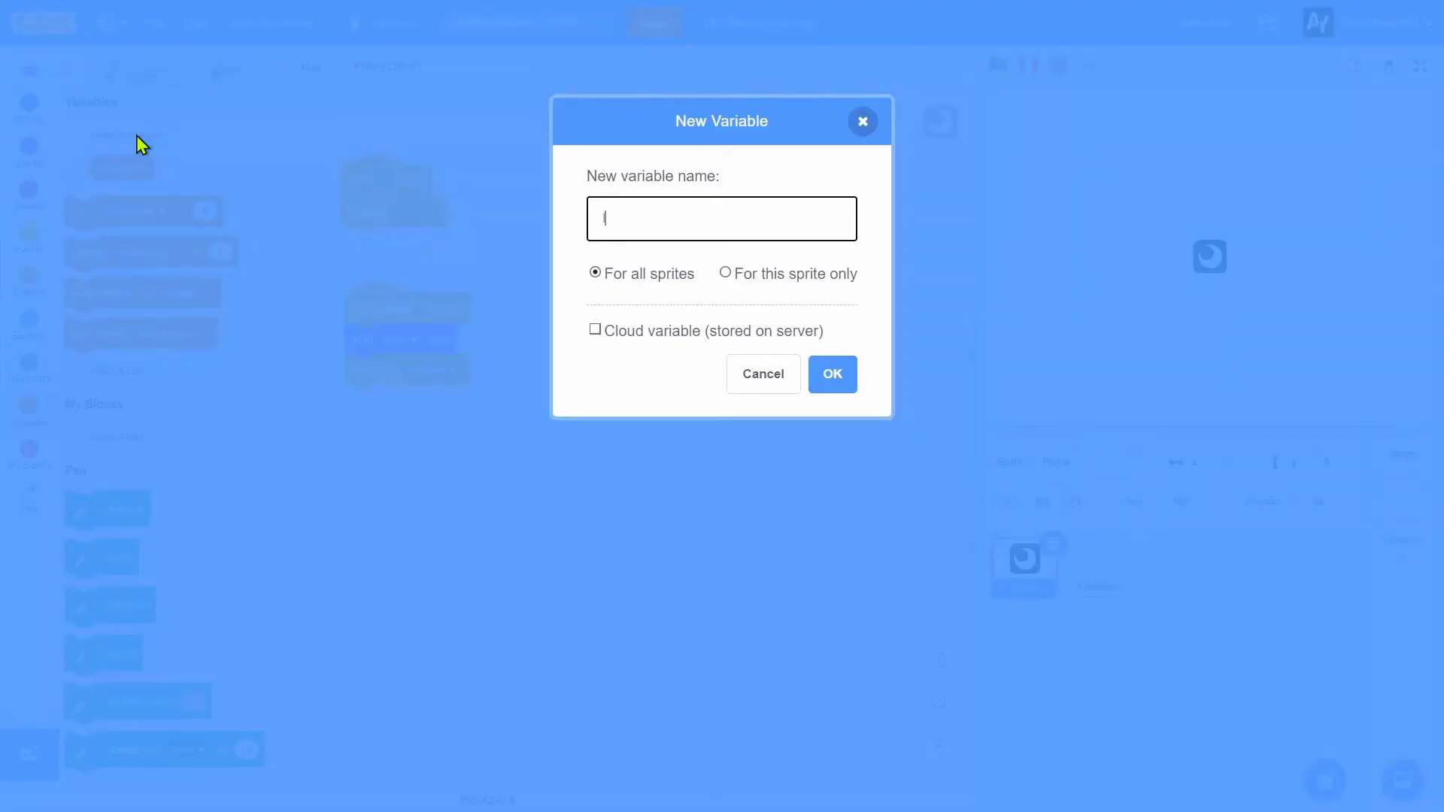
text(LE)
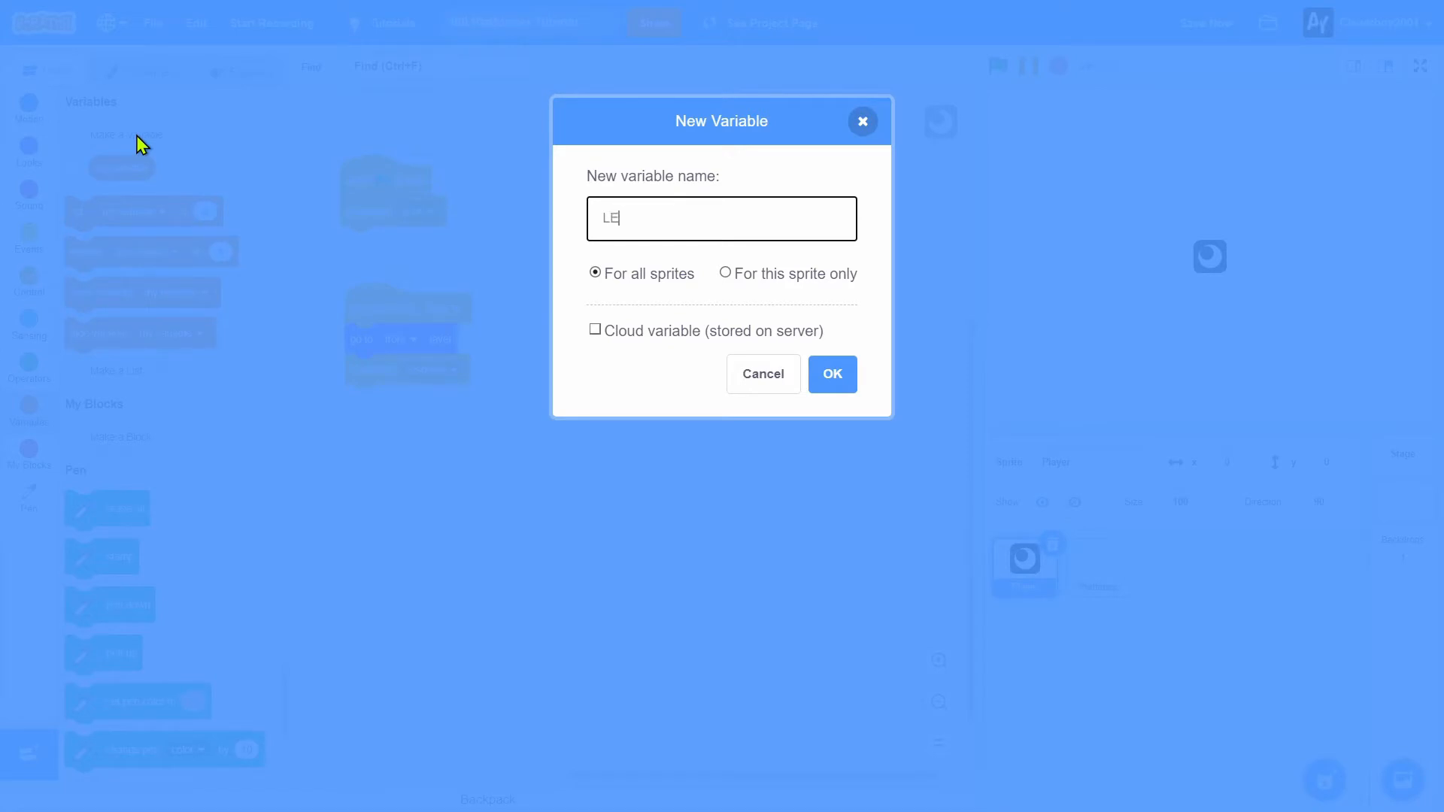
text(VEL)
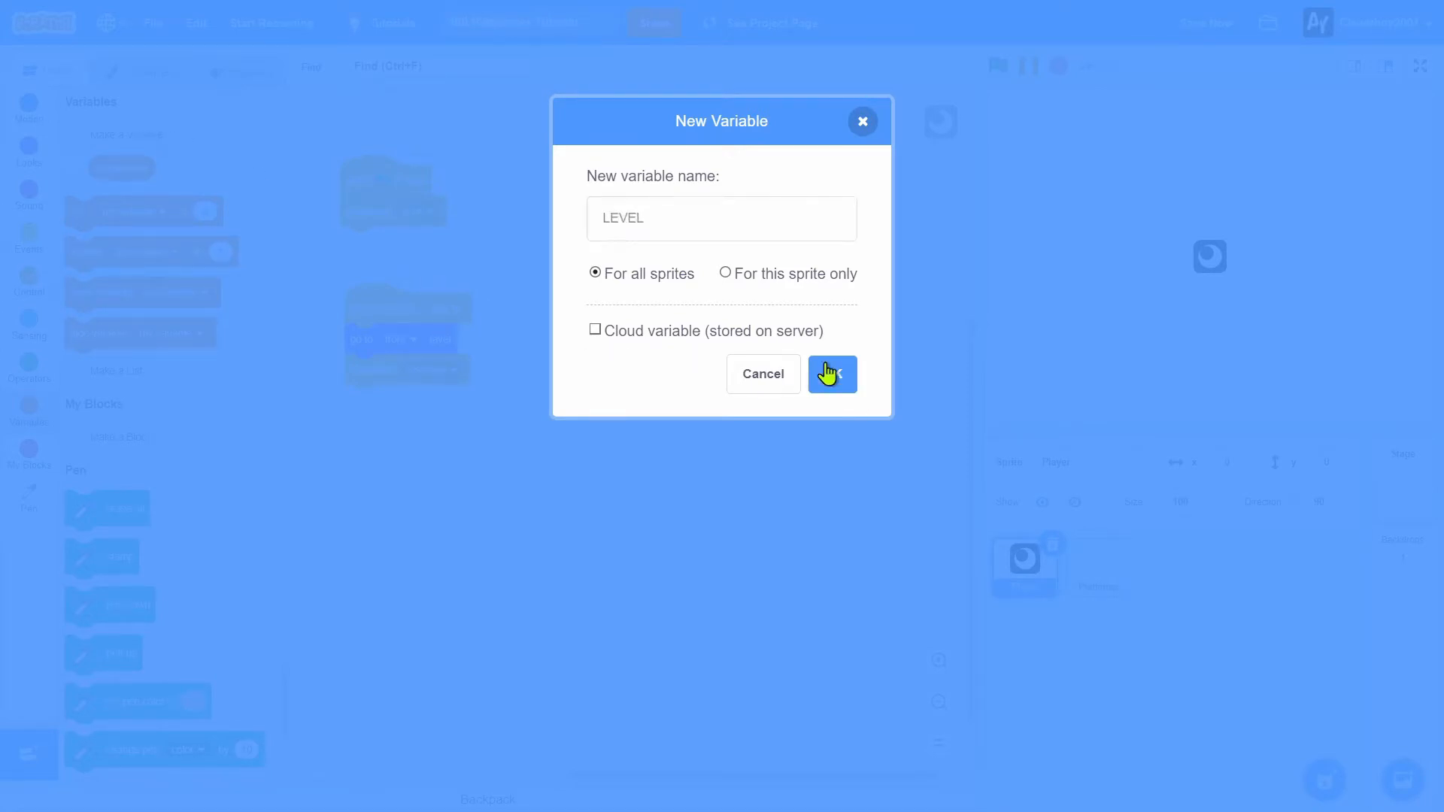
click(830, 374)
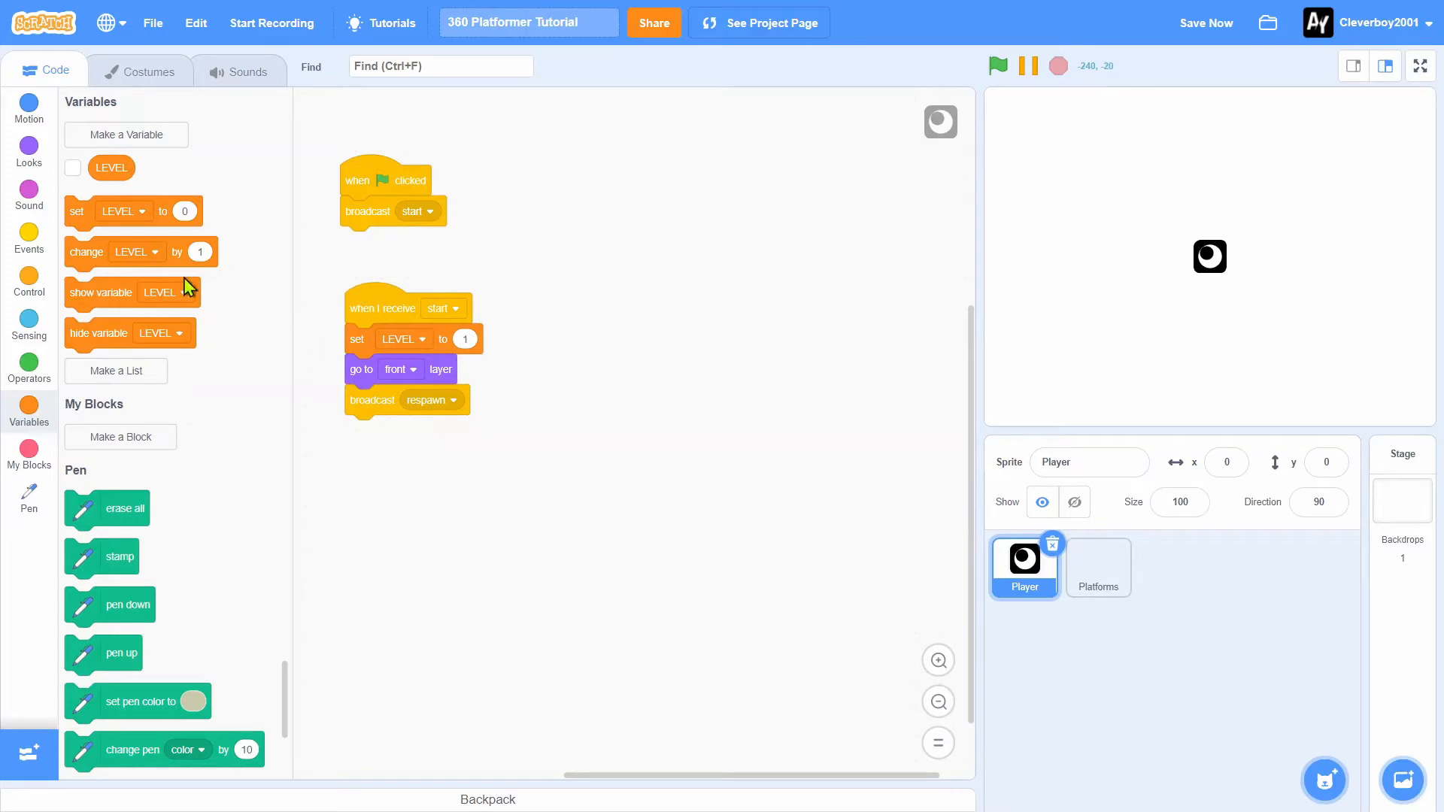
Add 'when I receive respawn' going to x 0, y 50, then clean up blocks
click(29, 241)
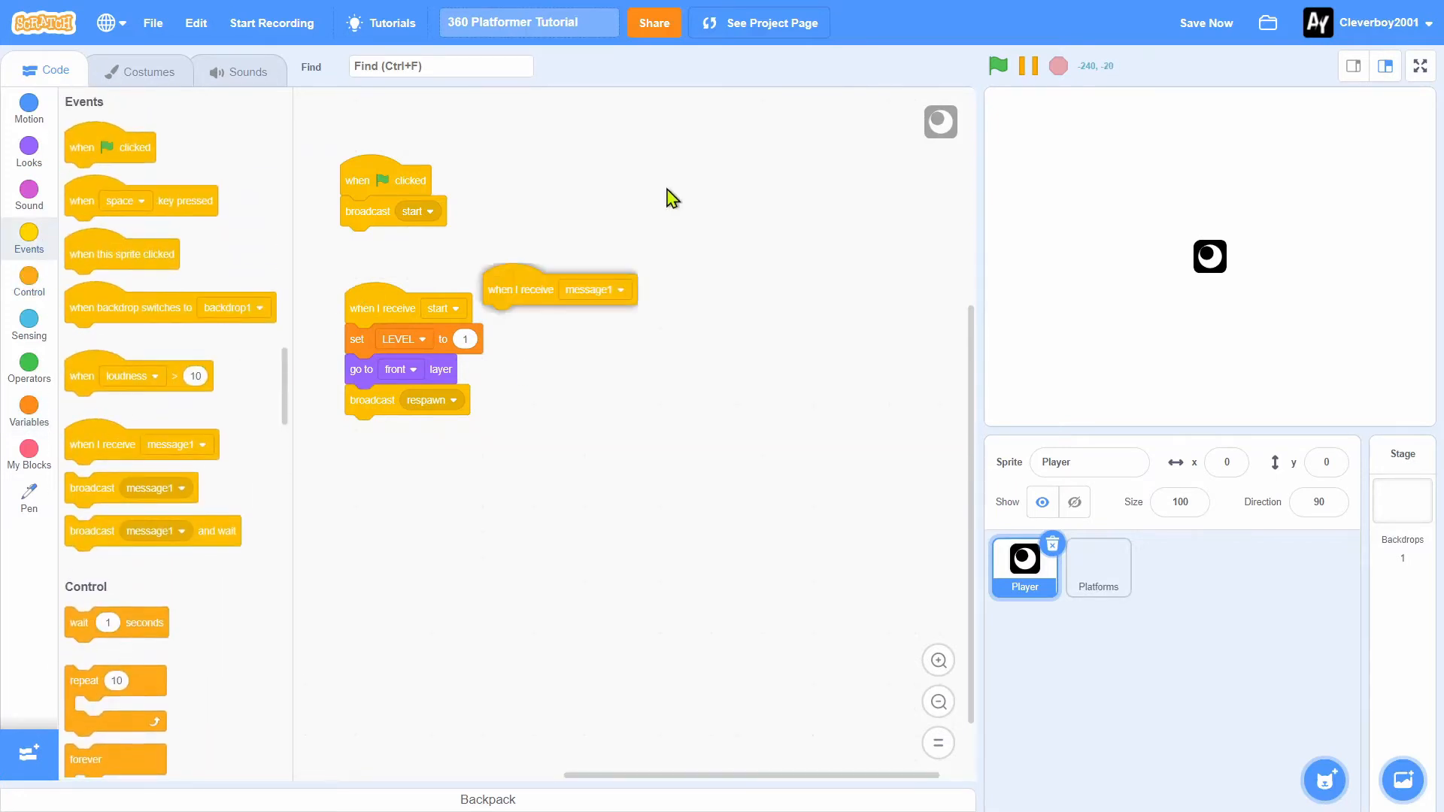
click(596, 289)
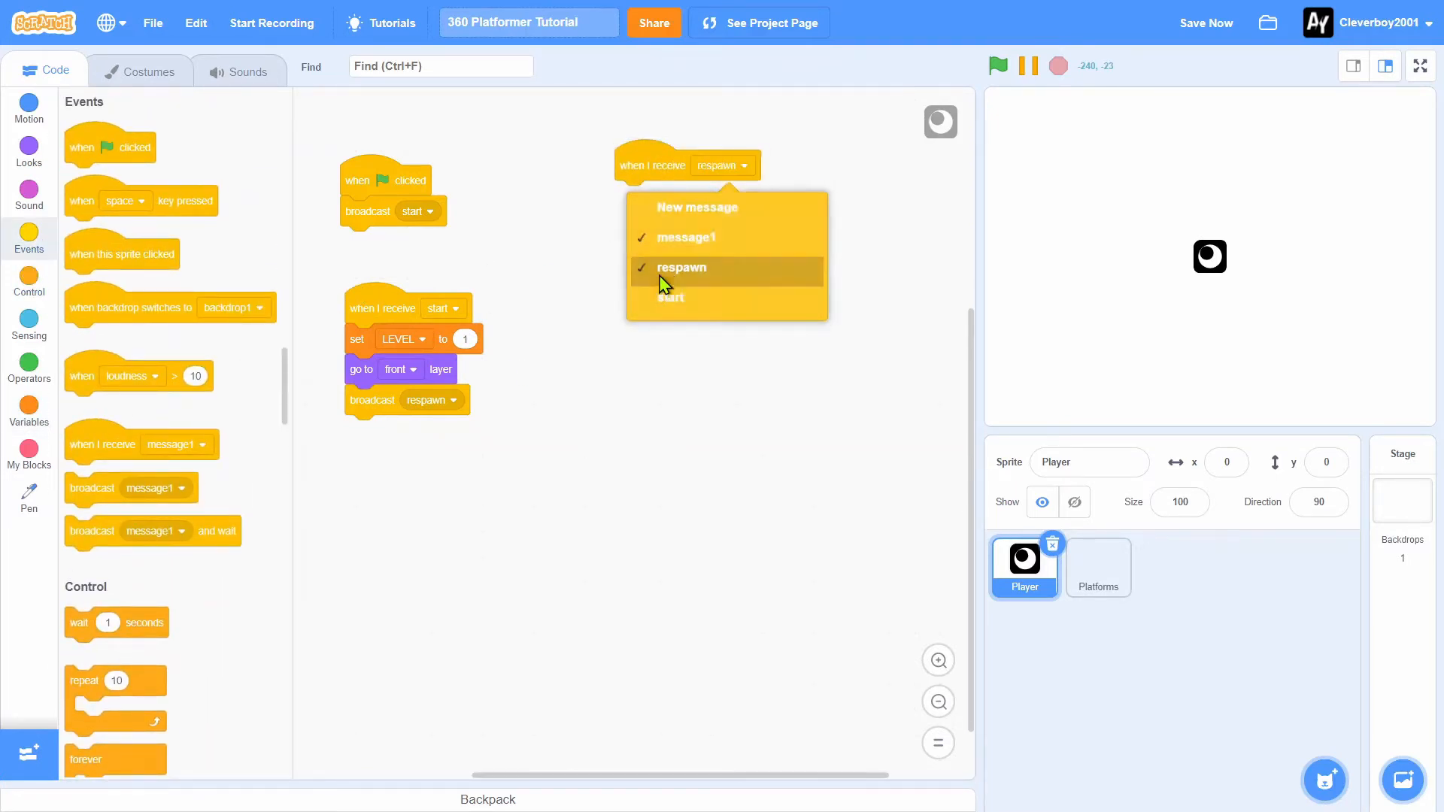
click(682, 266)
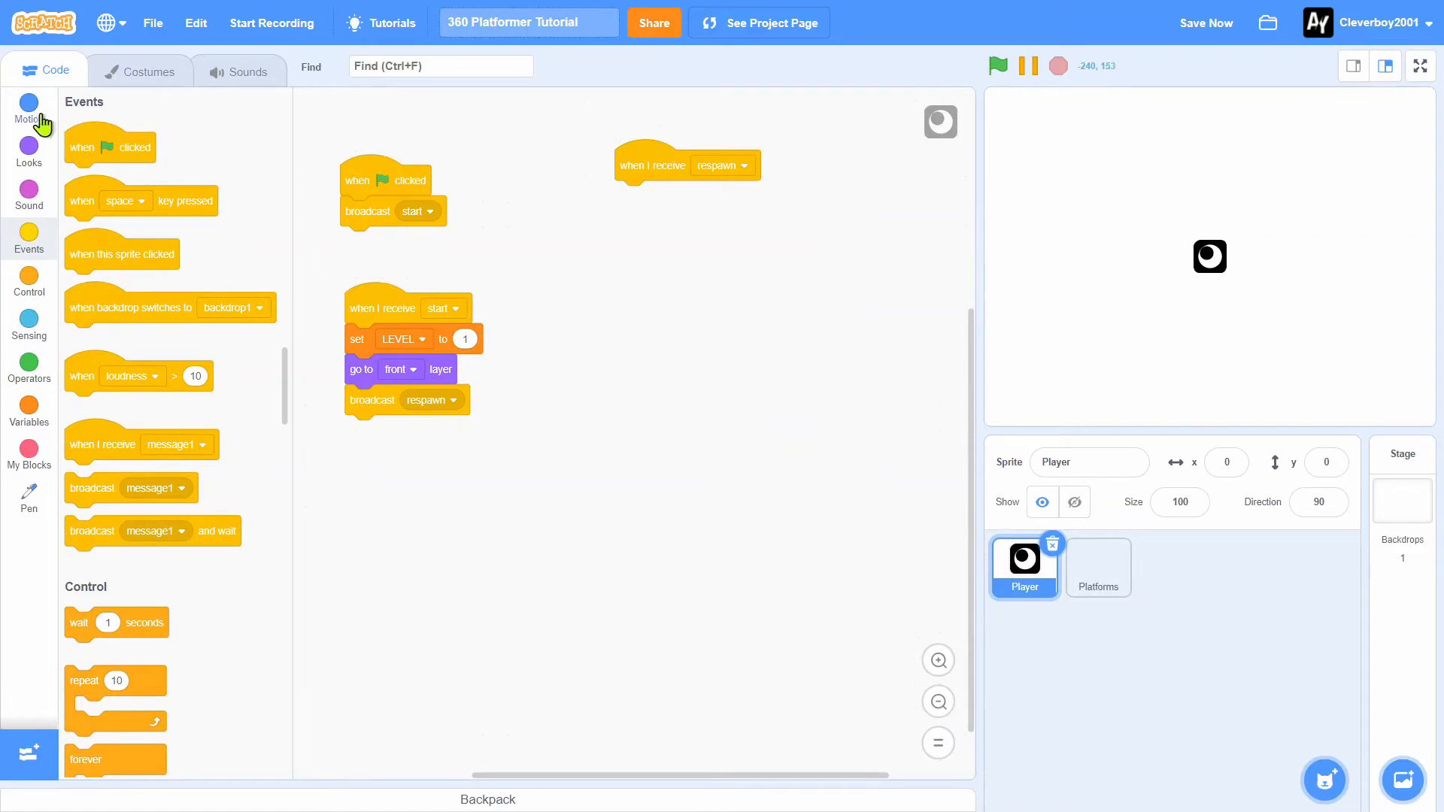
click(28, 108)
text(50)
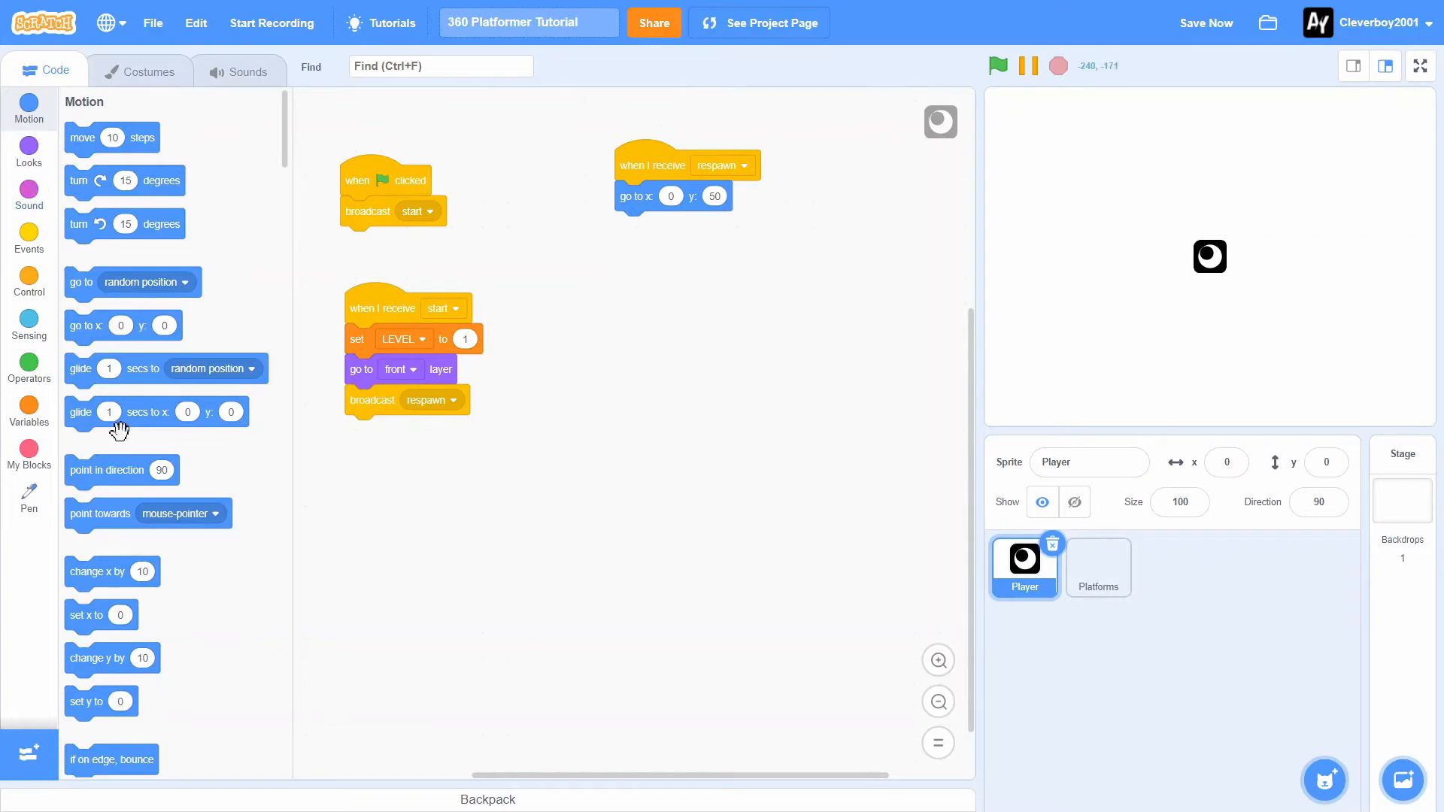
mouse_move(122, 458)
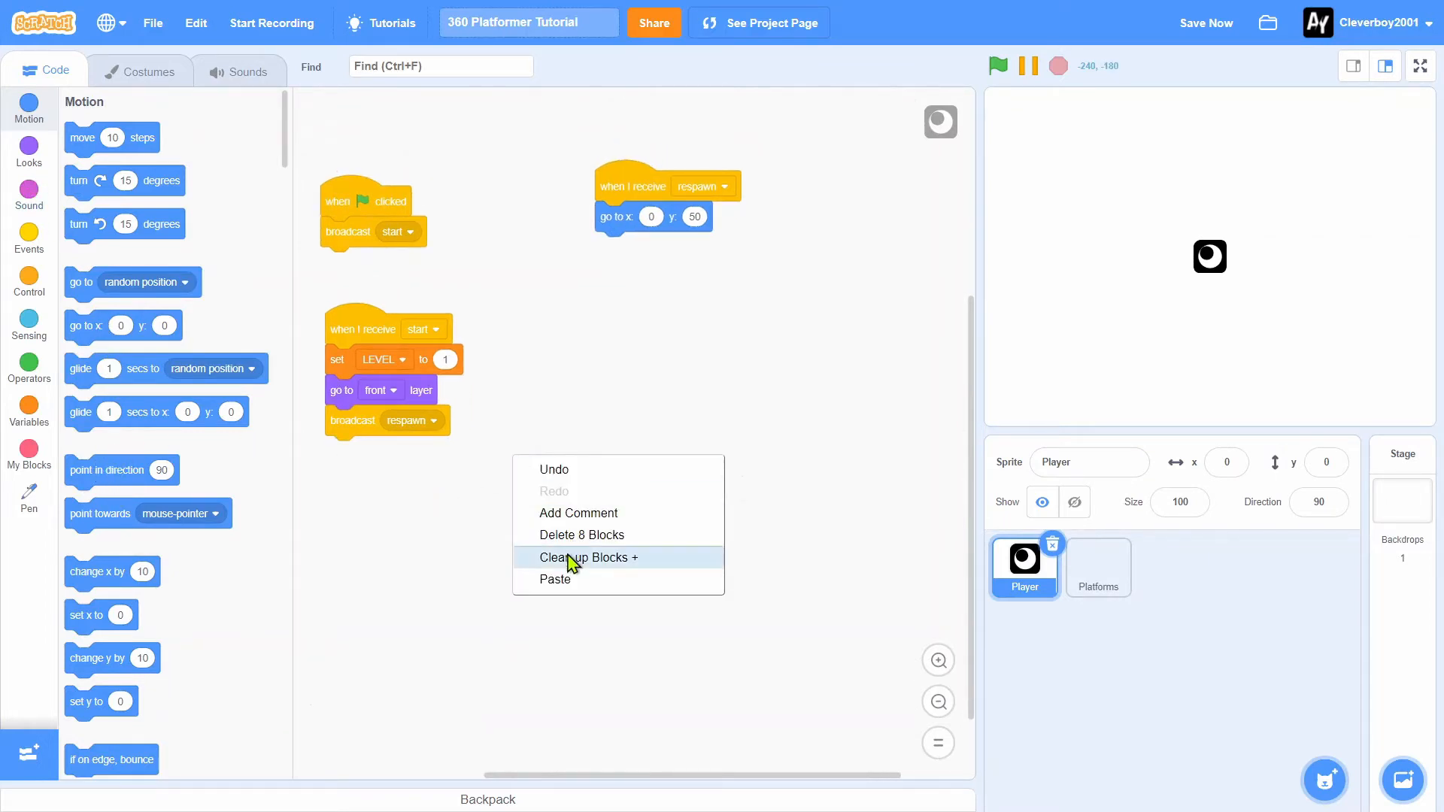
click(590, 557)
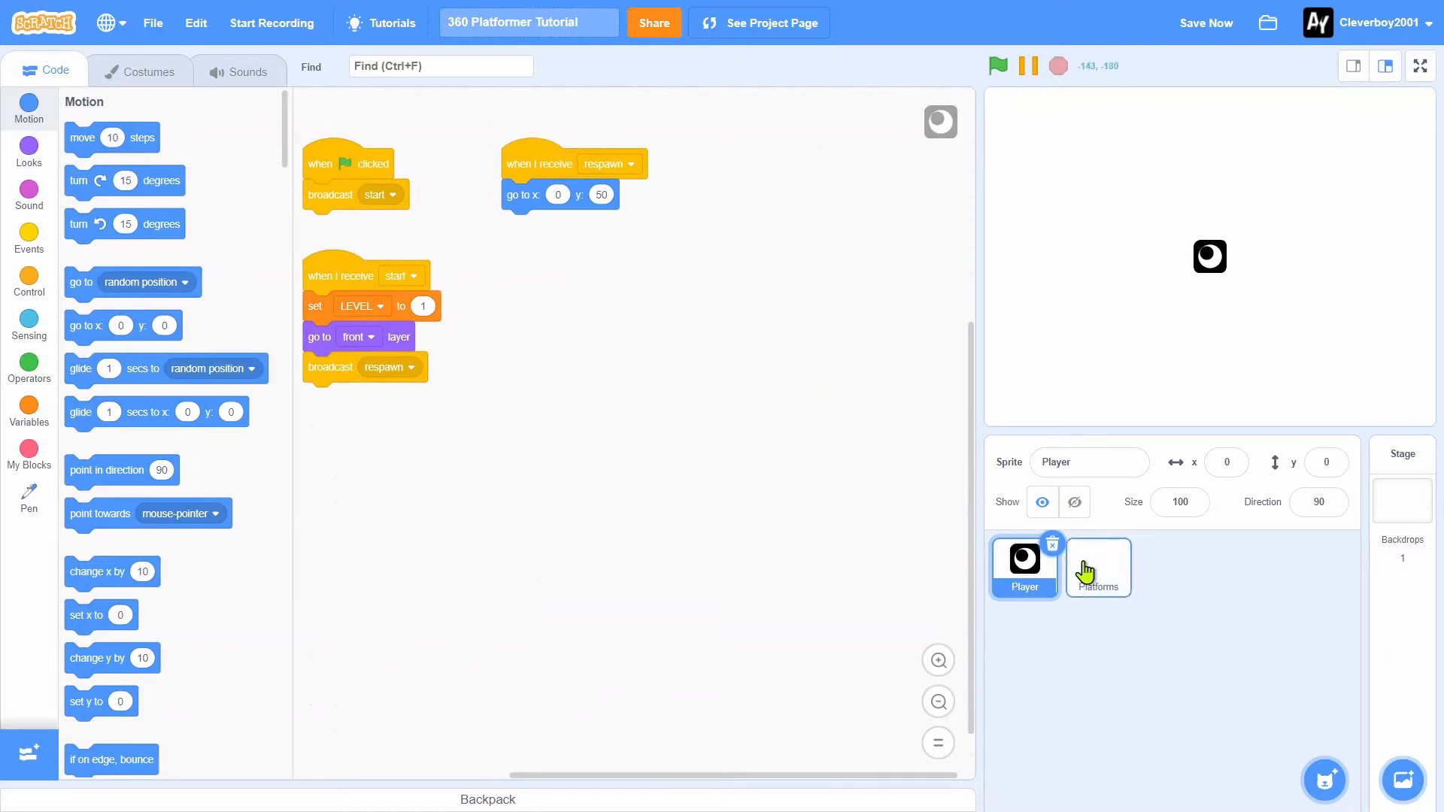
Select the Platforms sprite and add a 'when I receive start' receiver
click(1096, 569)
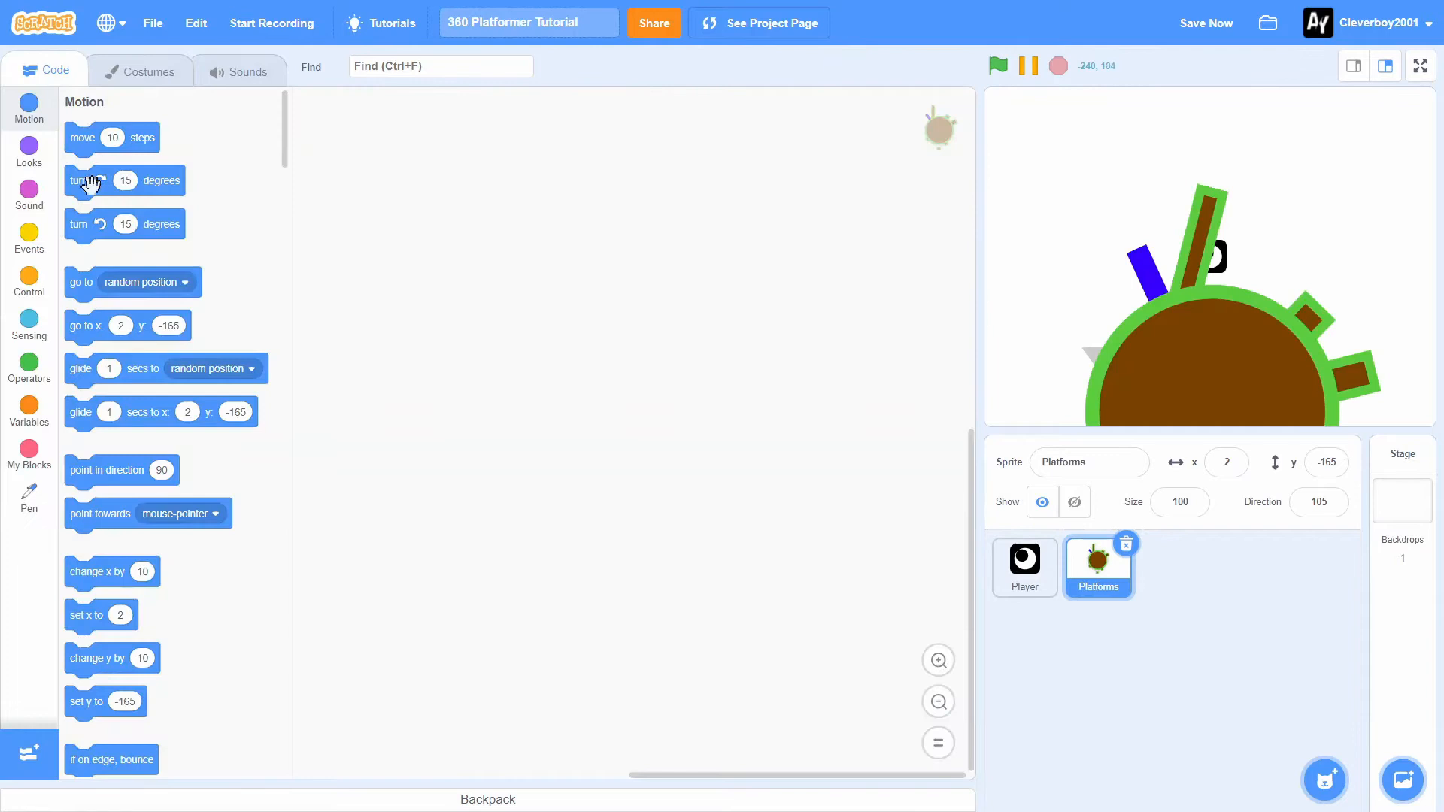
click(29, 238)
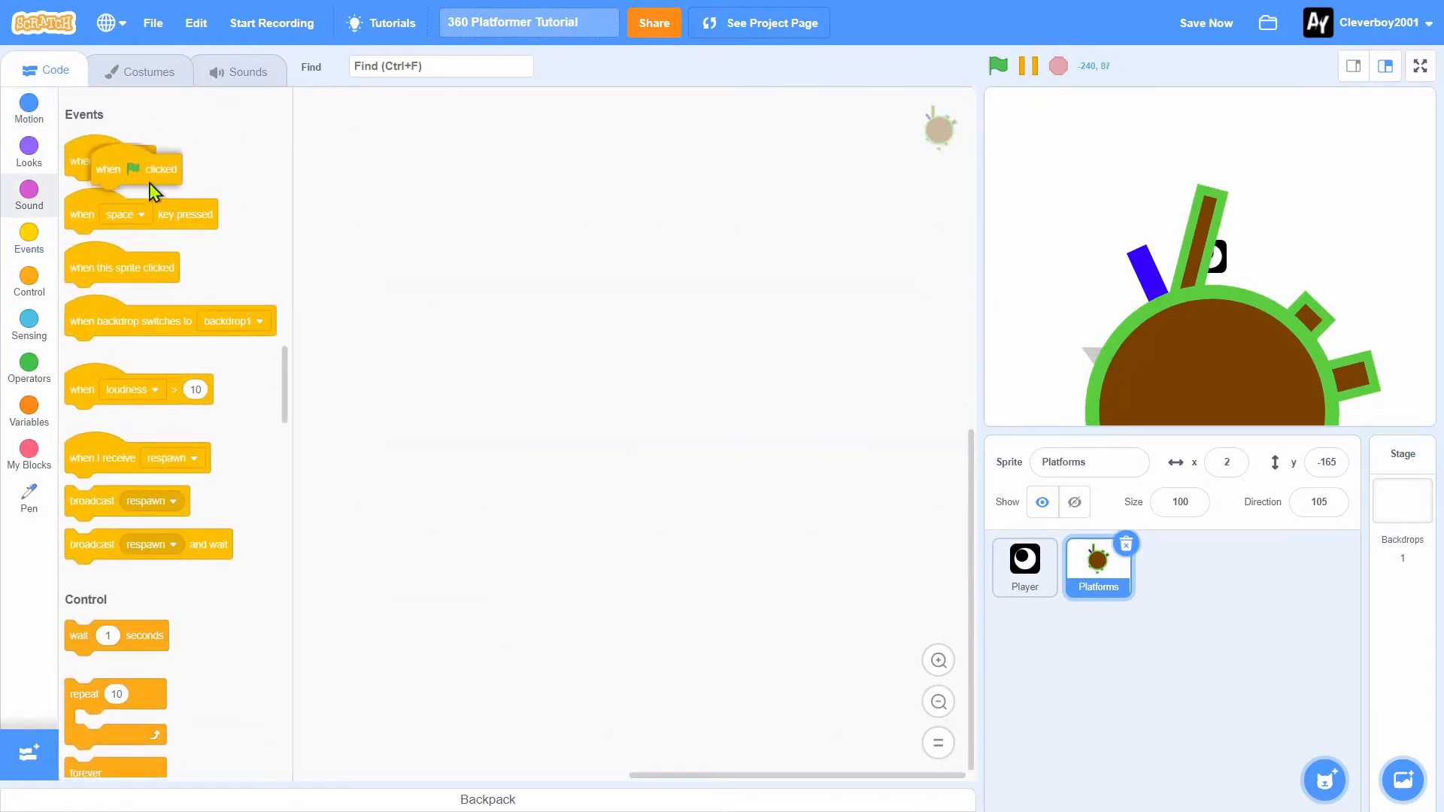
click(498, 270)
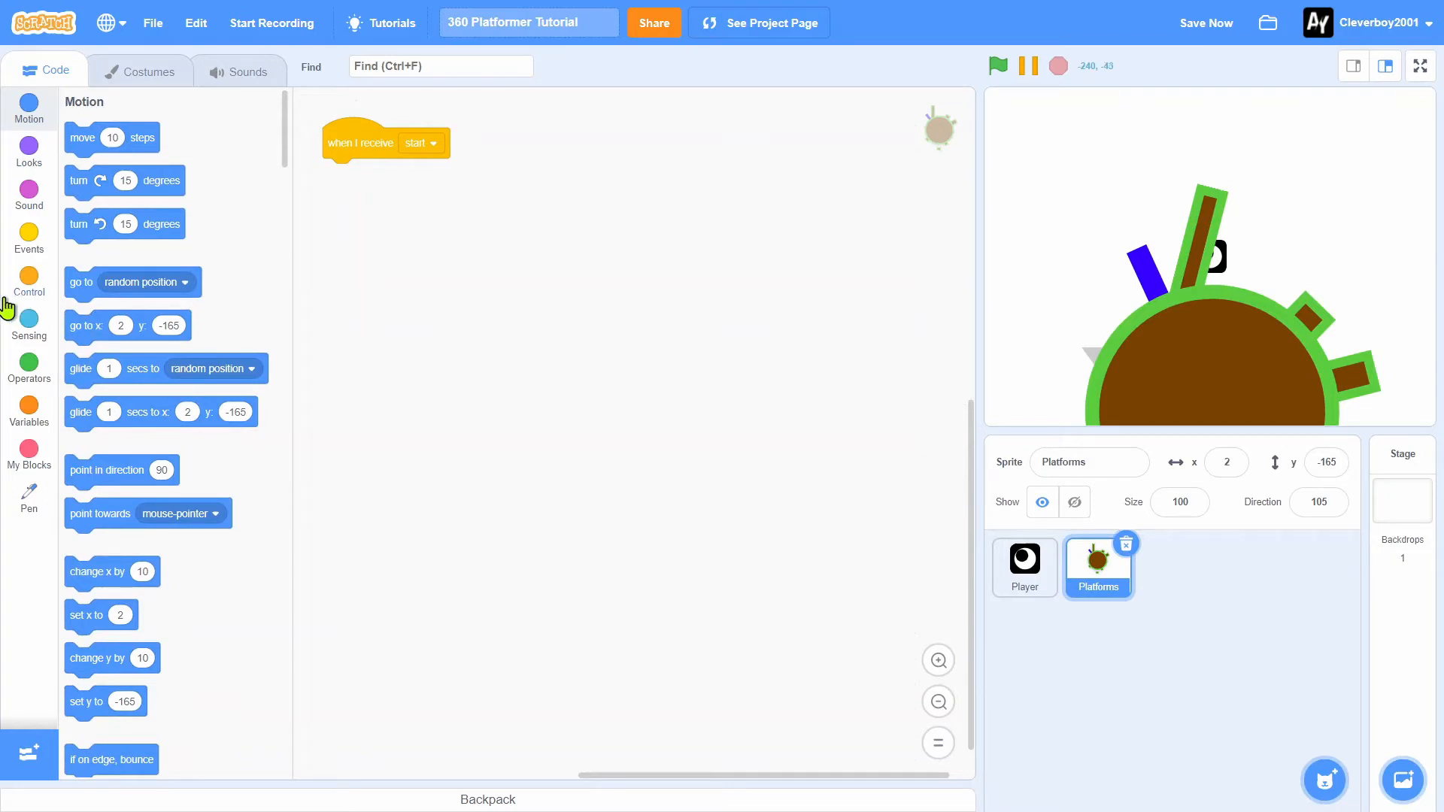
Create speed turn (all sprites) and speed y (this sprite), setting both to 0
click(29, 411)
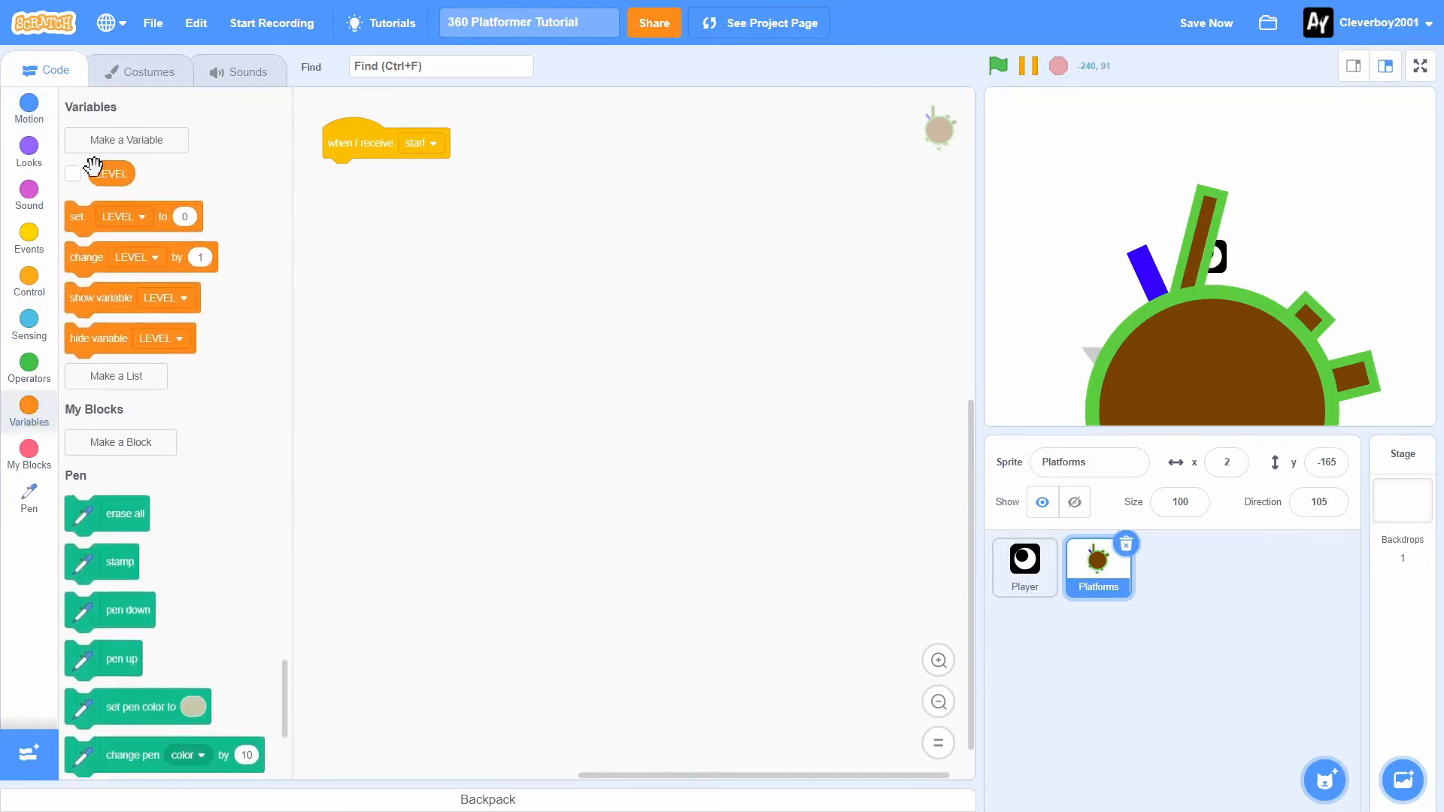
click(127, 139)
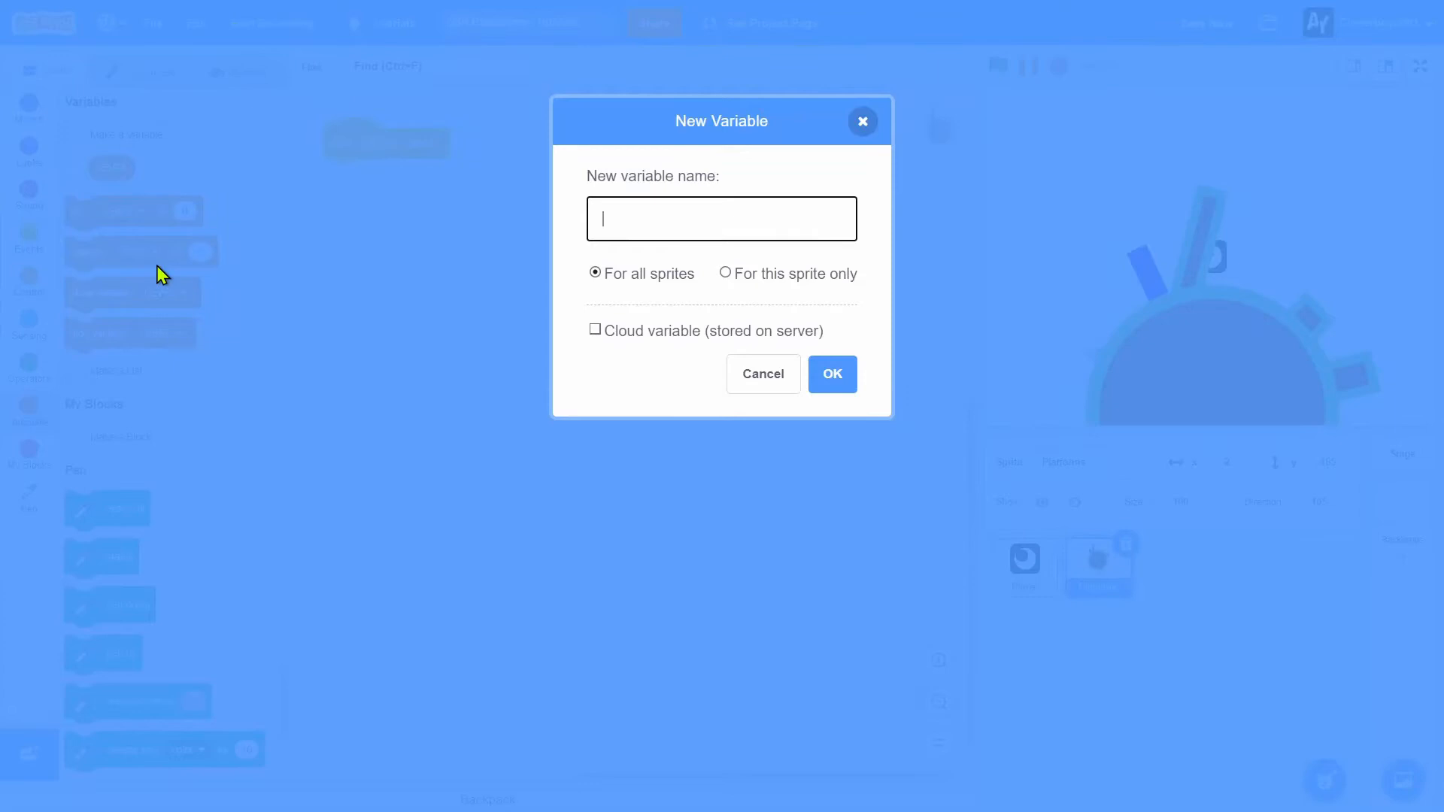
text(speed)
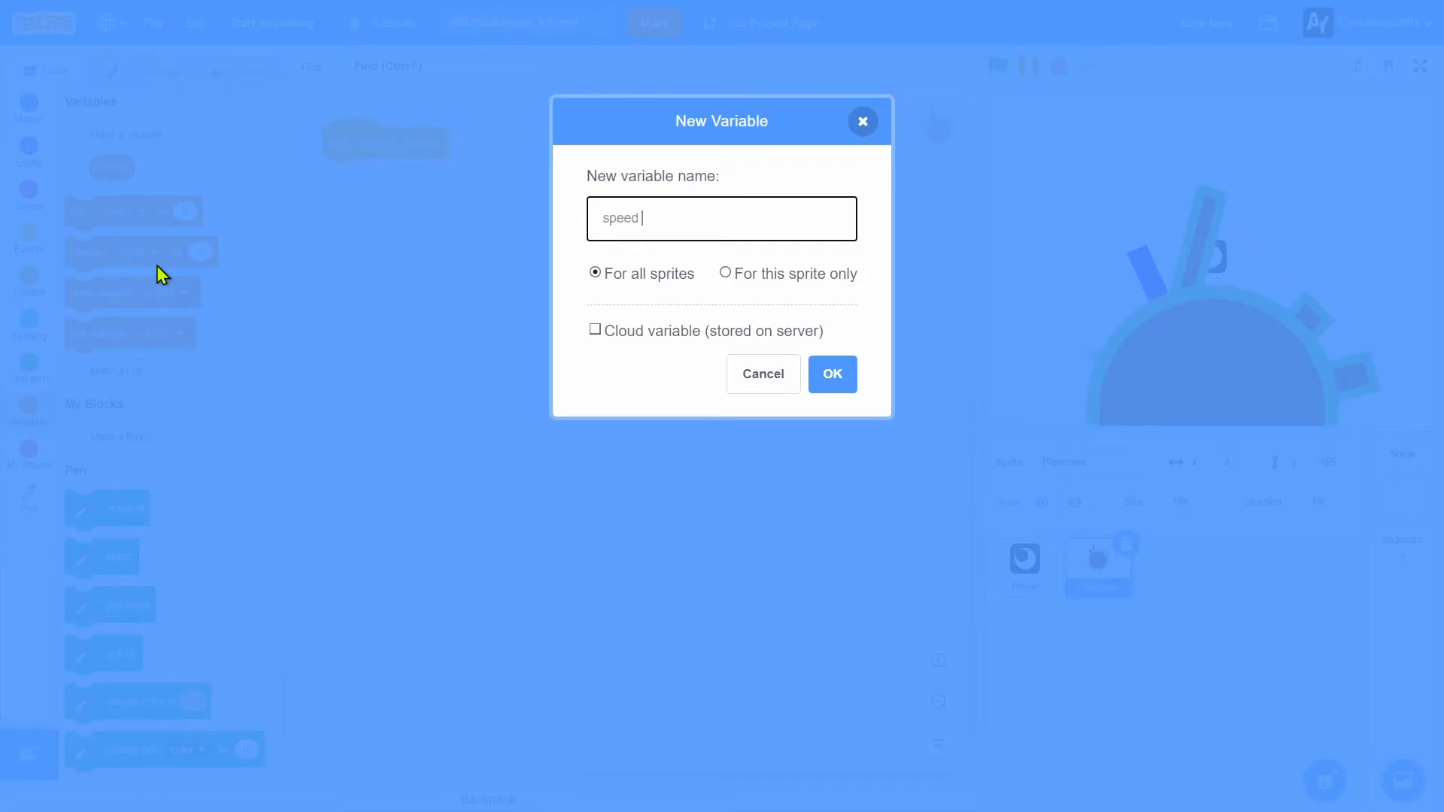
text(turn)
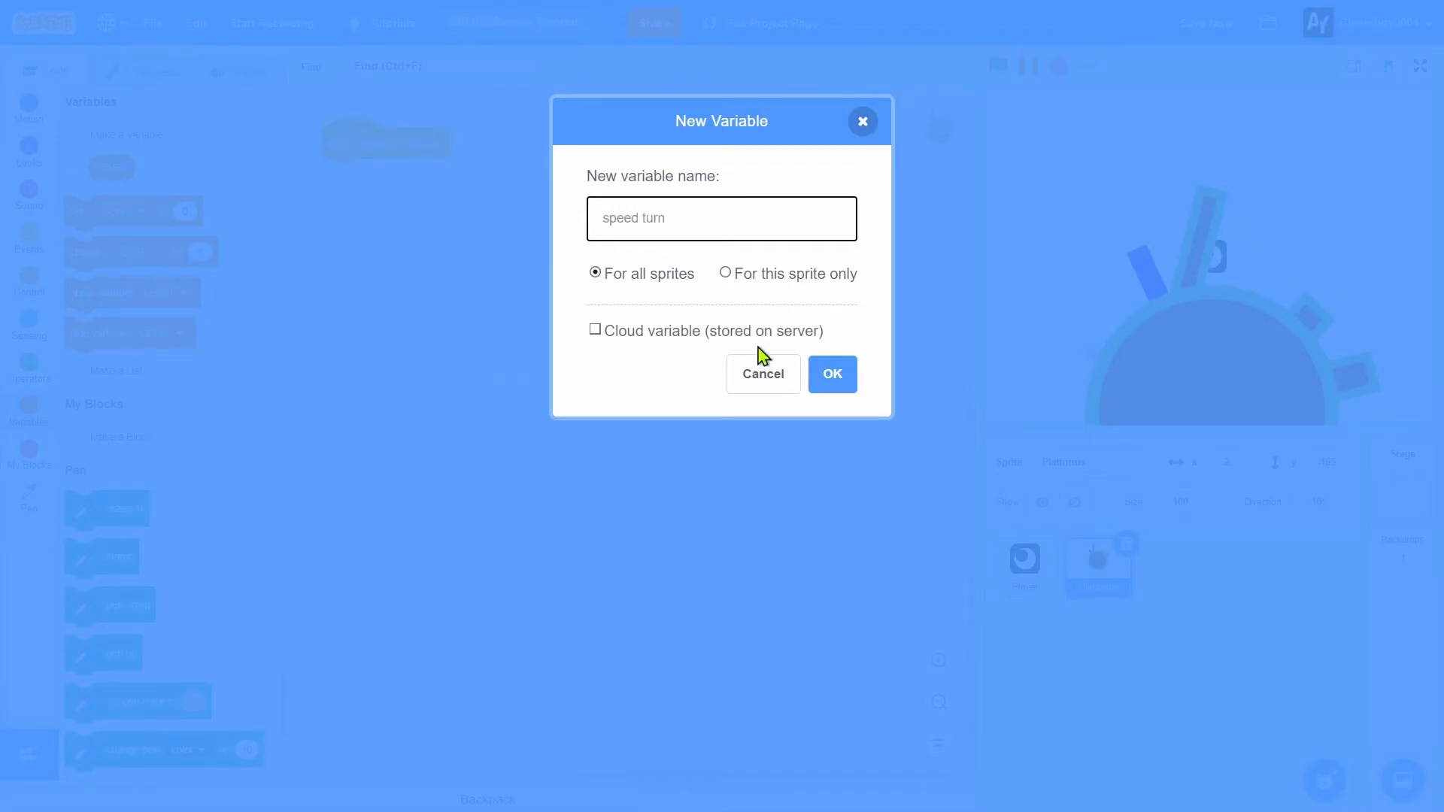
click(831, 374)
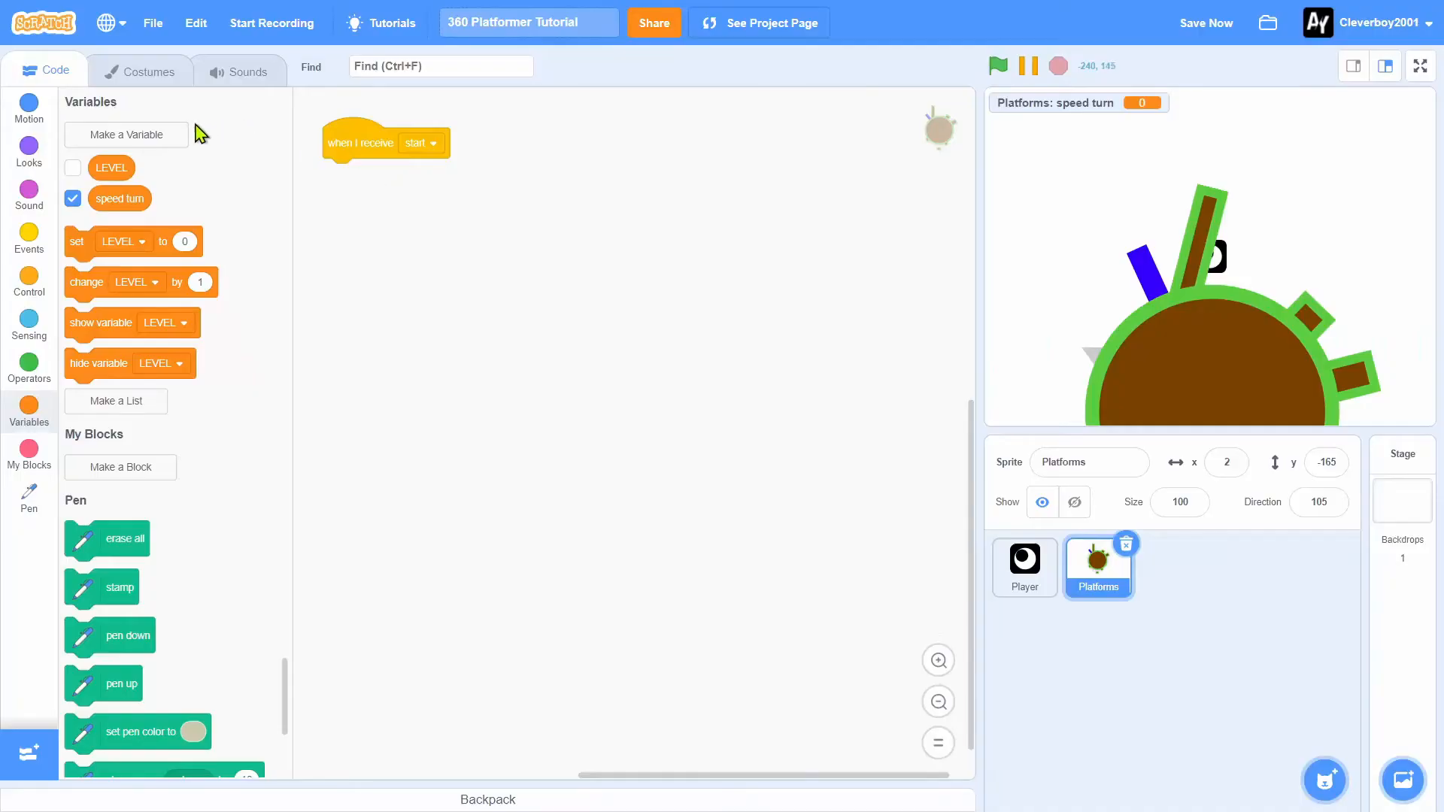
click(127, 135)
text(speed y)
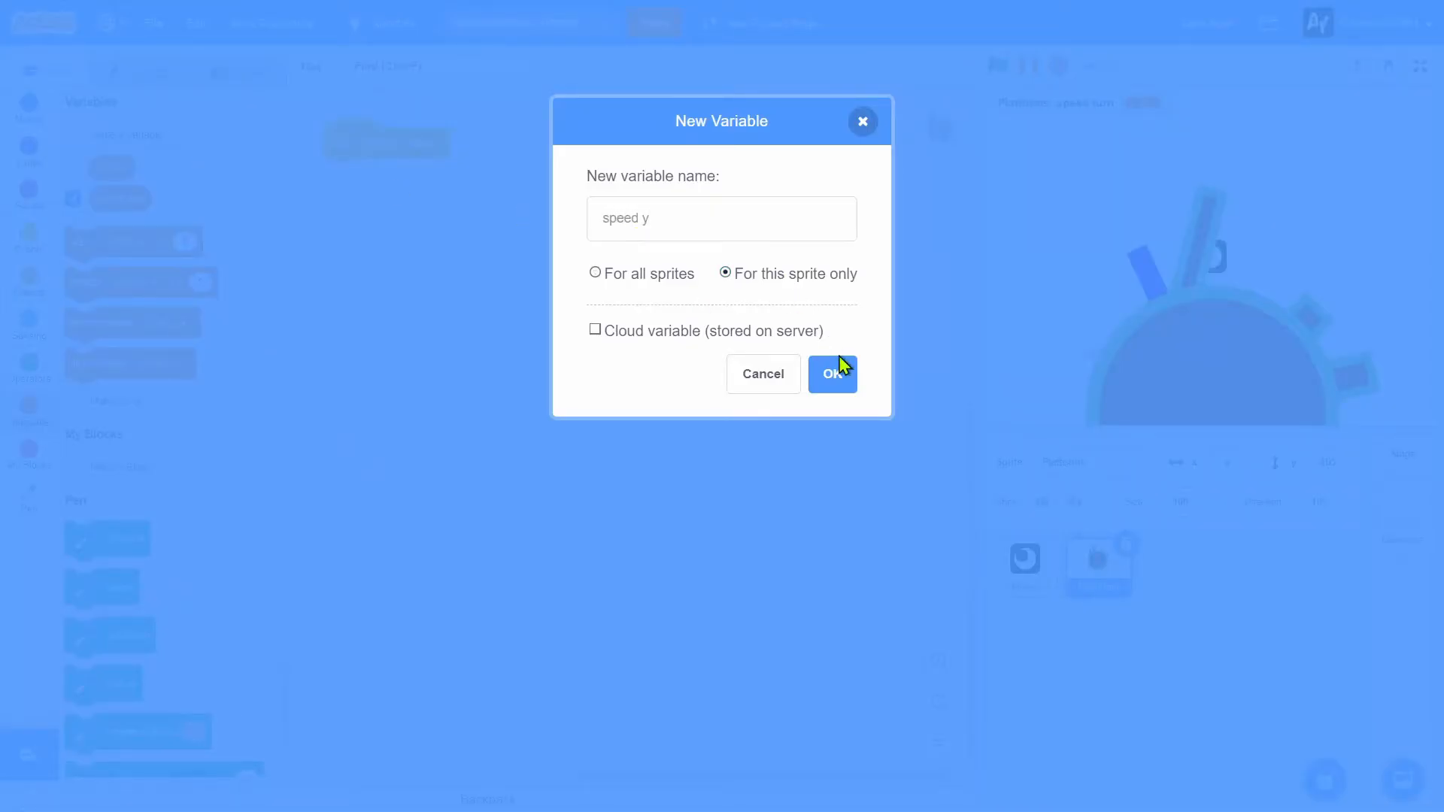
click(830, 374)
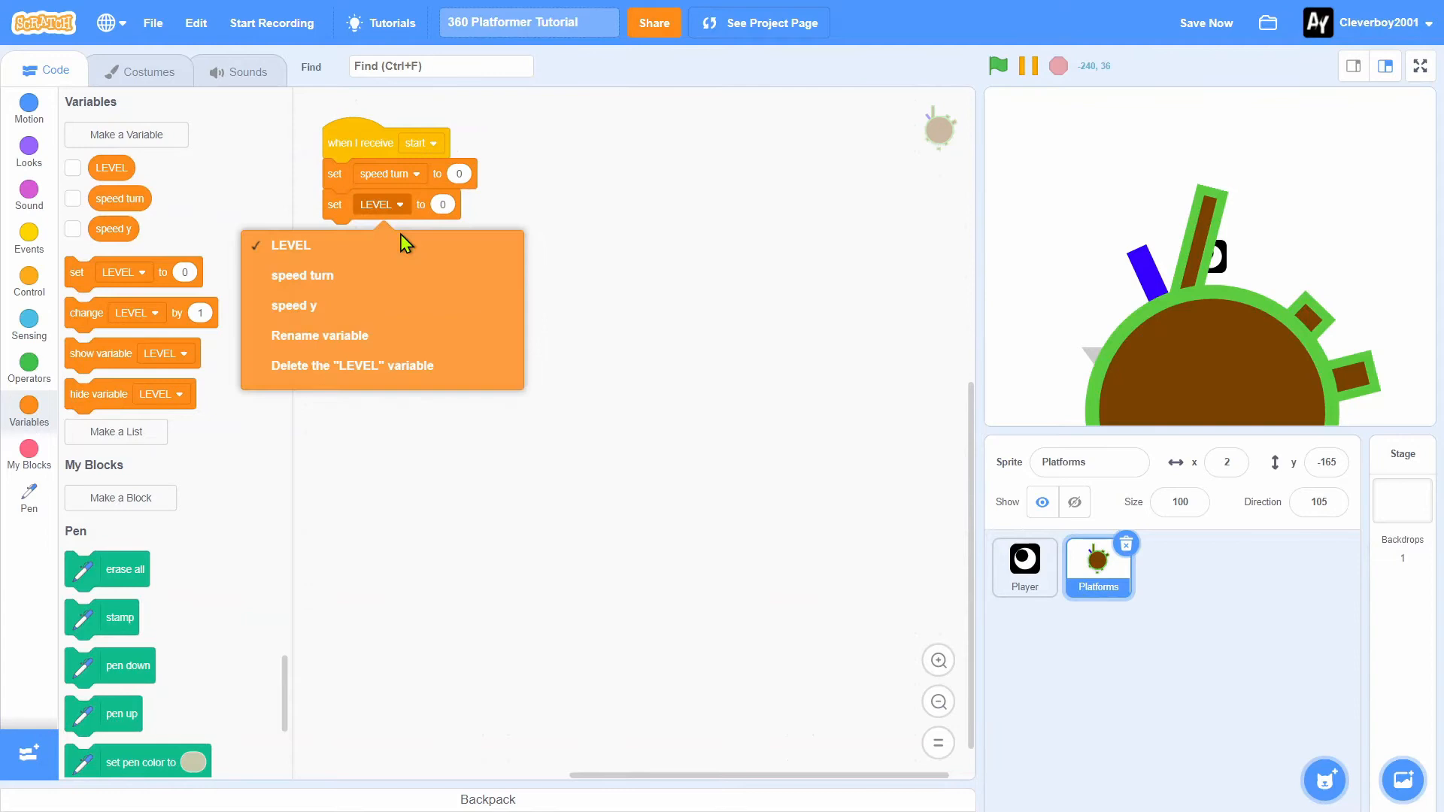
click(295, 304)
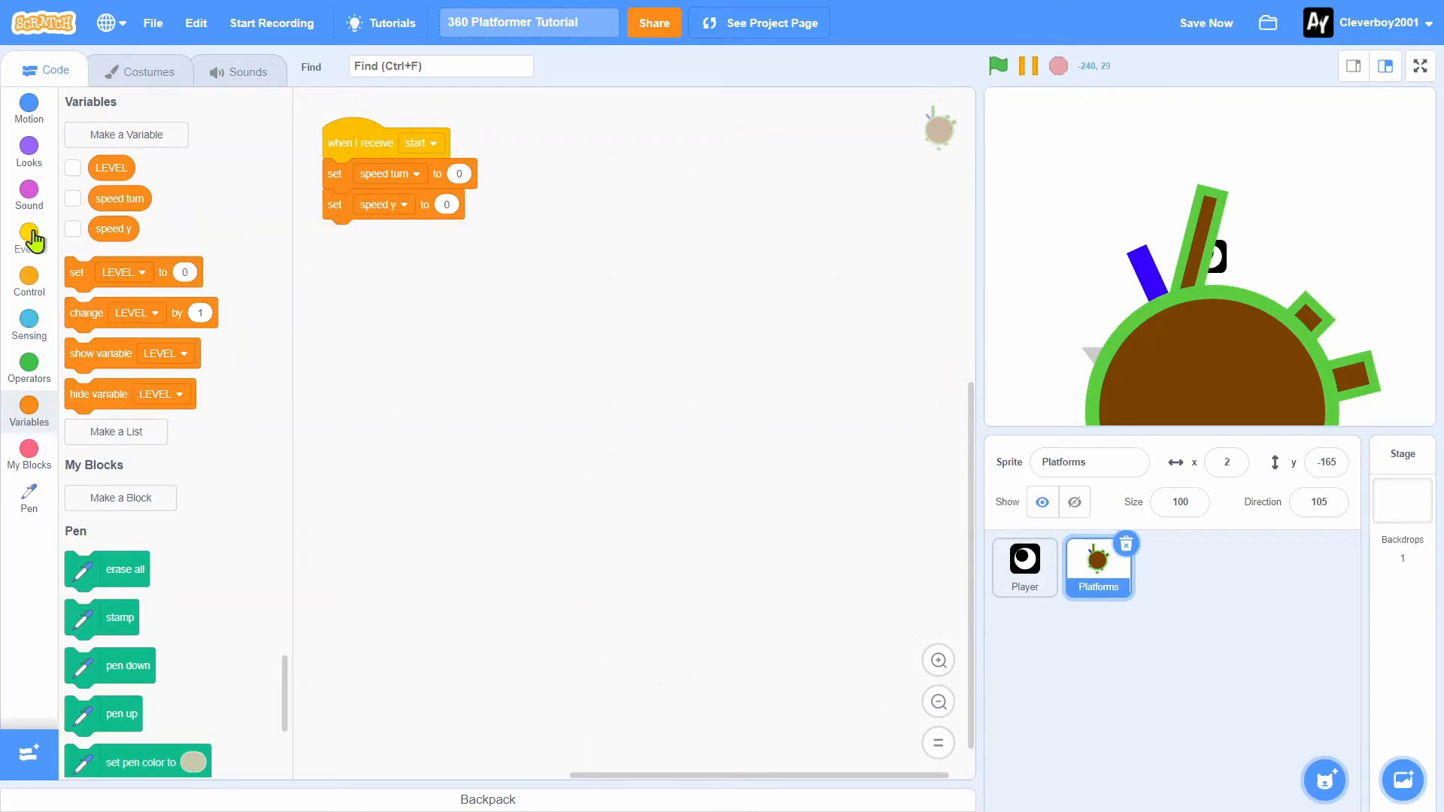
On respawn: costume nothing, size 200%, costume level 1, go to 0, −270, point 90
click(29, 235)
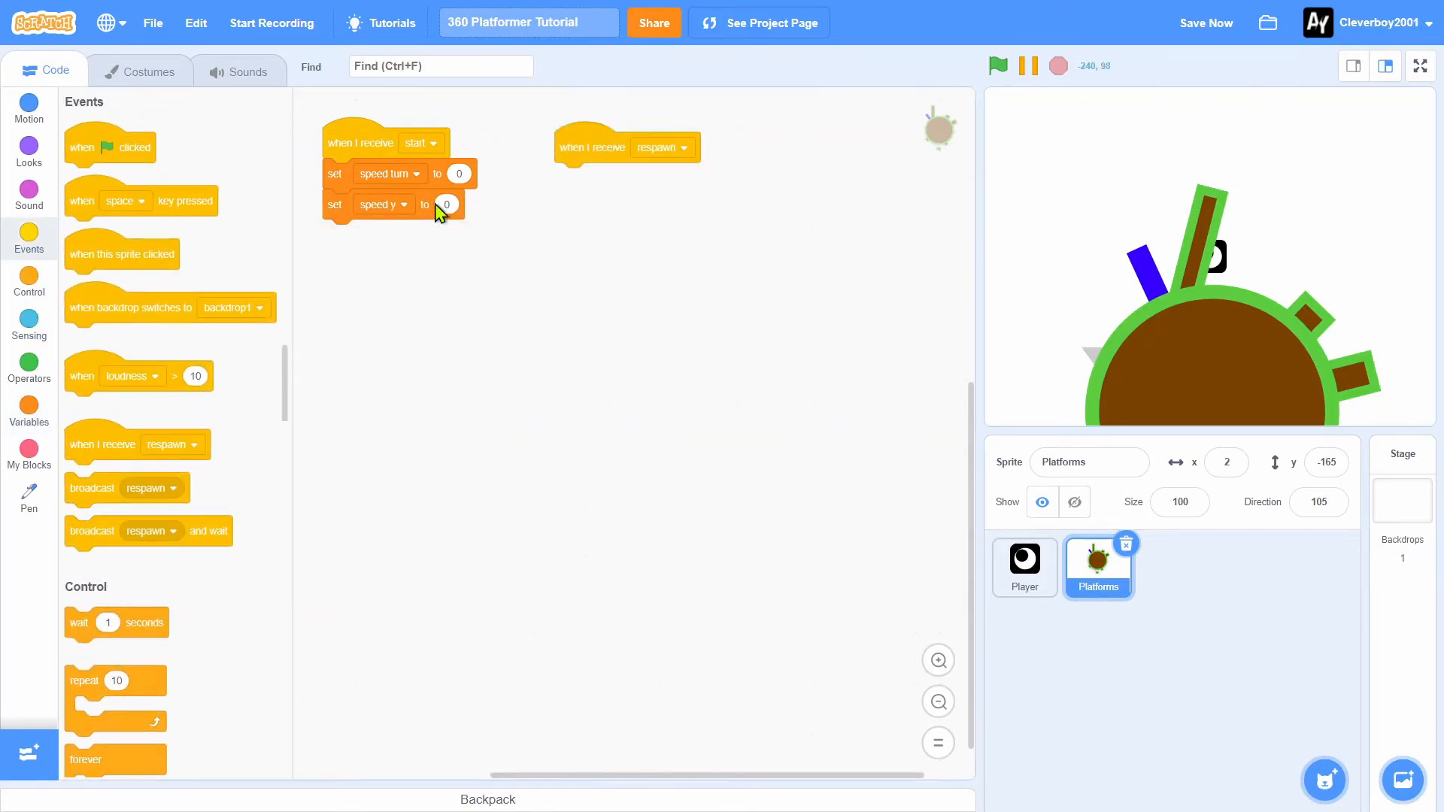
click(29, 106)
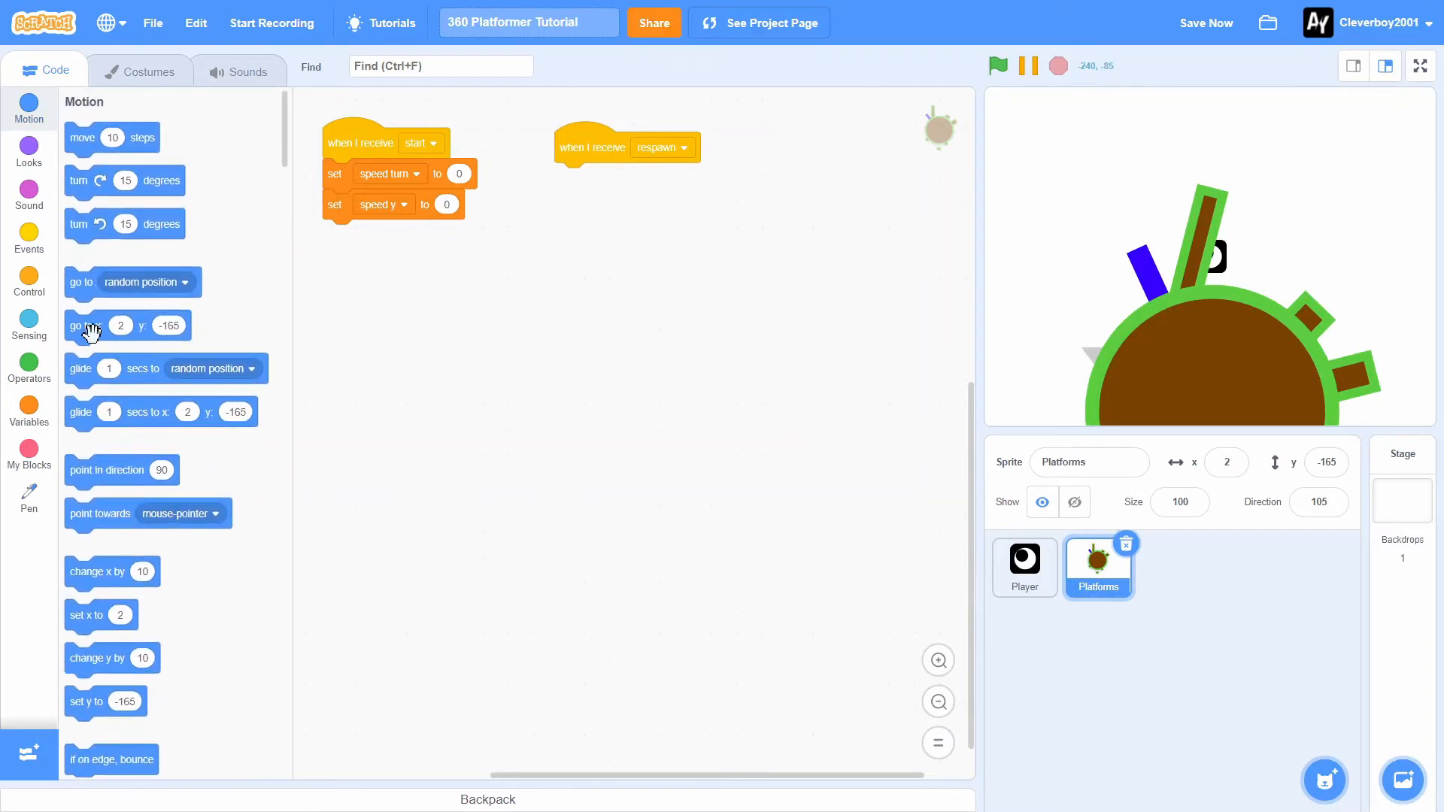
drag(85, 324, 616, 179)
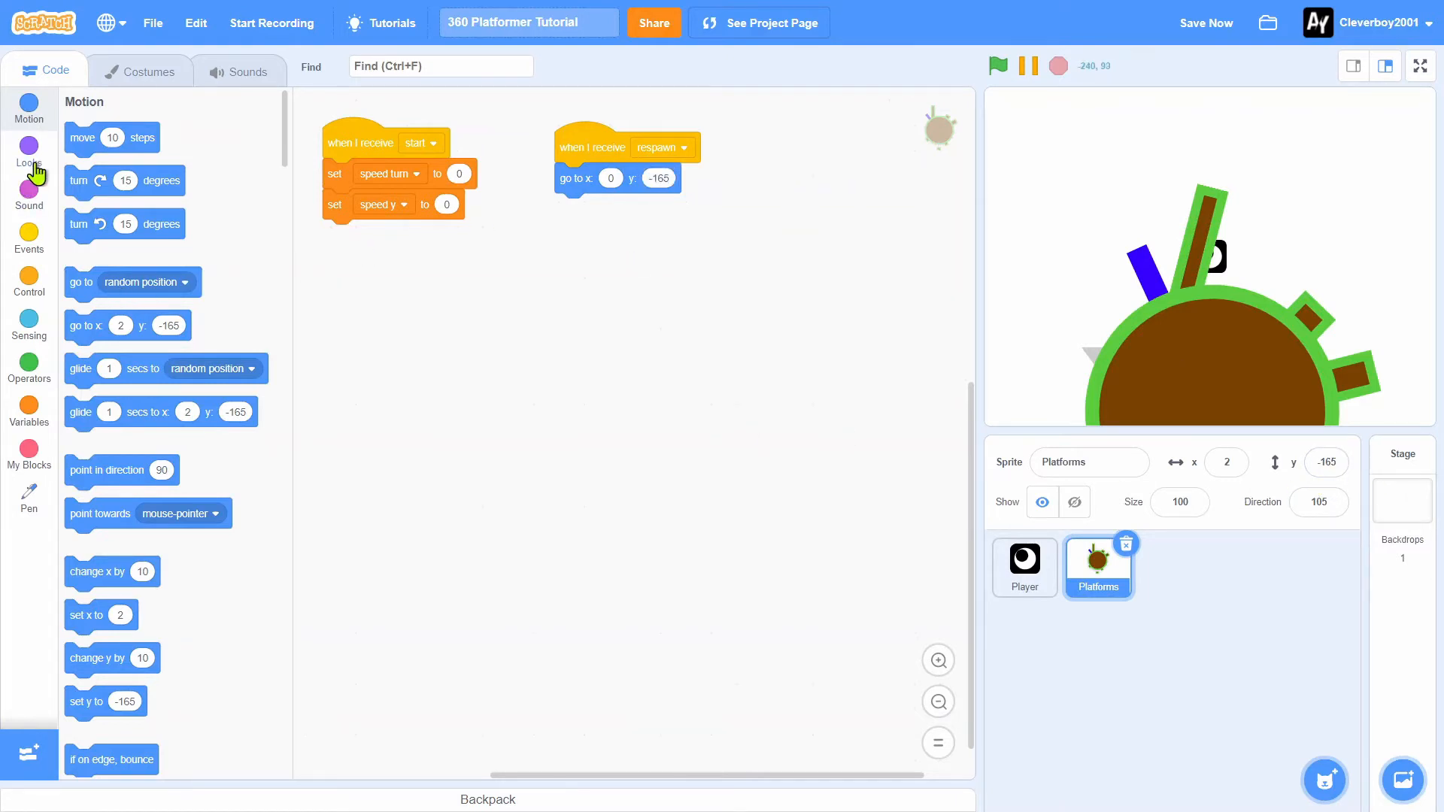
click(28, 151)
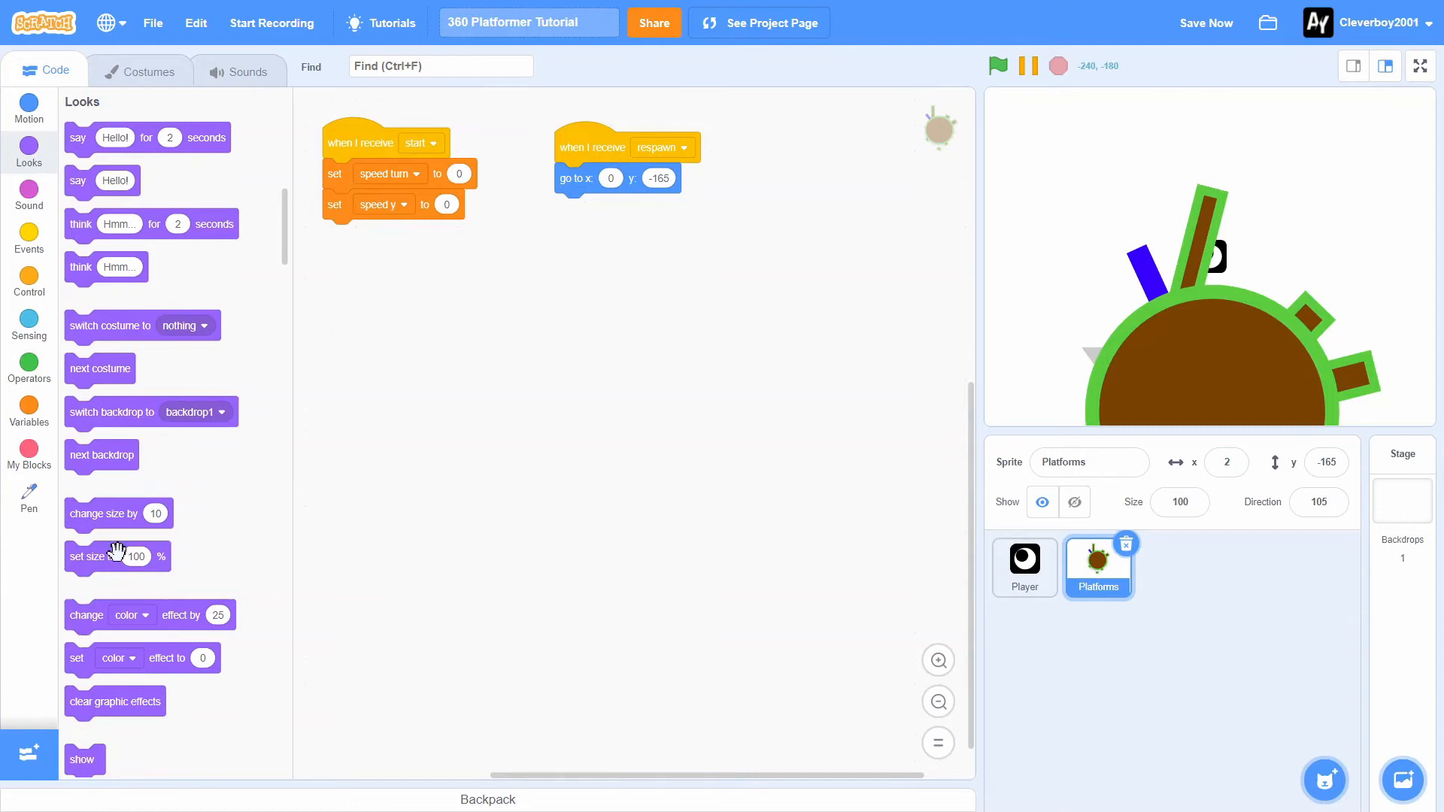
drag(108, 325, 631, 180)
text(200)
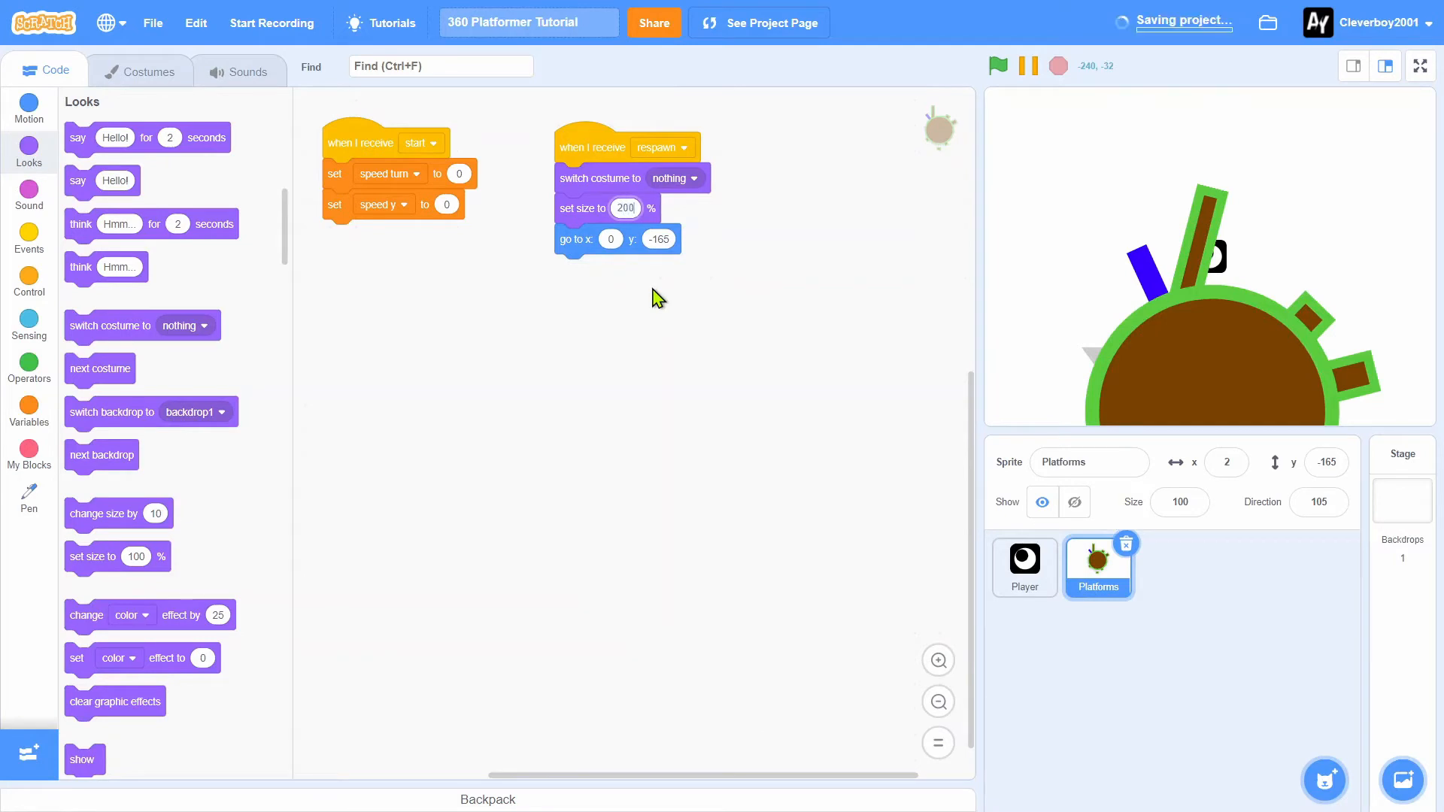
mouse_move(295, 292)
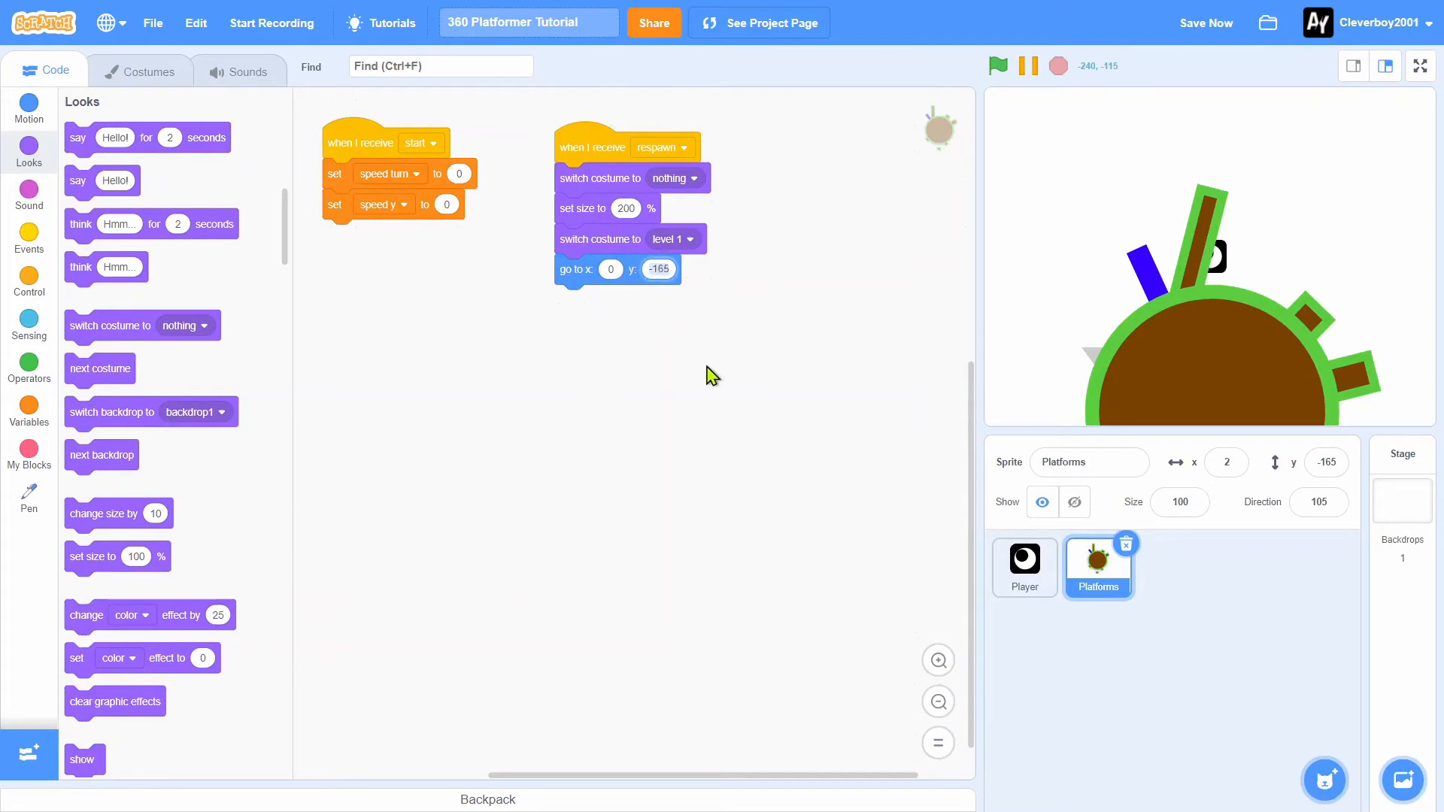
click(998, 66)
text(-270)
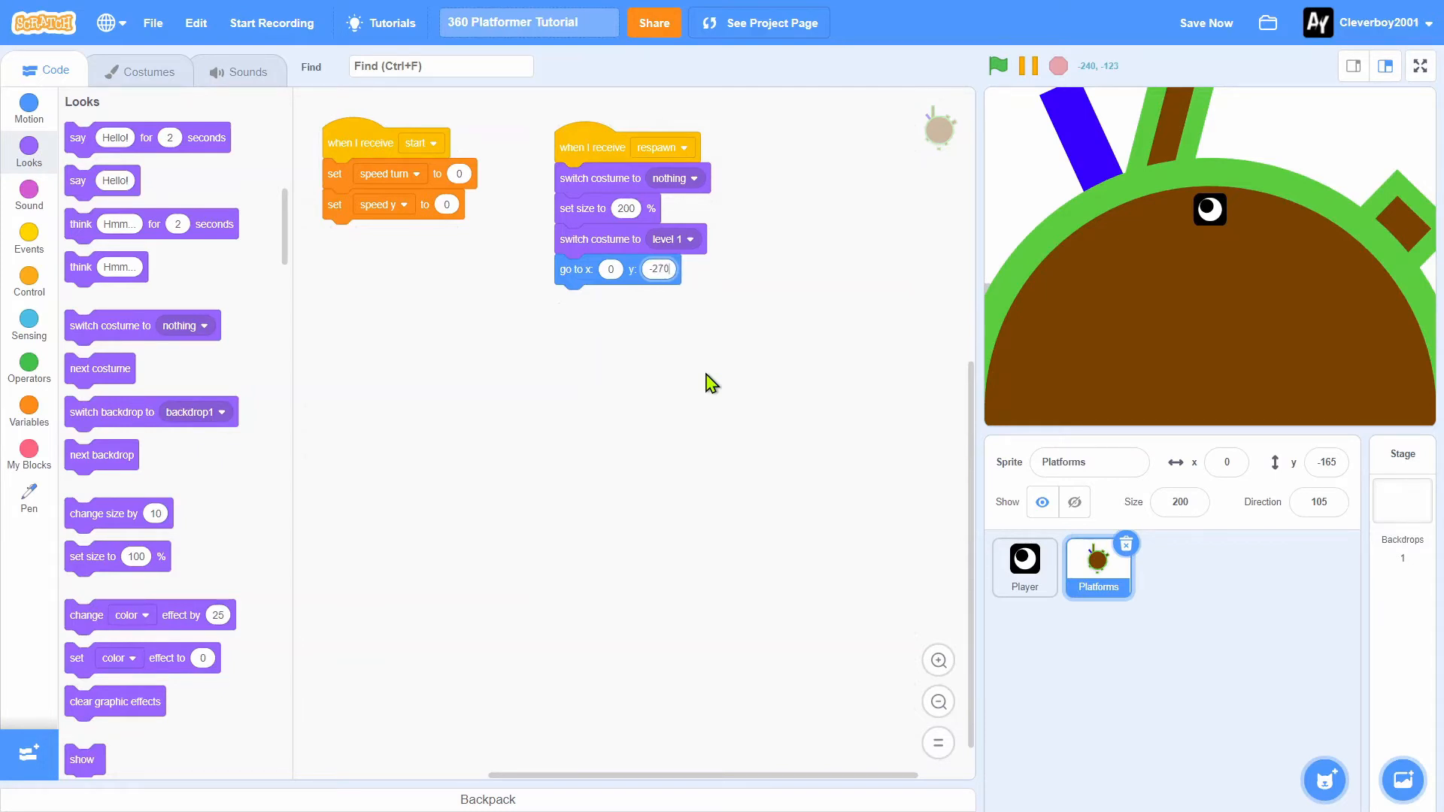
click(997, 65)
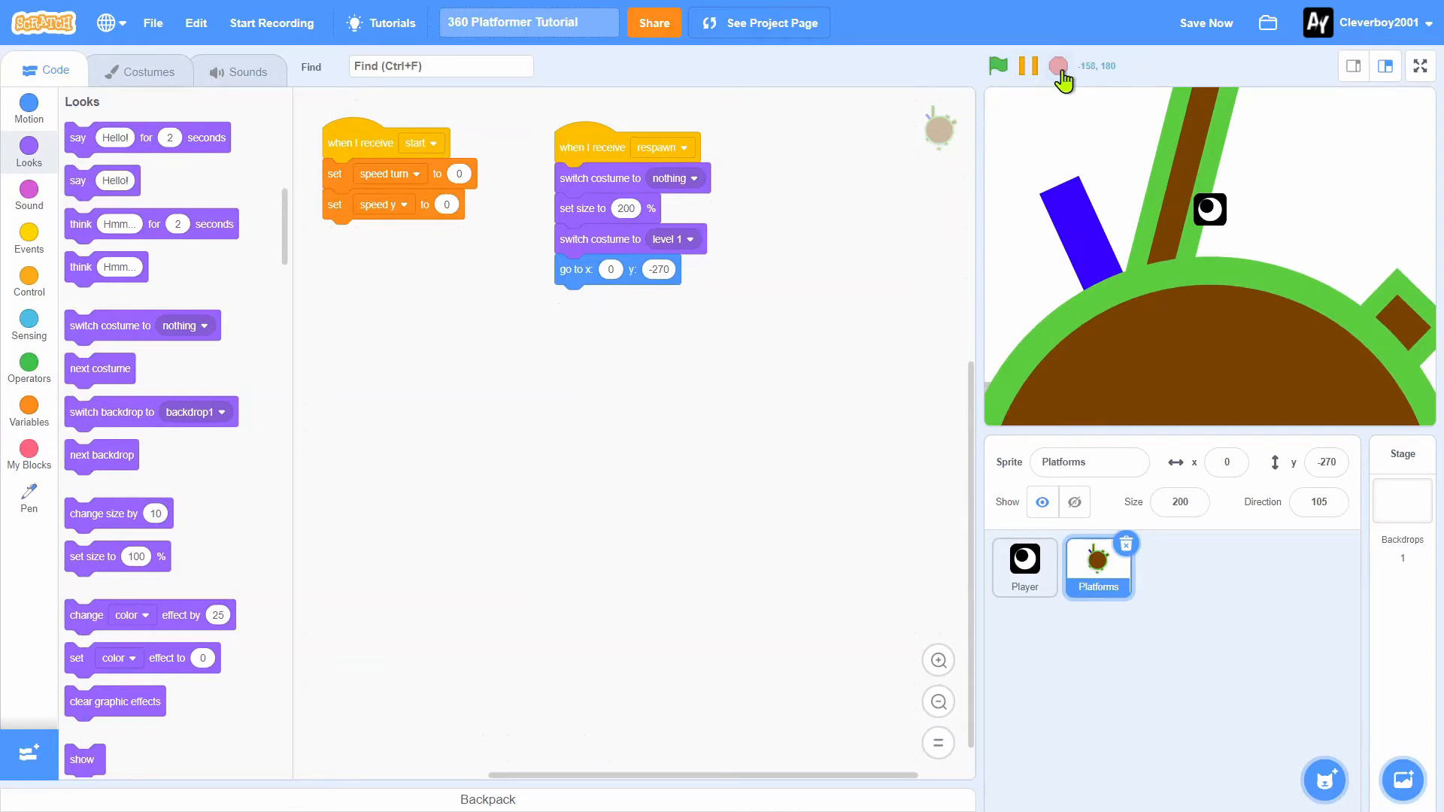
mouse_move(1006, 118)
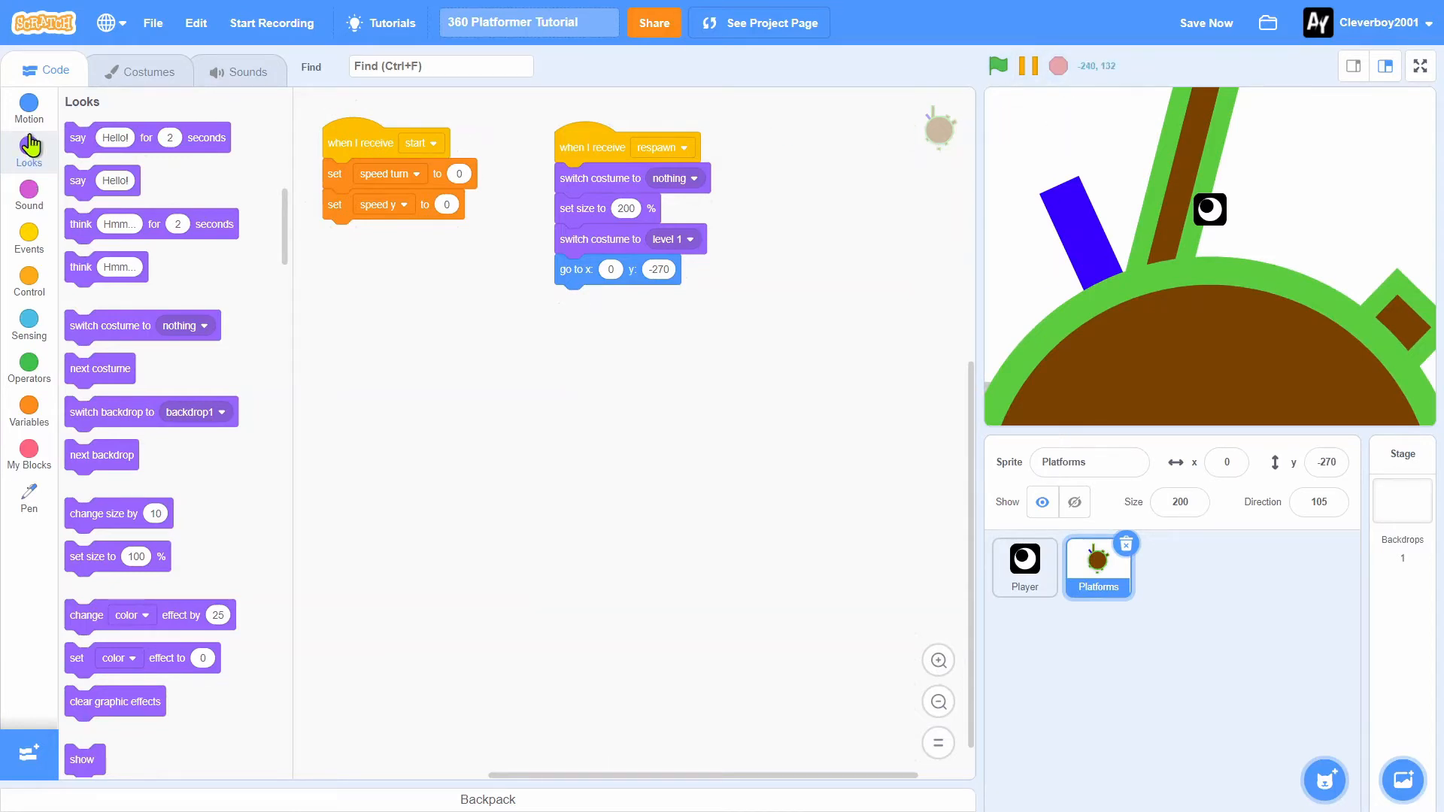
click(29, 107)
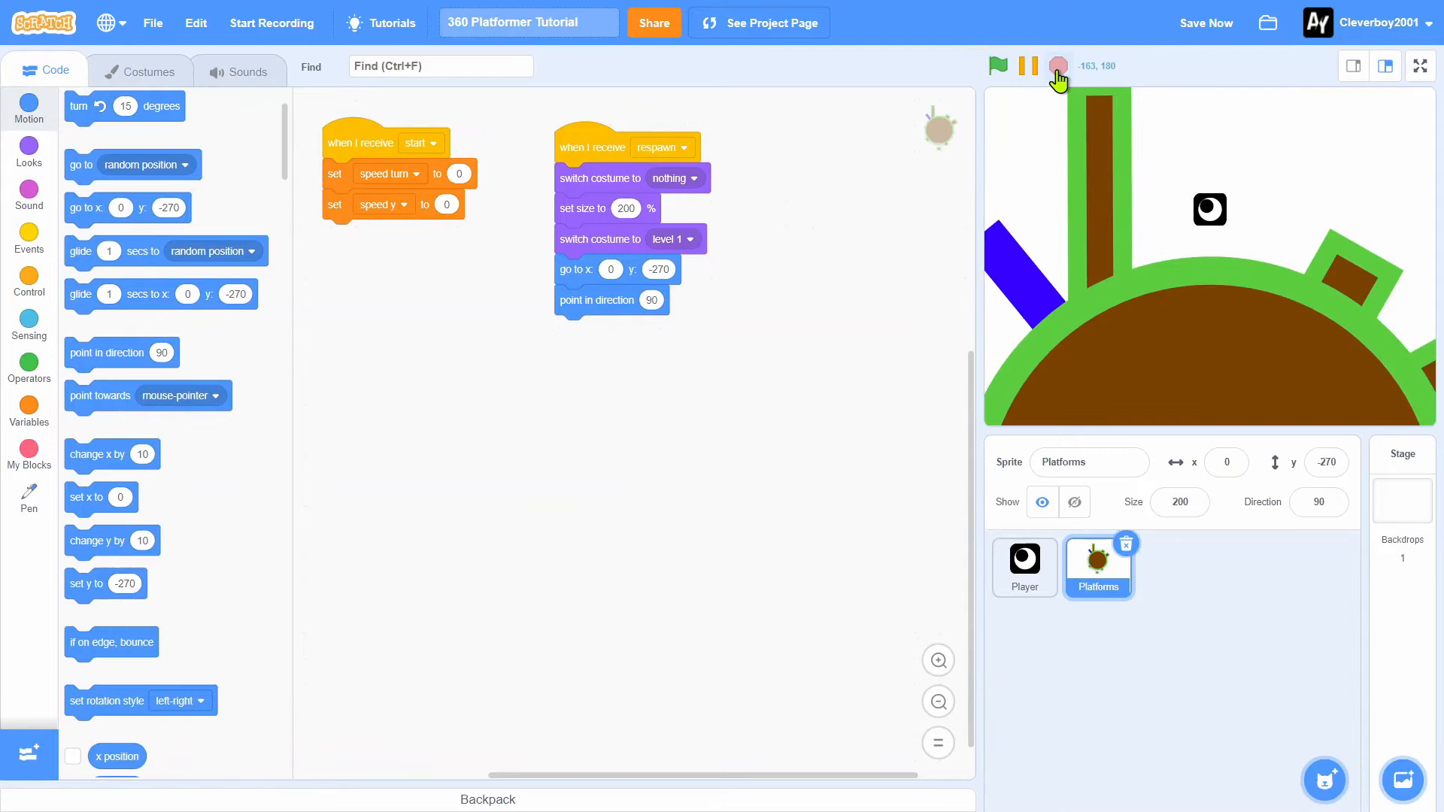
mouse_move(732, 237)
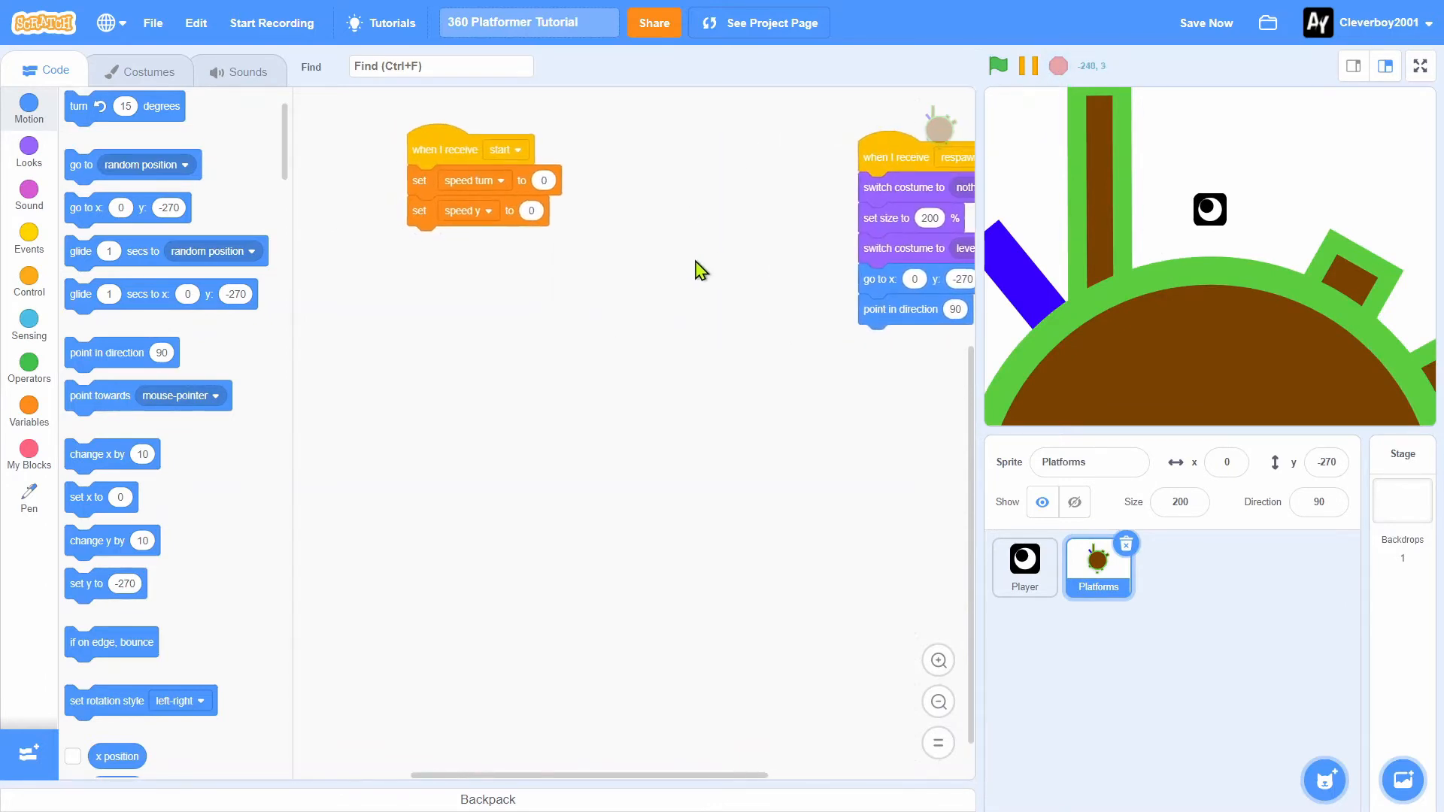
Add a forever loop to the Platforms start script that changes speed y by 1
click(28, 280)
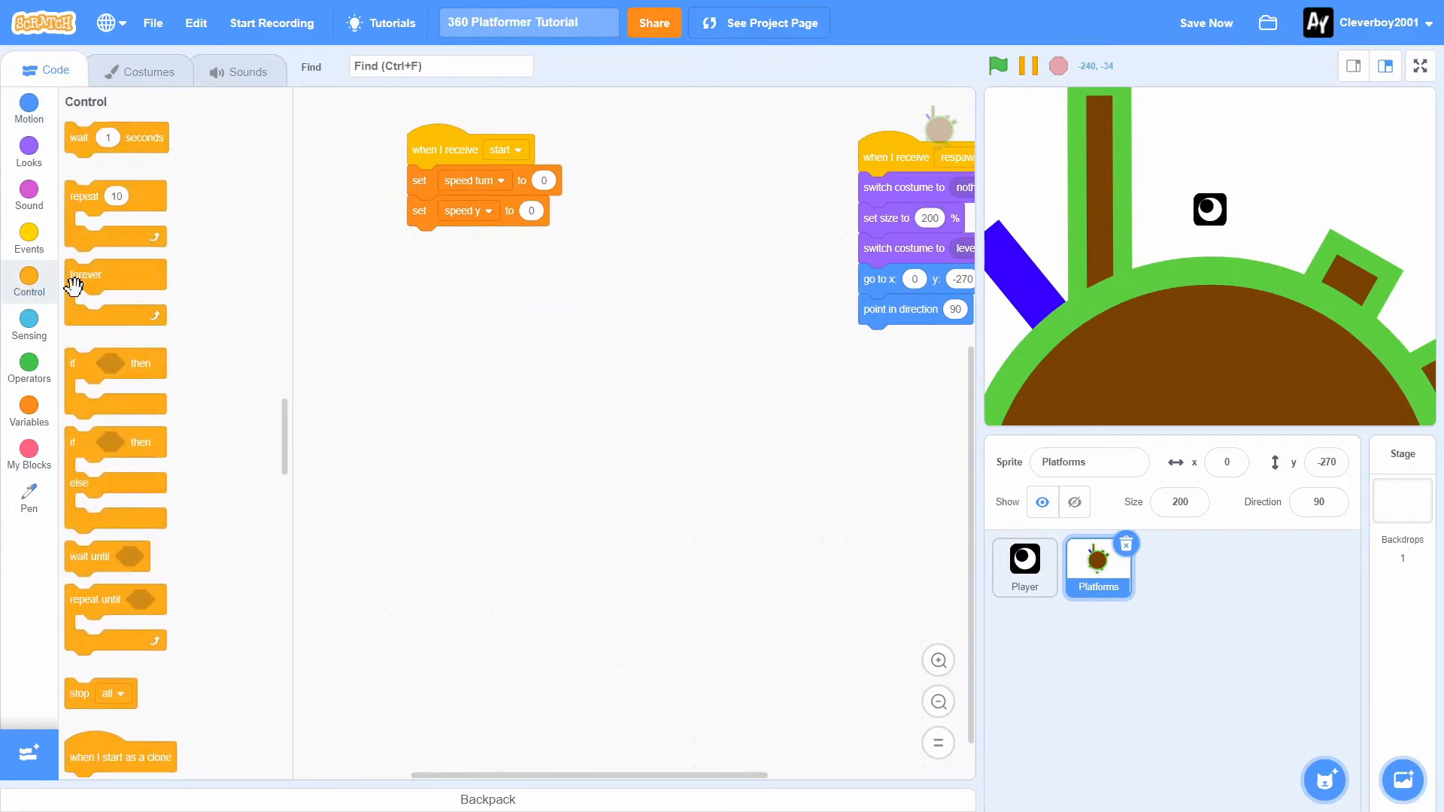
drag(85, 274, 350, 281)
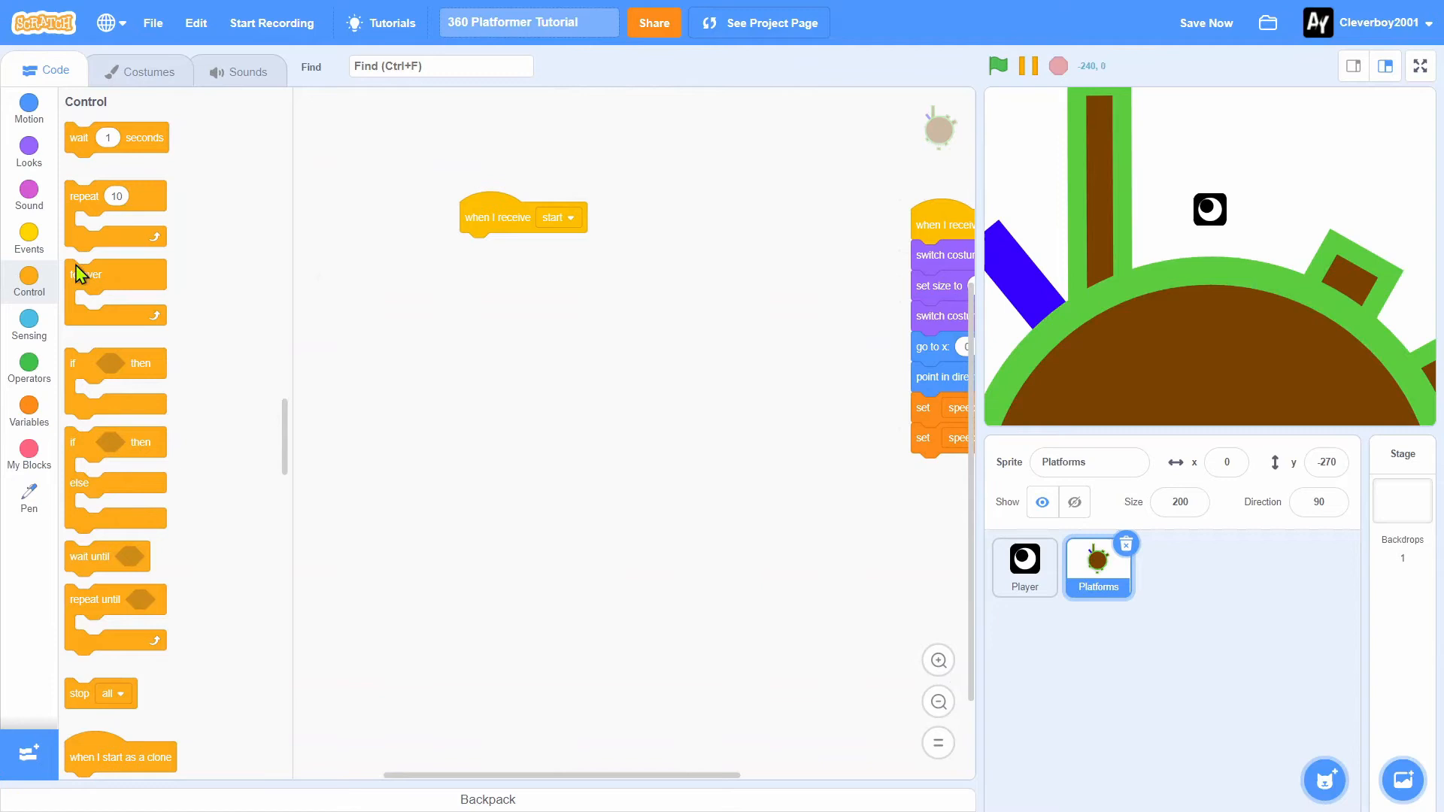
drag(85, 274, 480, 249)
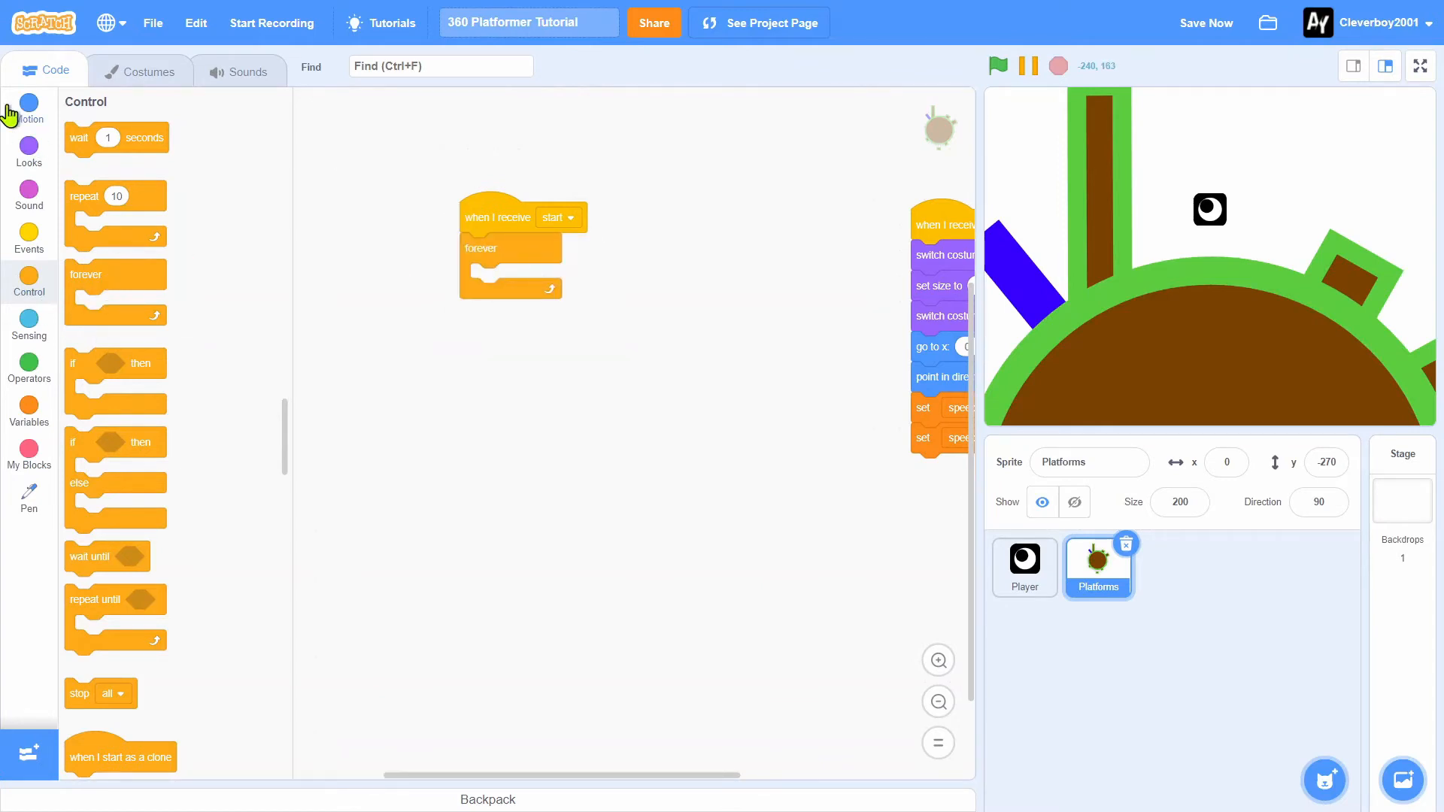
click(29, 410)
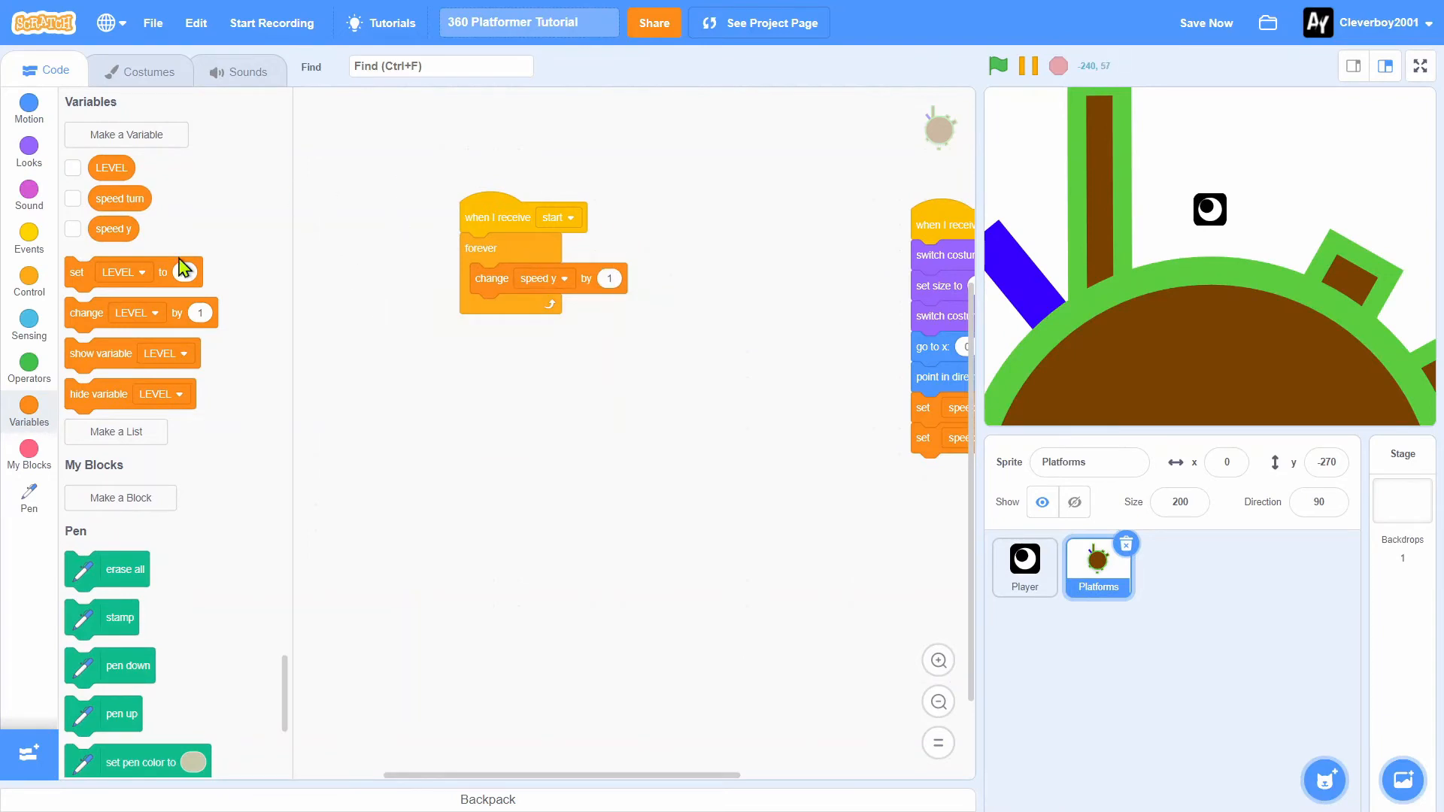
click(28, 280)
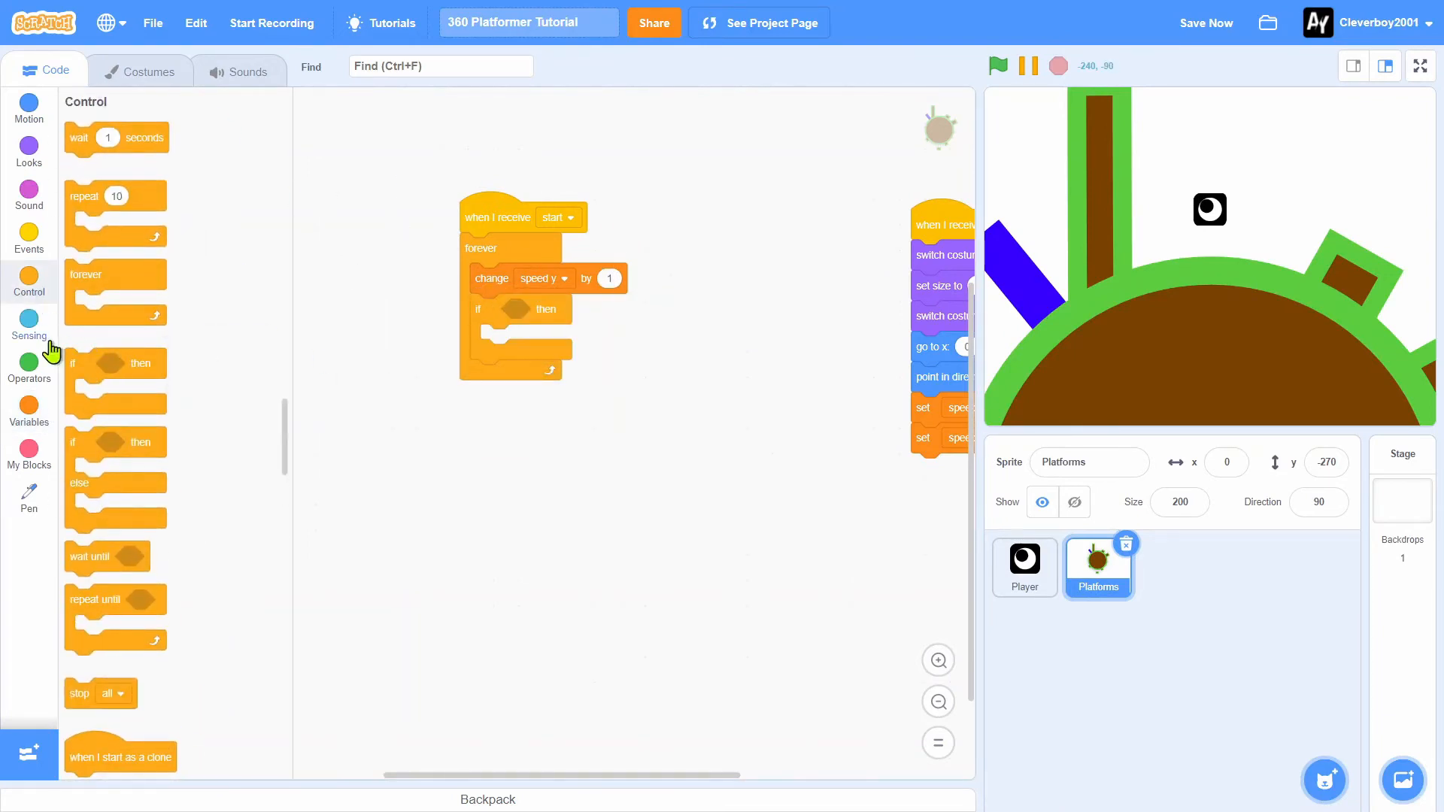
Add right/left arrow checks changing speed turn by −0.4 and 0.4
click(29, 327)
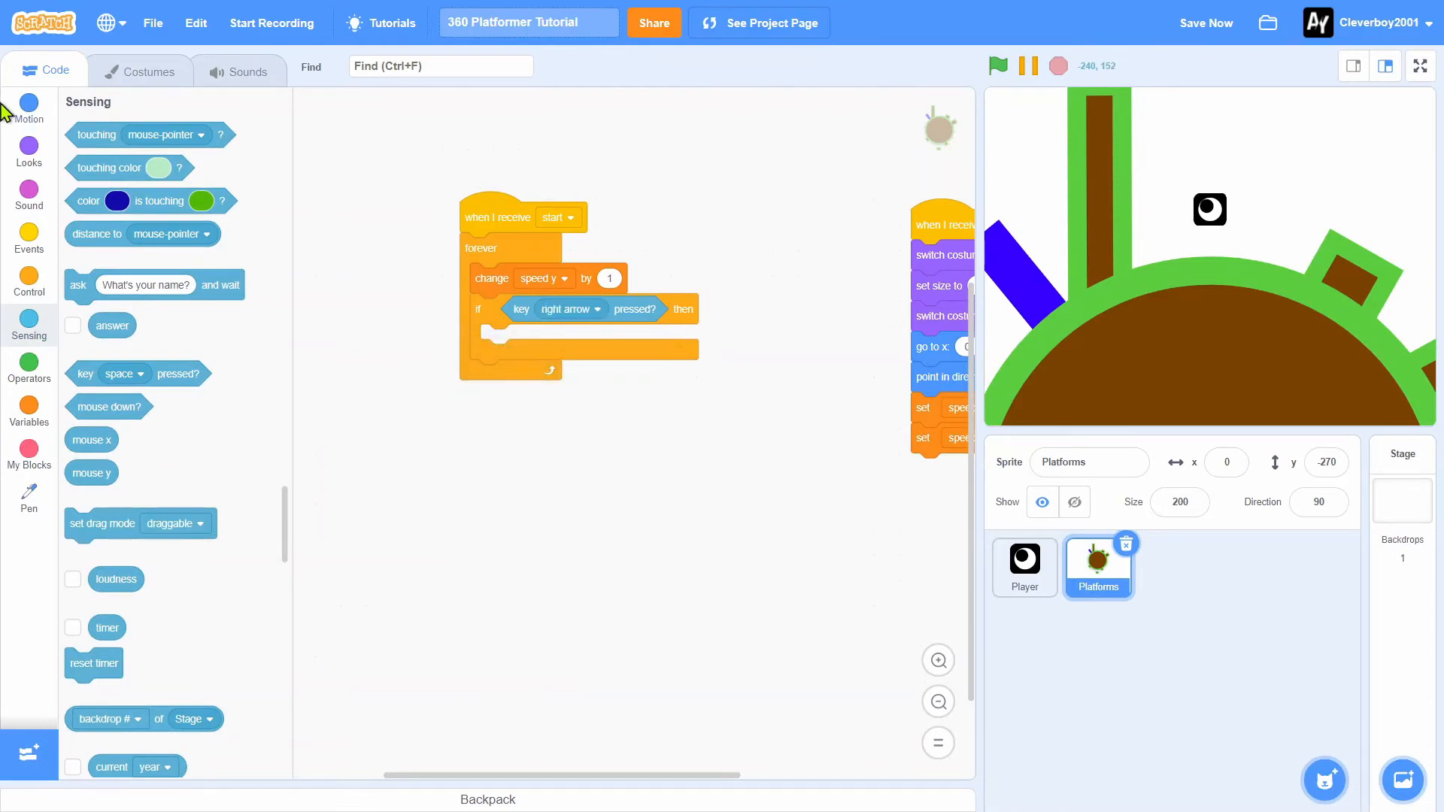
click(28, 109)
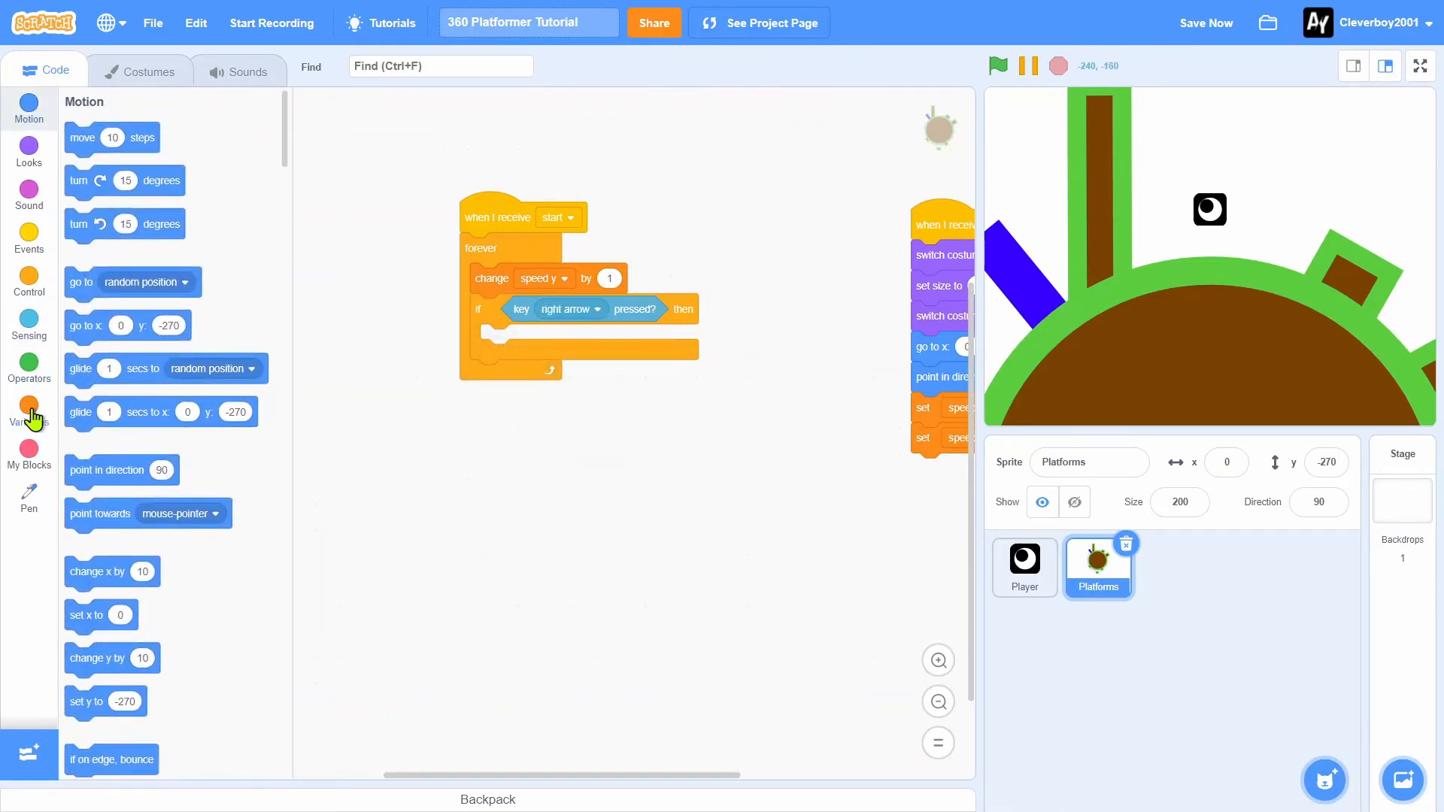
click(28, 408)
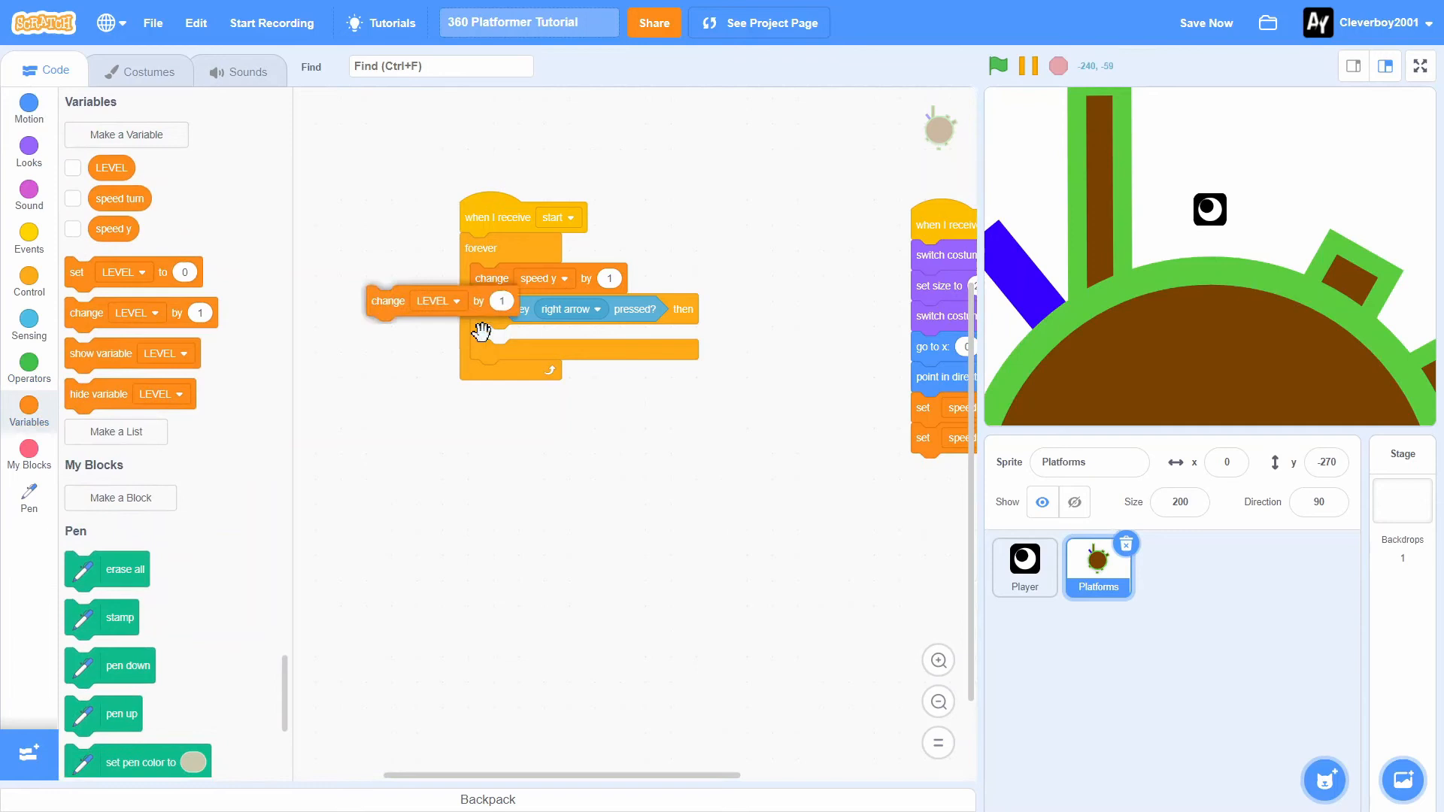
click(550, 339)
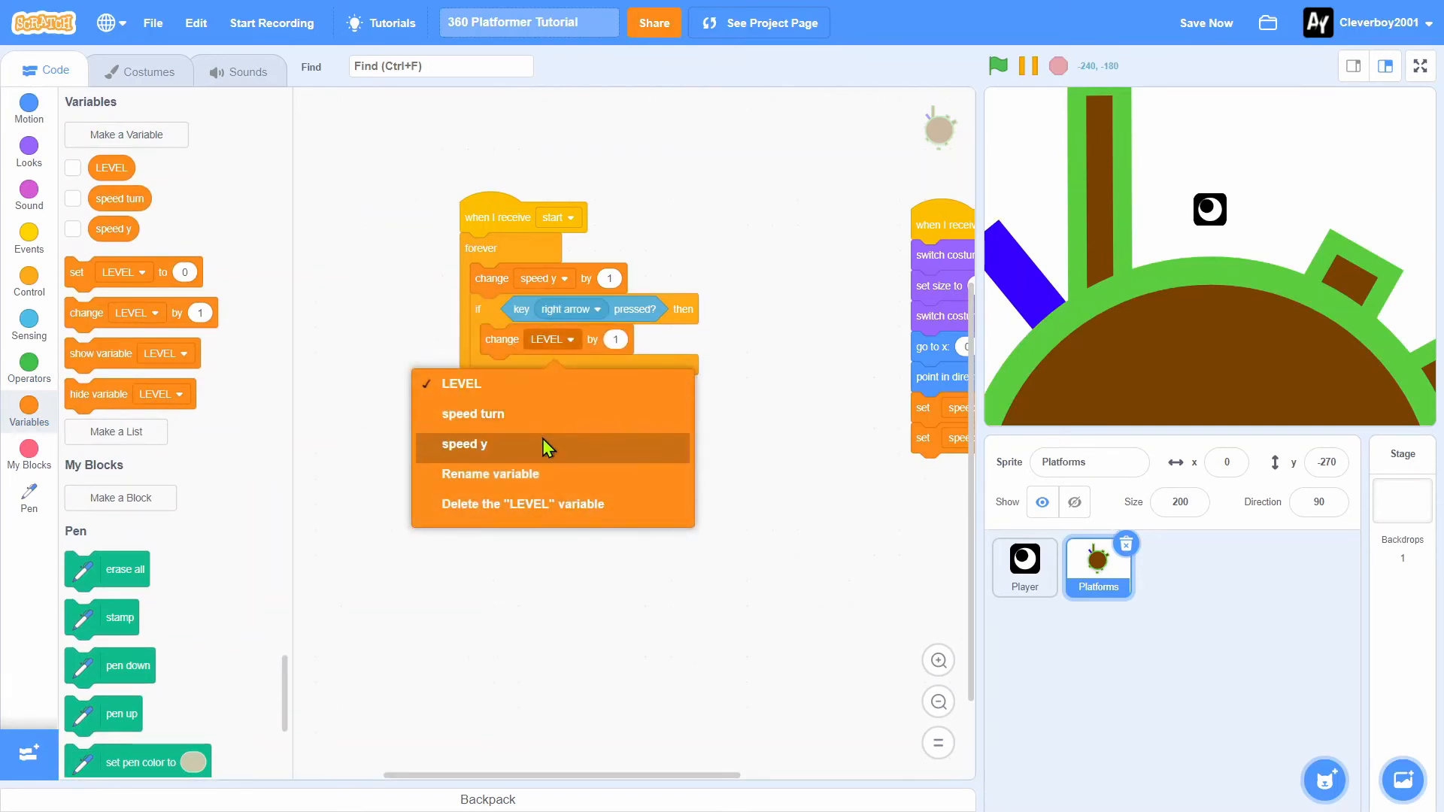
click(473, 414)
text(-0.4)
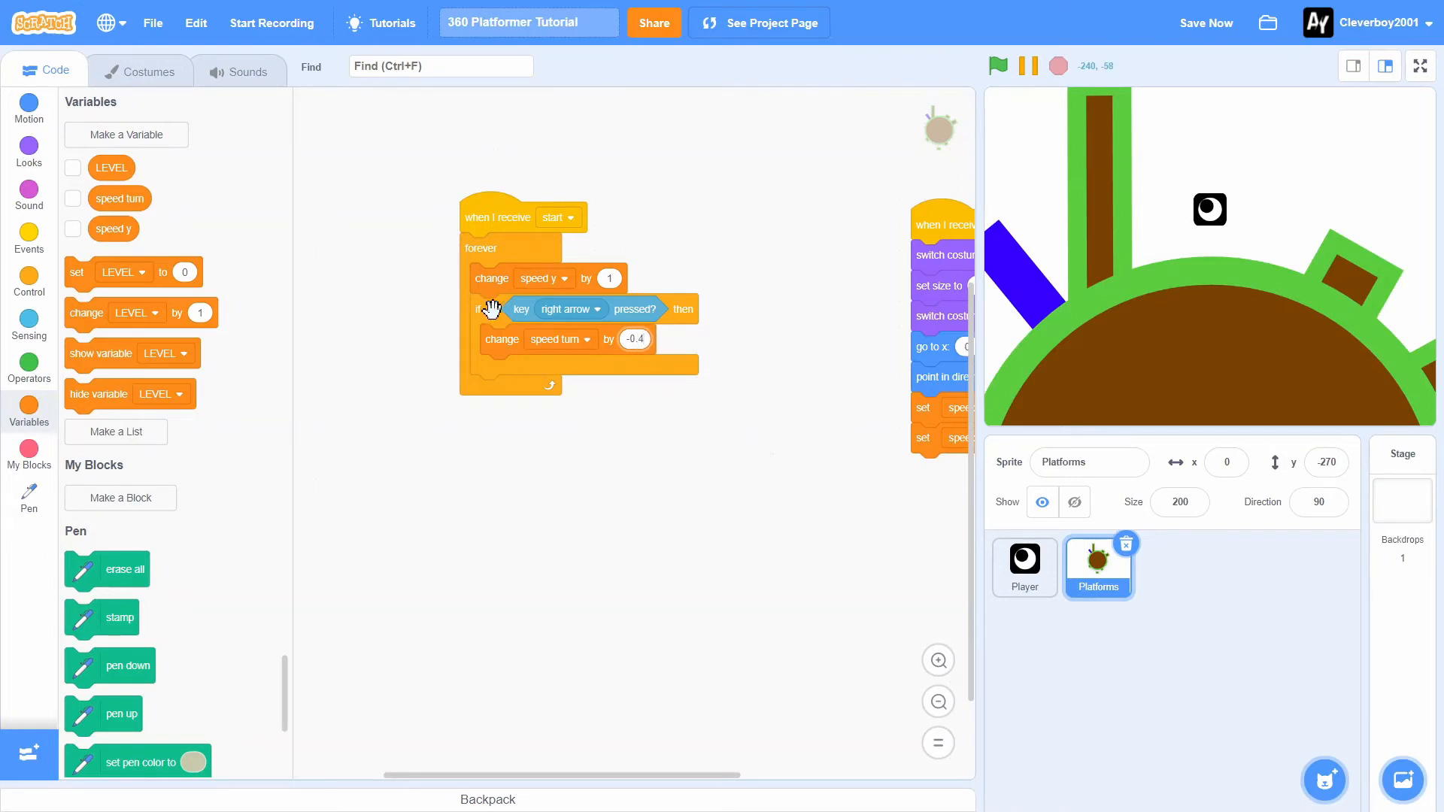
click(569, 390)
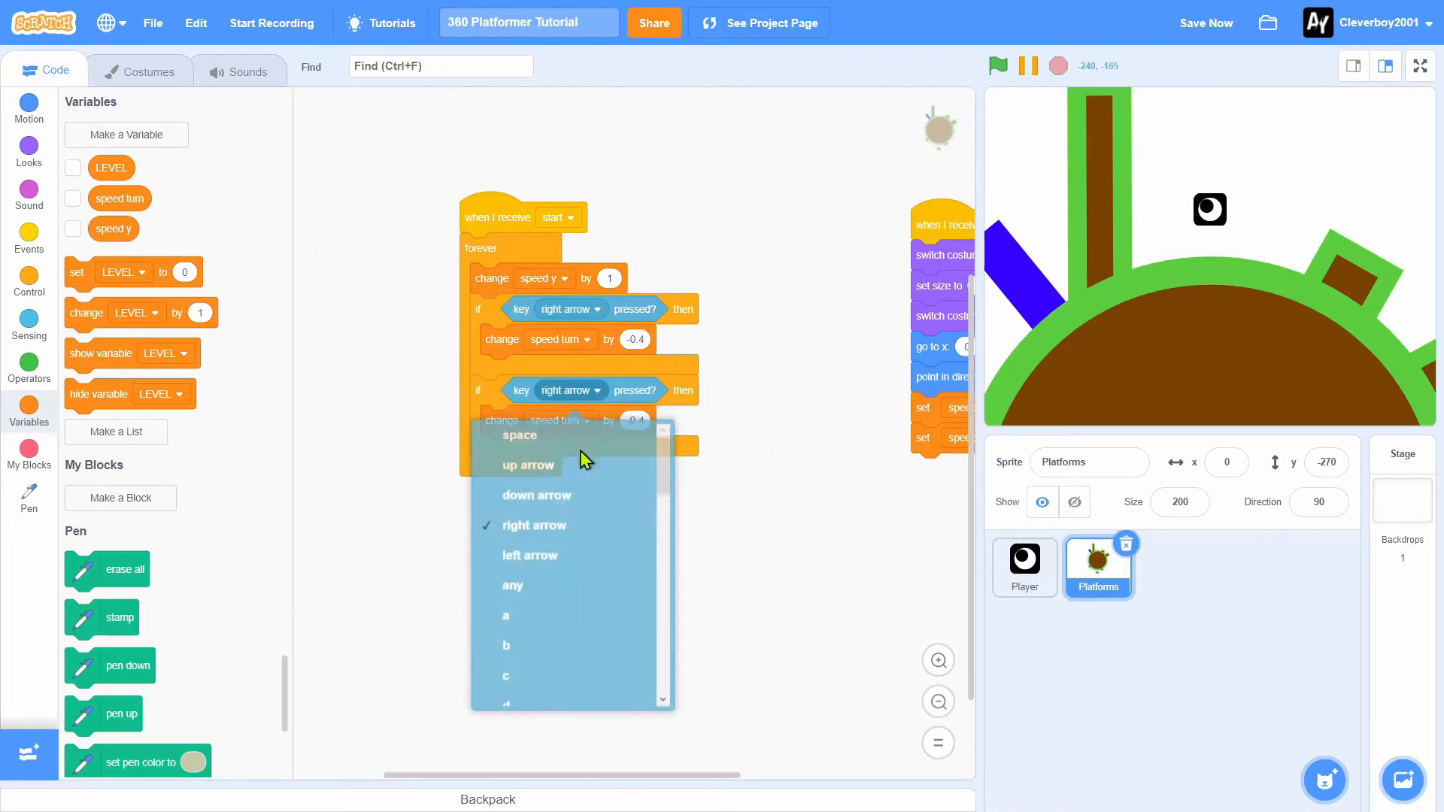
click(529, 554)
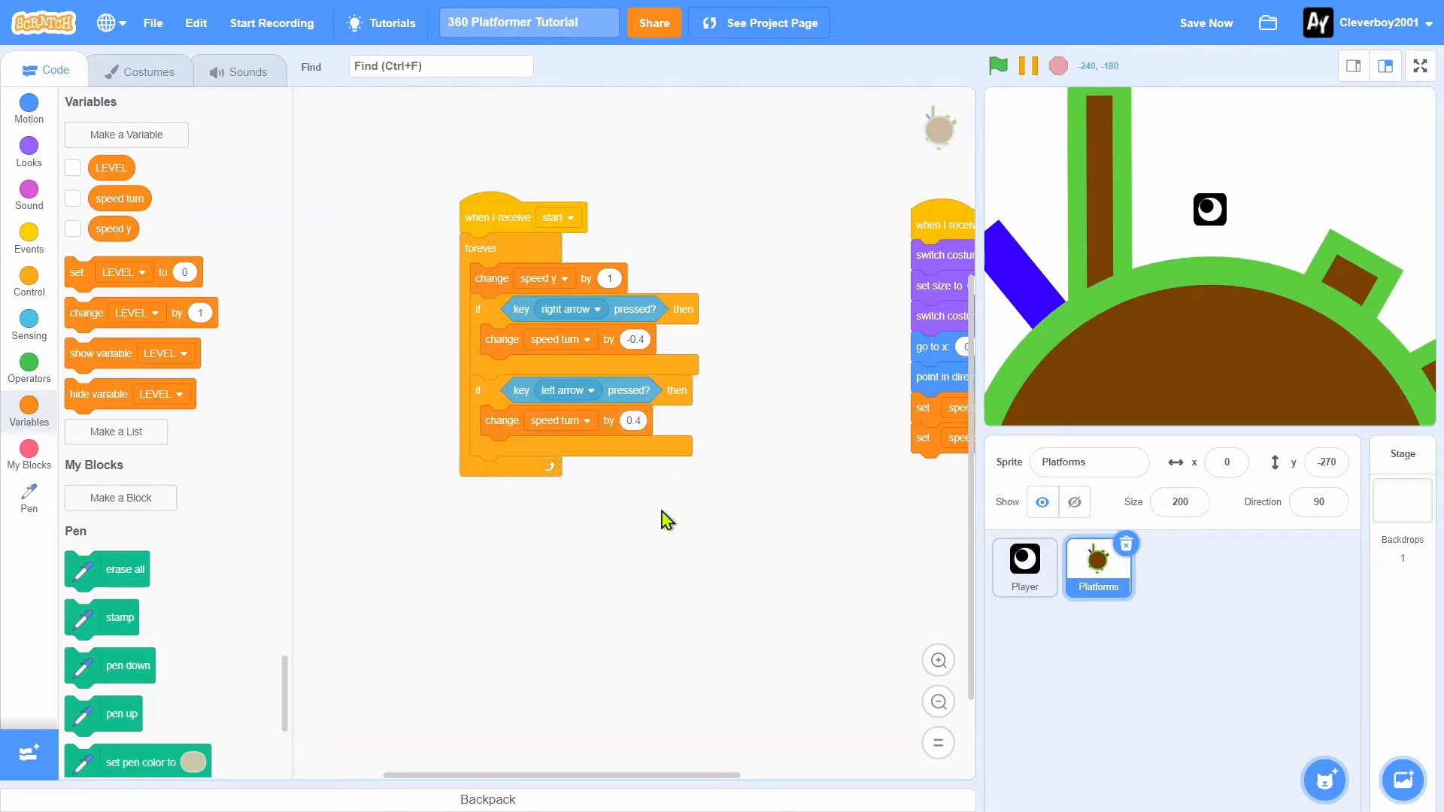
mouse_move(403, 417)
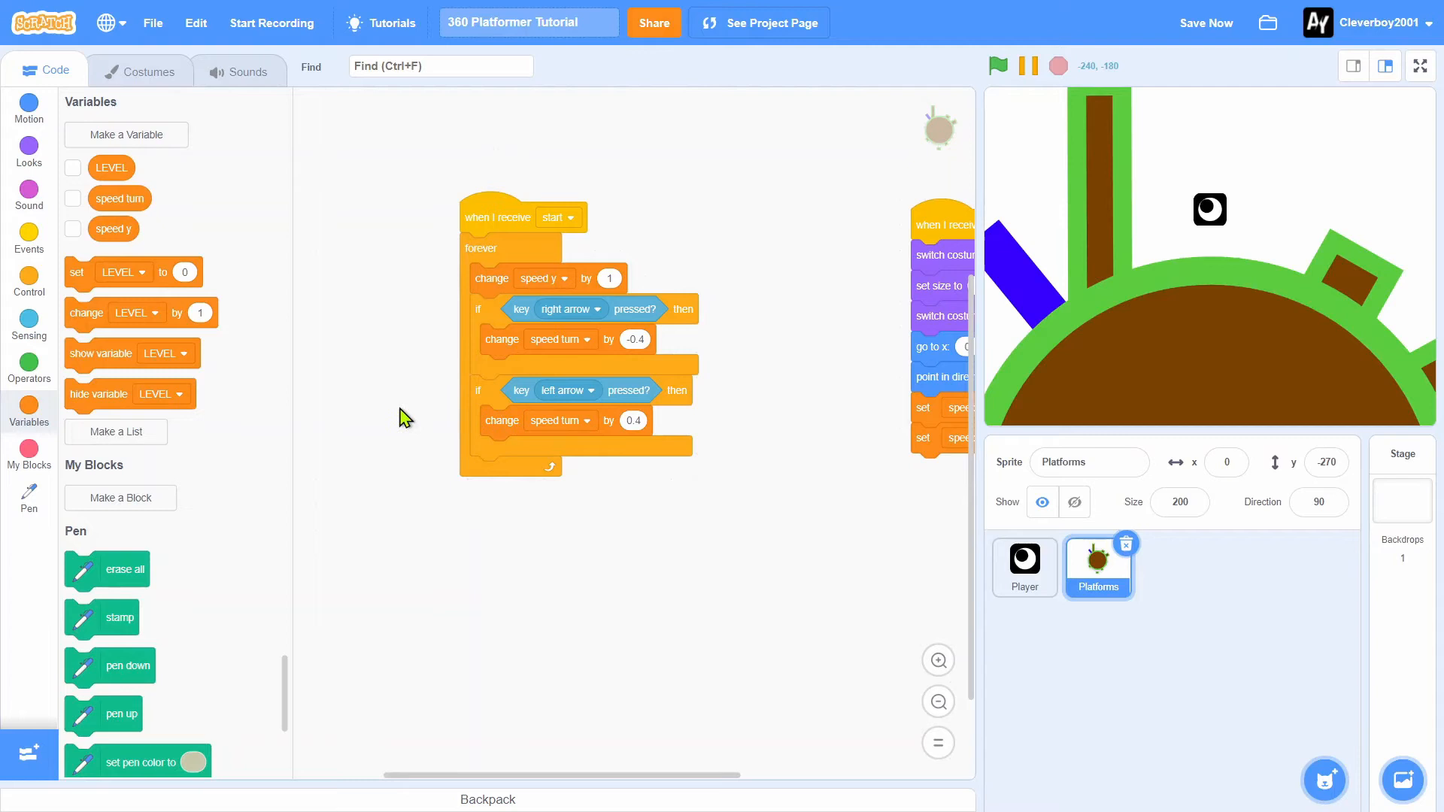
Set speed turn to 0.8 × speed turn, turn right by speed turn, and test the rotation
click(525, 471)
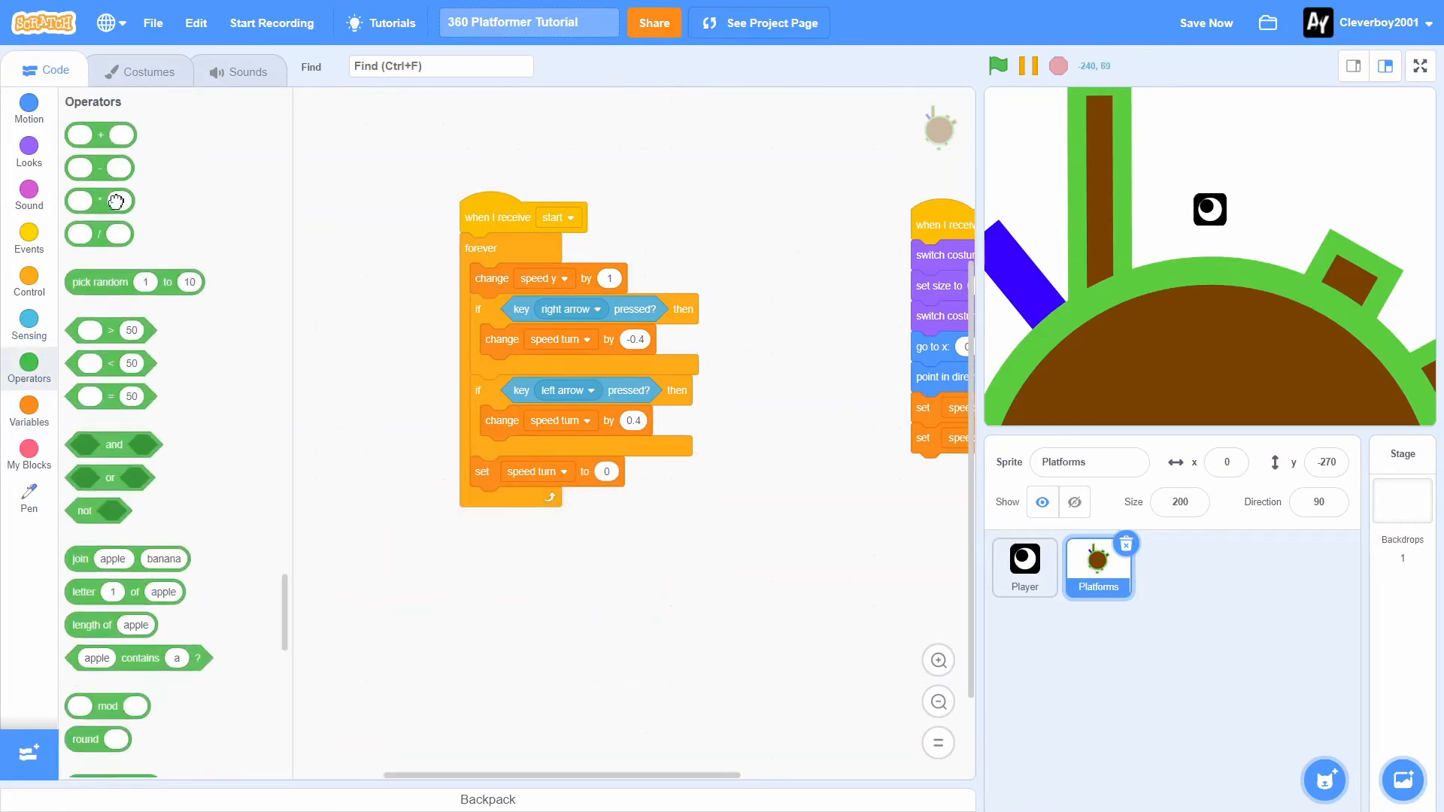
click(28, 411)
text(0.8)
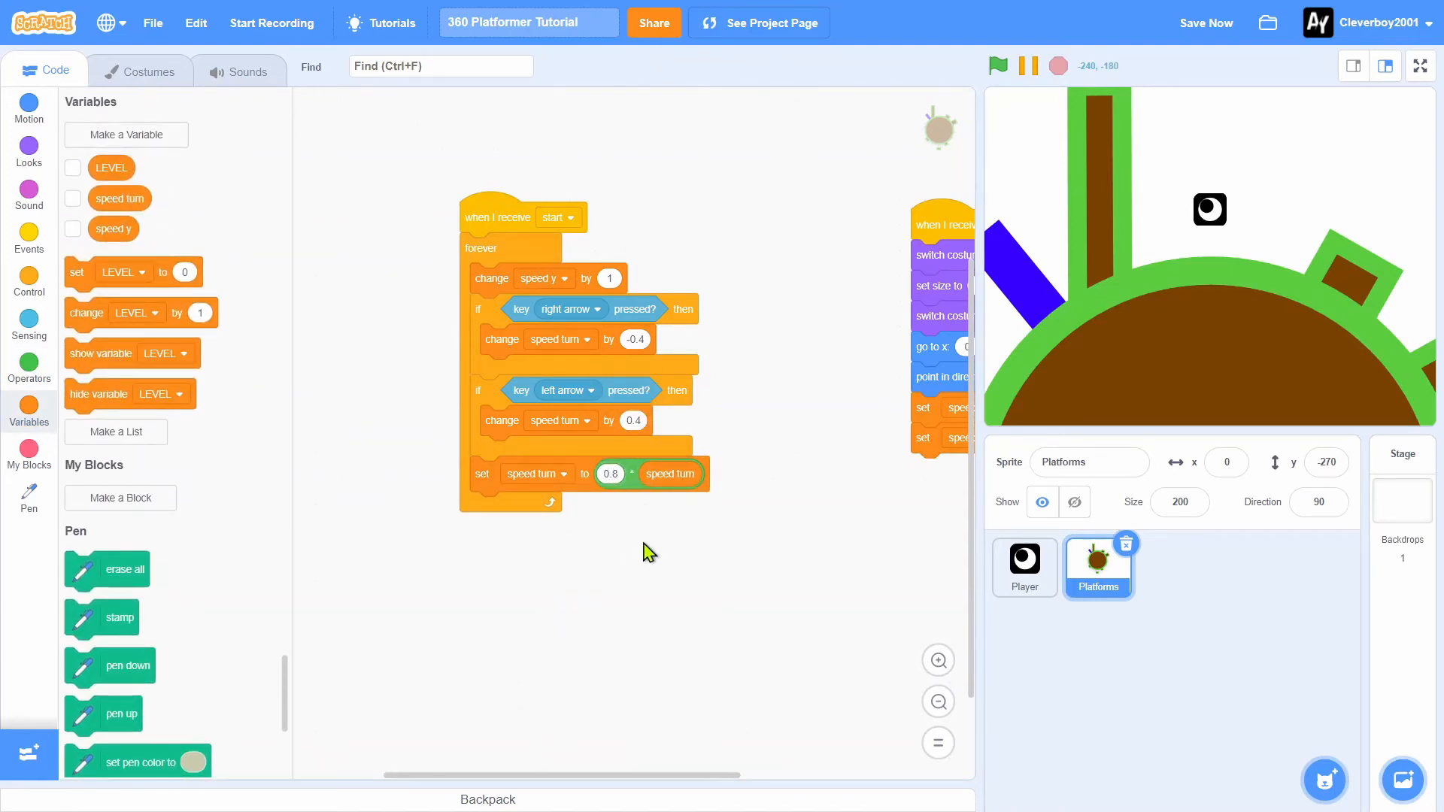
mouse_move(777, 513)
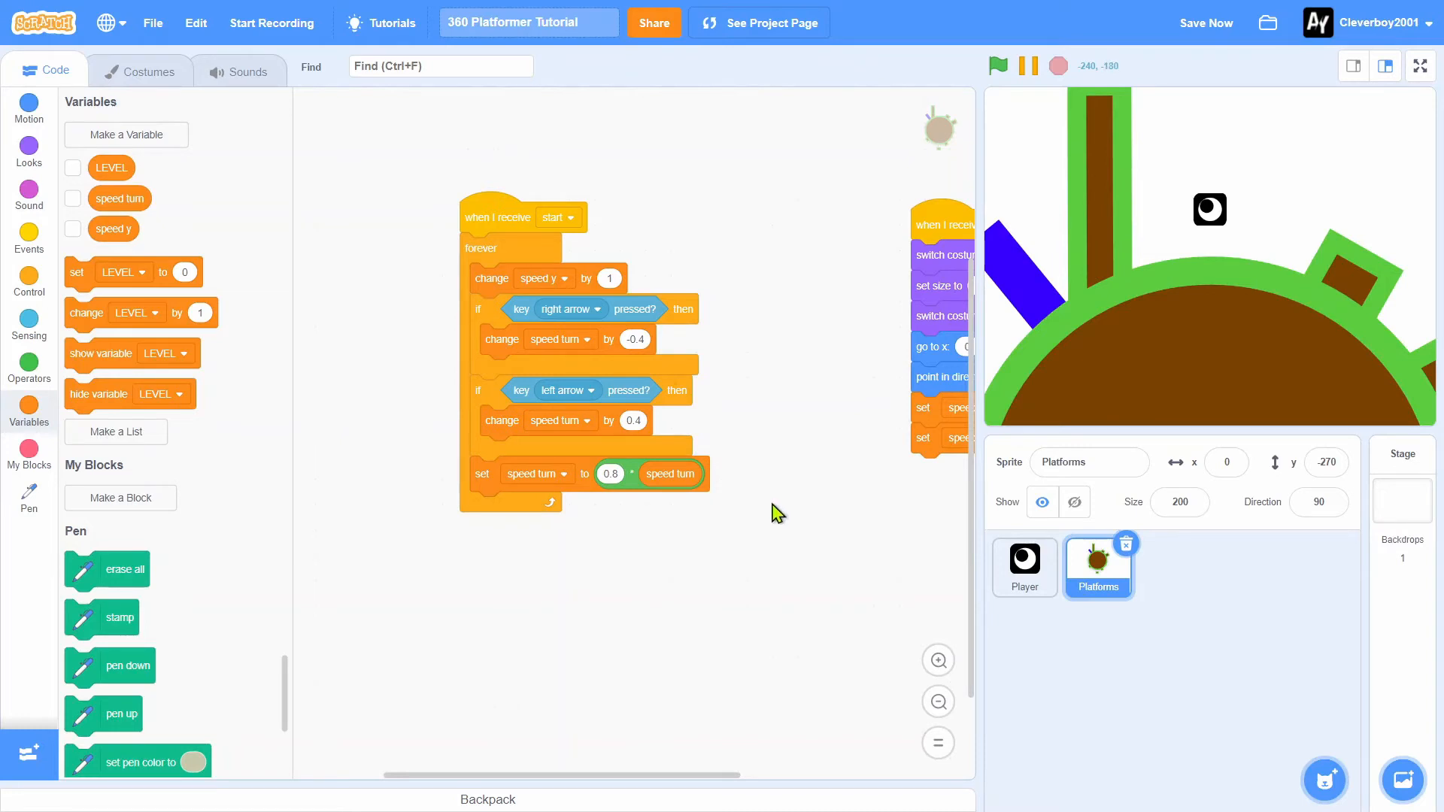
click(29, 106)
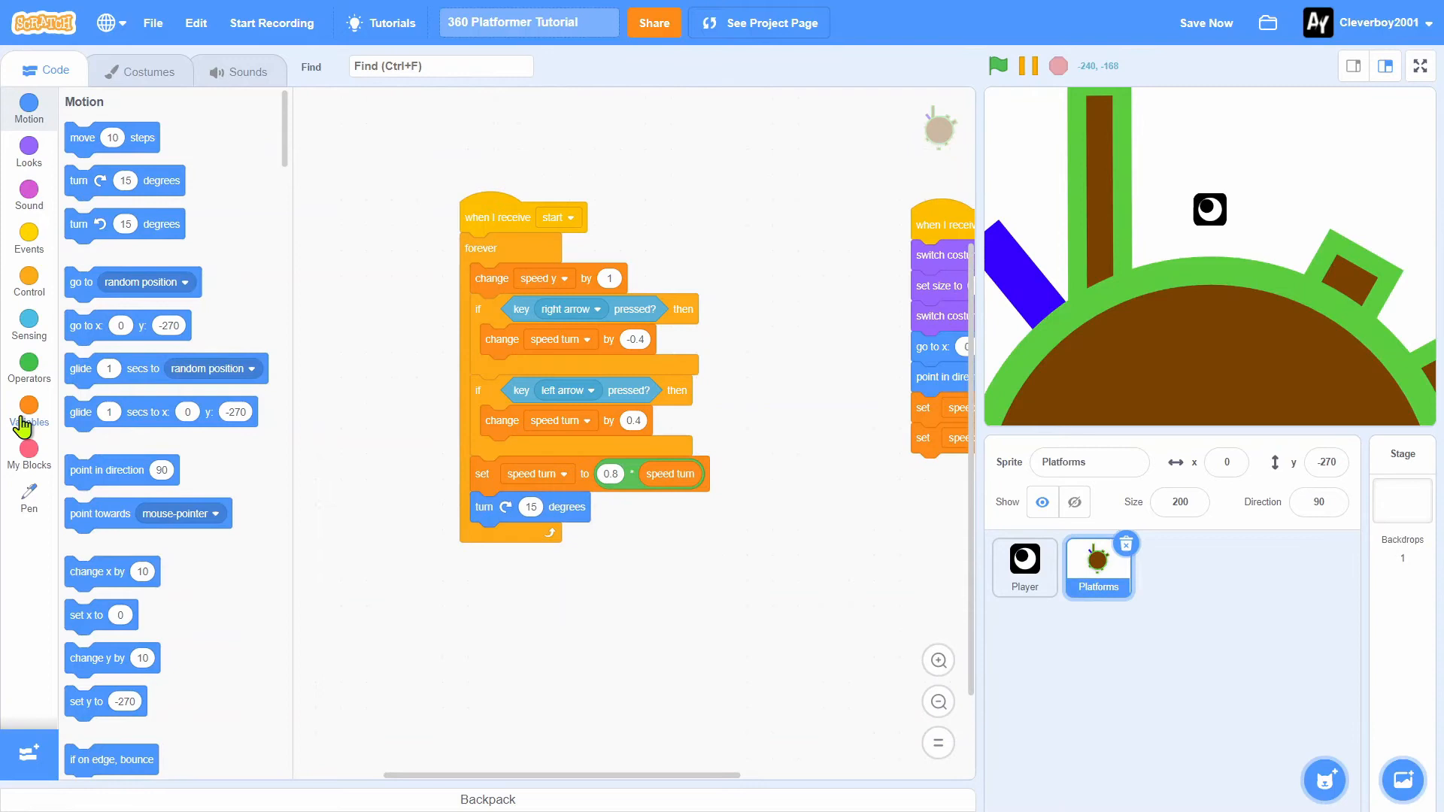
click(29, 410)
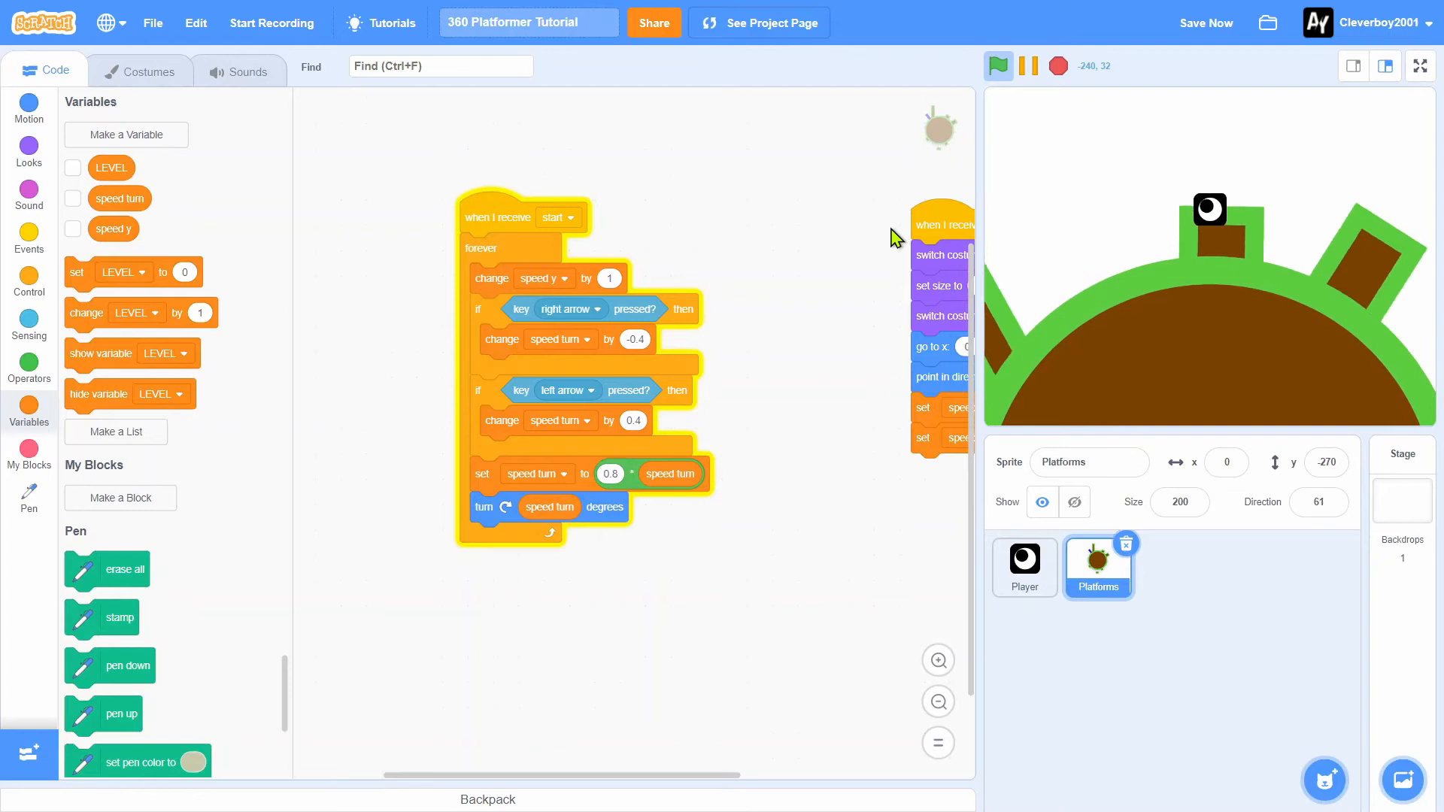
click(1056, 66)
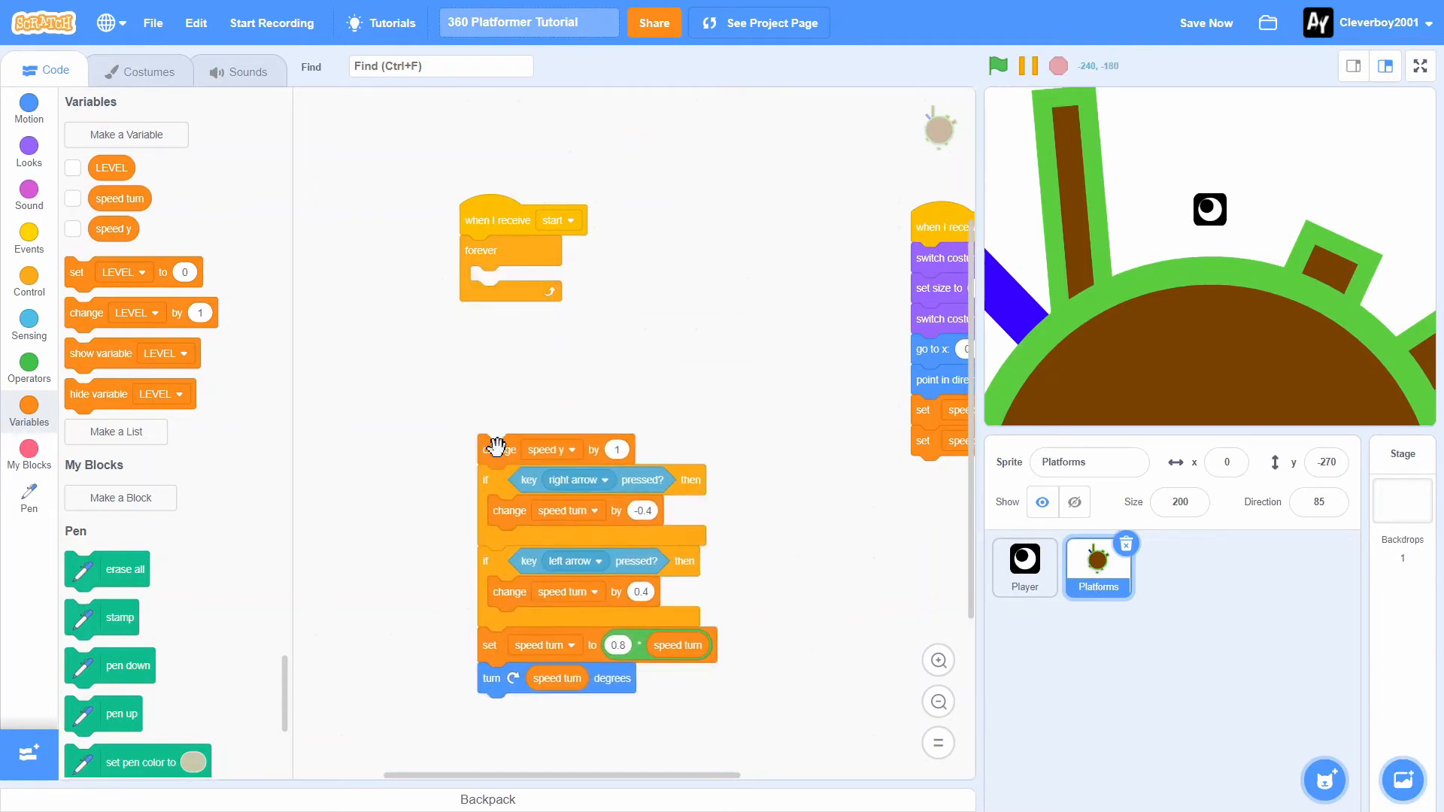
Create a custom block named tick that runs without screen refresh
click(120, 497)
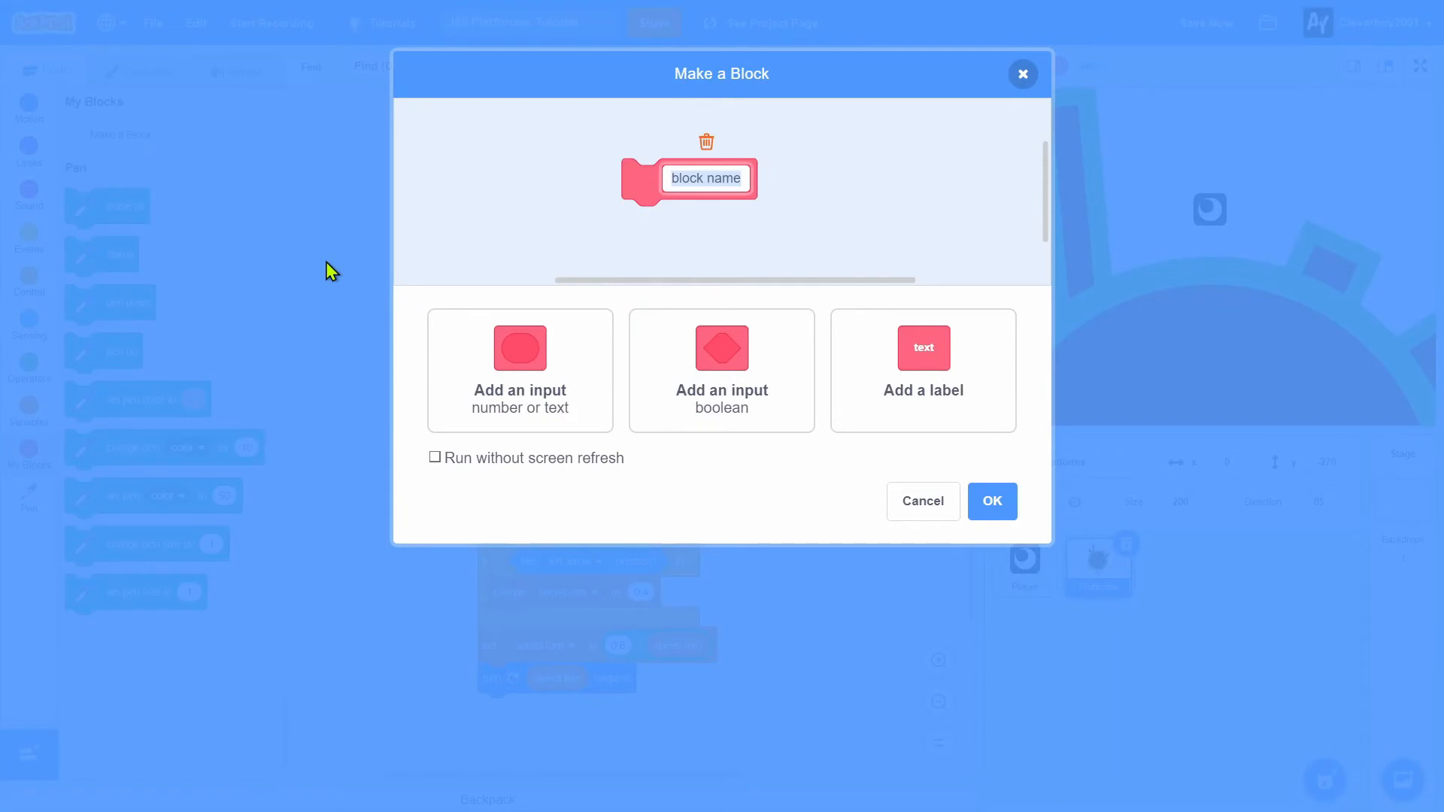
text(tik)
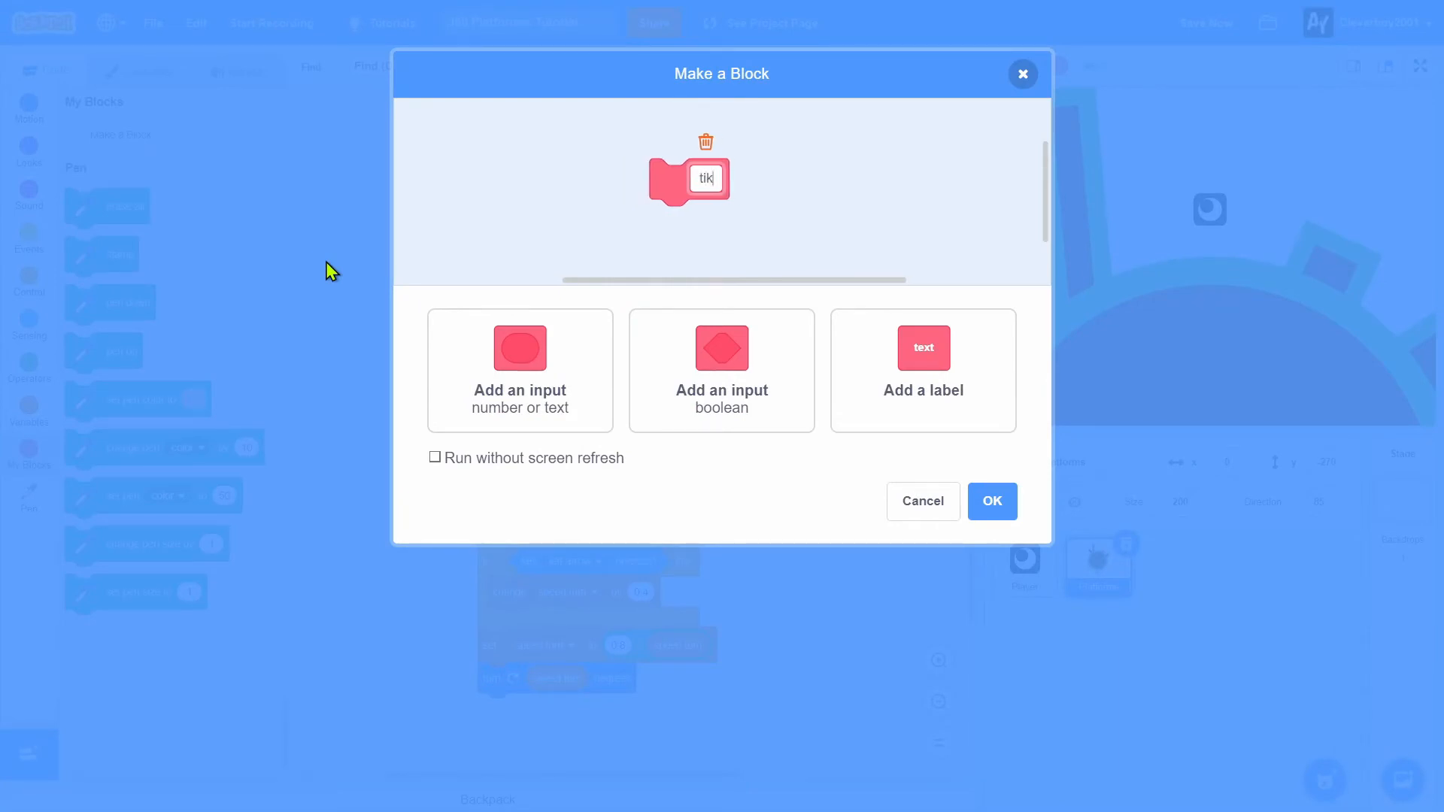
click(435, 458)
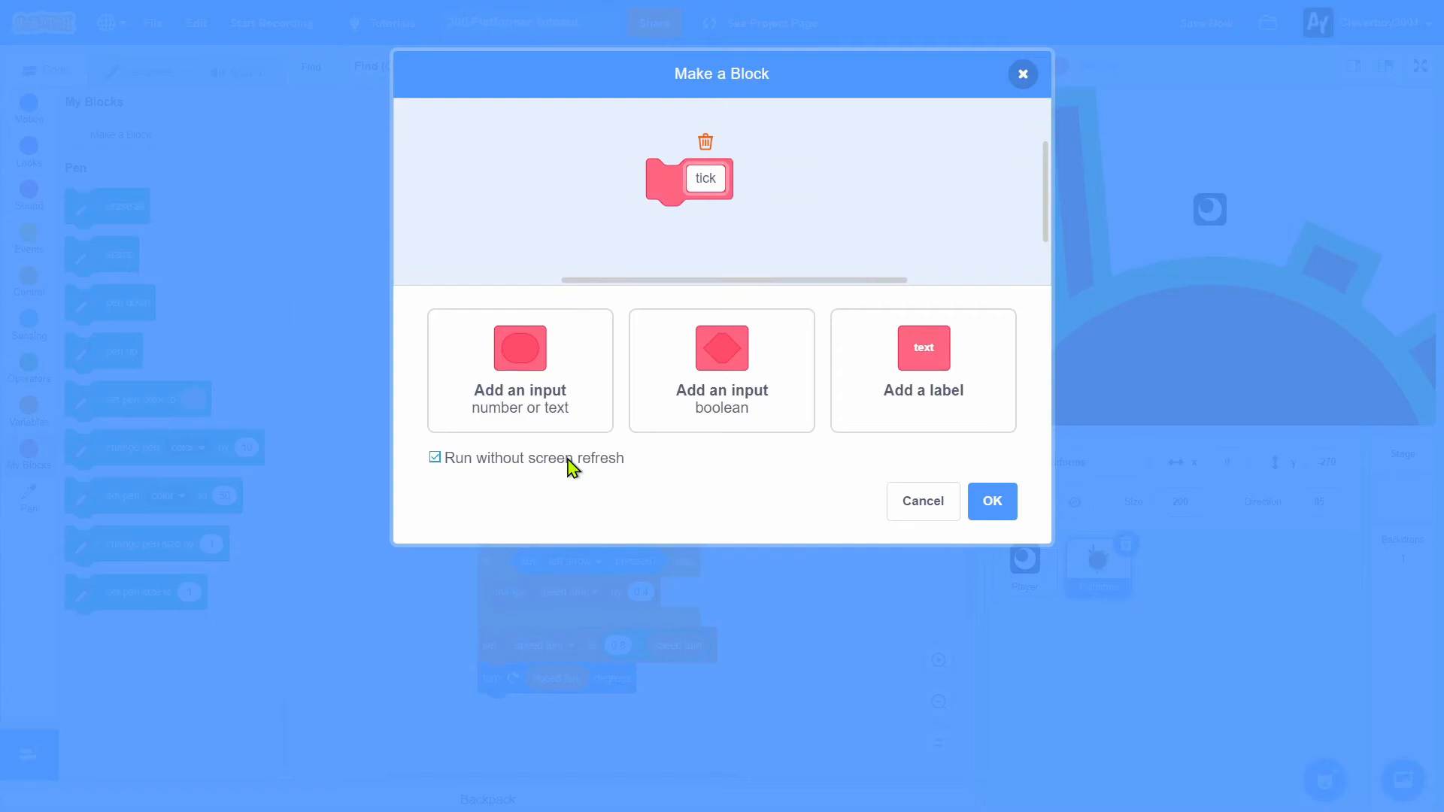
click(991, 501)
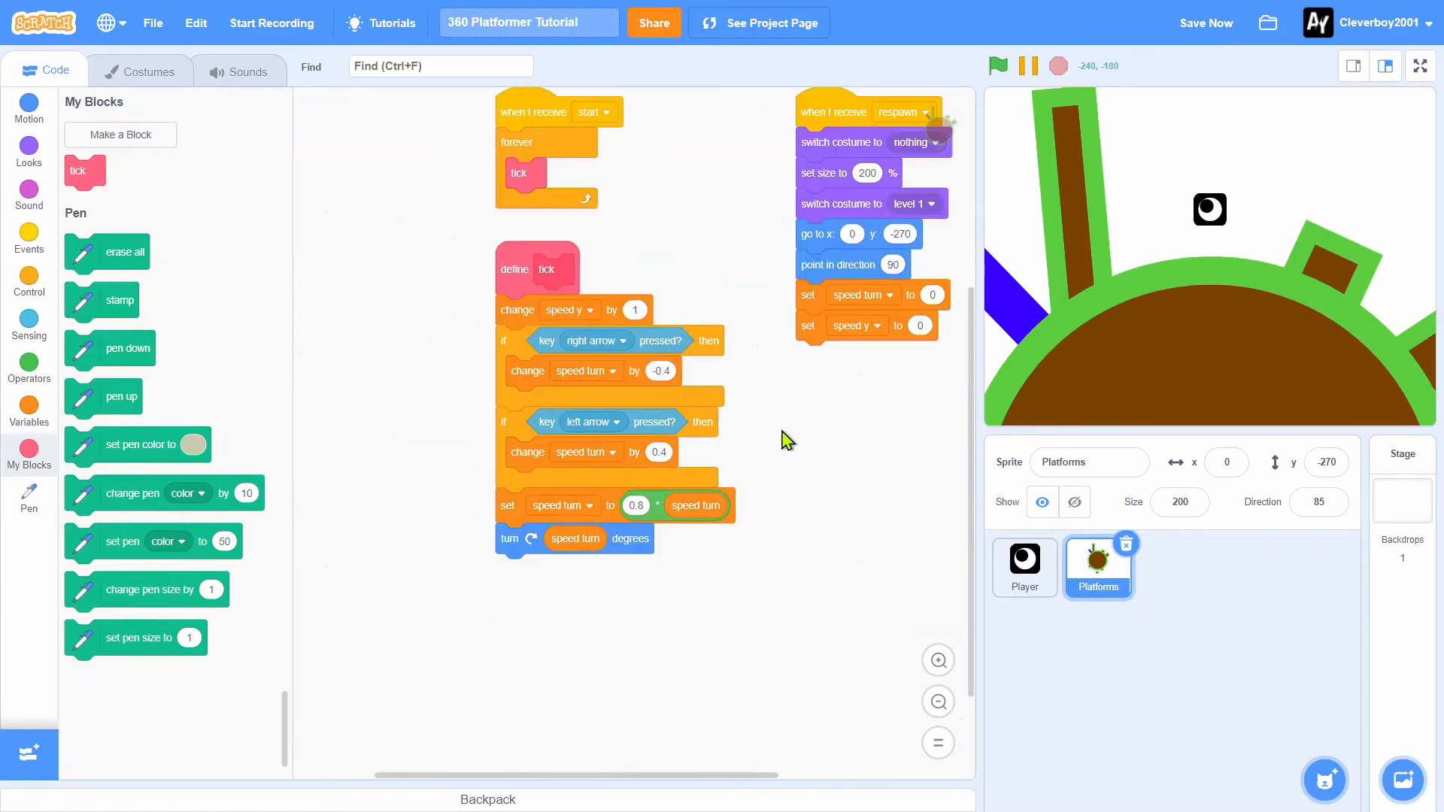
Add an if touching Player? conditional after the turn in tick
scroll(up, 3)
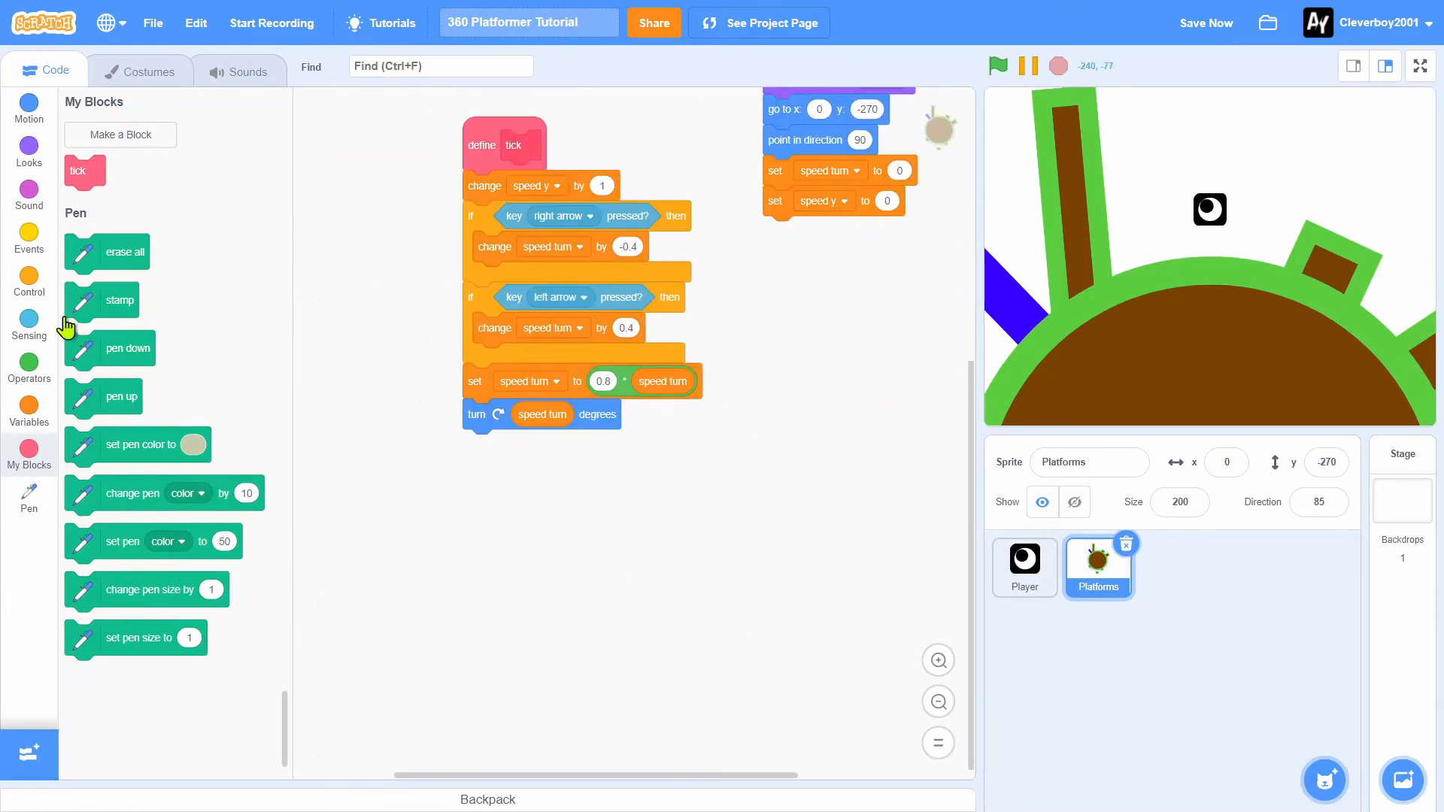
click(28, 281)
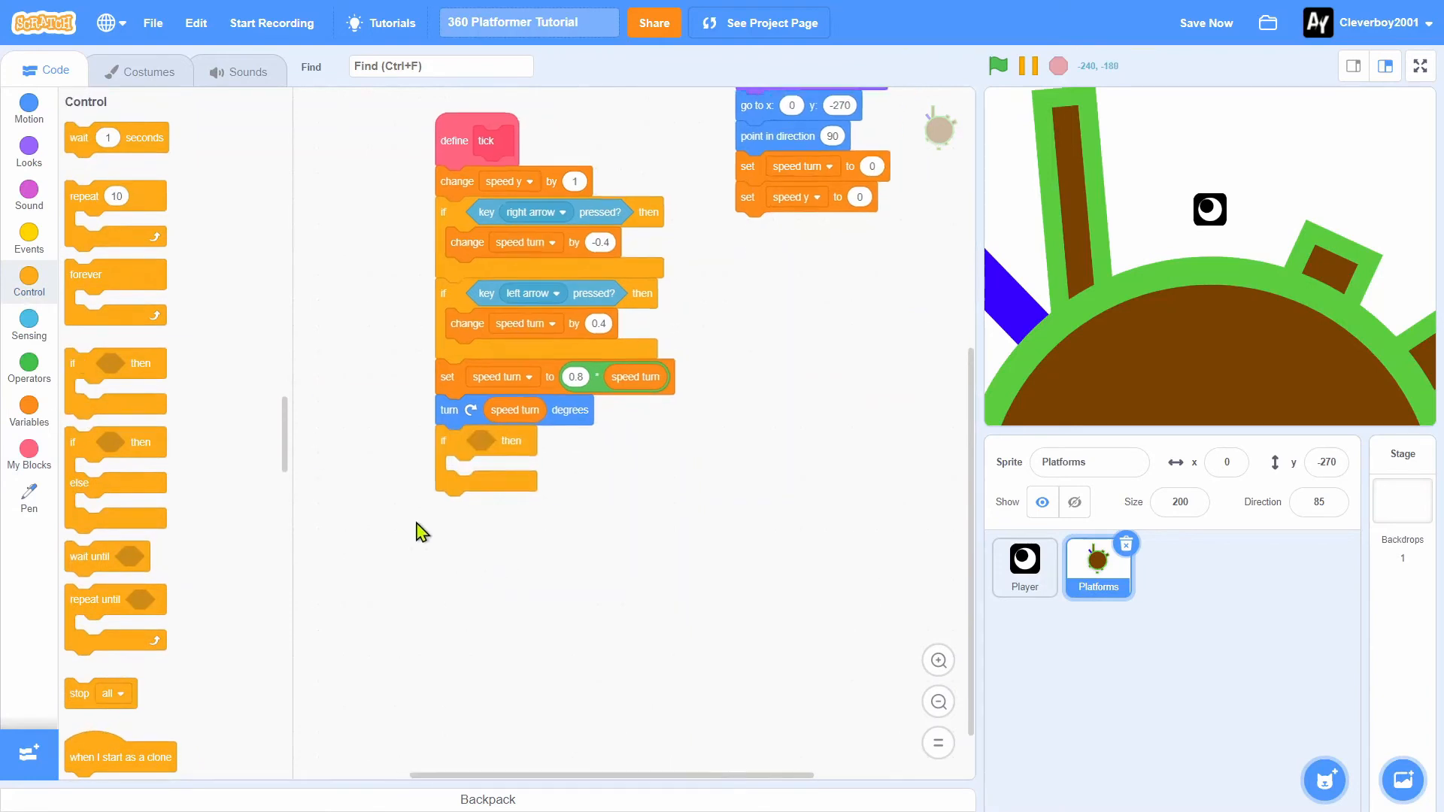
click(29, 323)
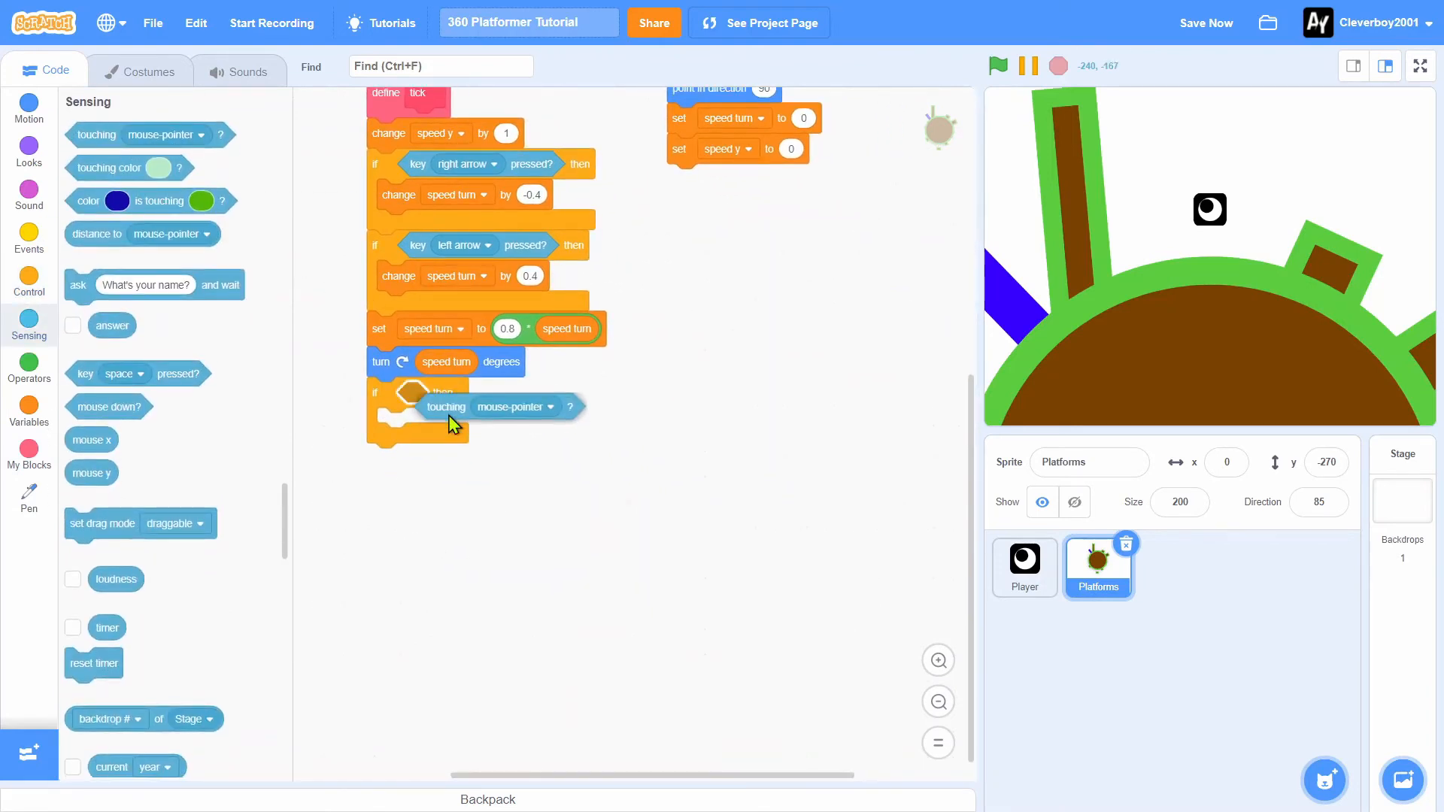
click(549, 406)
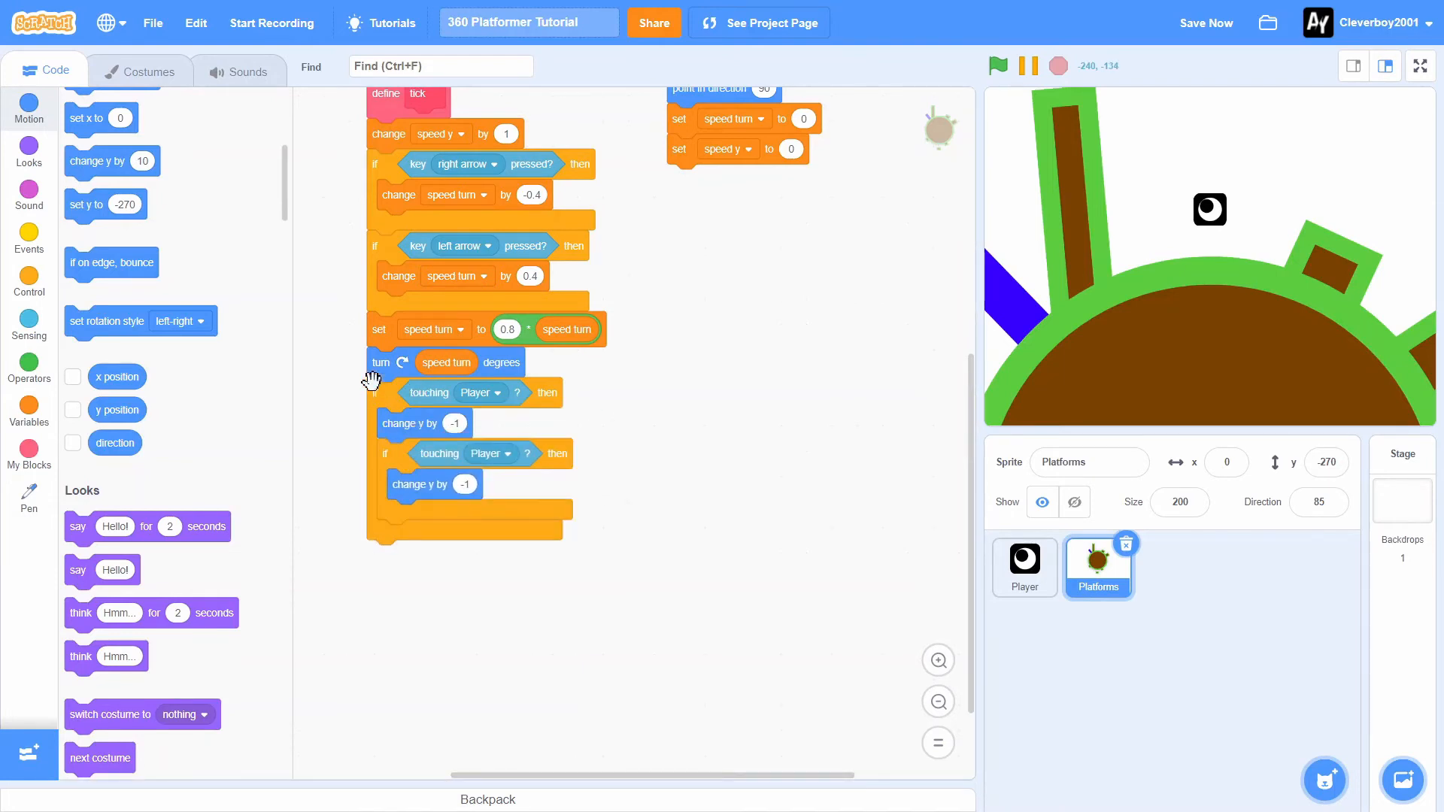
scroll(down, 3)
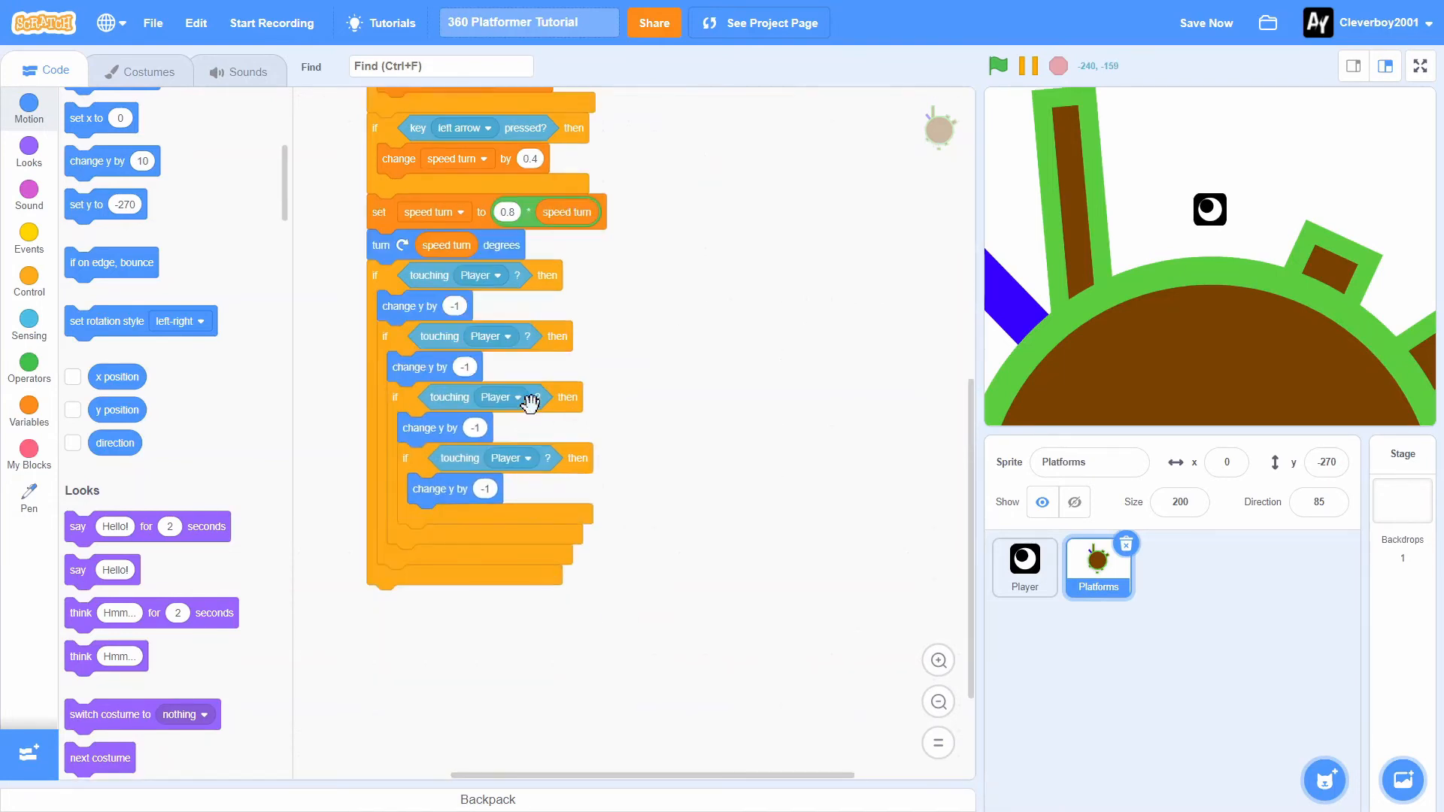
mouse_move(451, 419)
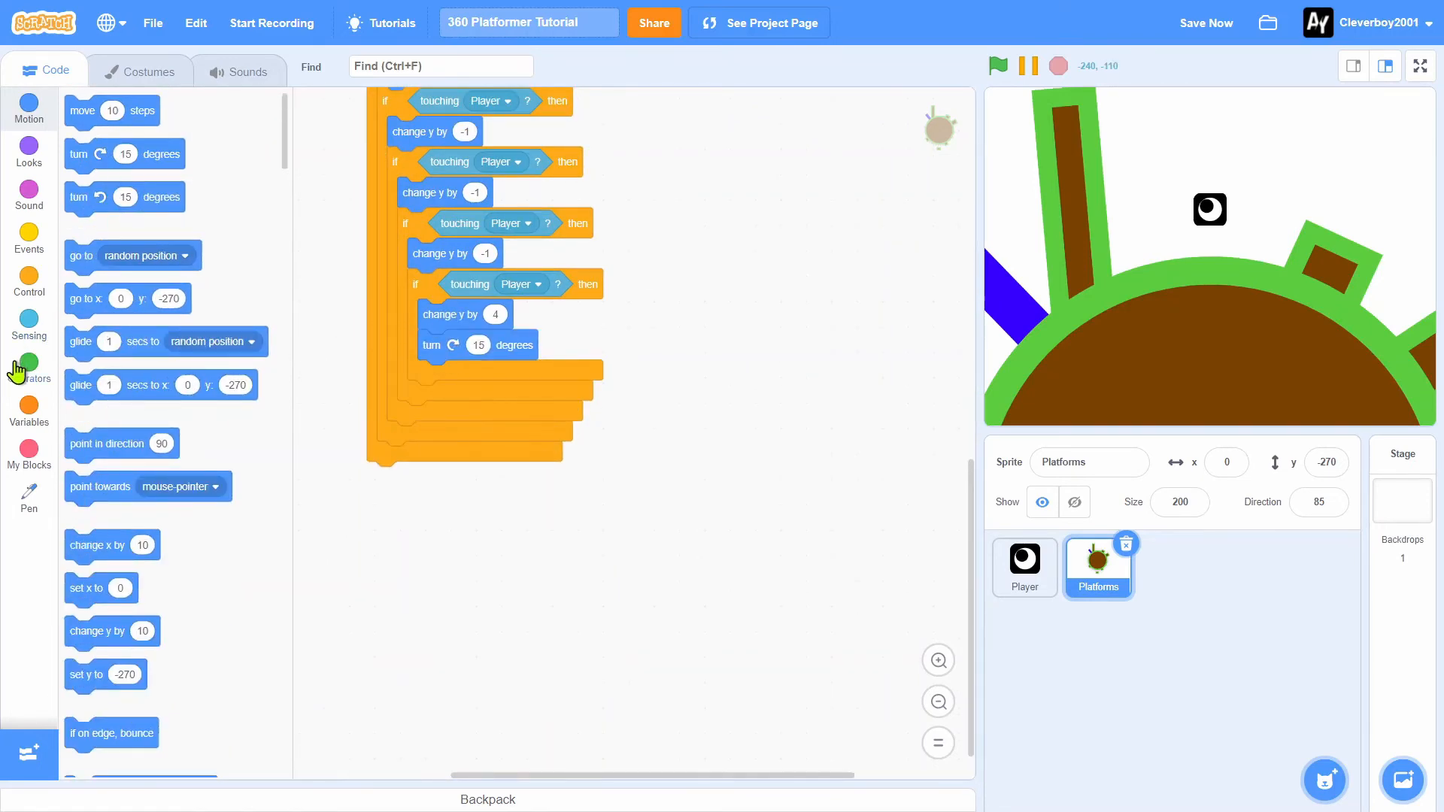
Inside, turn by 0 − speed turn and set speed turn to 0, then change y by speed y
click(28, 364)
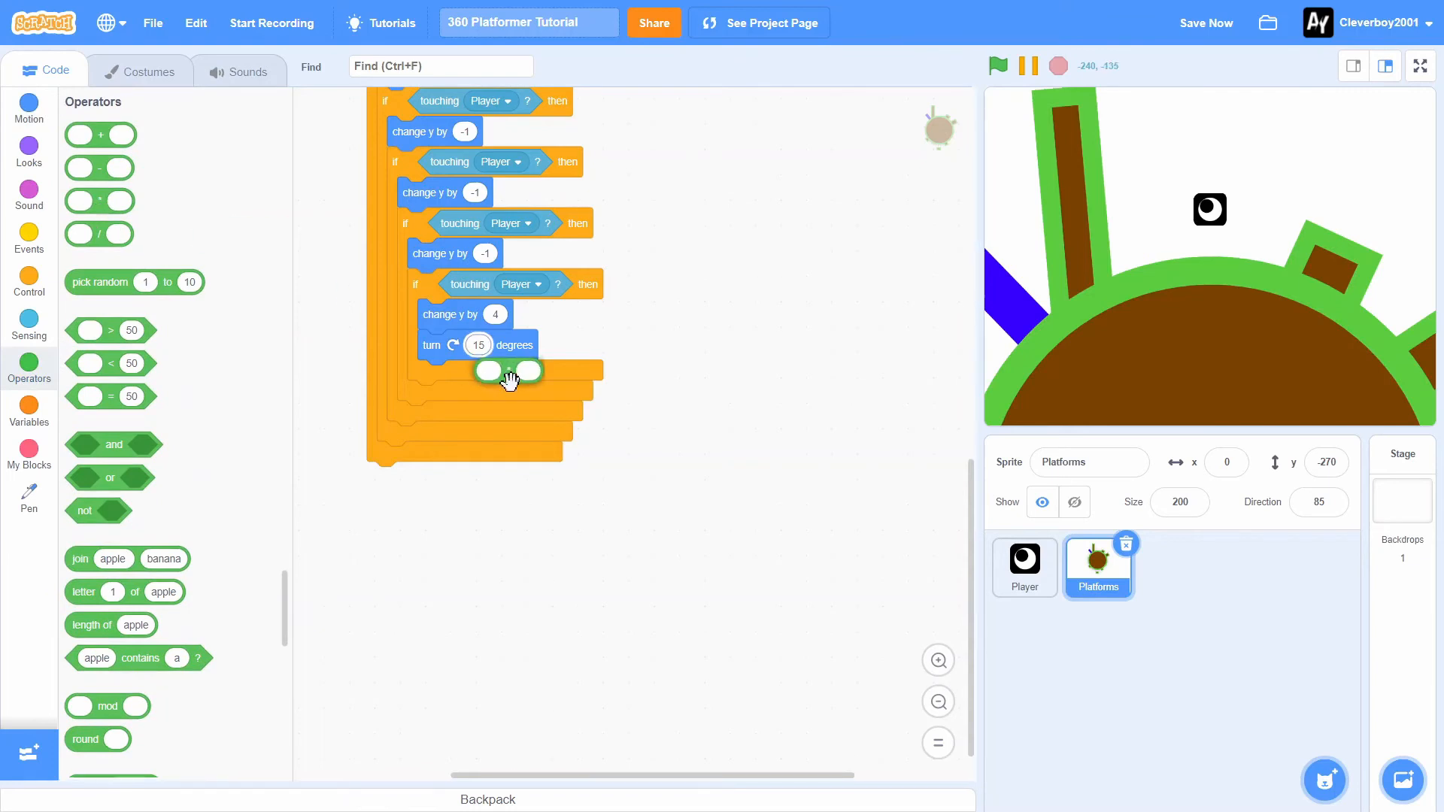
click(28, 413)
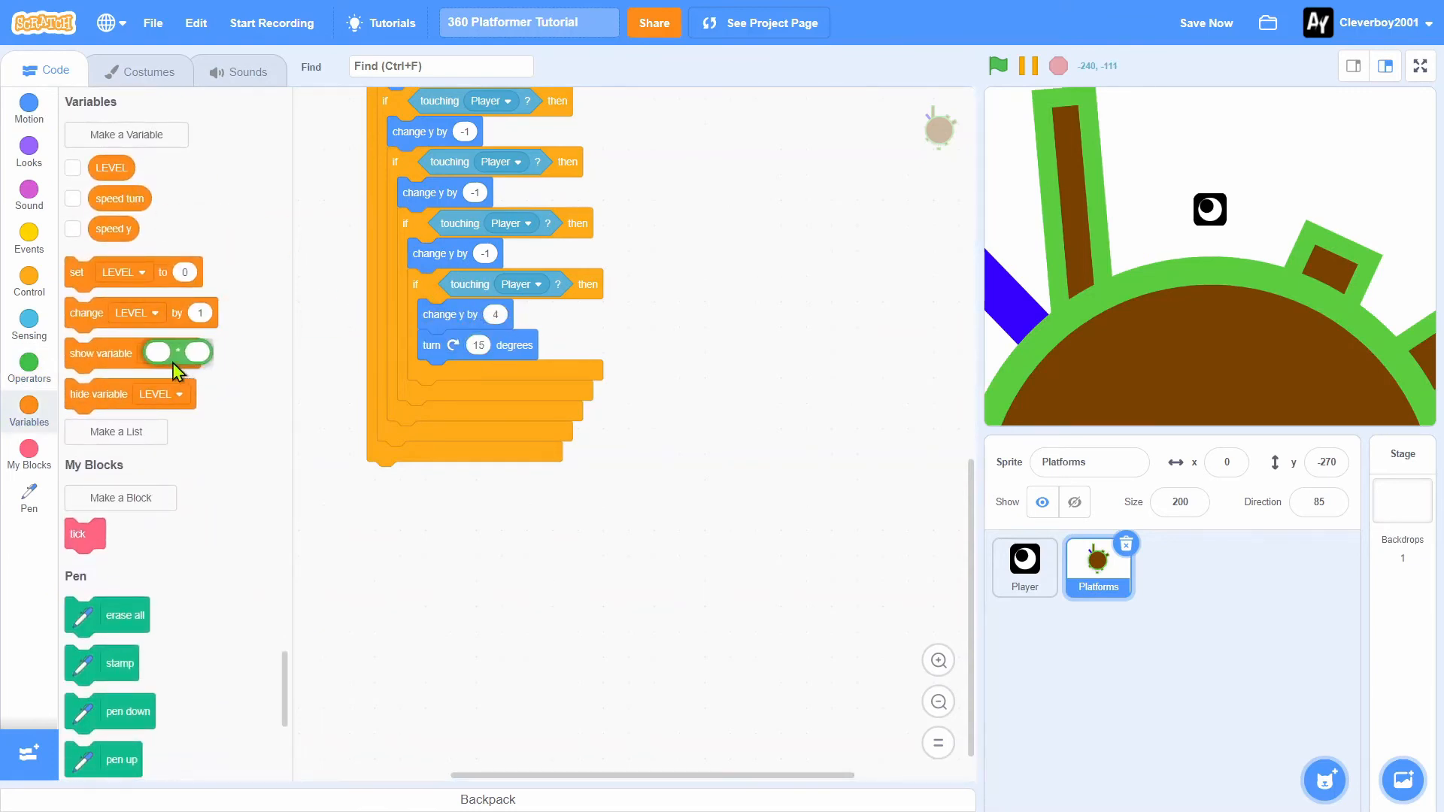
click(29, 358)
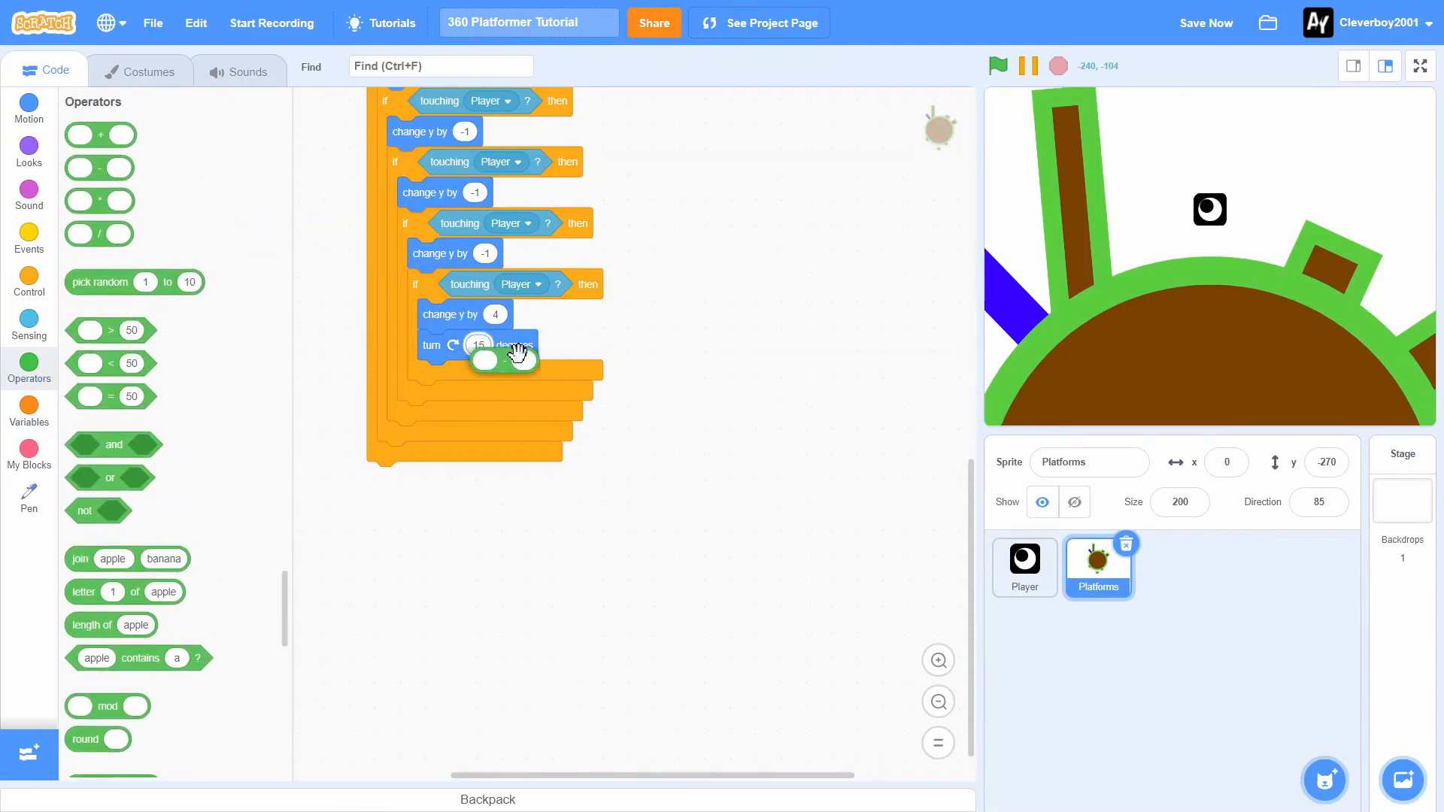
click(29, 406)
text(0)
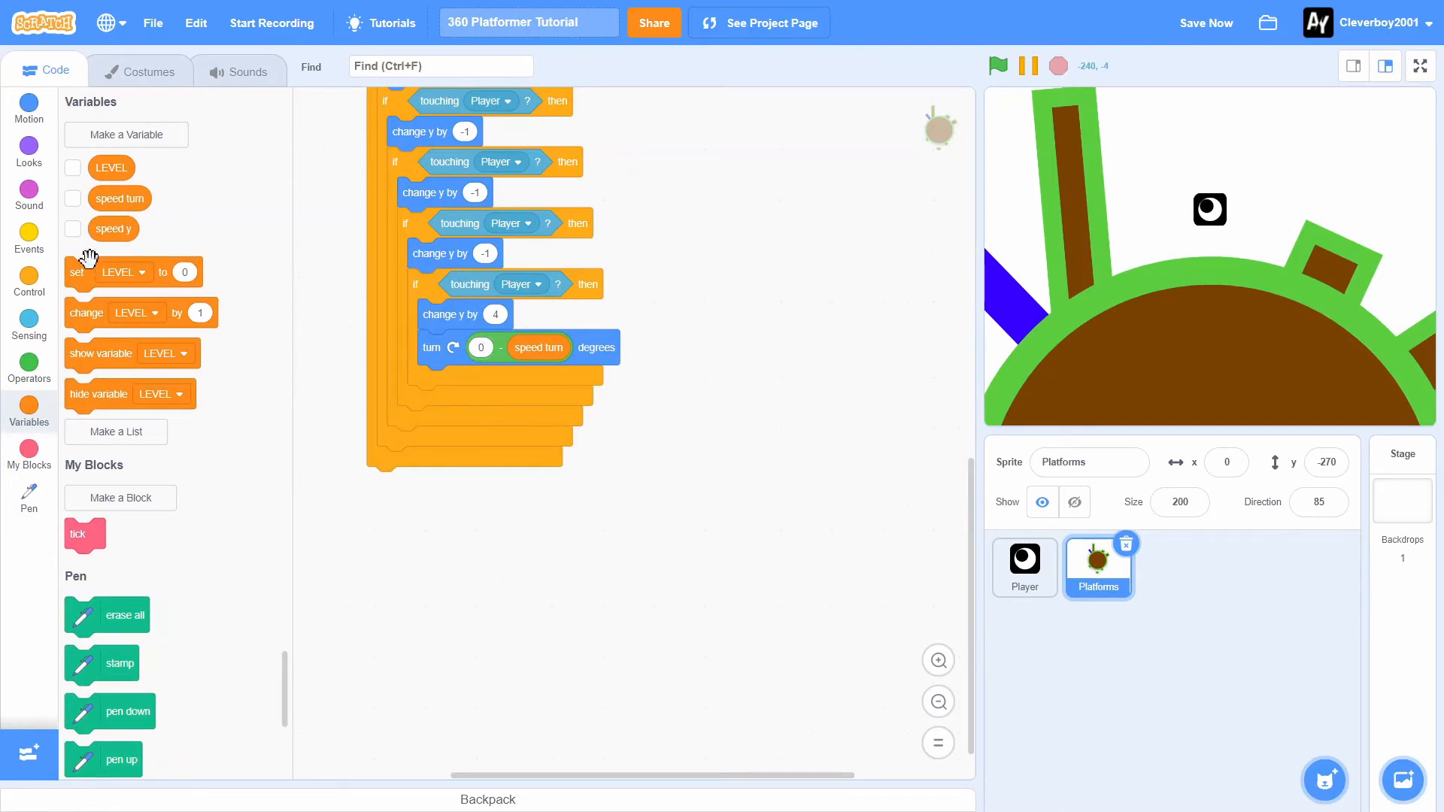
click(475, 381)
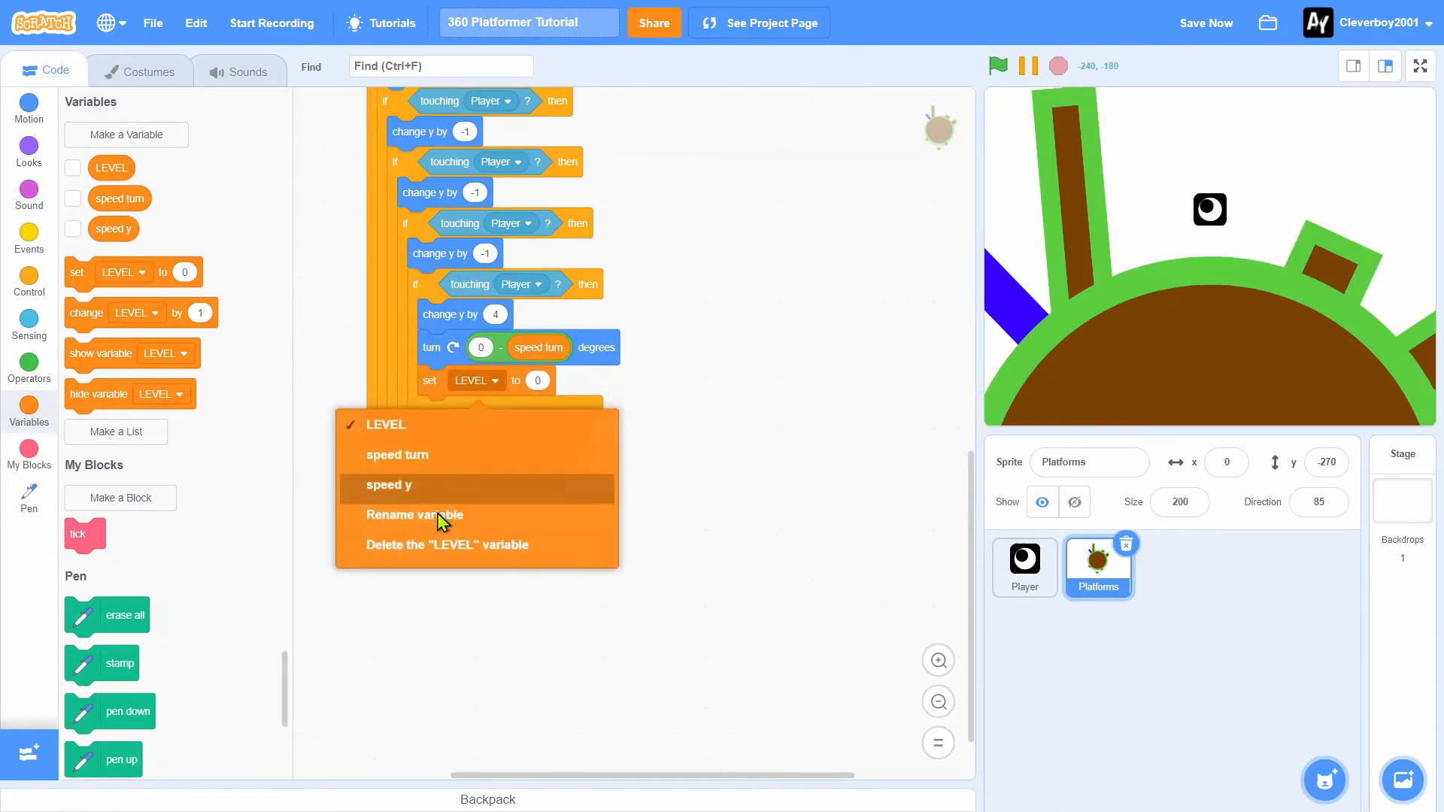
click(397, 455)
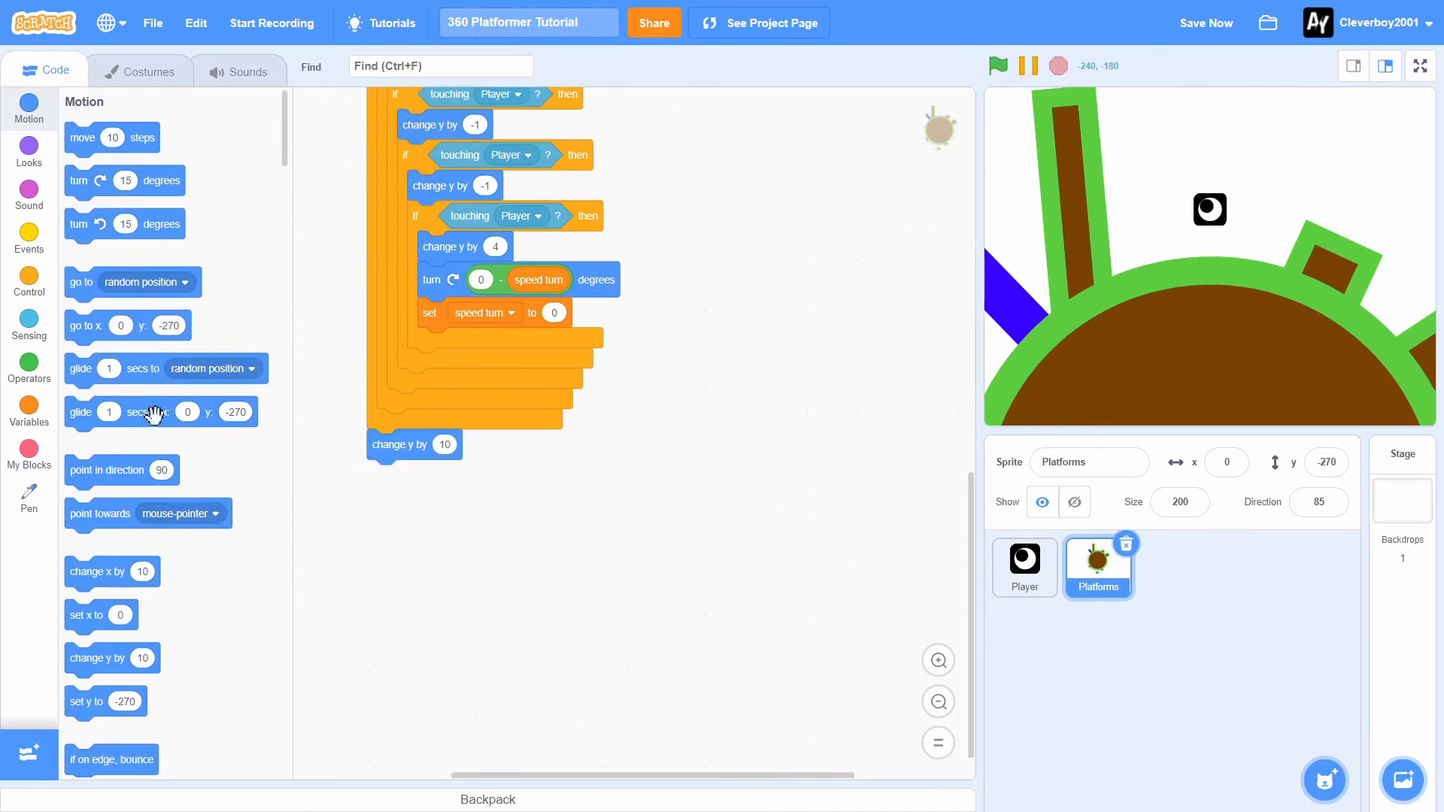
click(29, 403)
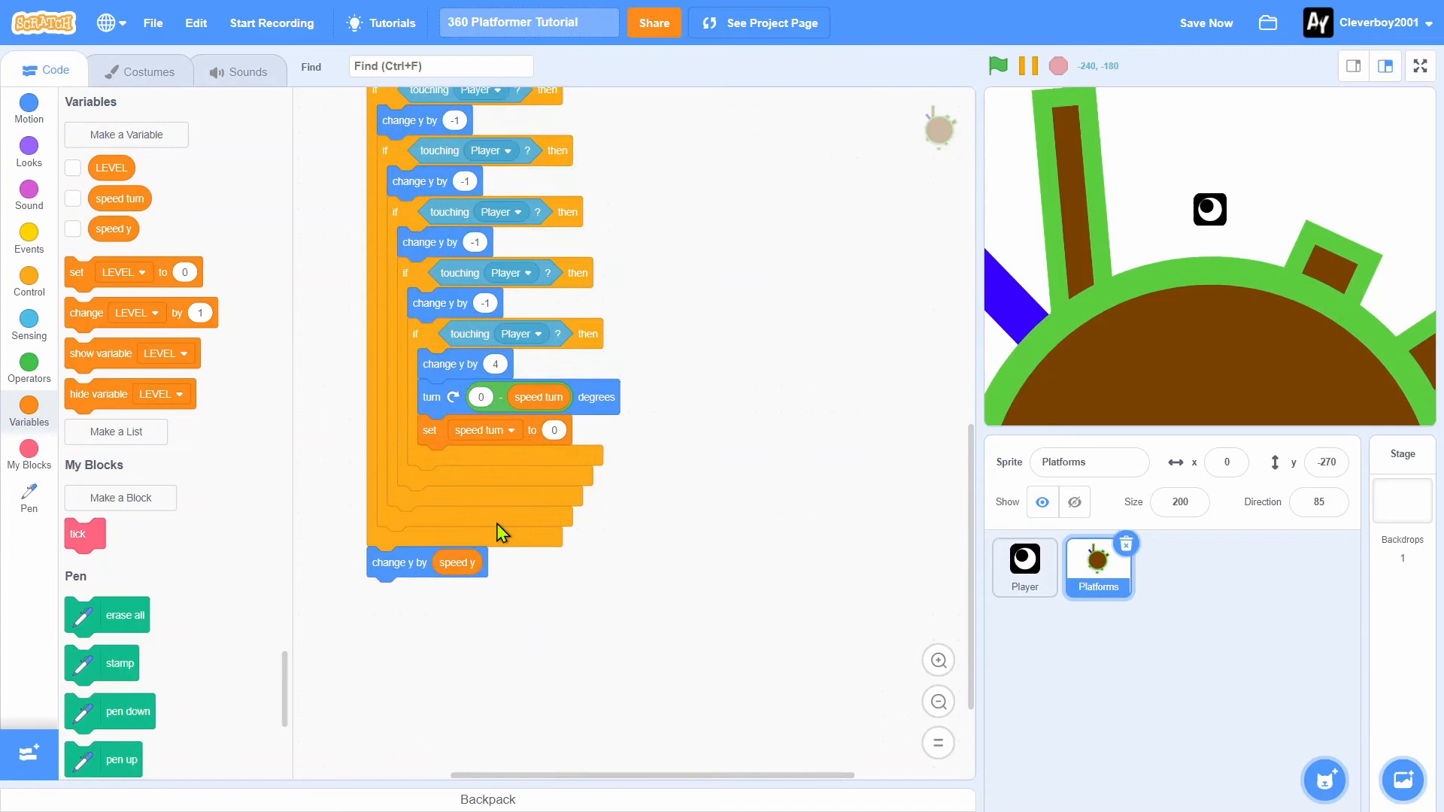
After the vertical move, add an if touching Player? block with change y by 0 − speed y and set speed y to 0
scroll(up, 3)
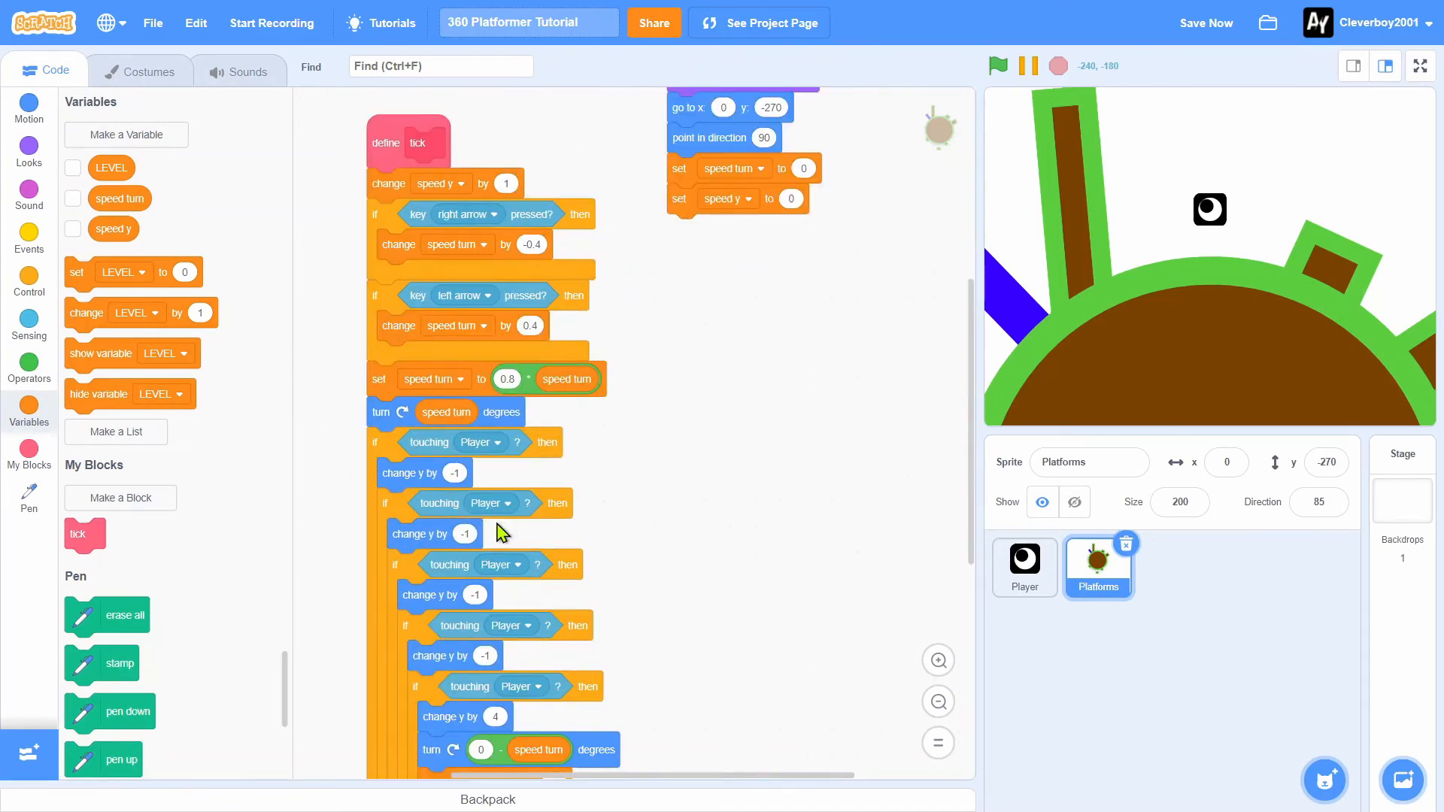
scroll(down, 3)
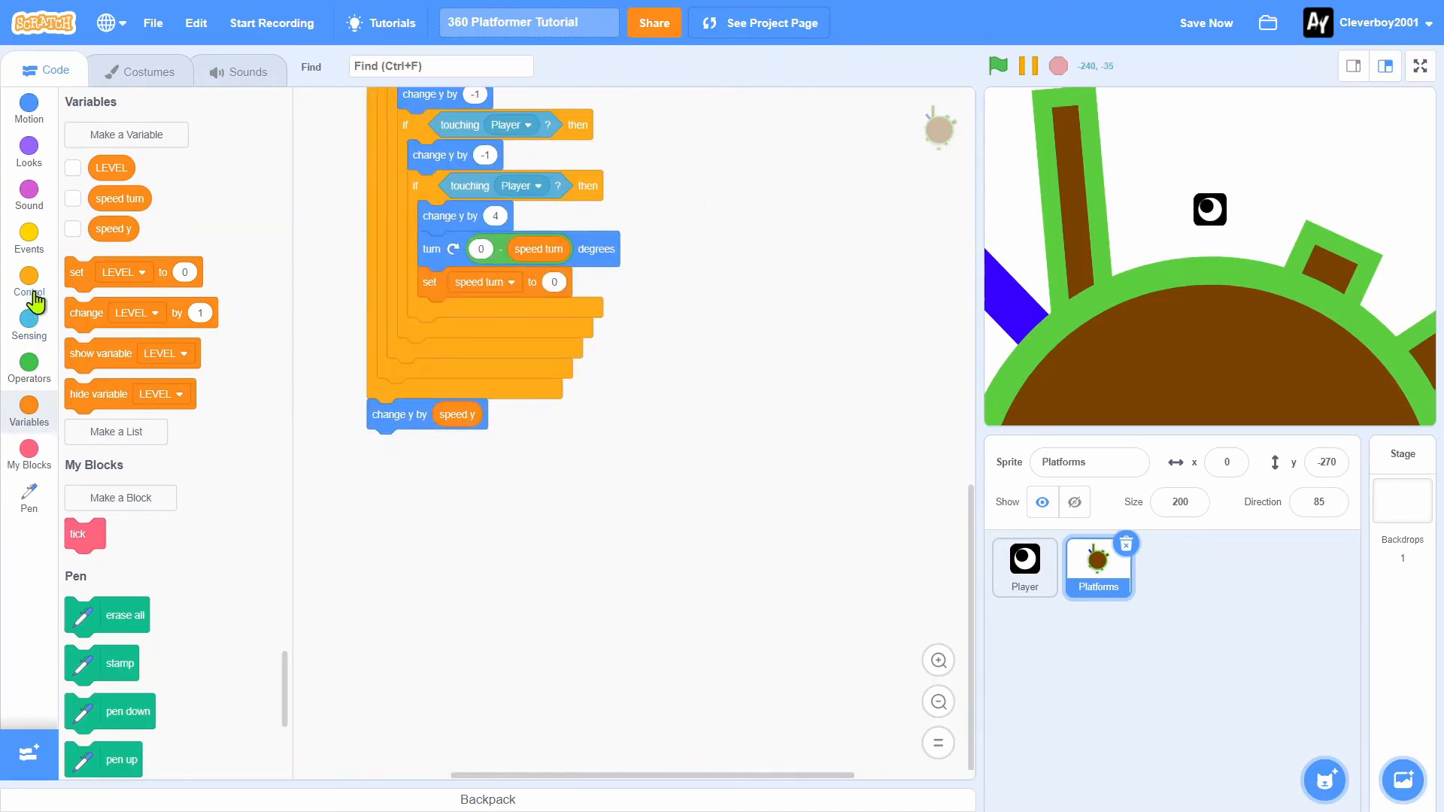
click(29, 284)
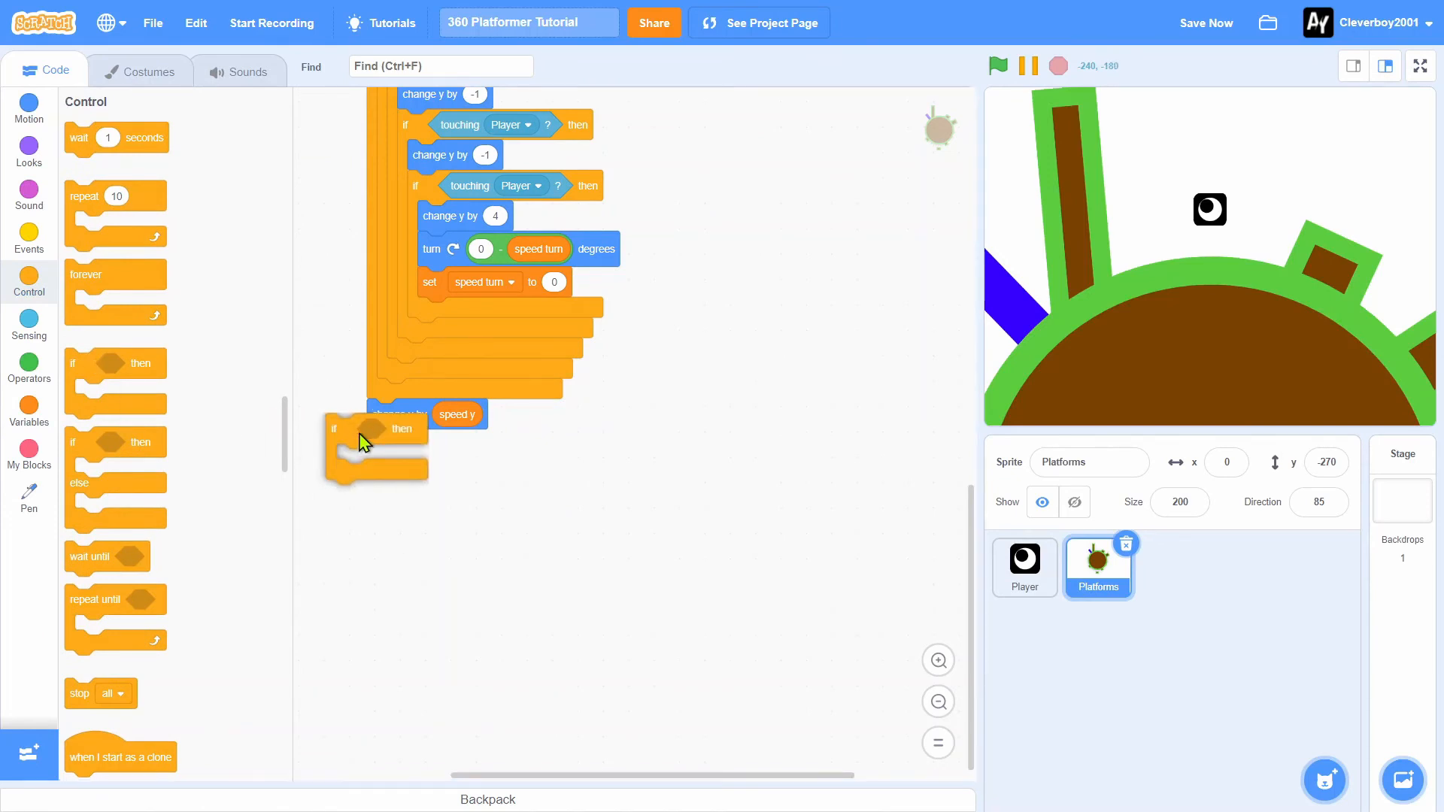
click(28, 361)
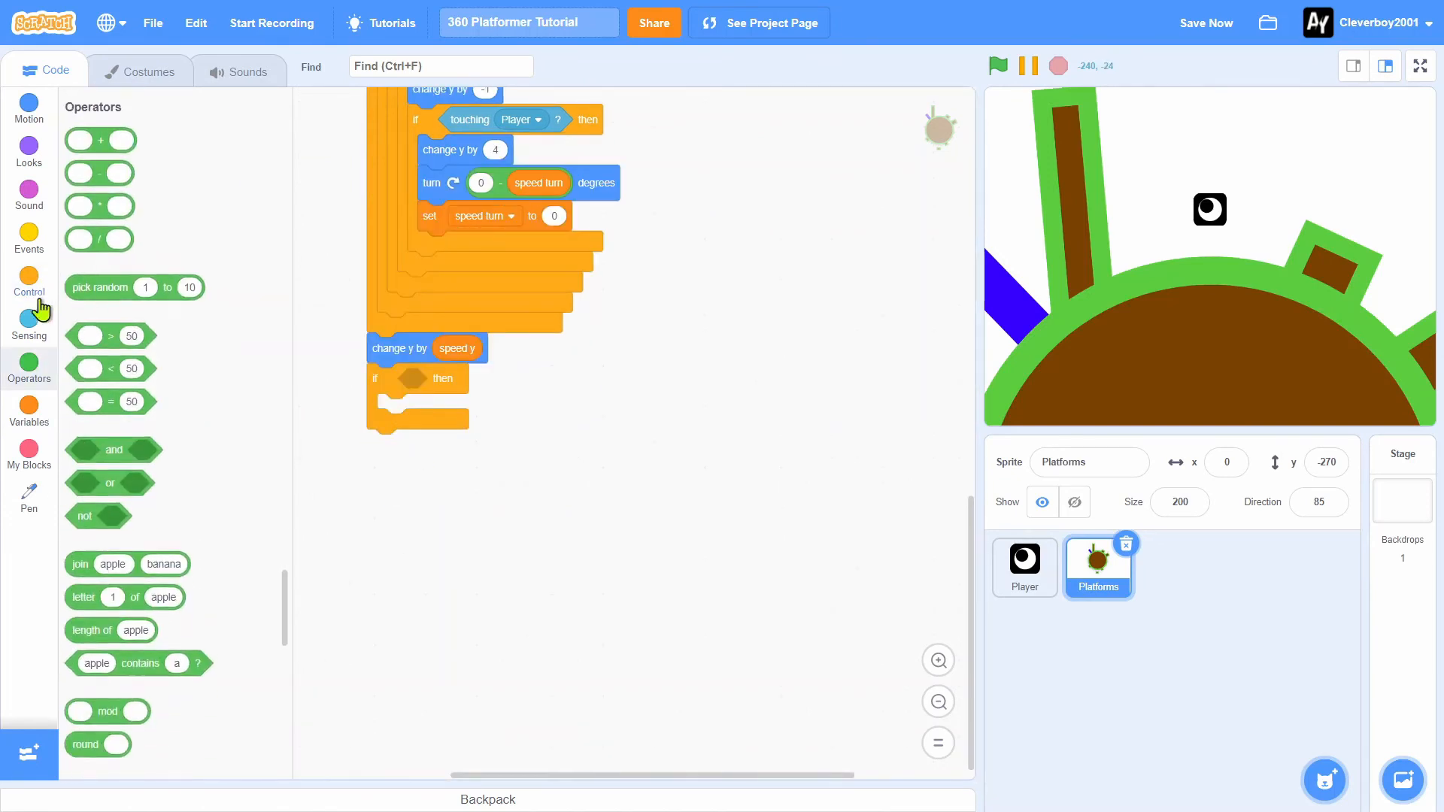
click(29, 324)
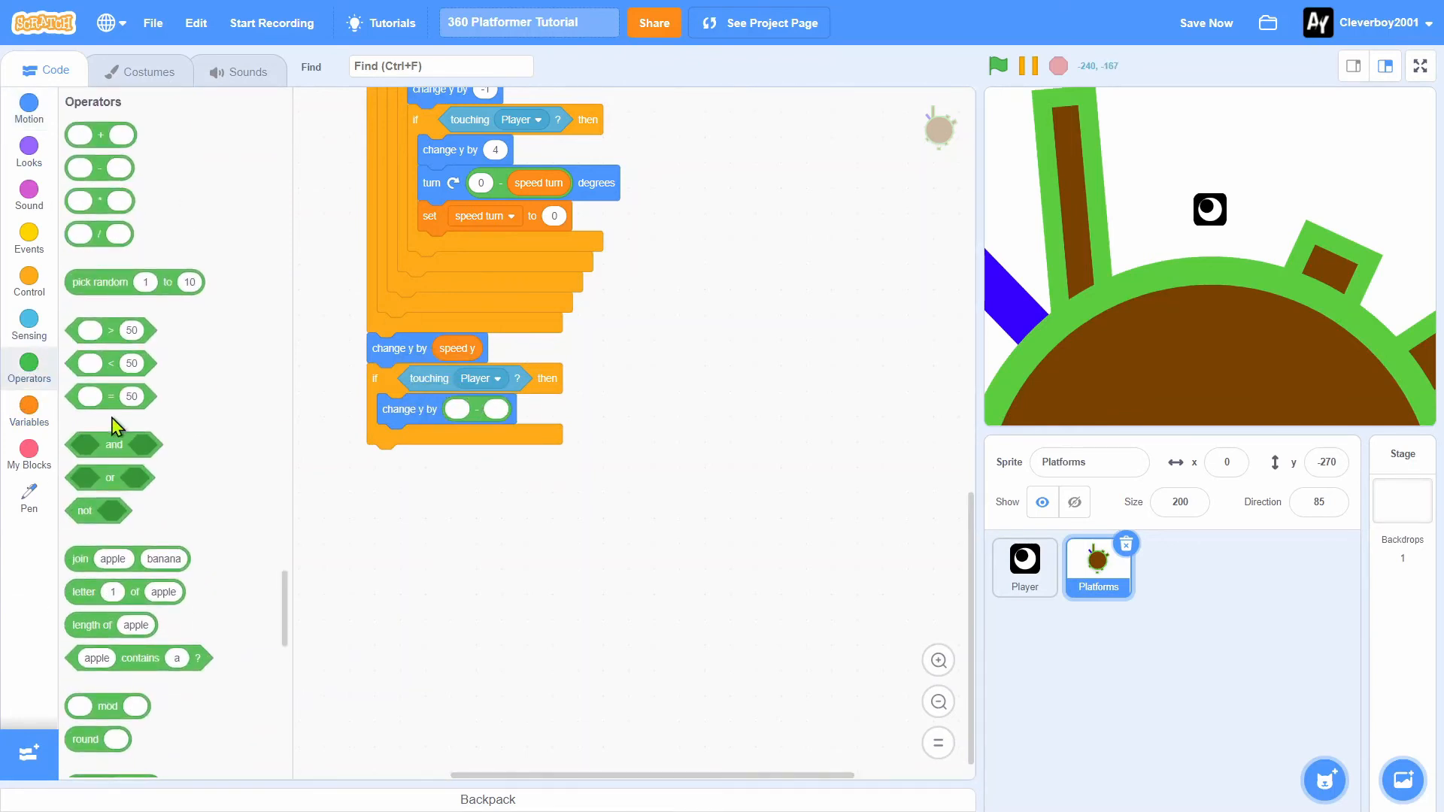
click(29, 410)
text(0)
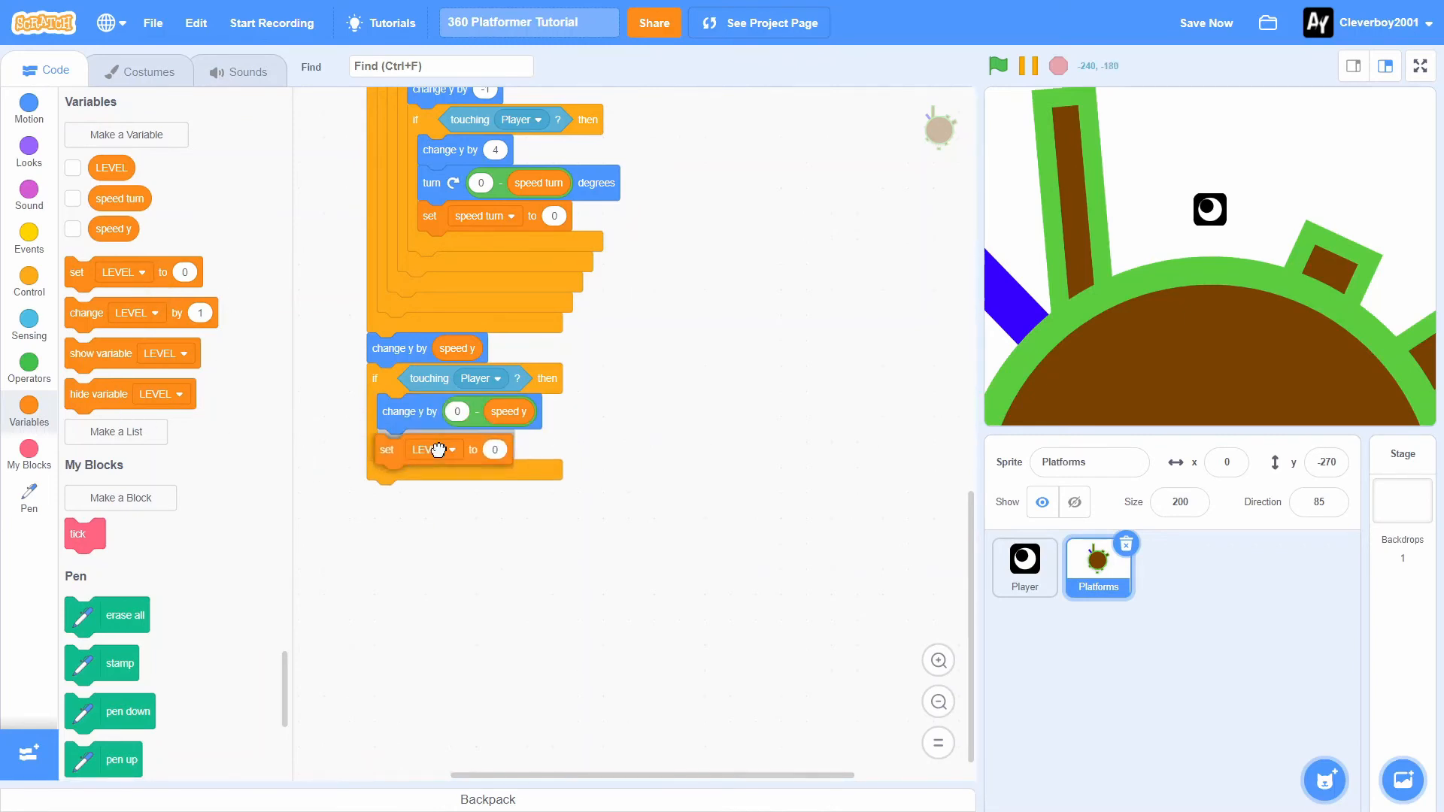
click(428, 450)
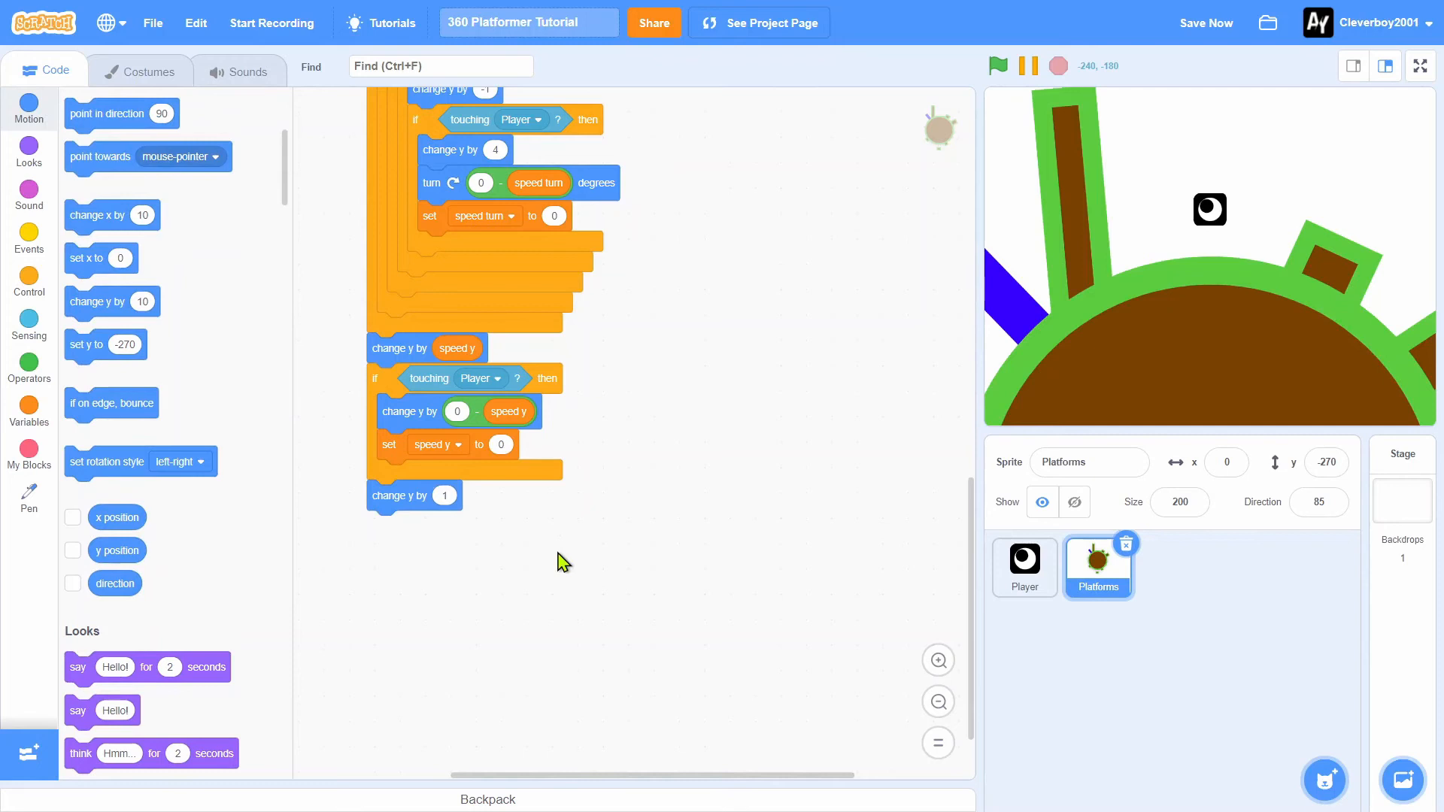
Add an if block: when up arrow is pressed and touching Player, set speed y to -12
click(28, 279)
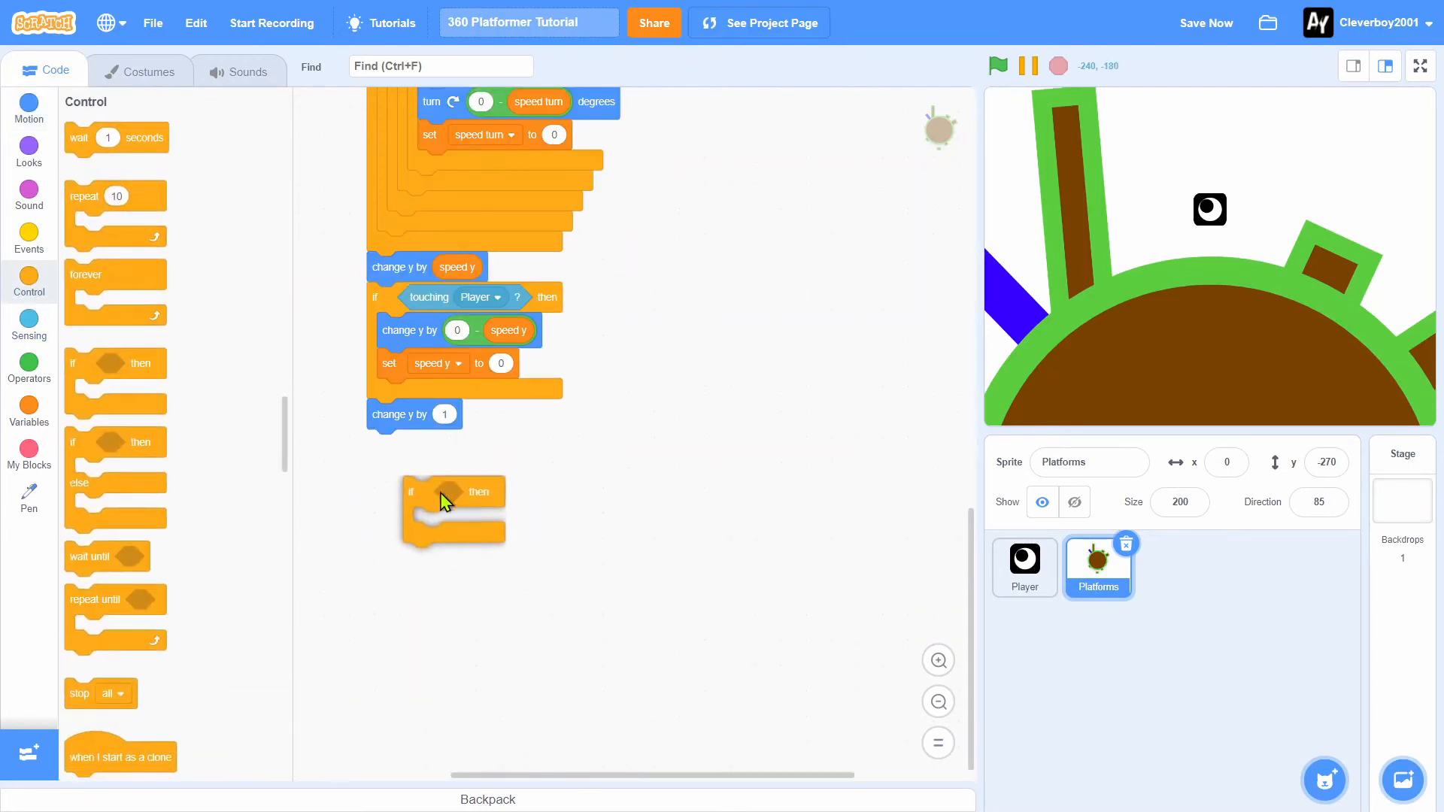
click(29, 362)
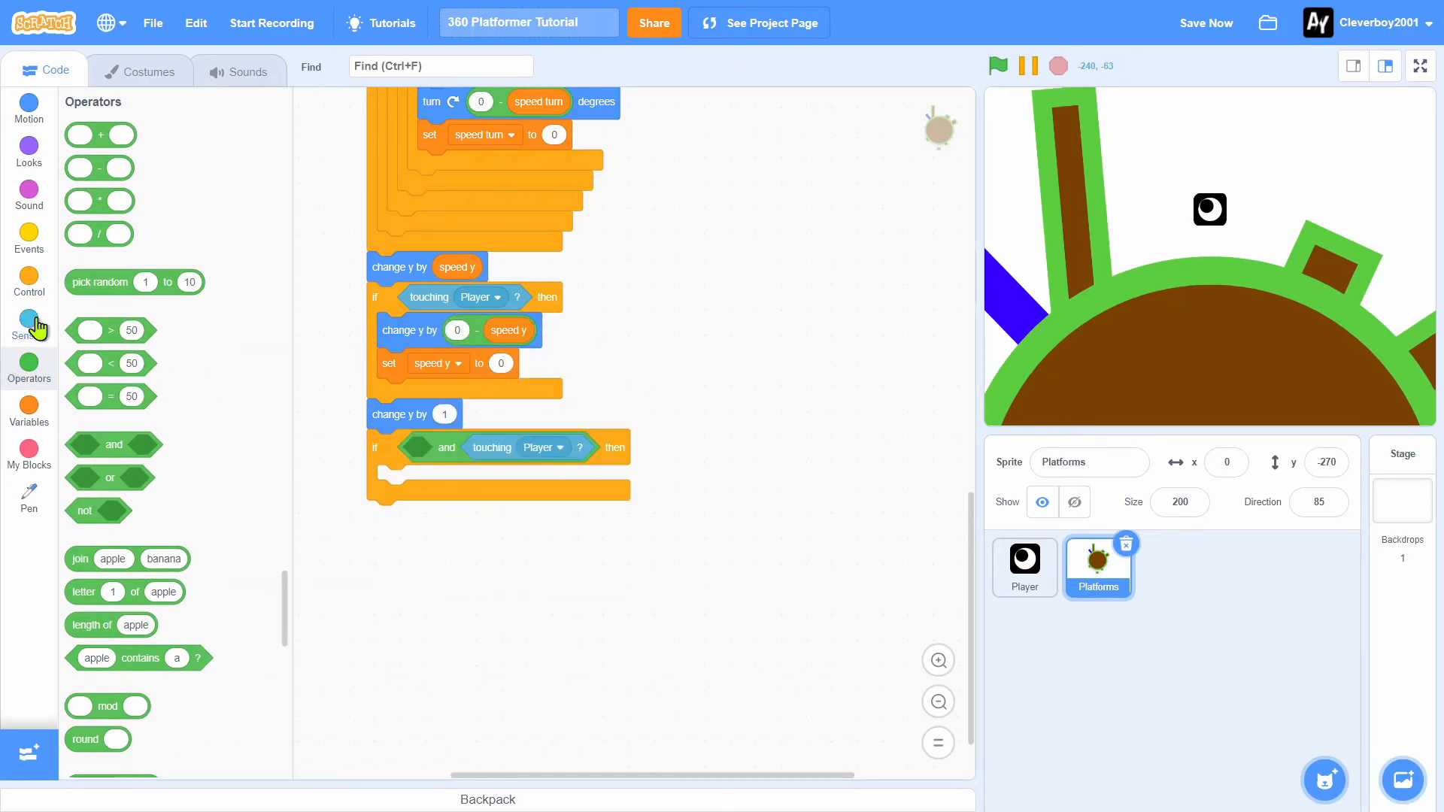
click(28, 324)
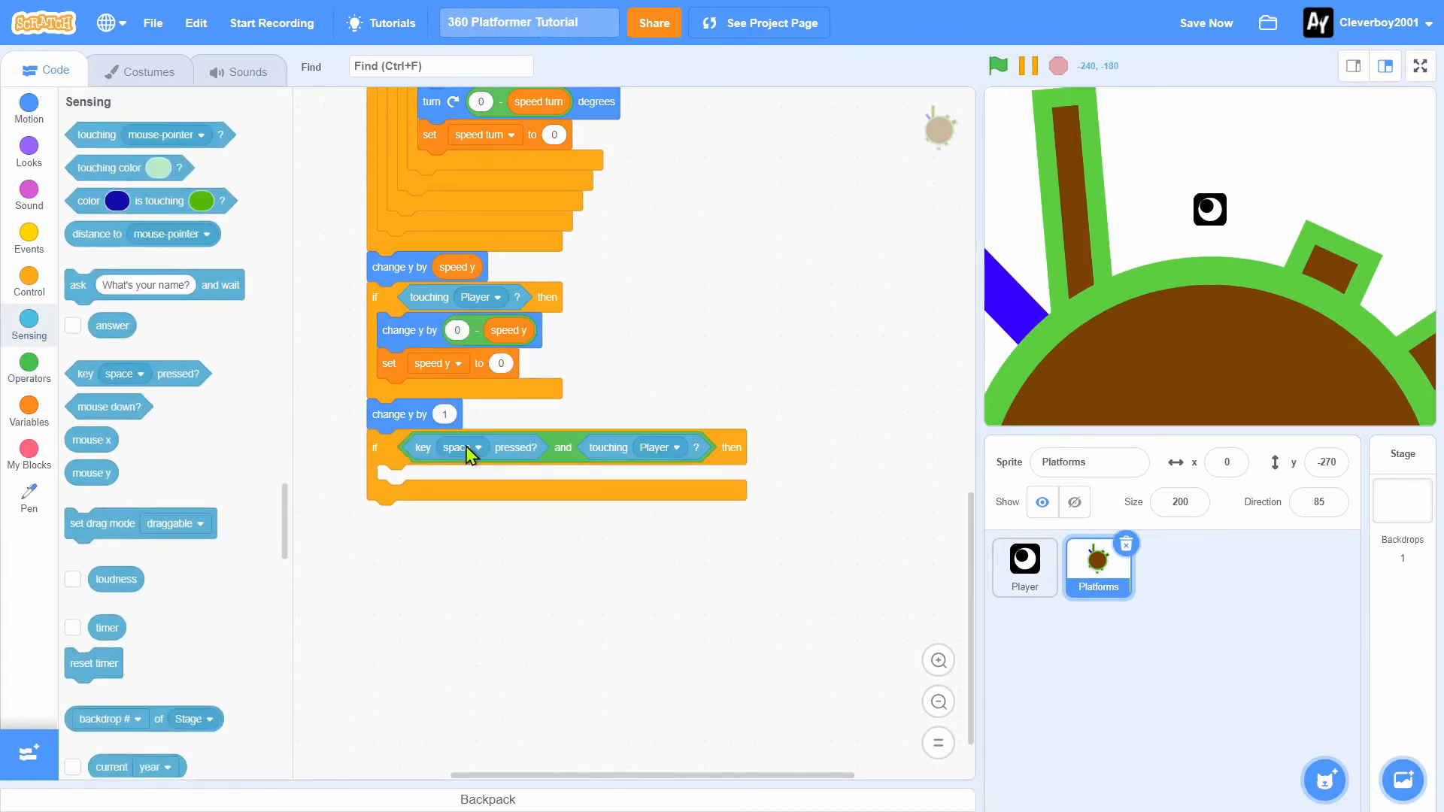
click(476, 447)
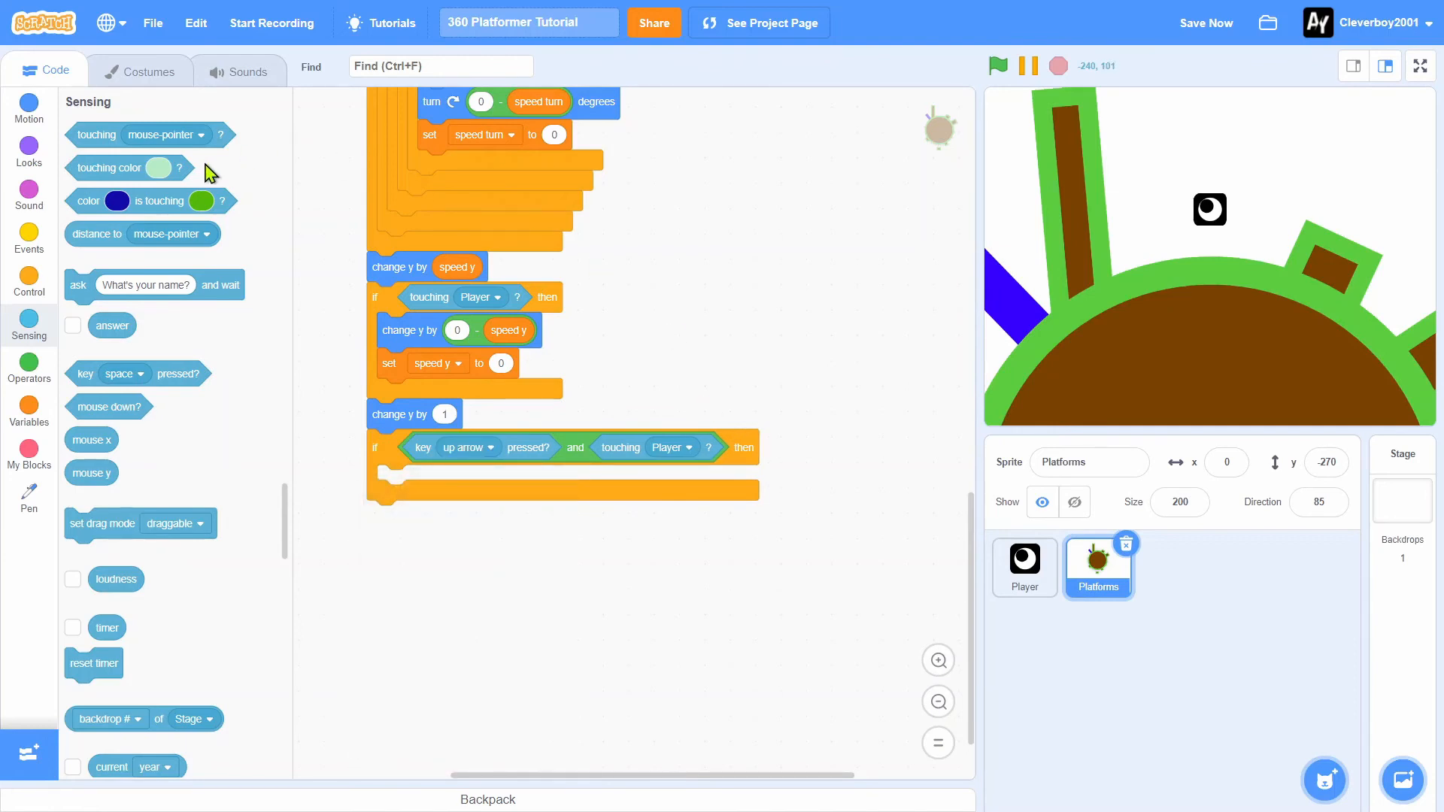
click(29, 108)
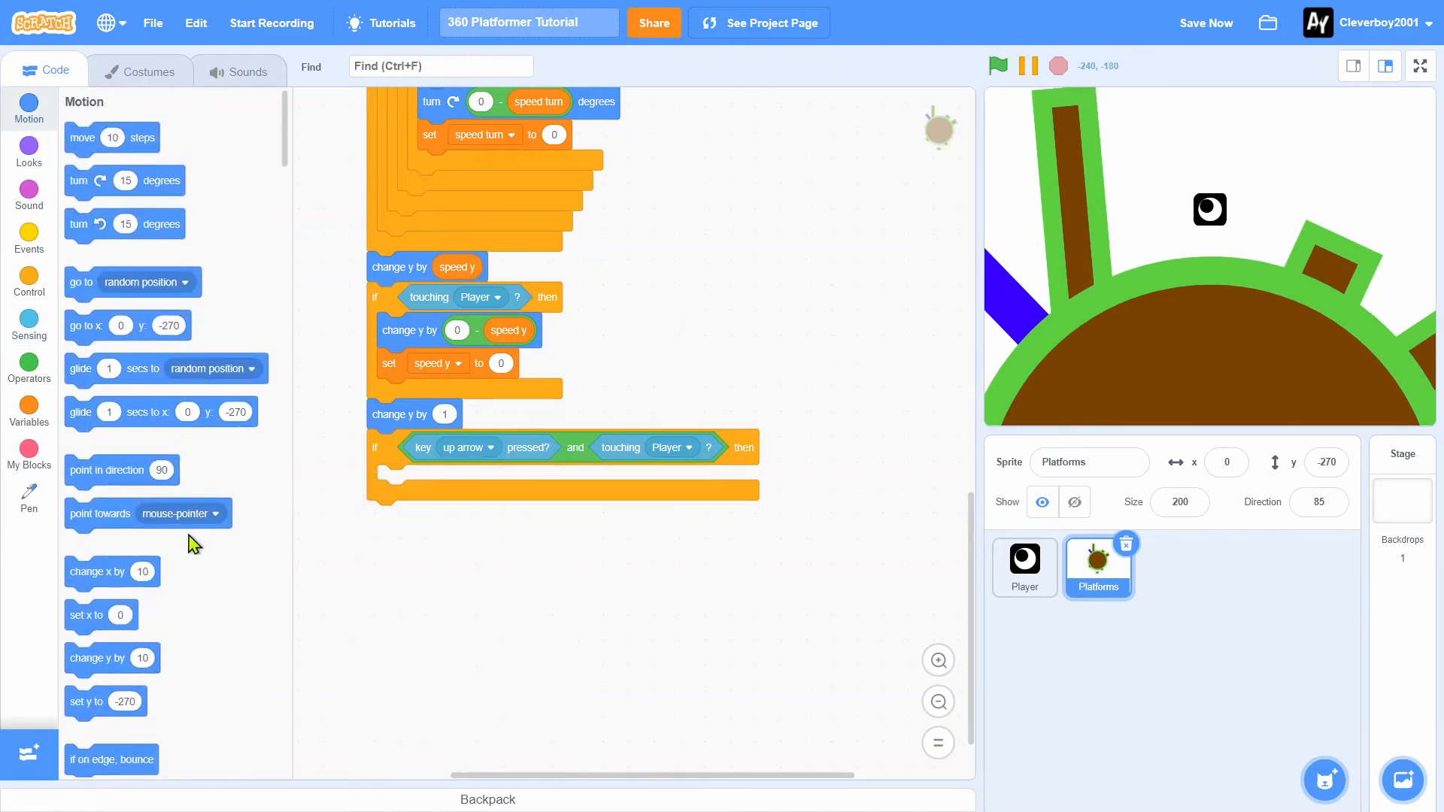
click(29, 411)
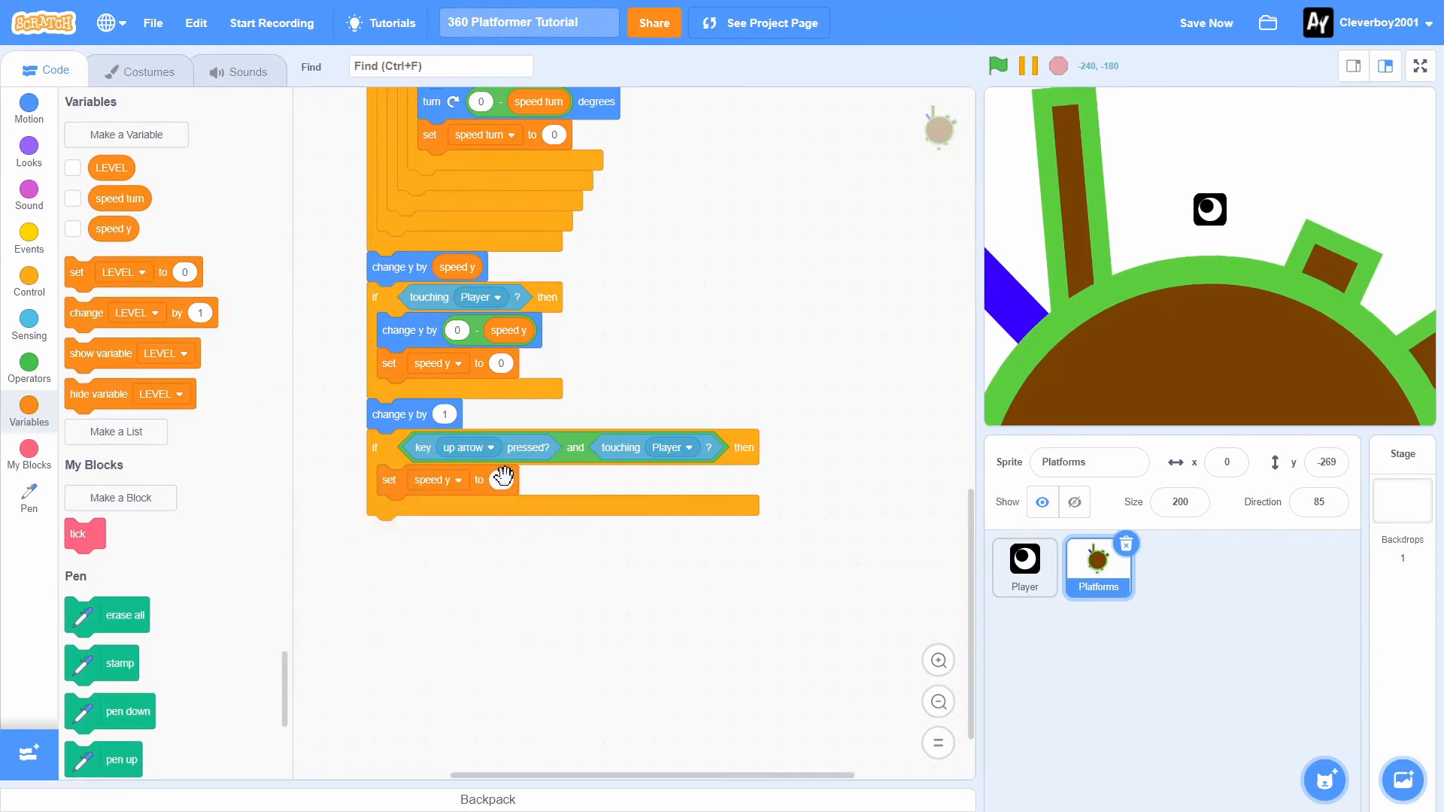
text(-12)
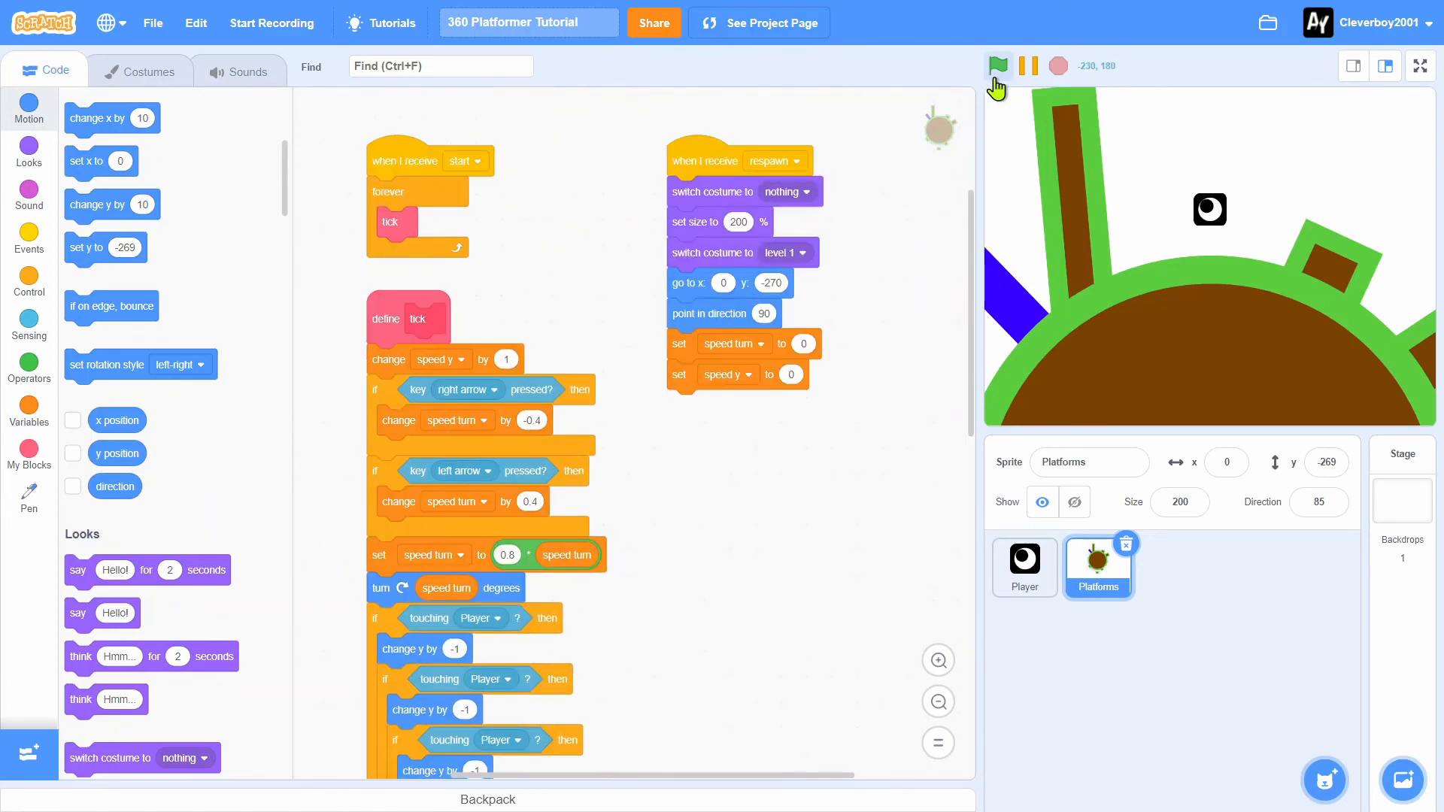
Run the game, spin the level with the arrow keys on the stage, then stop
click(997, 65)
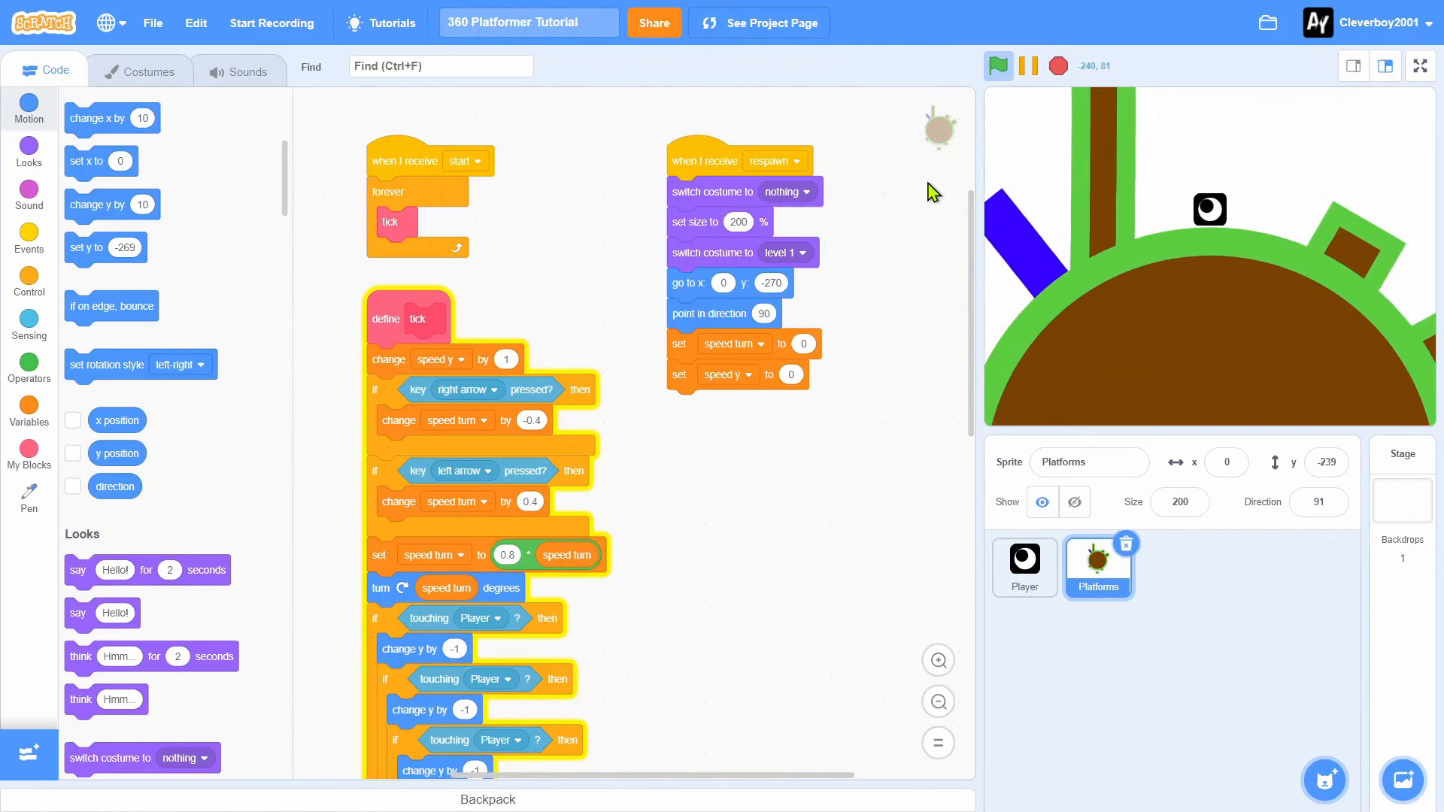
mouse_move(1063, 230)
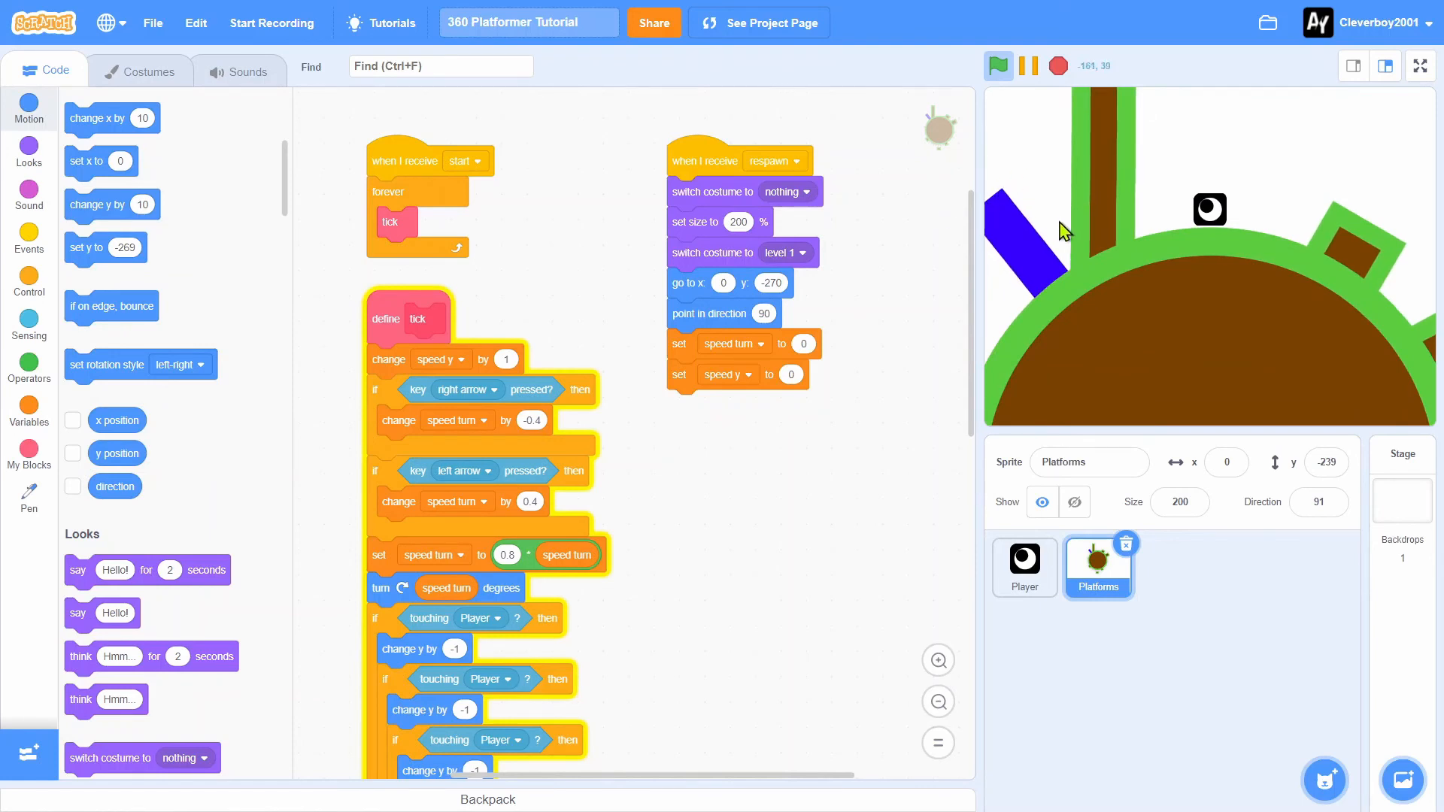
click(1226, 462)
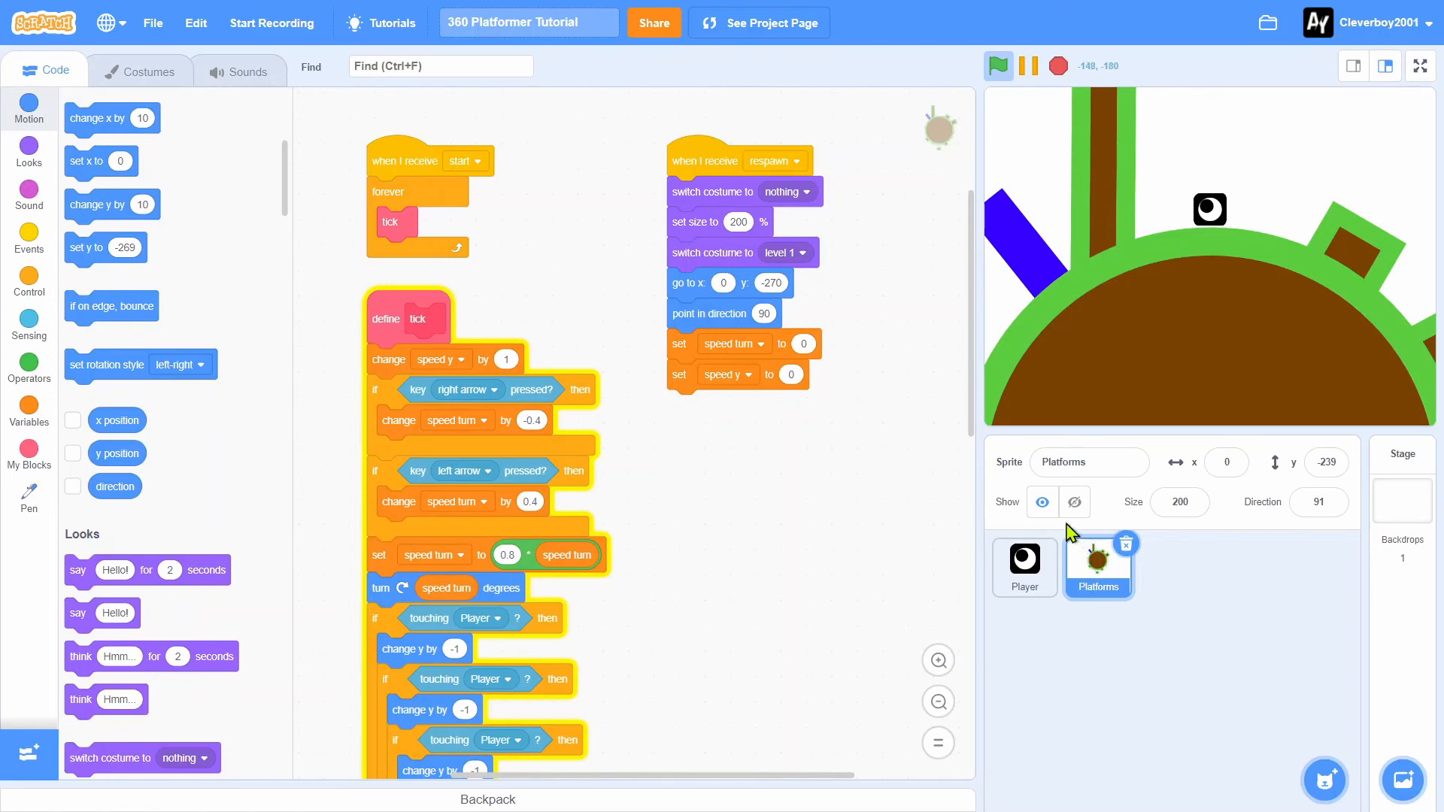
scroll(down, 3)
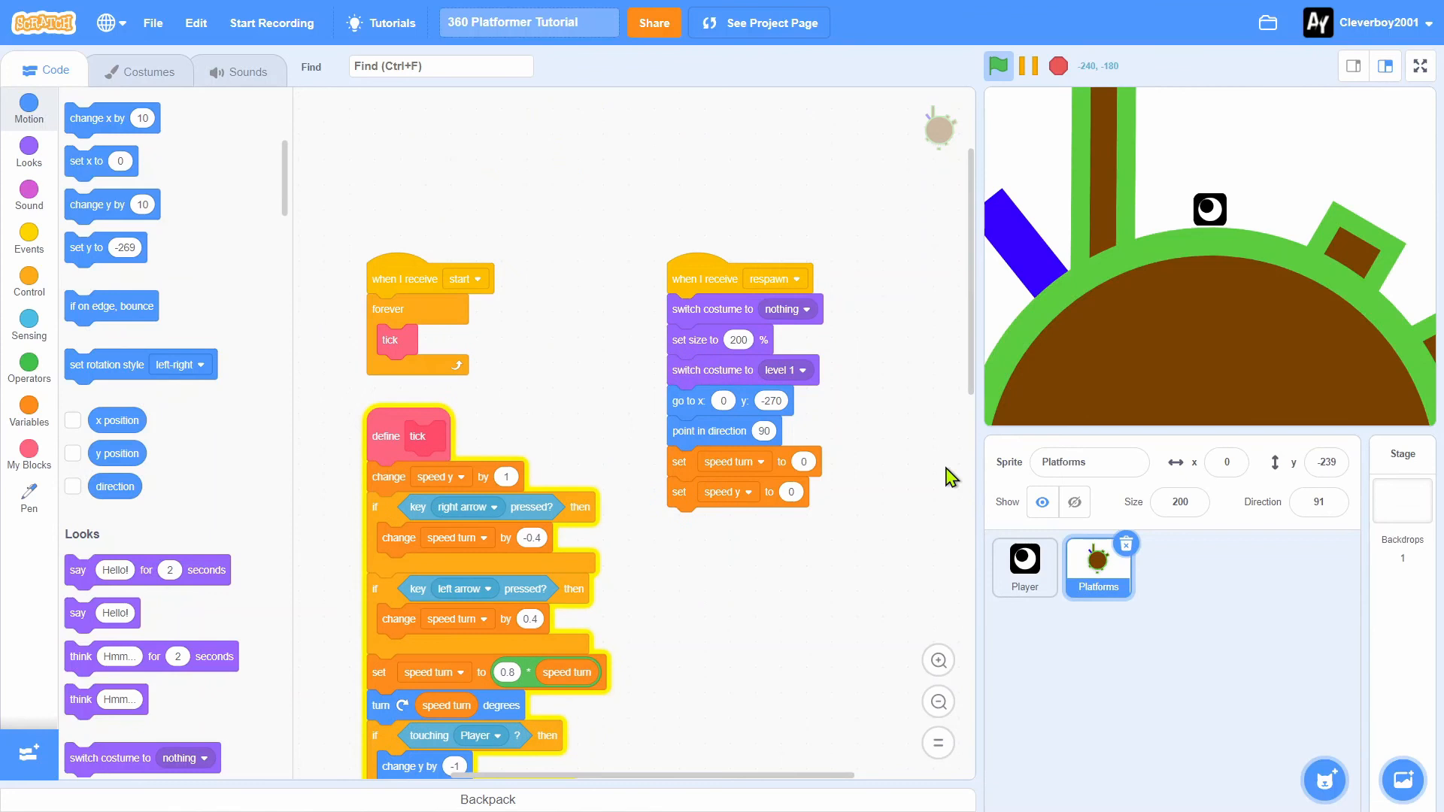
click(997, 65)
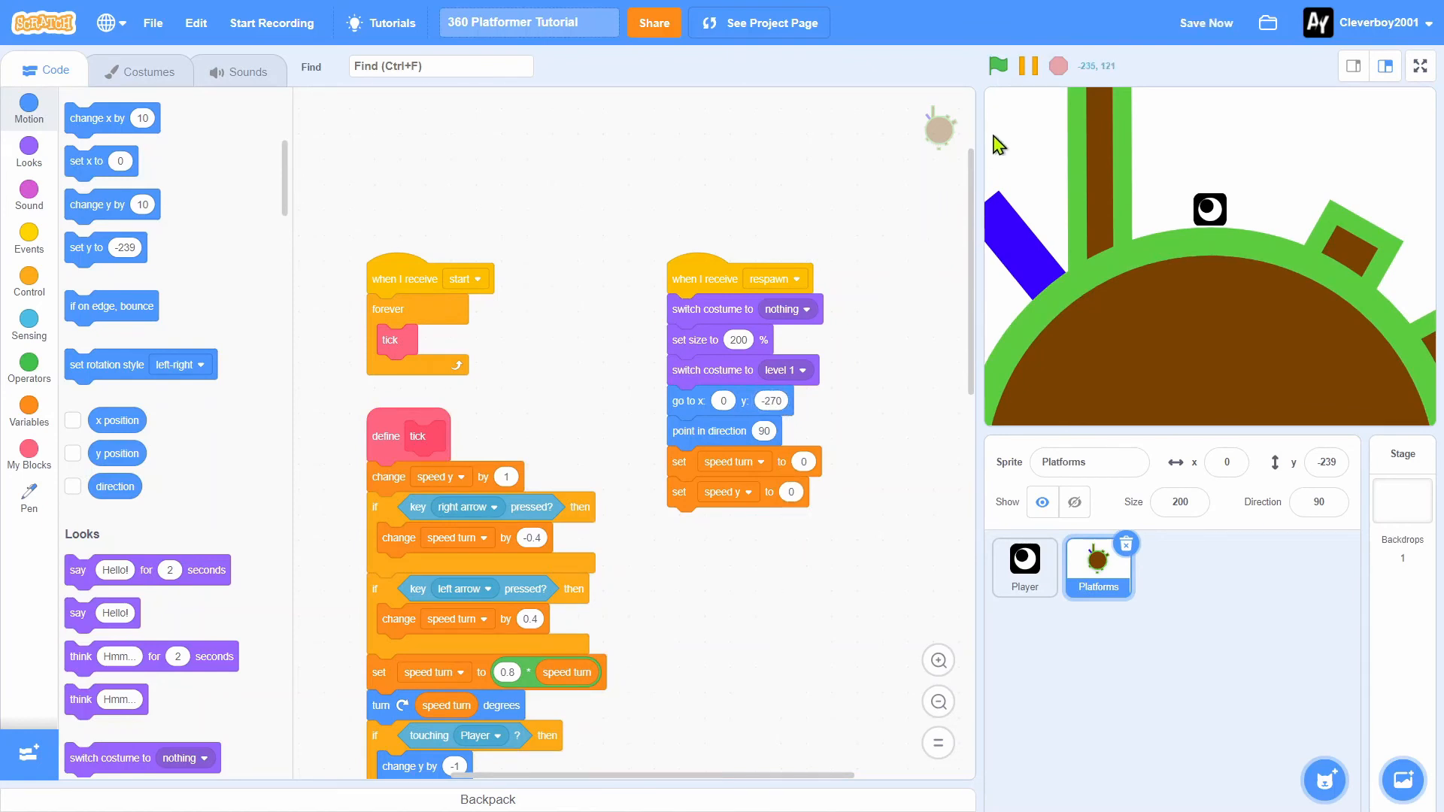
click(1056, 66)
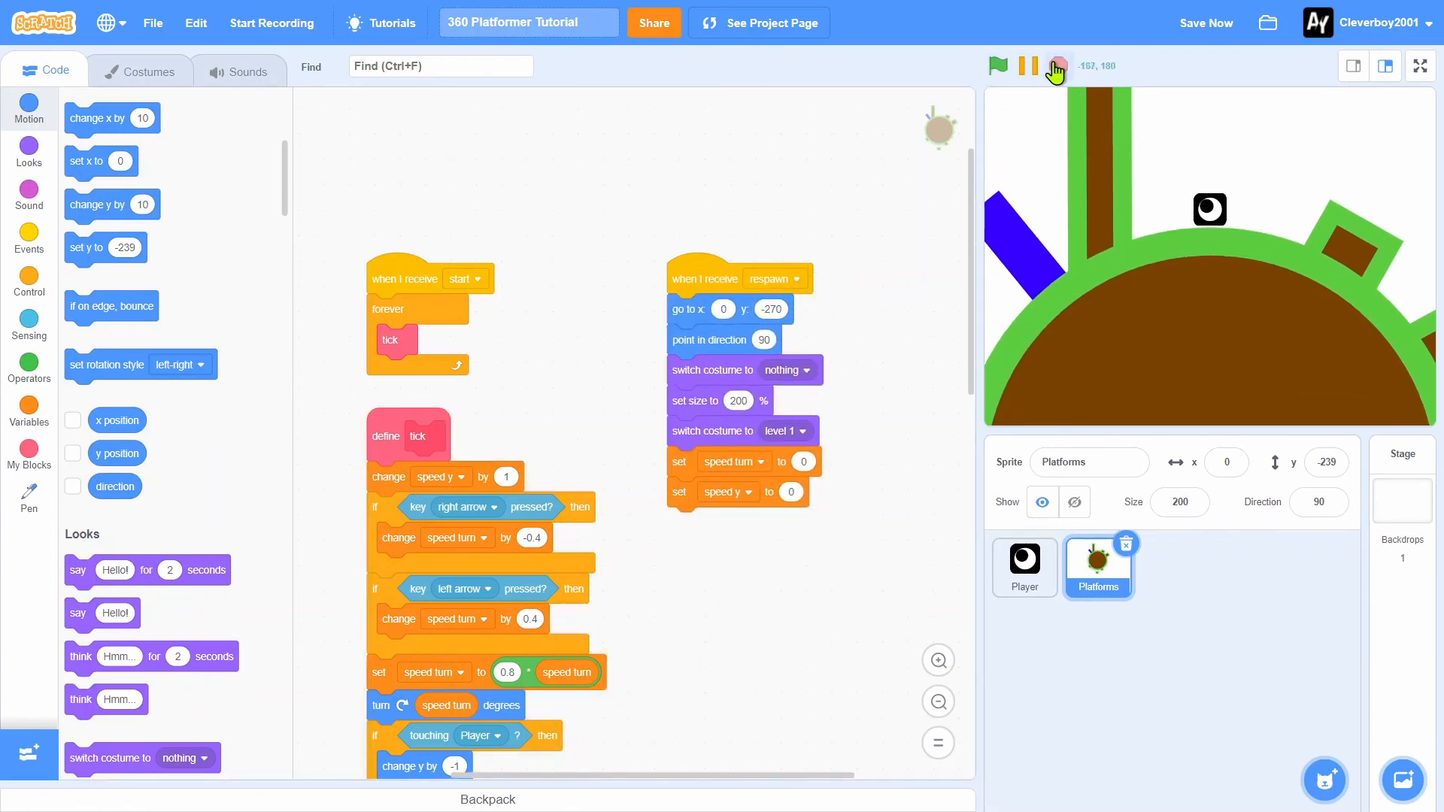
mouse_move(1055, 71)
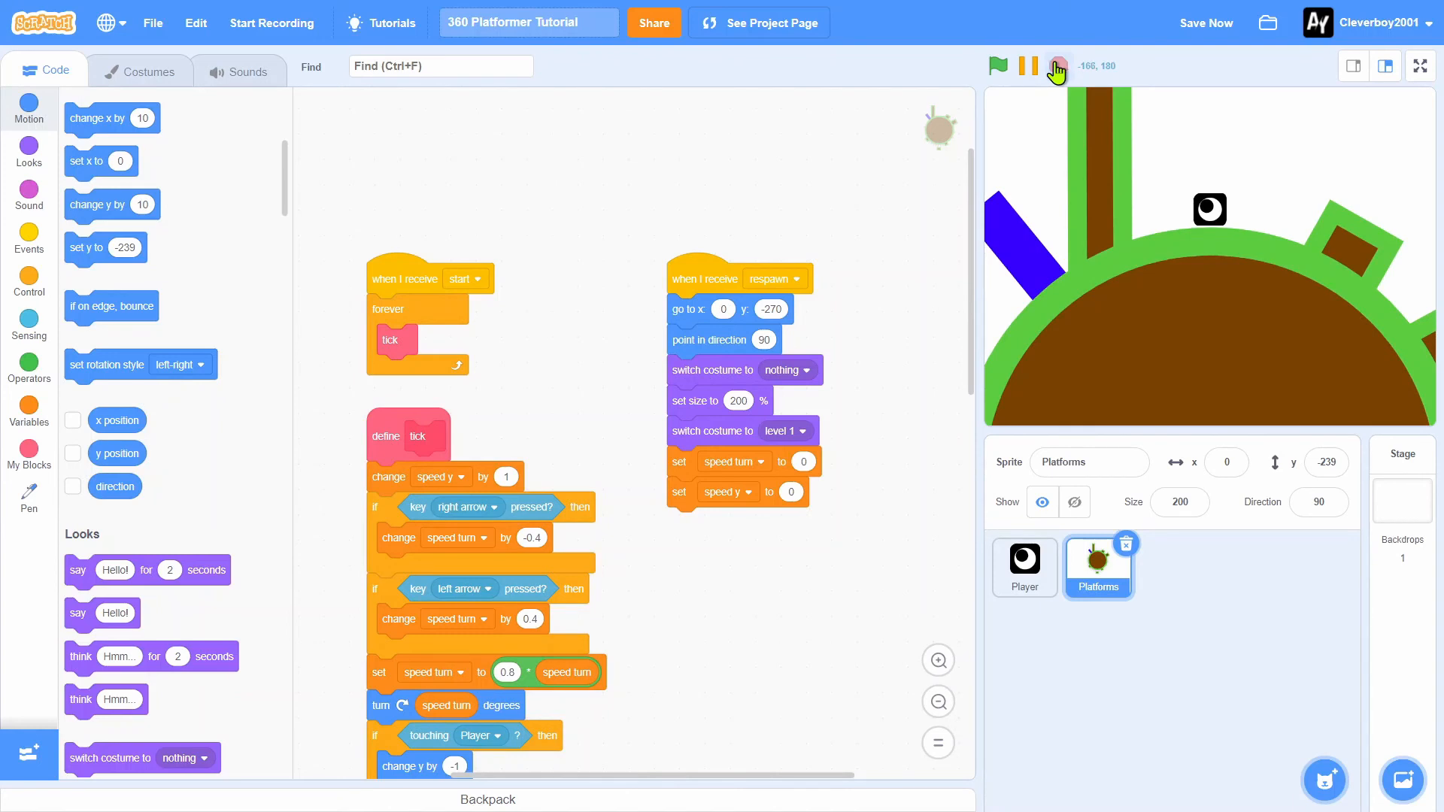
mouse_move(791, 247)
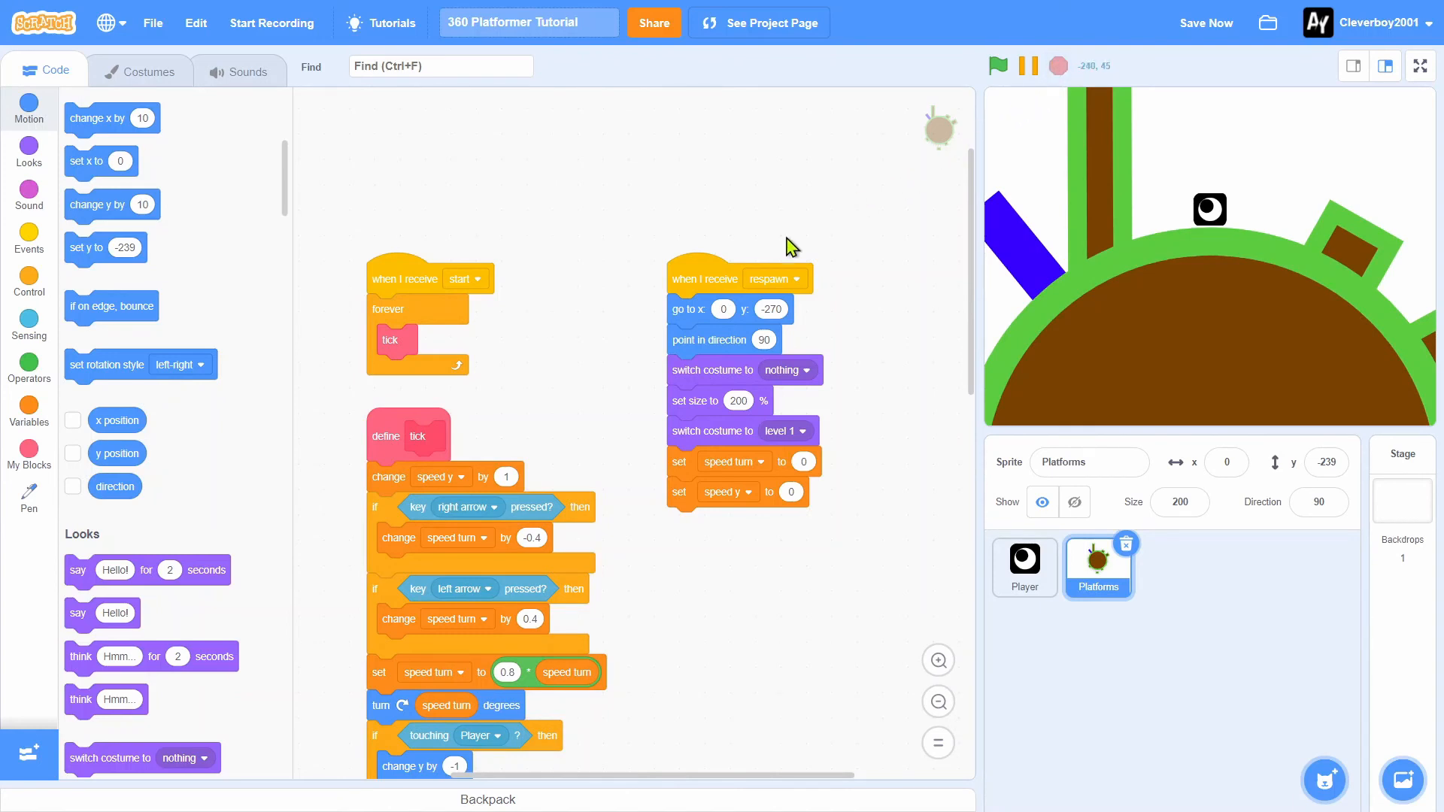
mouse_move(1026, 393)
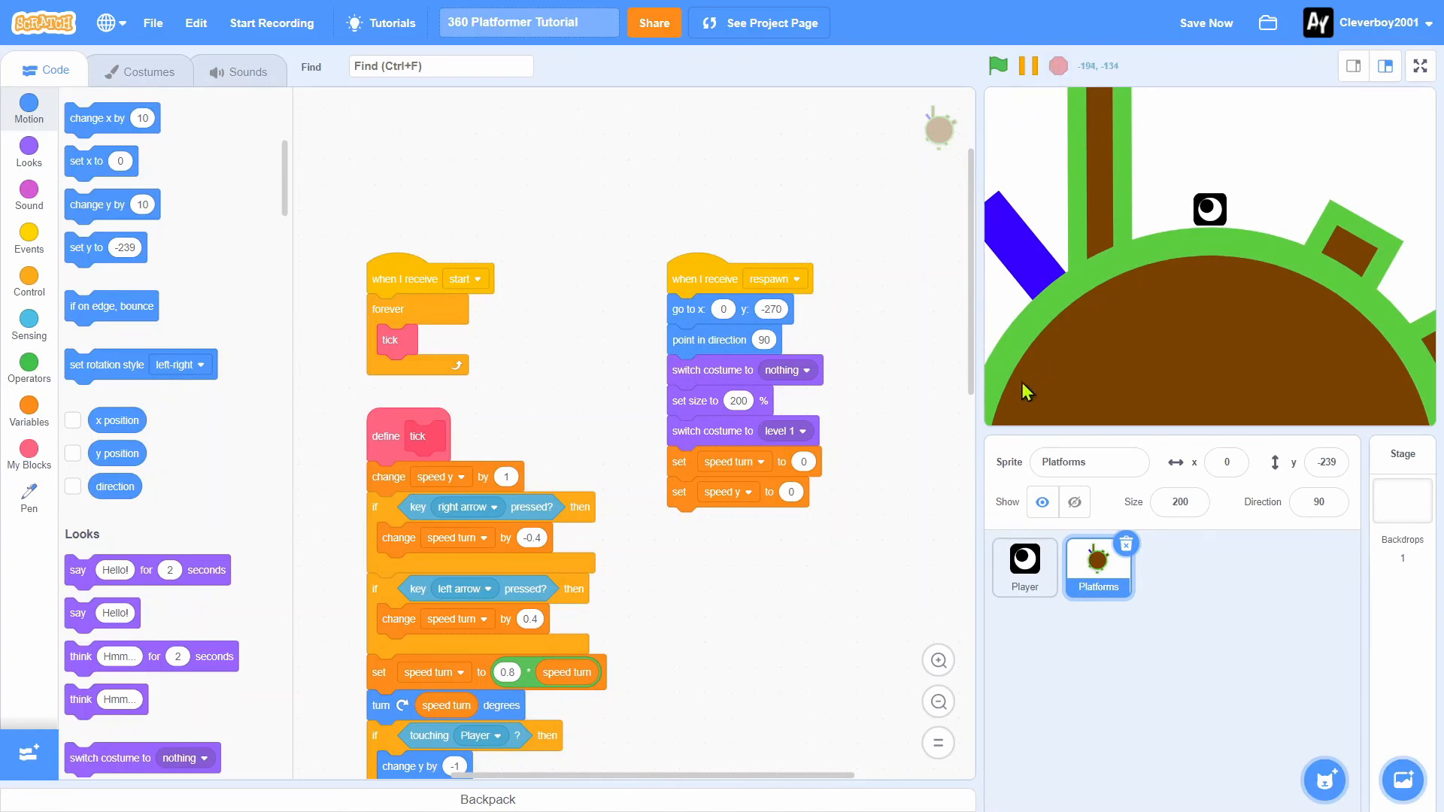
mouse_move(722, 410)
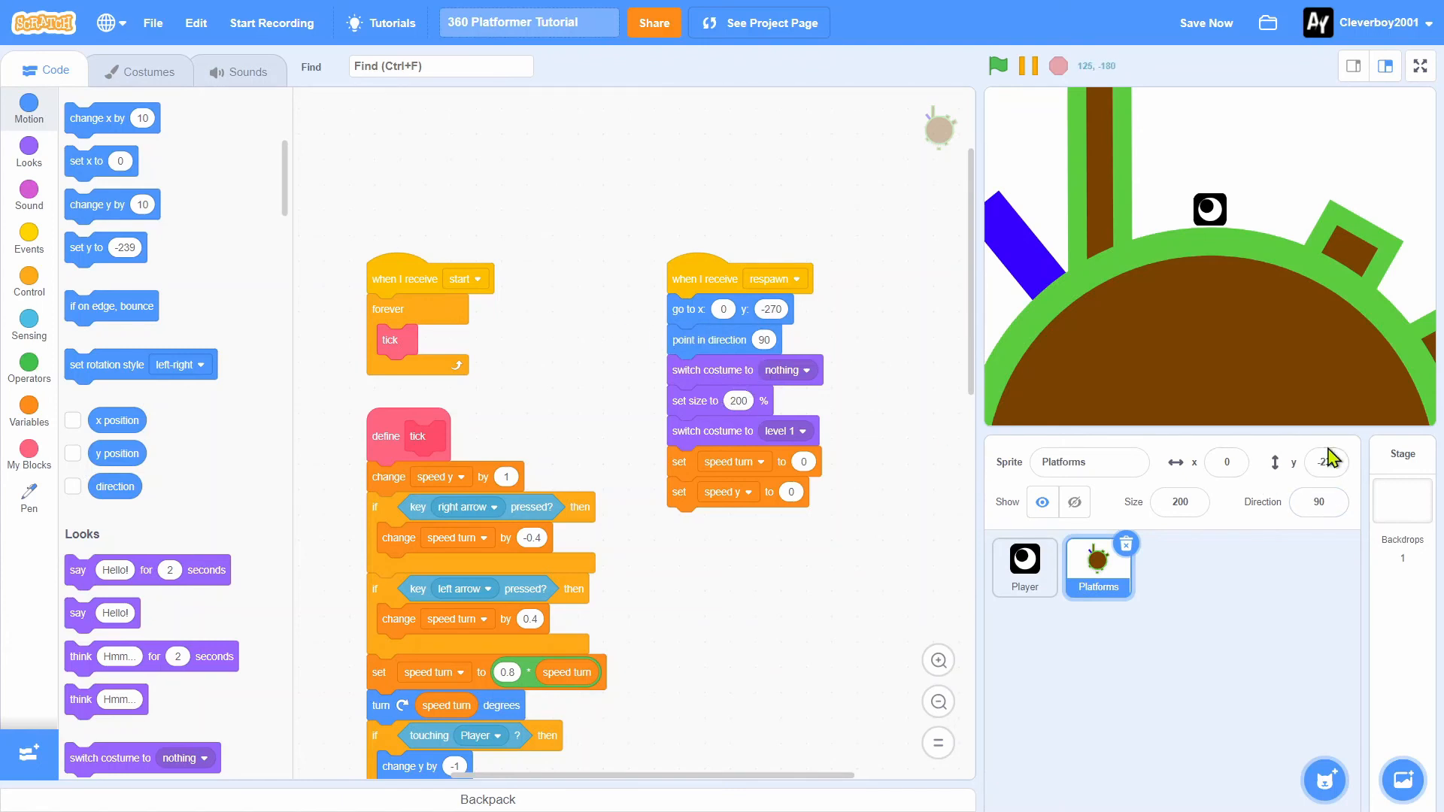
Move go to x:0 y:-270 and point in direction 90 to the top of respawn, retest, then select Player
click(1326, 463)
text(-270)
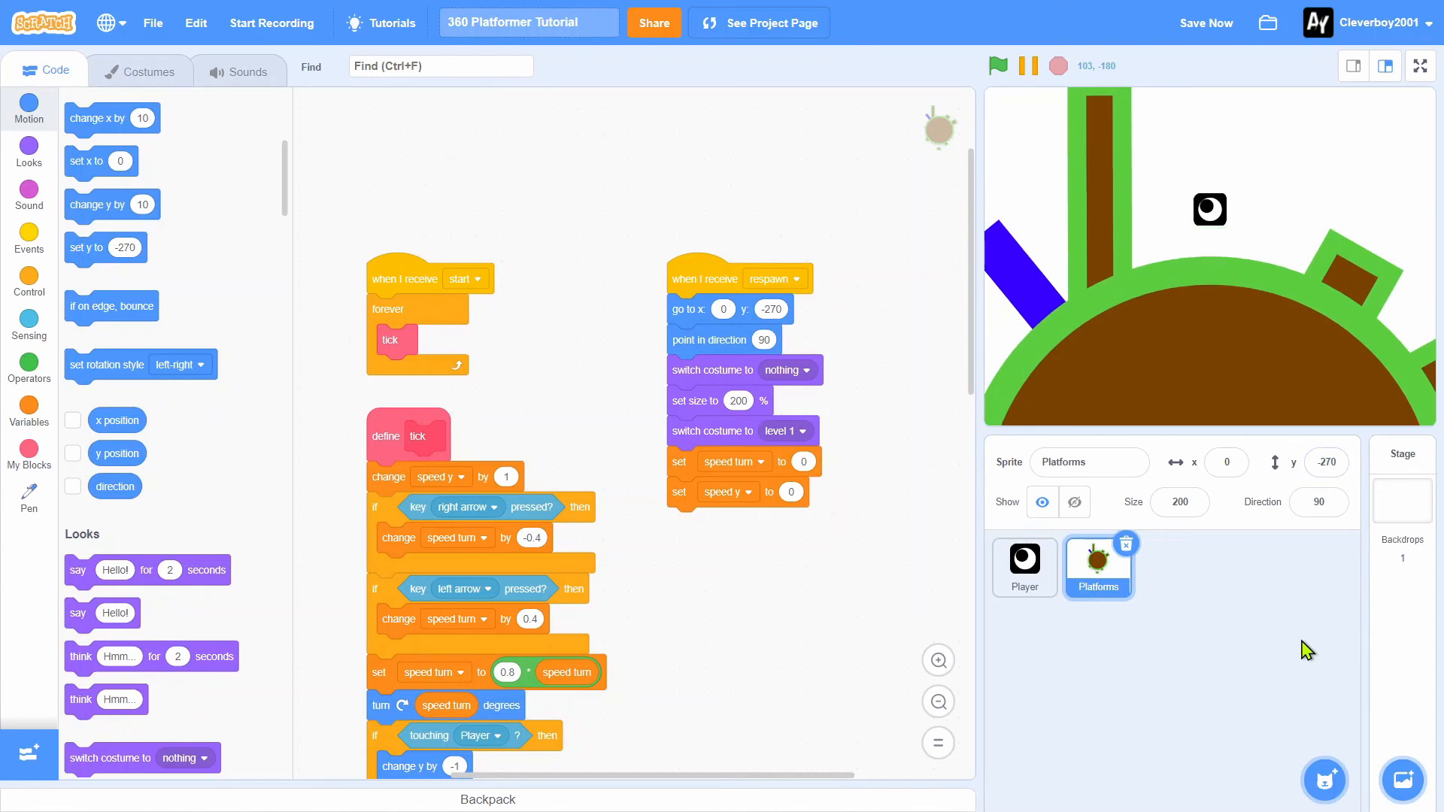
mouse_move(1083, 129)
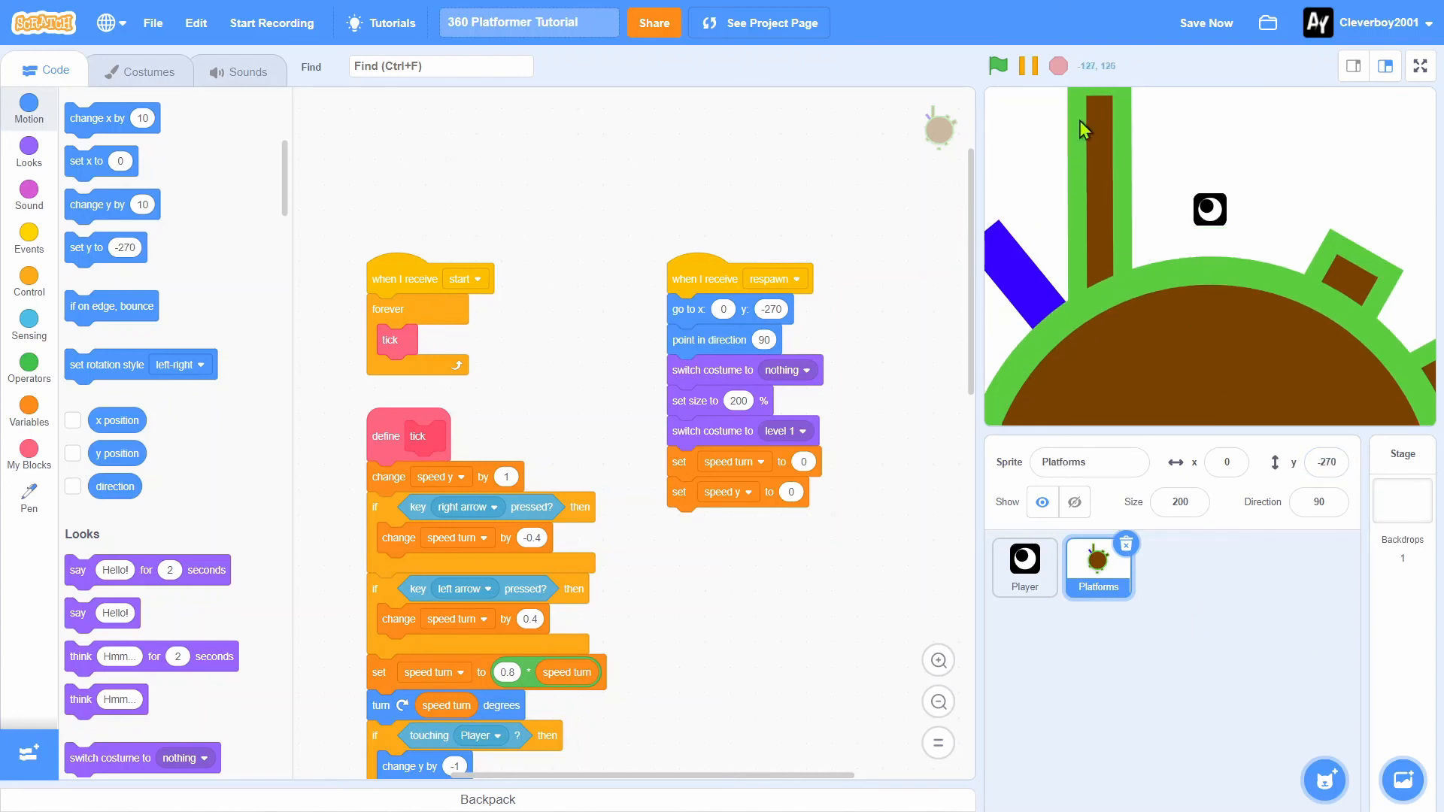
click(998, 66)
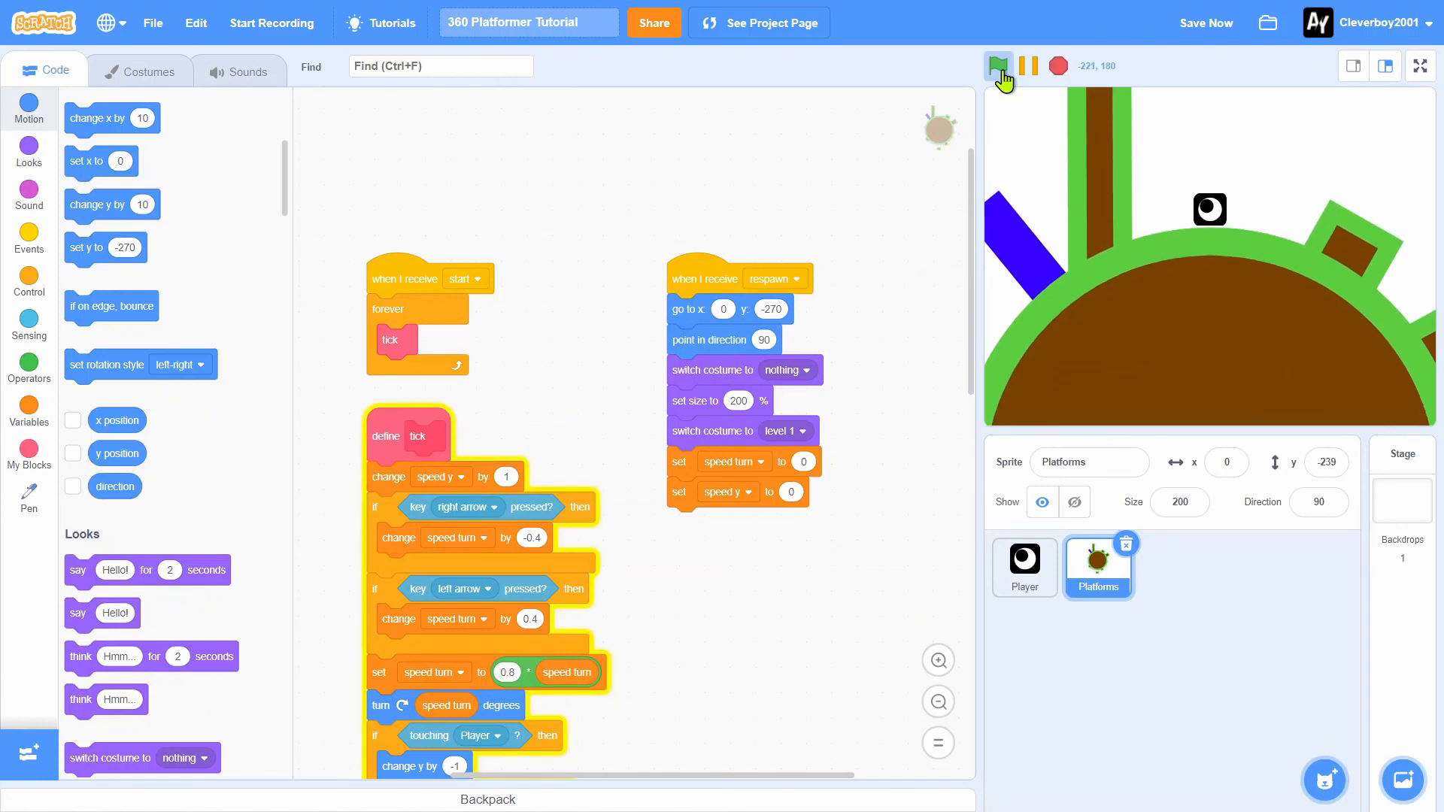
click(997, 65)
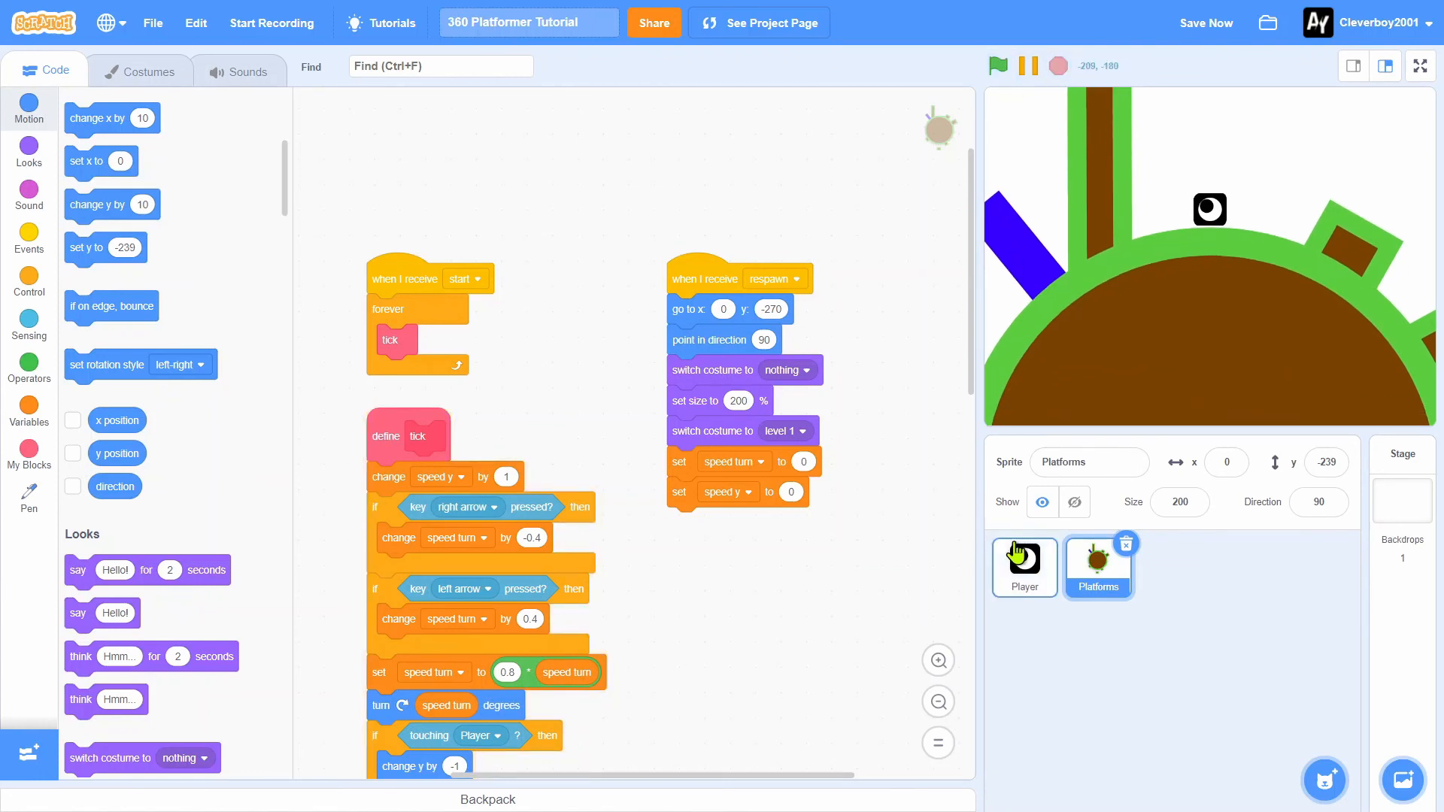
click(1023, 566)
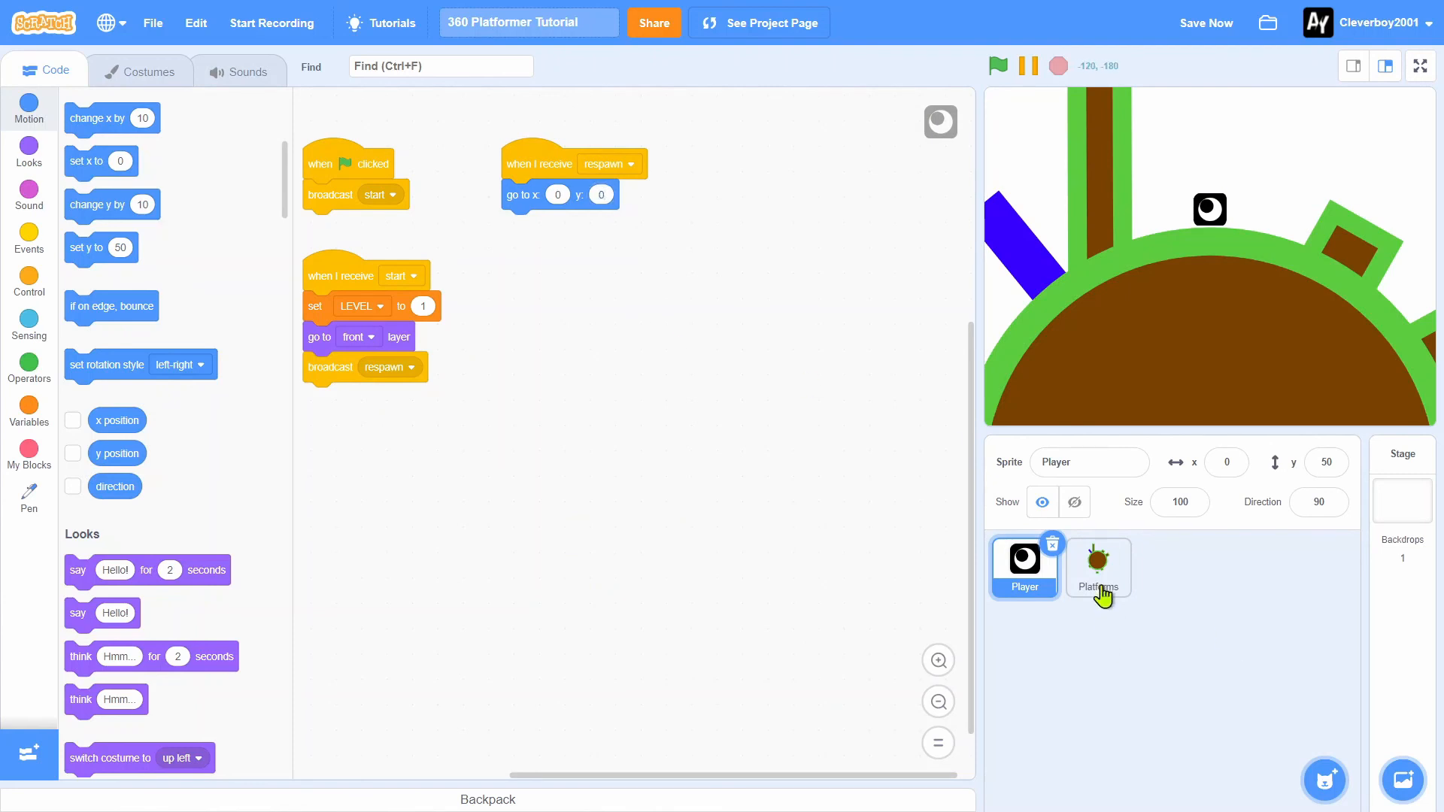
Change the Player's respawn go to block to x 0, y 20 and run the game
click(1097, 566)
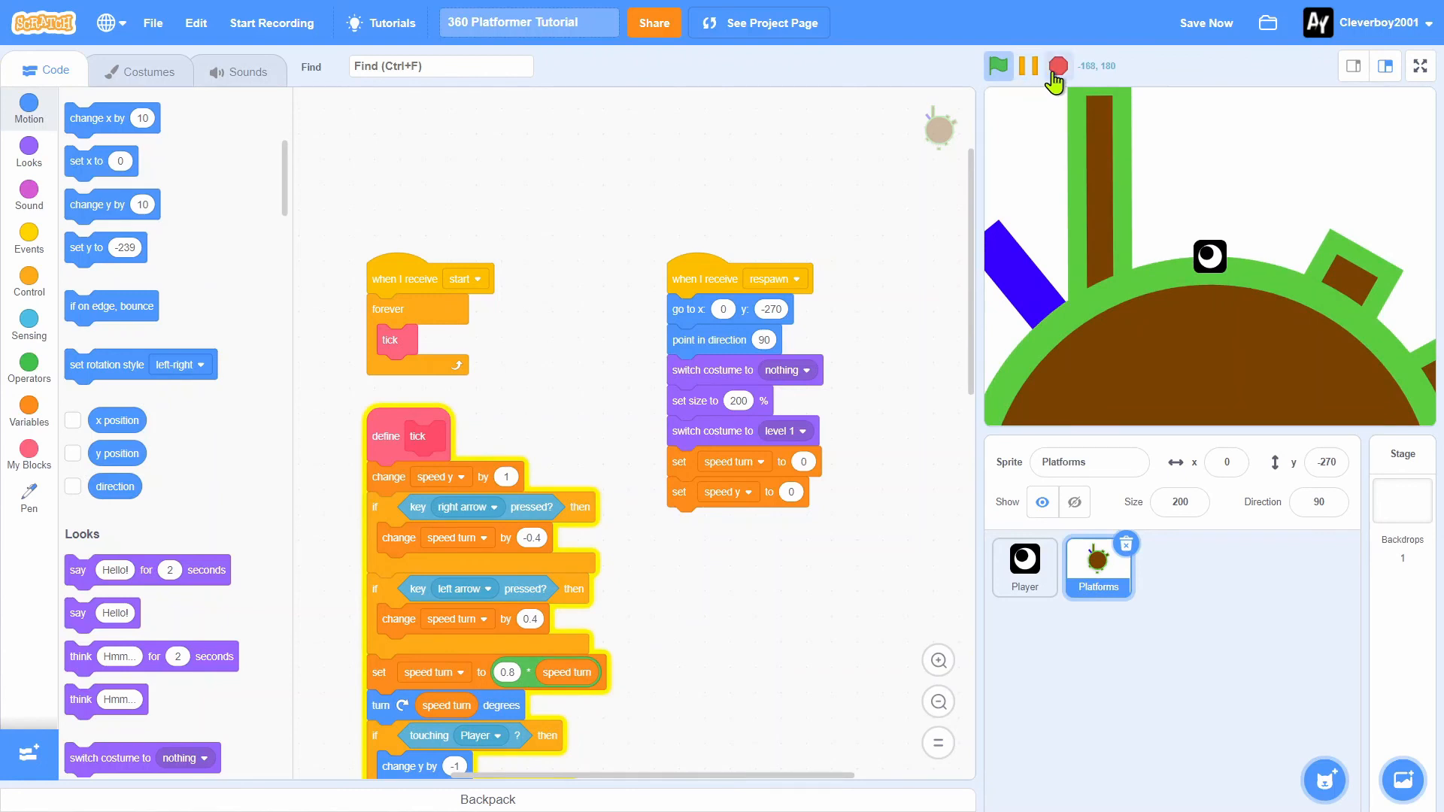
click(1023, 568)
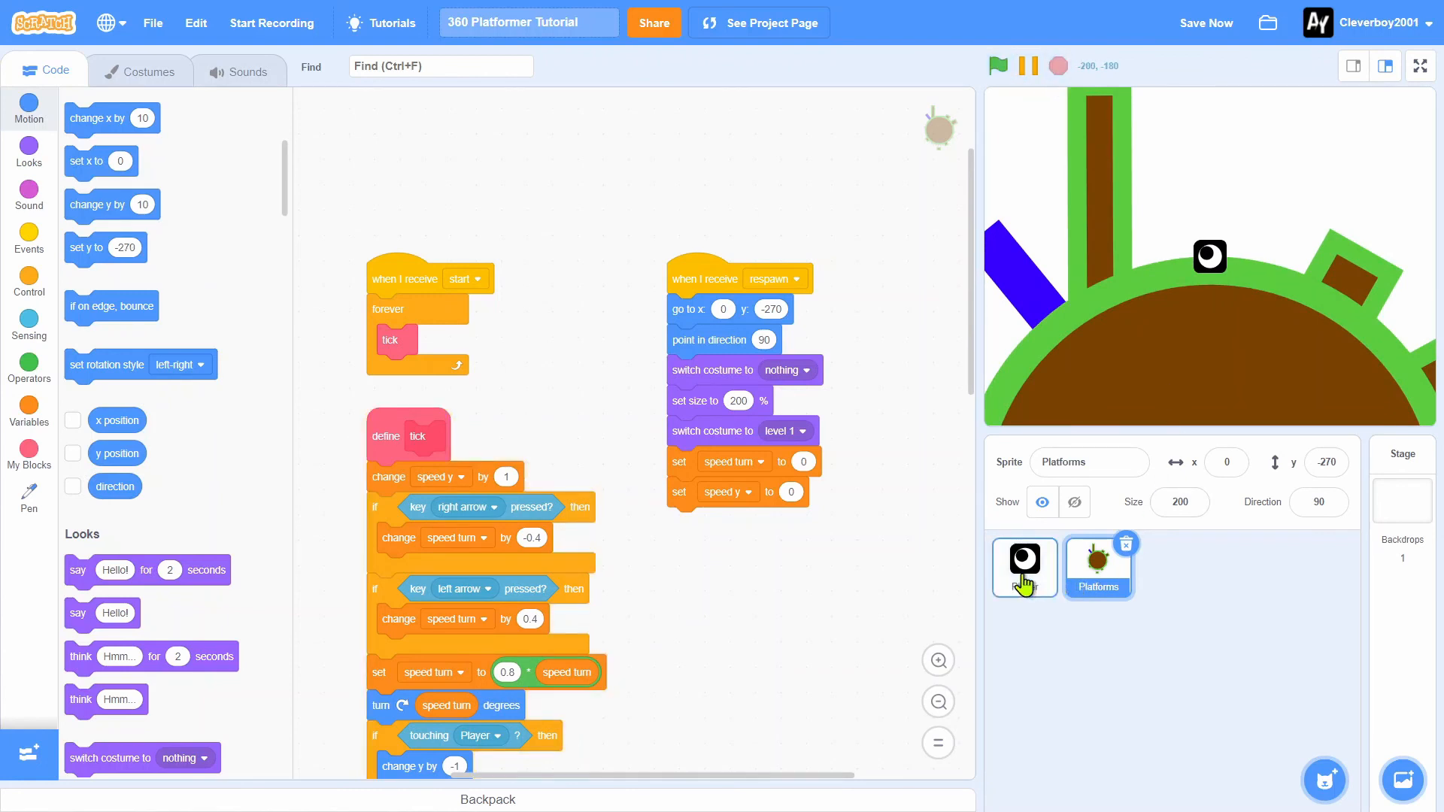
click(1023, 566)
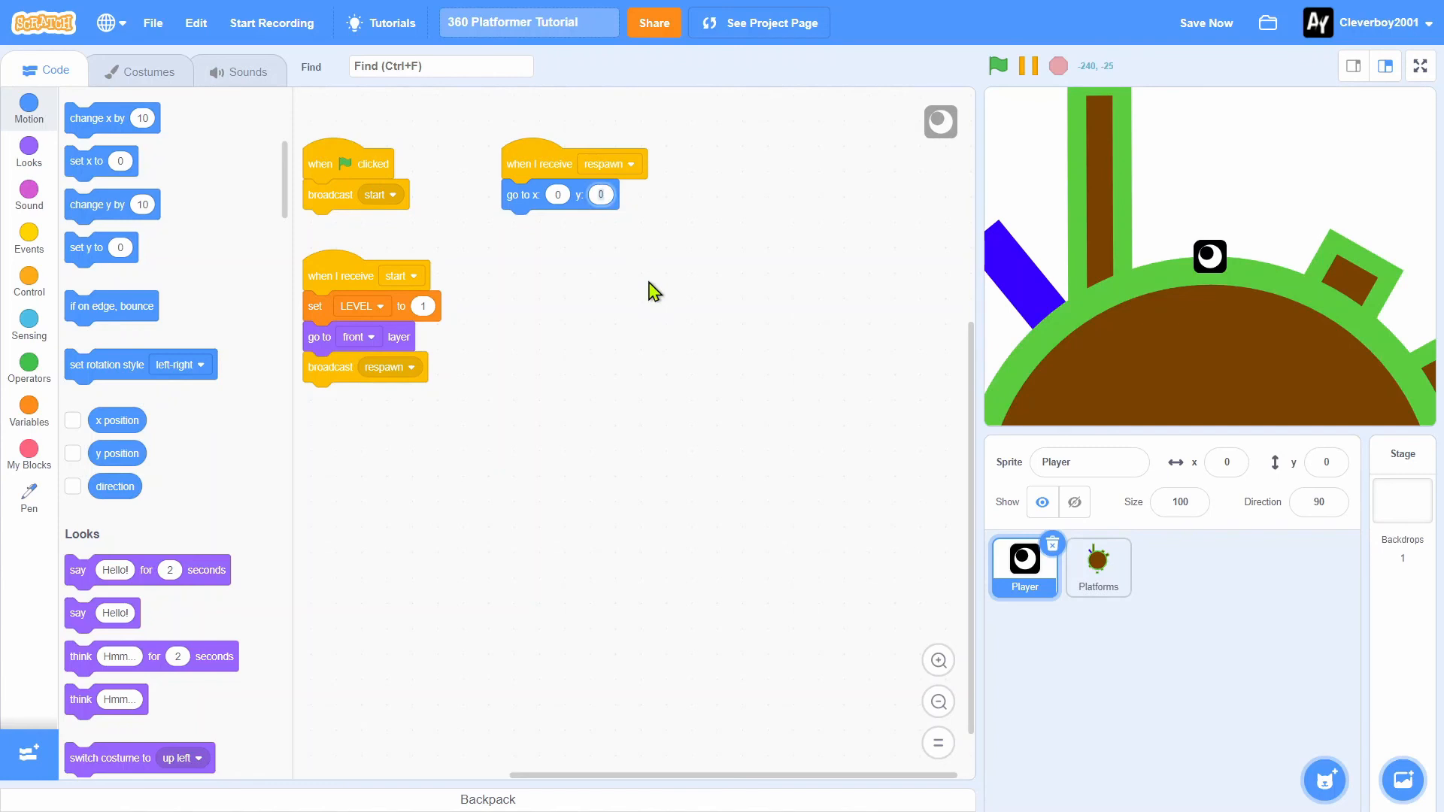
click(1000, 65)
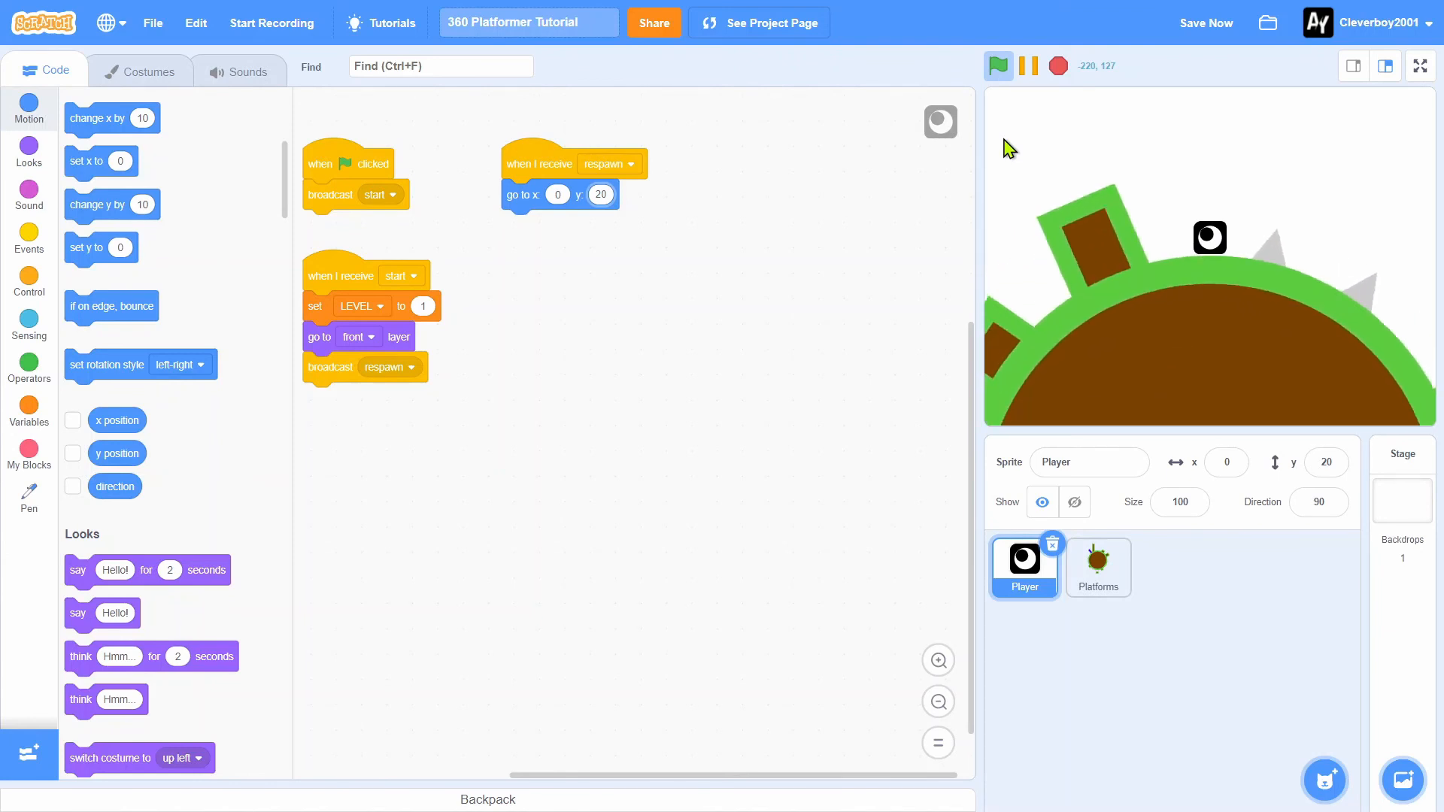
Run the game and watch the level rotate around the Player spawned at y 20
click(998, 66)
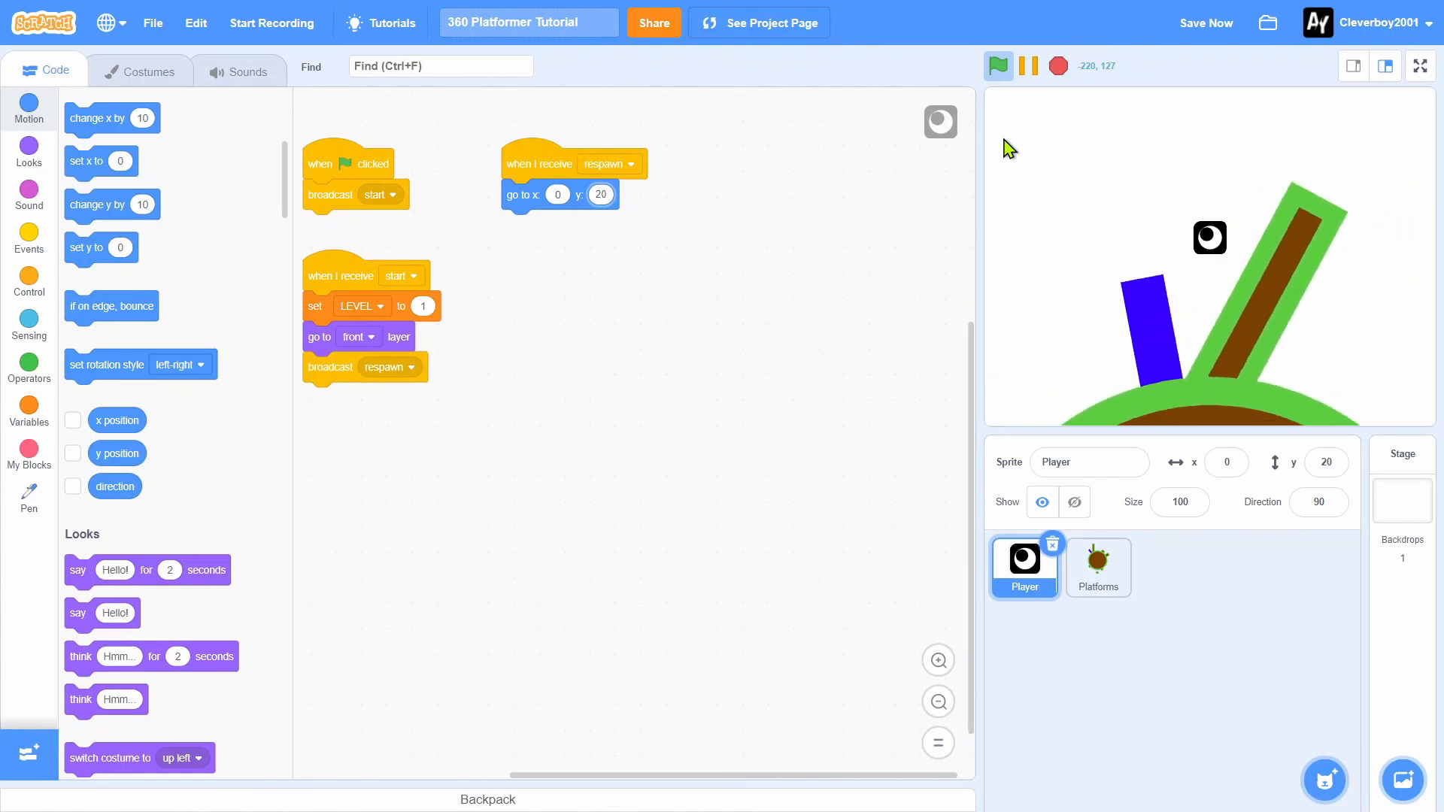
click(997, 65)
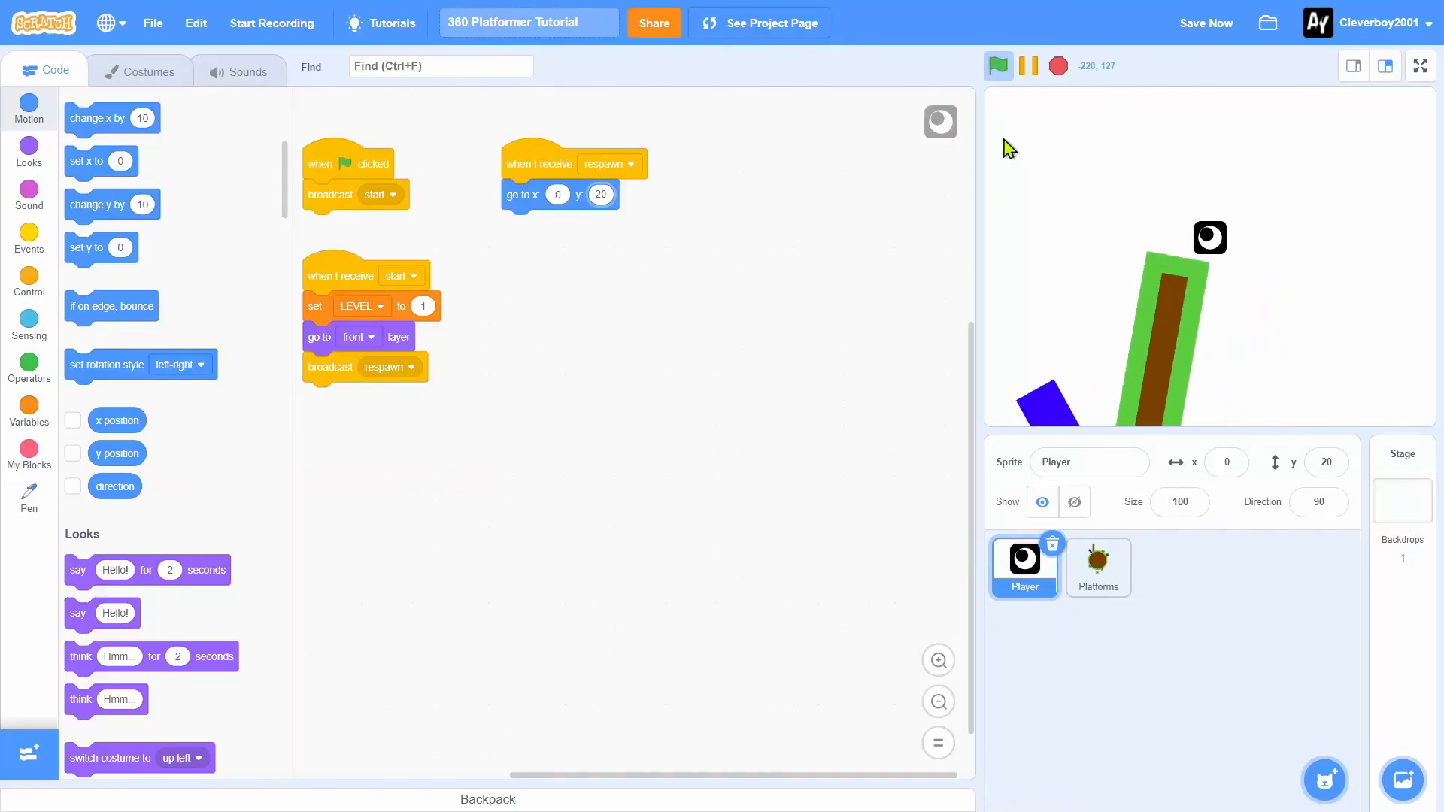